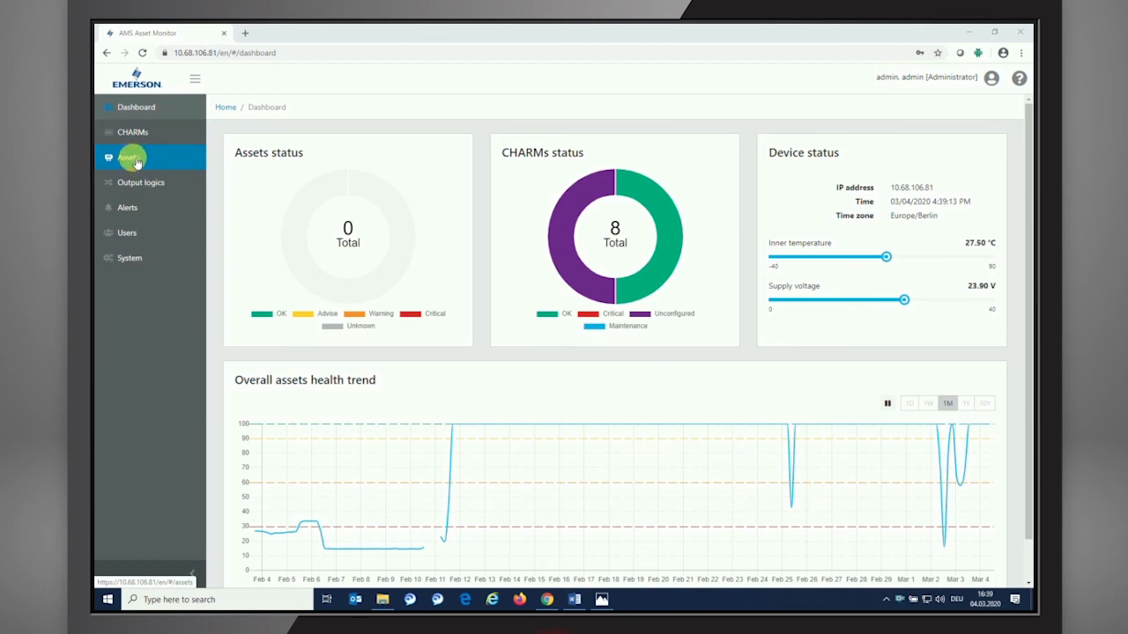
- From the assets overview, start a new asset using the 'Motor - electric, synchronous' template
left_click(132, 156)
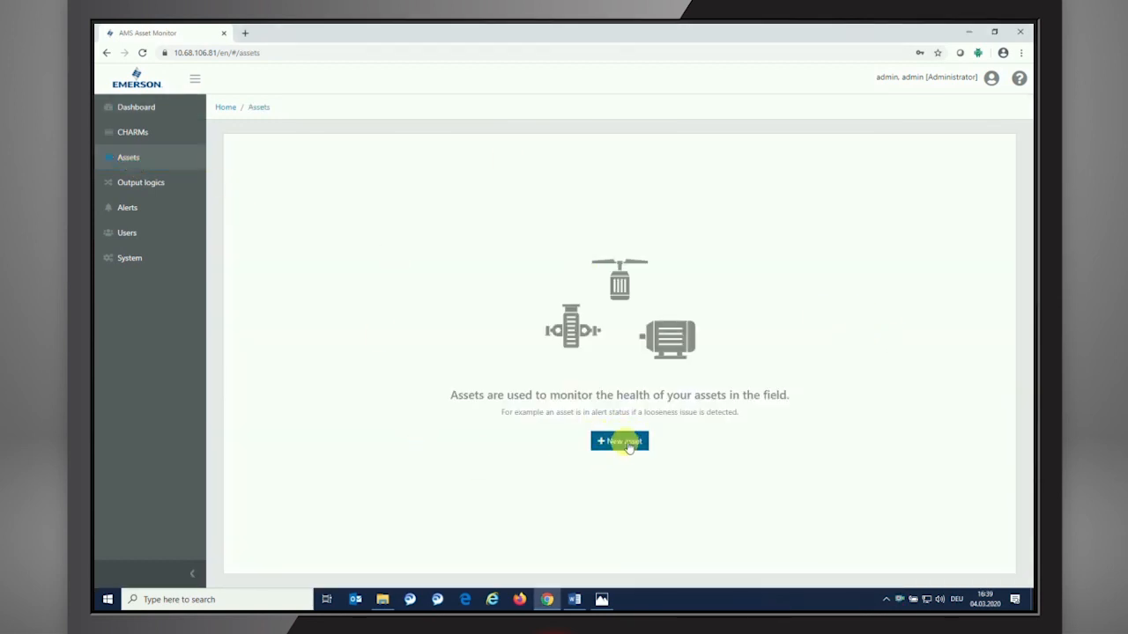
left_click(620, 441)
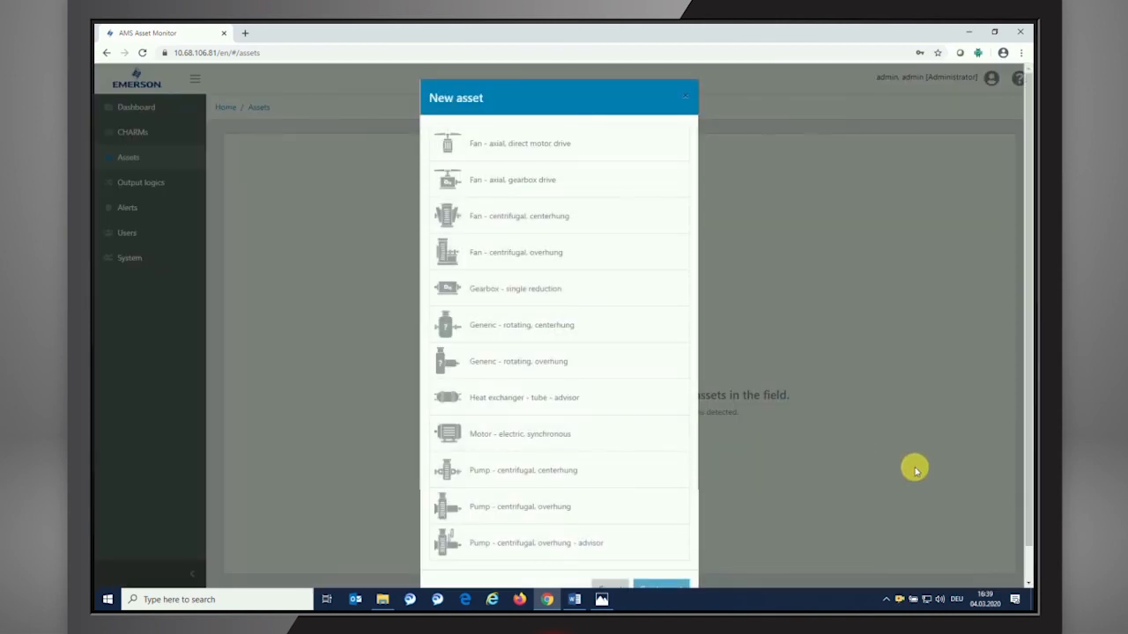
mouse_move(907, 472)
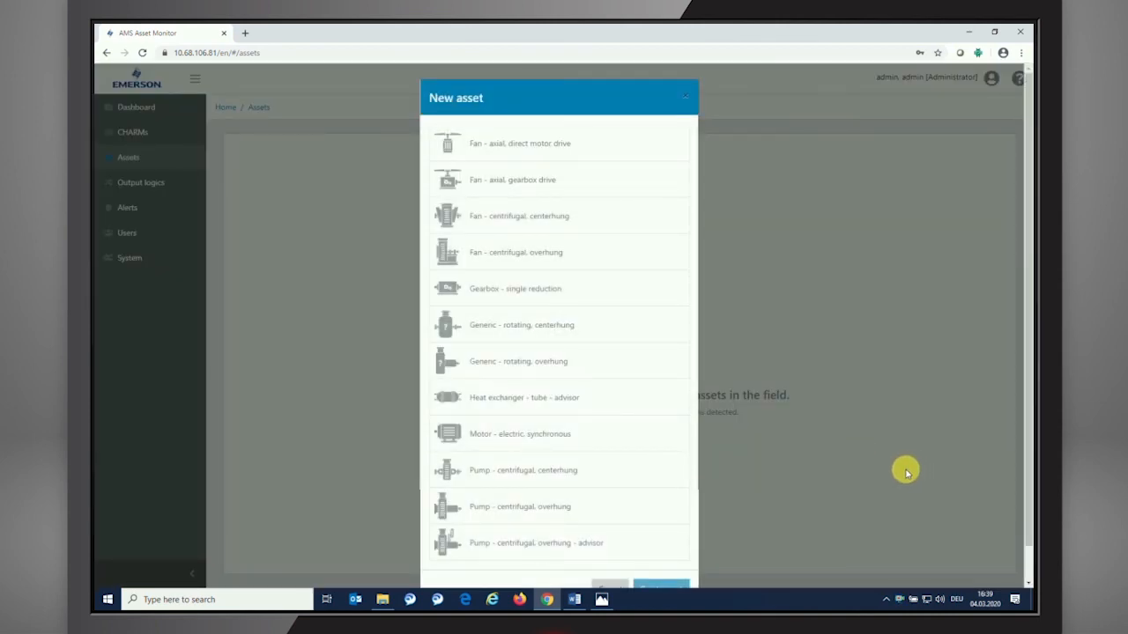
mouse_move(533, 198)
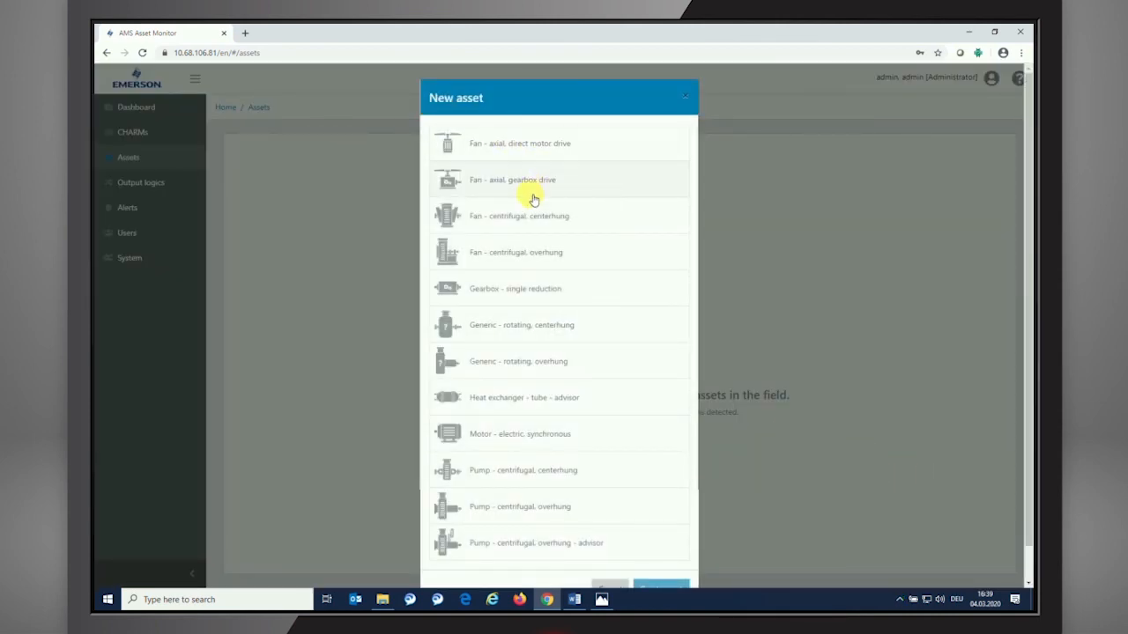
mouse_move(574, 244)
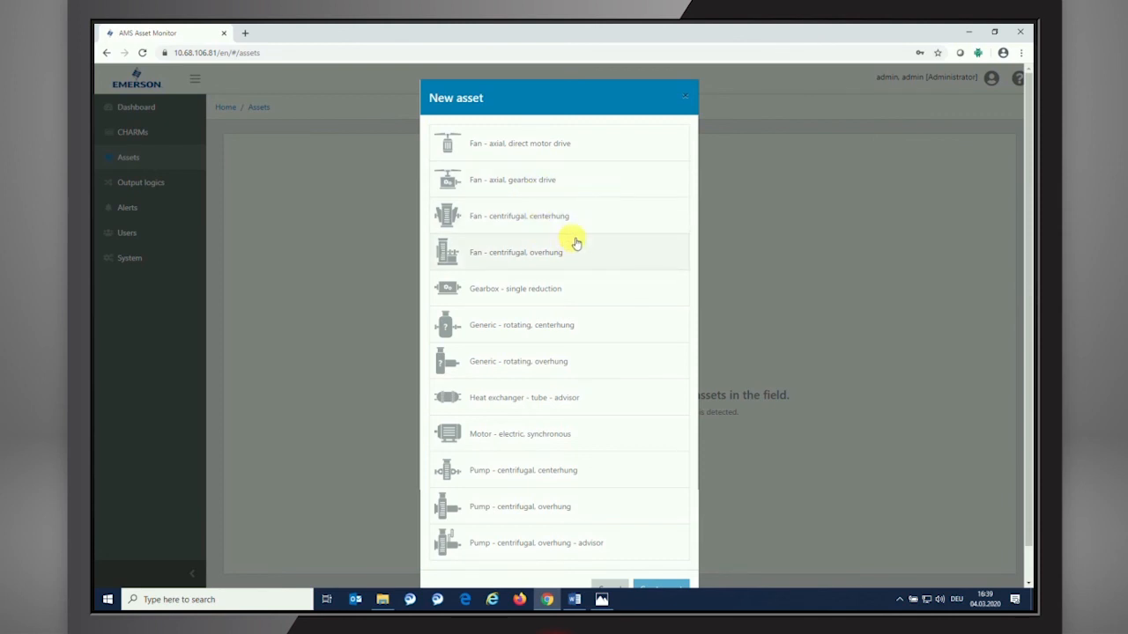
mouse_move(544, 215)
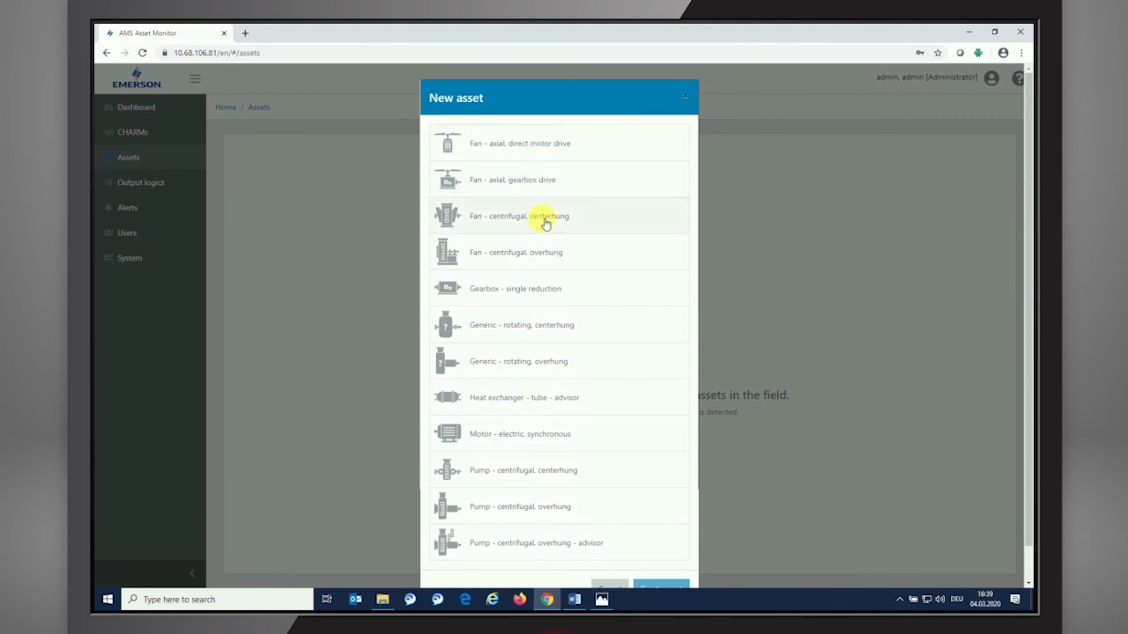
mouse_move(521, 362)
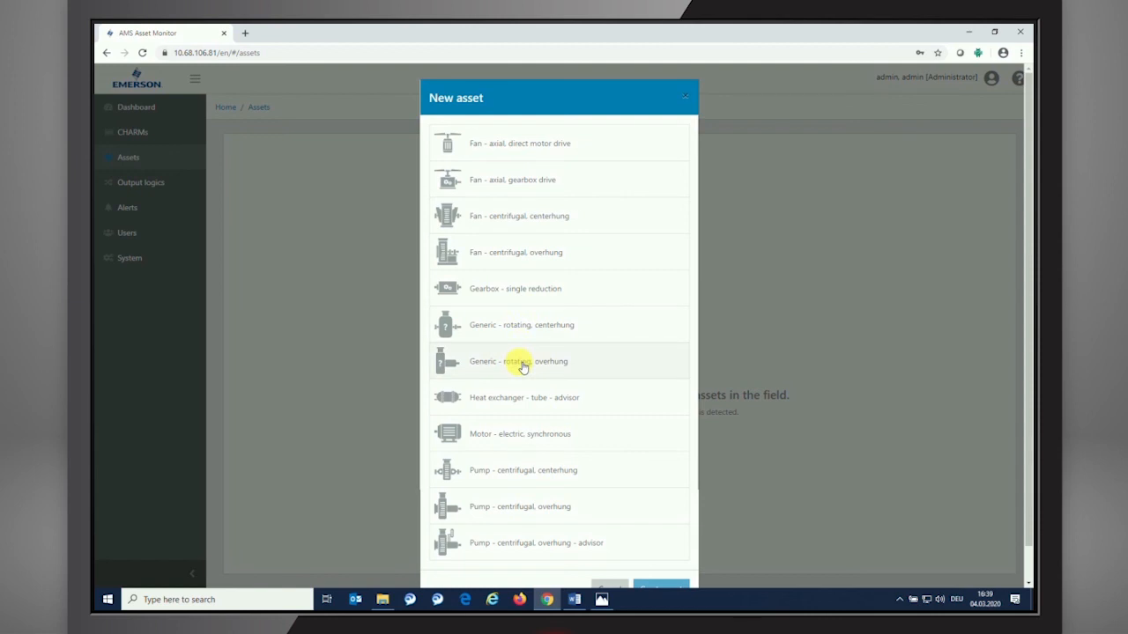
mouse_move(546, 350)
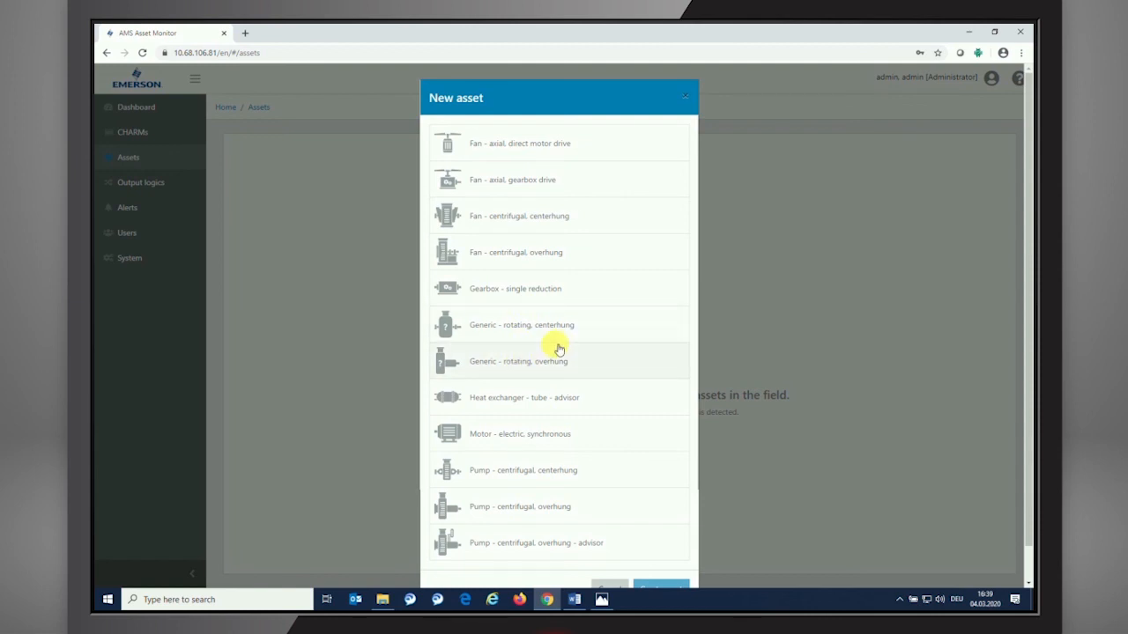
mouse_move(691, 402)
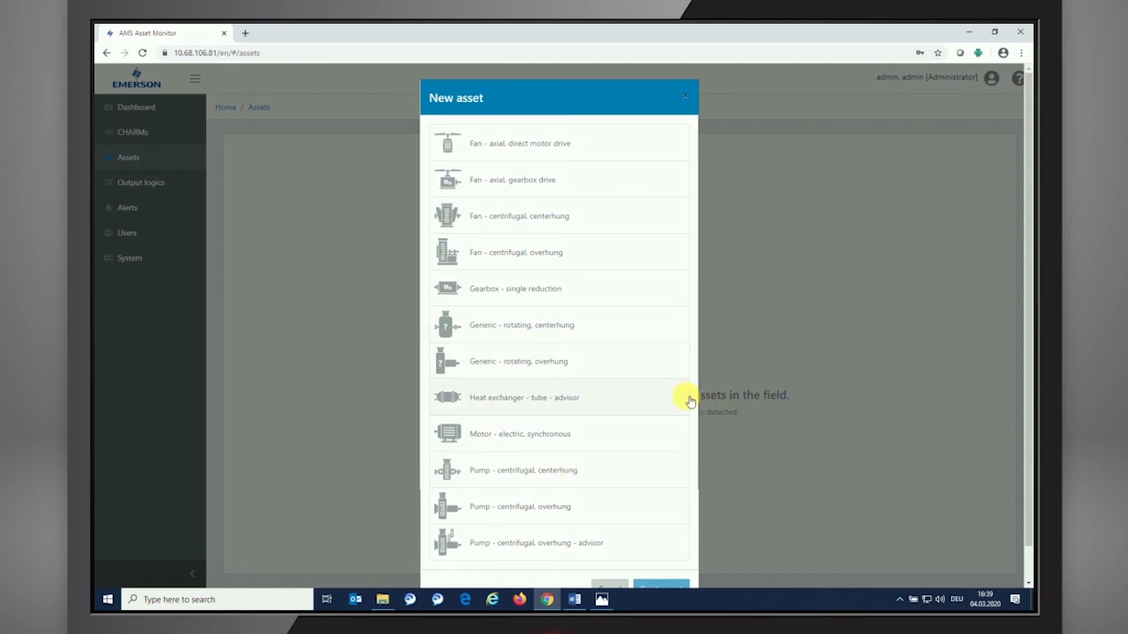
mouse_move(502, 440)
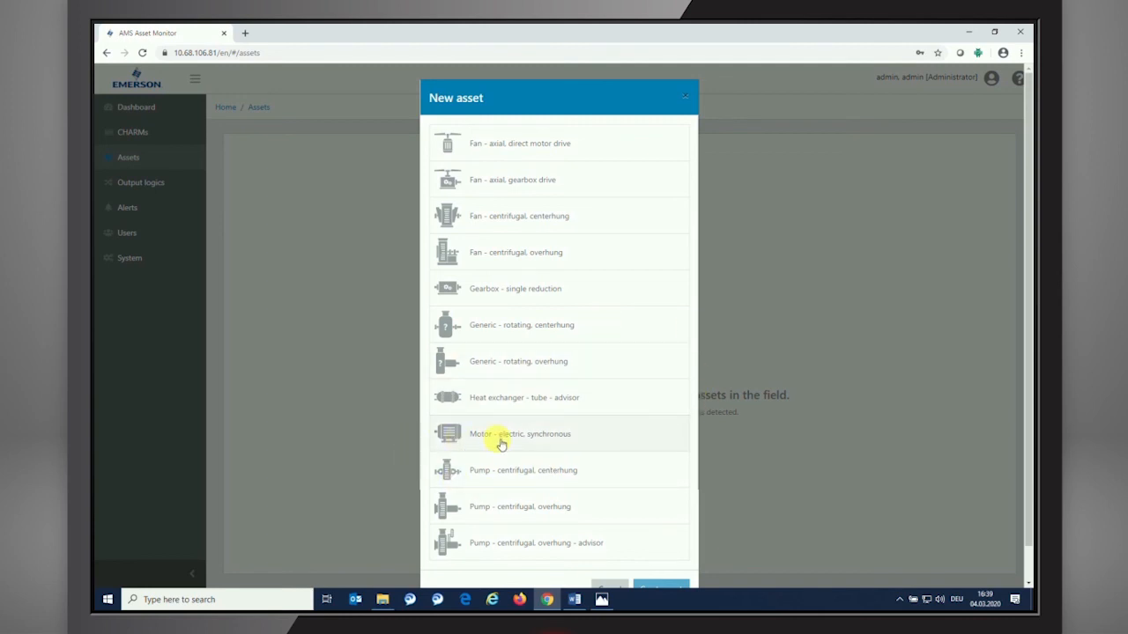
left_click(518, 433)
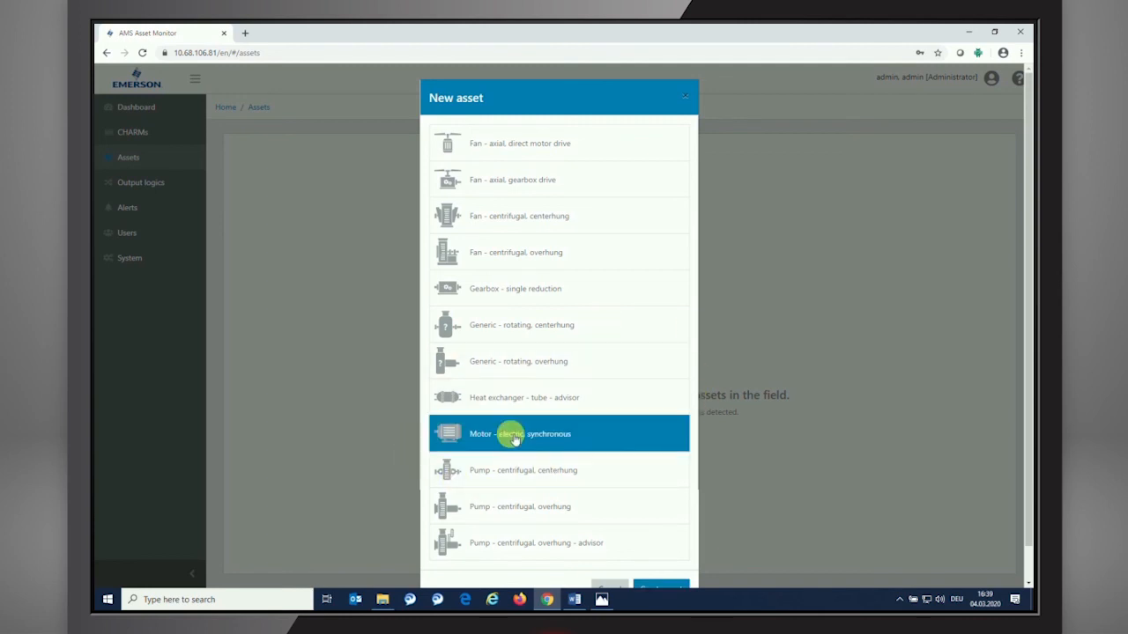
scroll("down", 3)
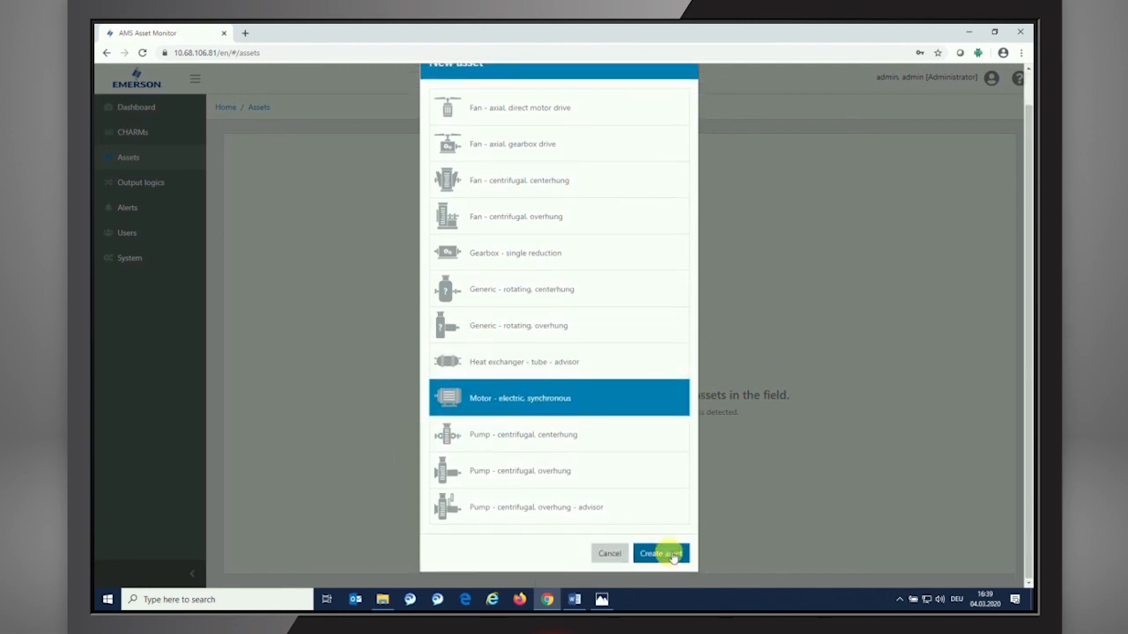
- Create the asset and name it 'Motor' with asset ID 001
left_click(659, 554)
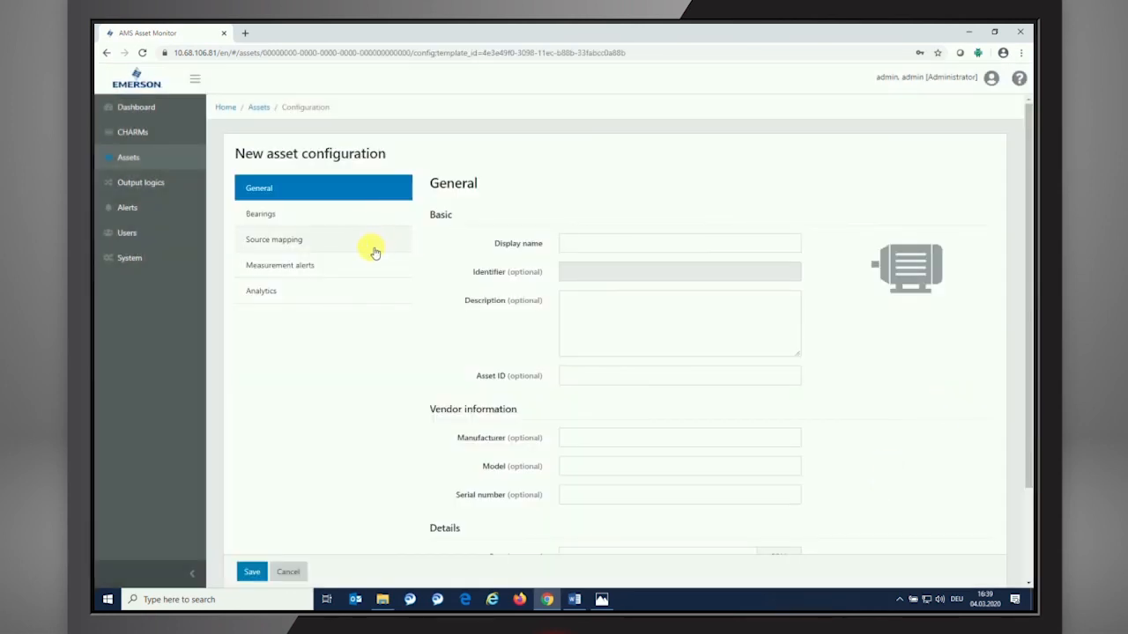
mouse_move(843, 185)
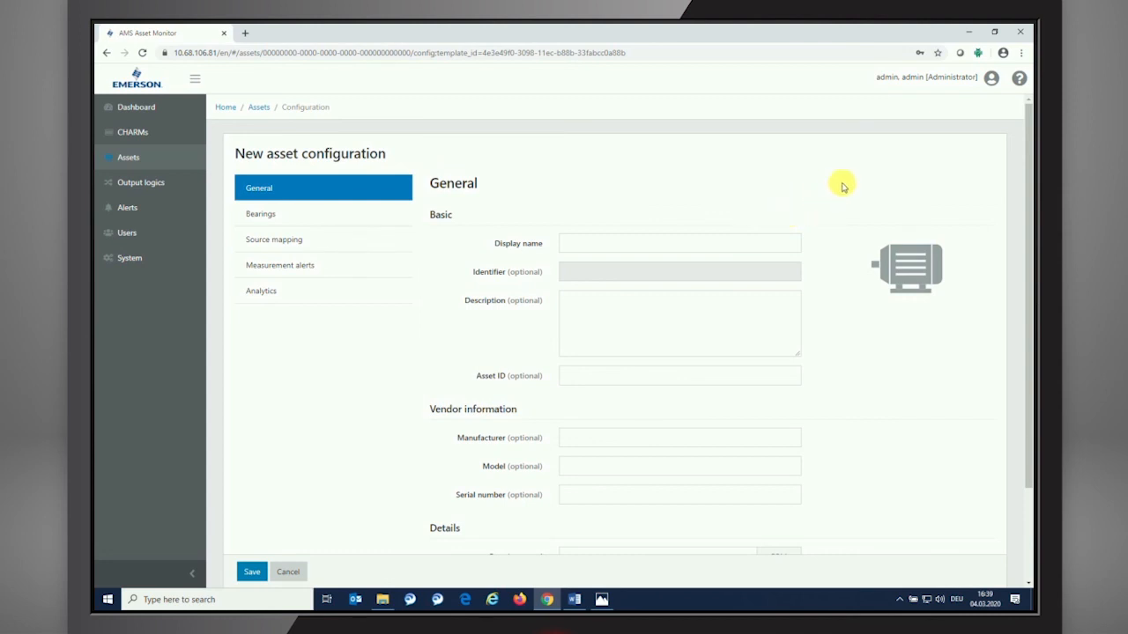
mouse_move(835, 197)
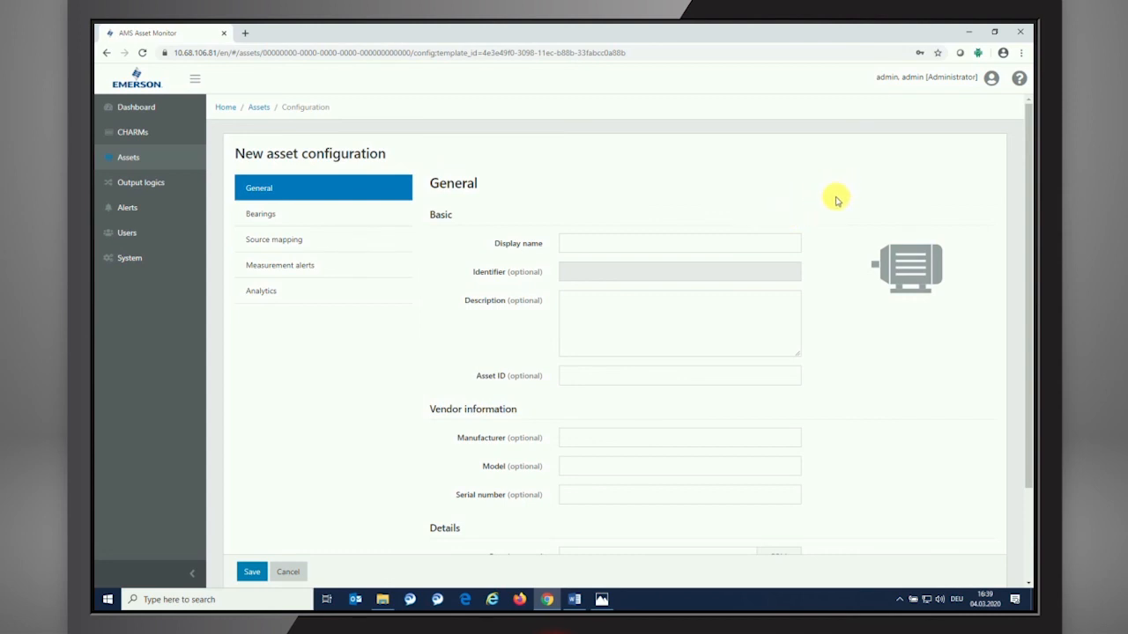
mouse_move(712, 178)
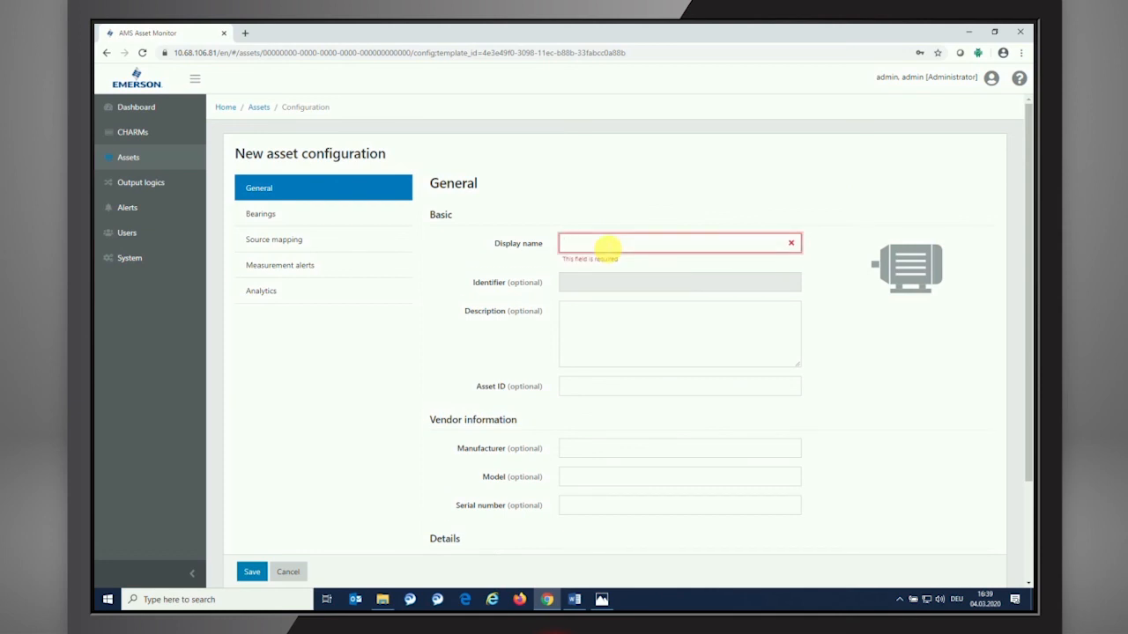
type("Motor")
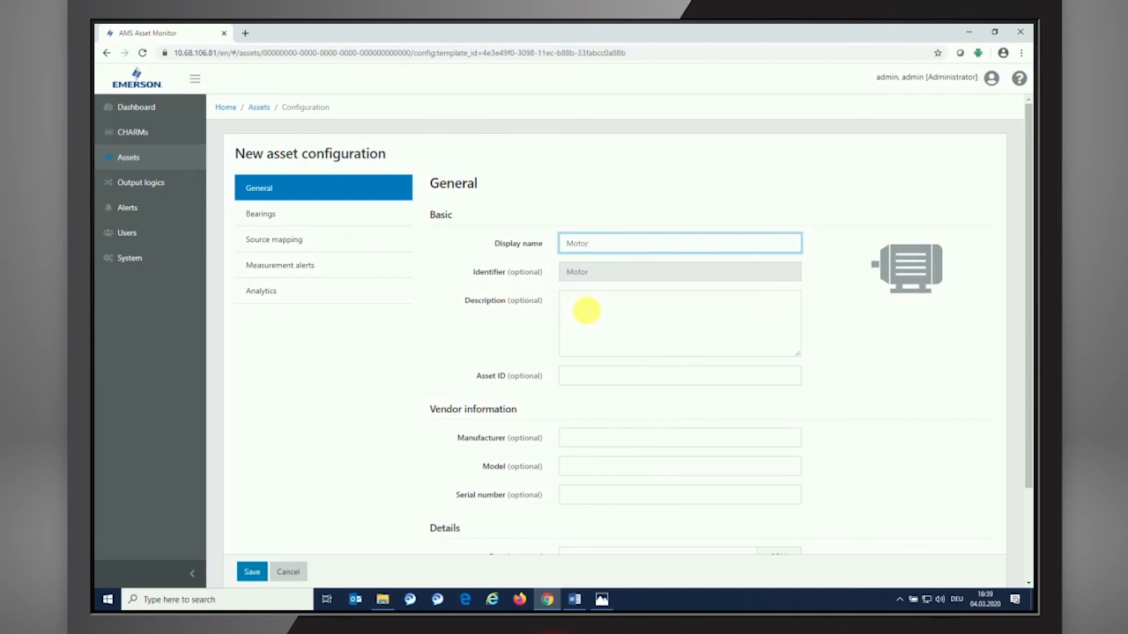
scroll("down", 3)
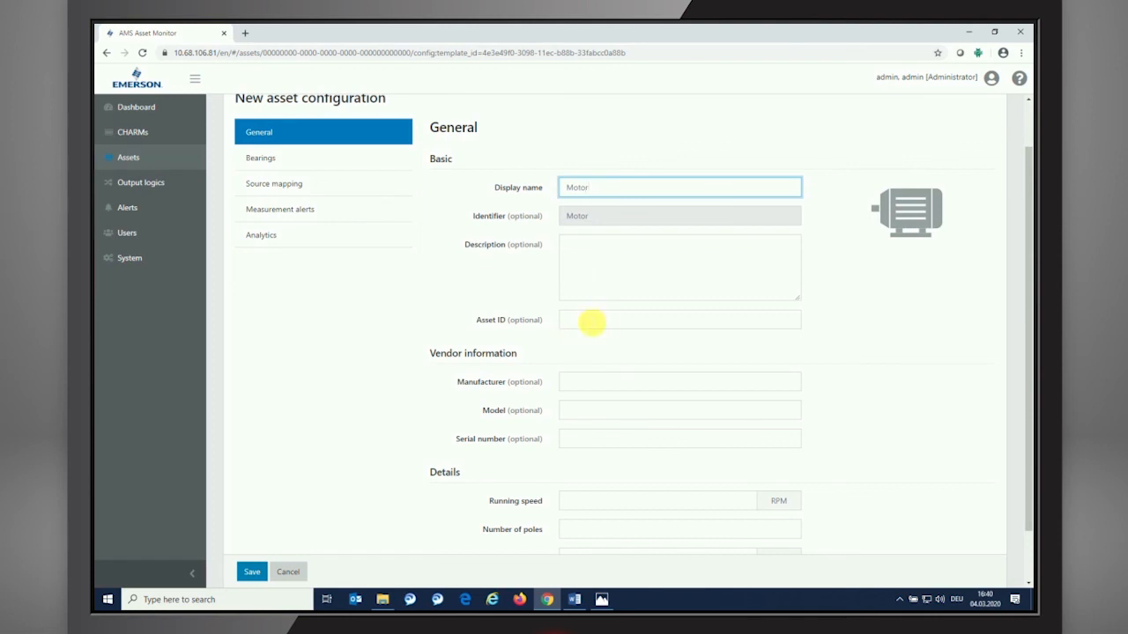
left_click(678, 321)
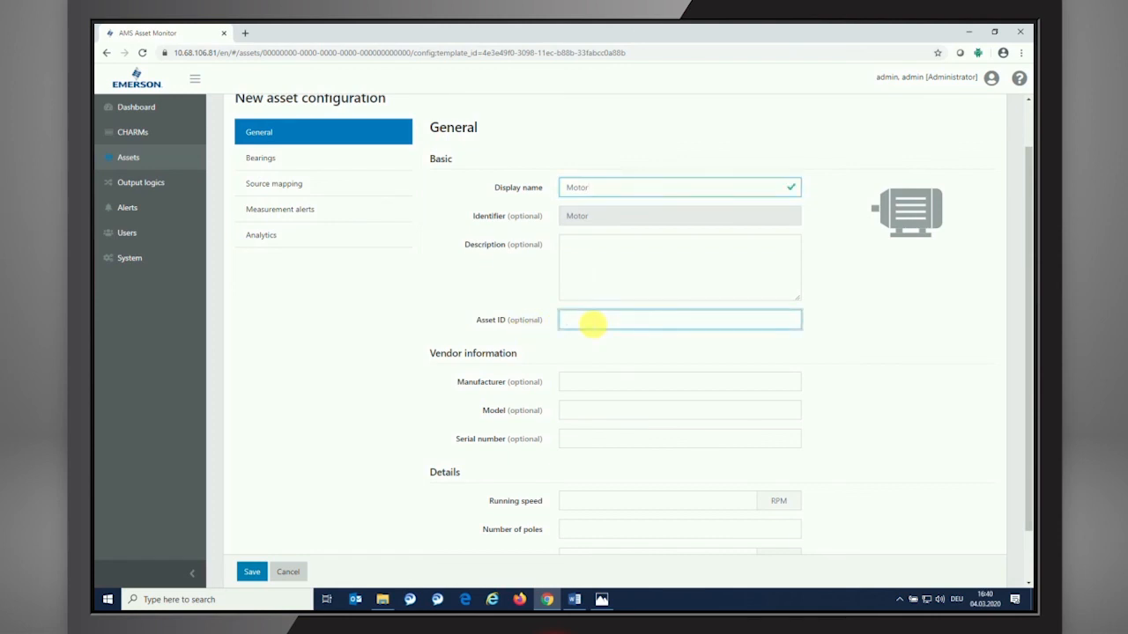
type("001")
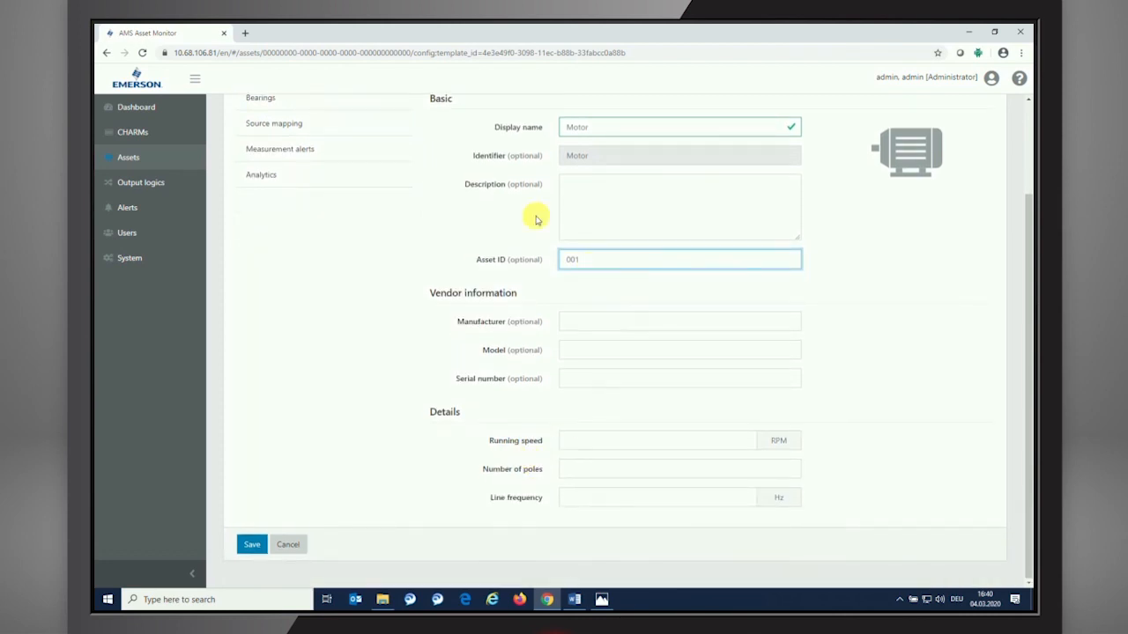
mouse_move(584, 328)
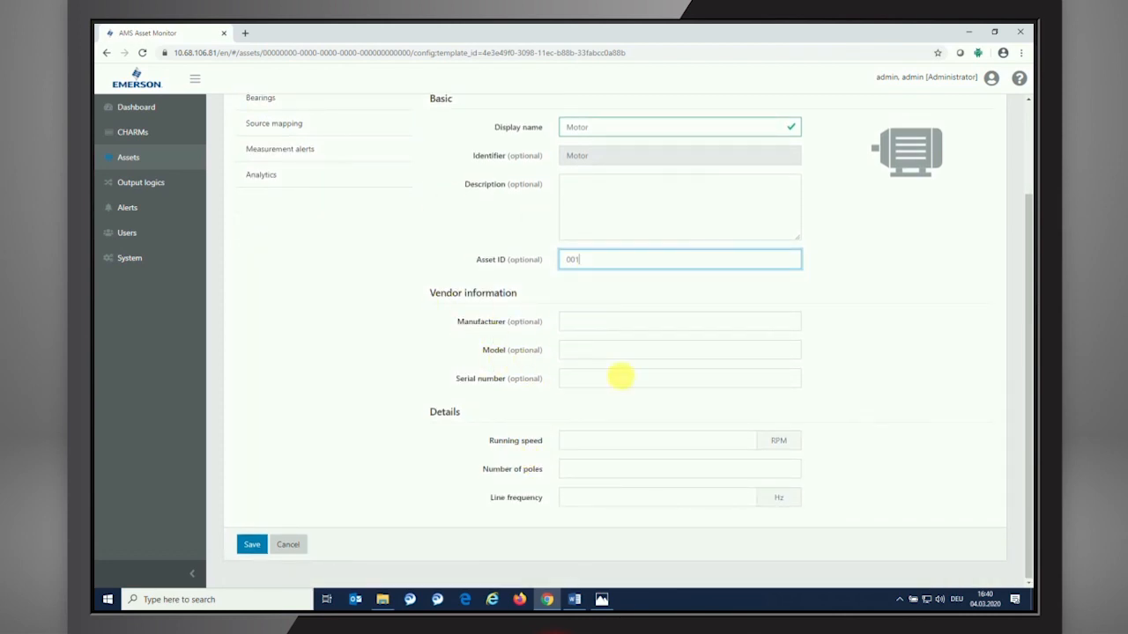
mouse_move(550, 286)
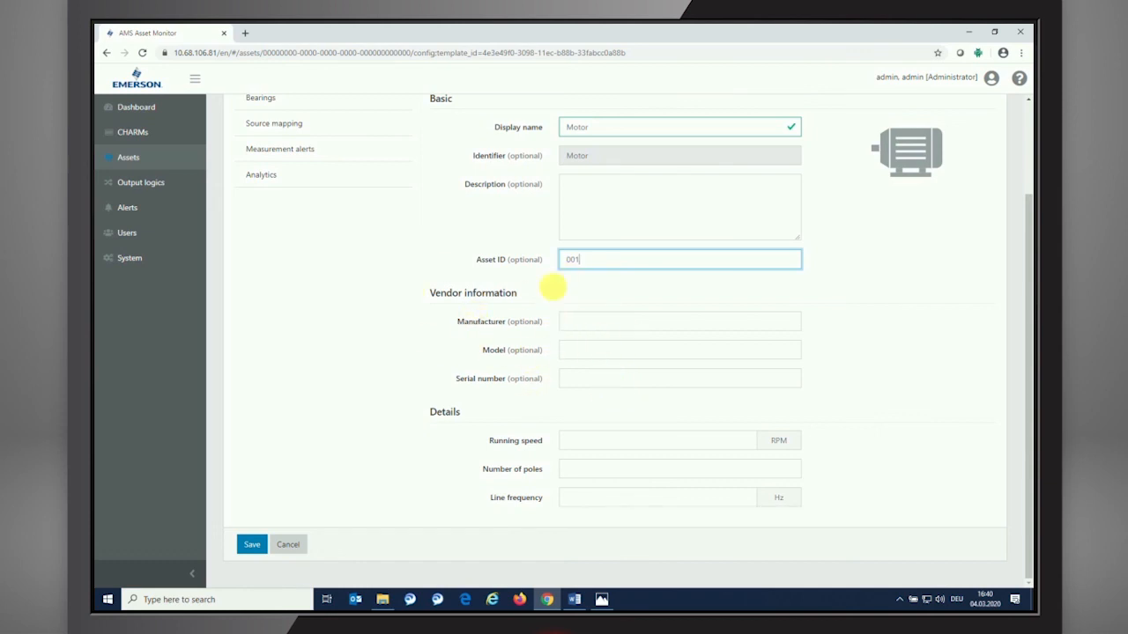
mouse_move(627, 342)
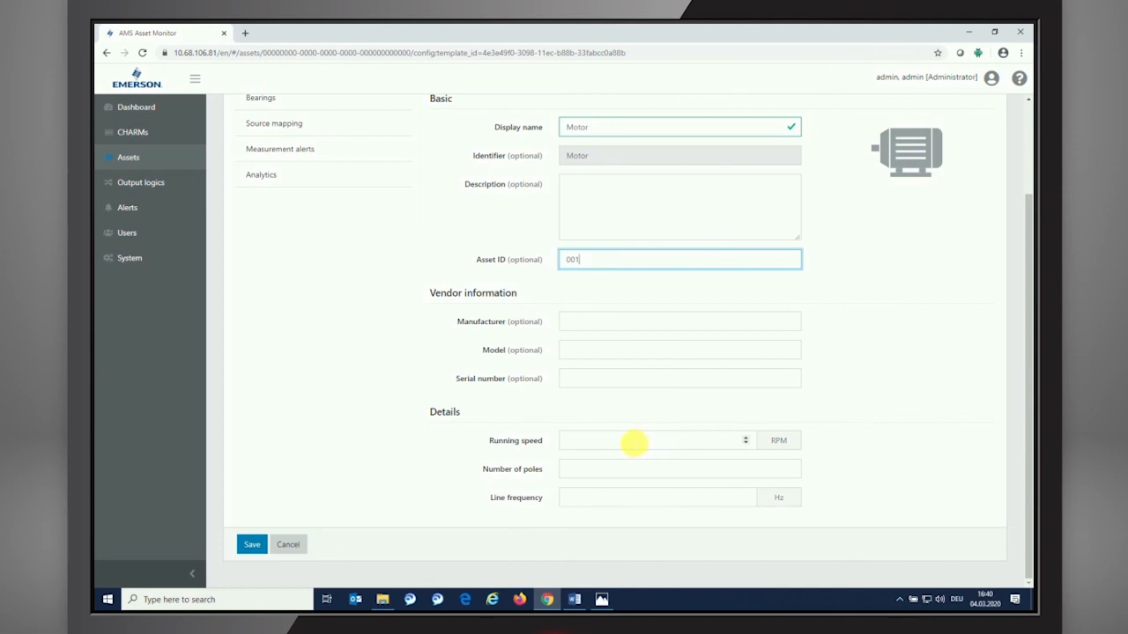
mouse_move(495, 419)
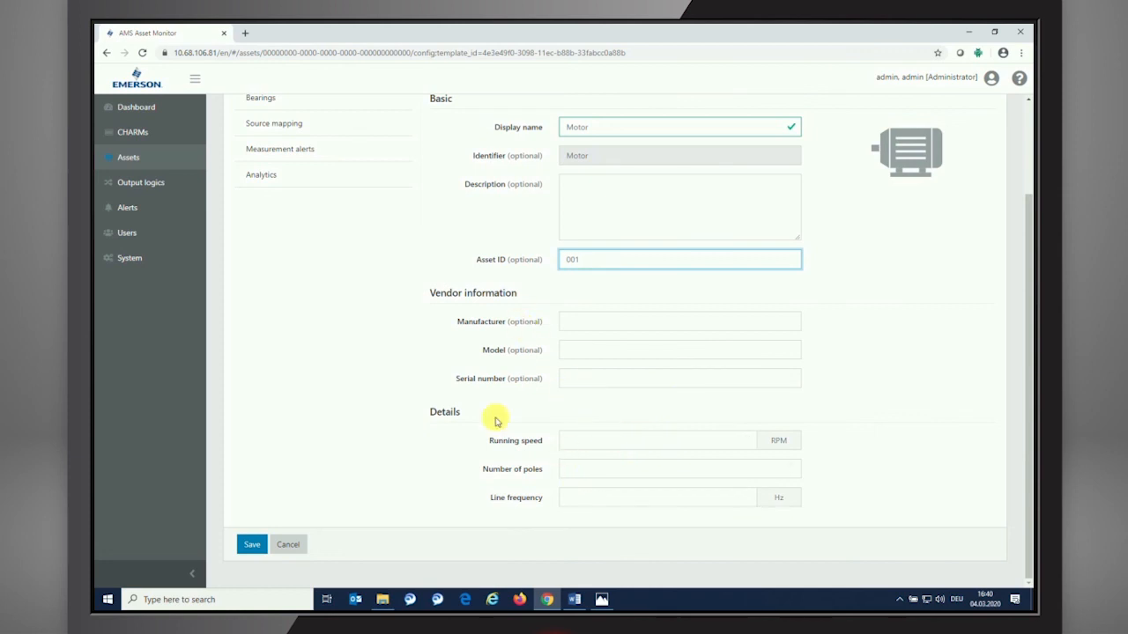
mouse_move(509, 427)
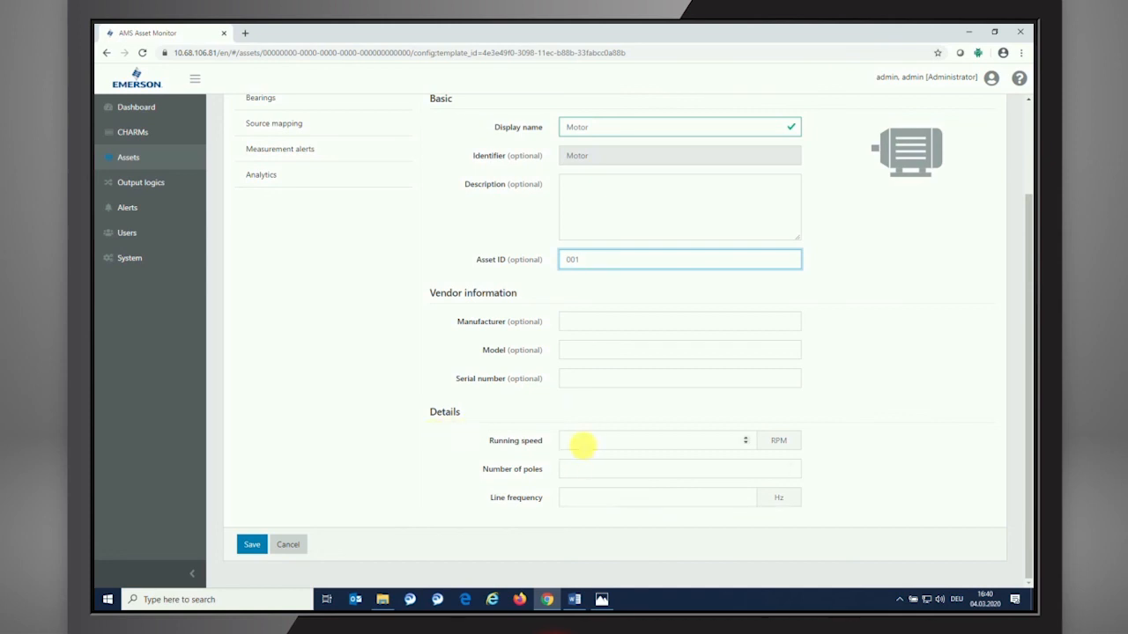
- Set the motor's running speed to 3000 and line frequency to 50
left_click(656, 440)
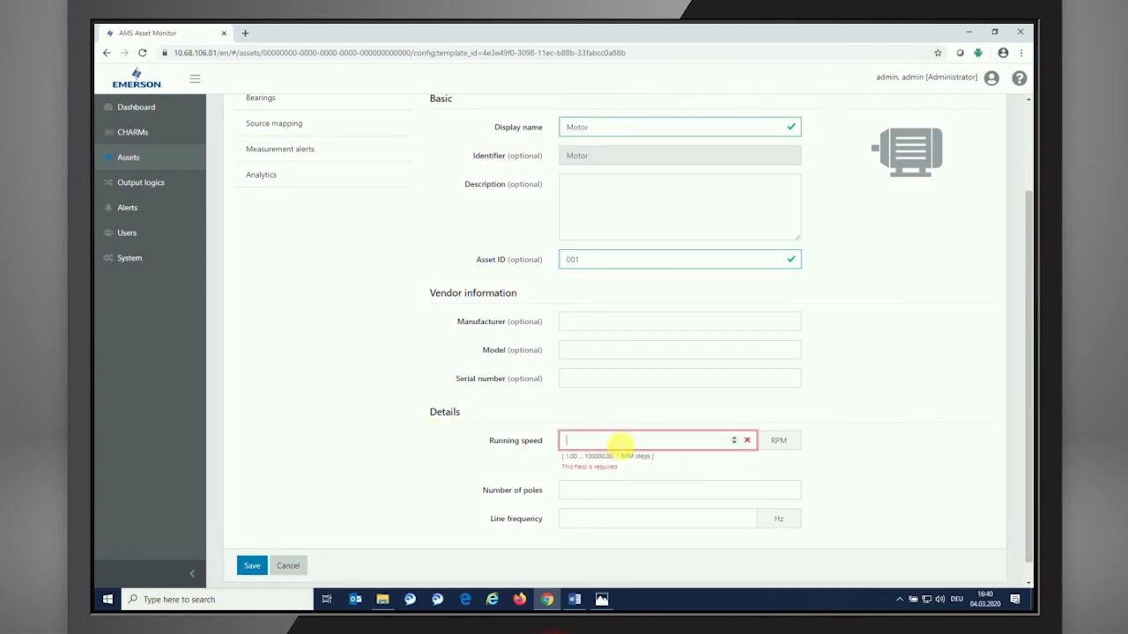
type("3000.00")
left_click(679, 490)
type("2")
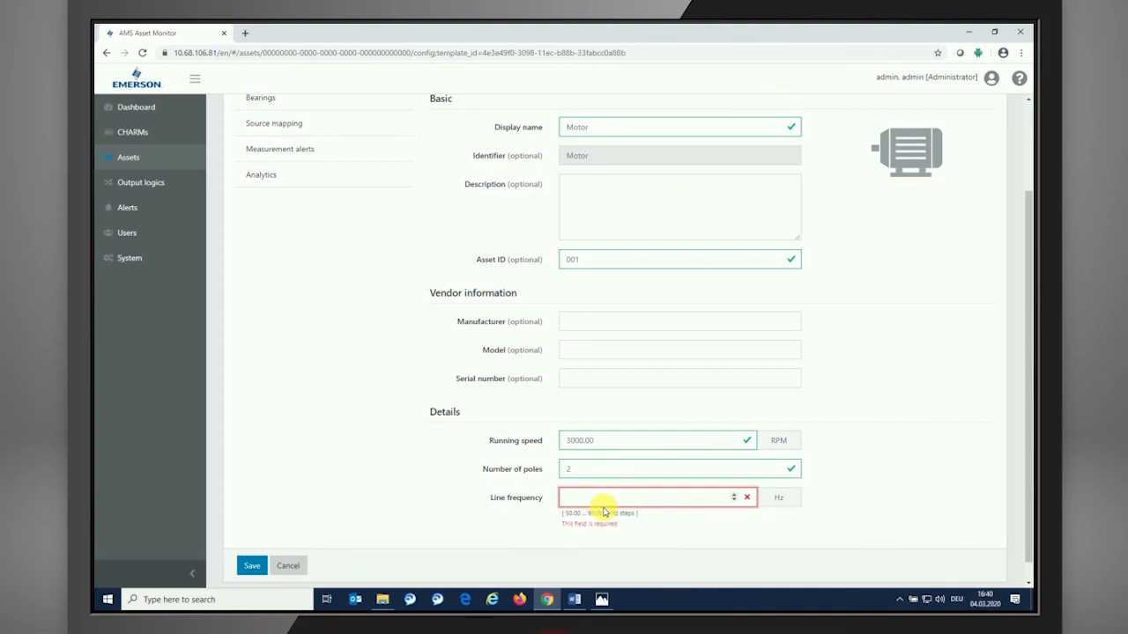
type("50")
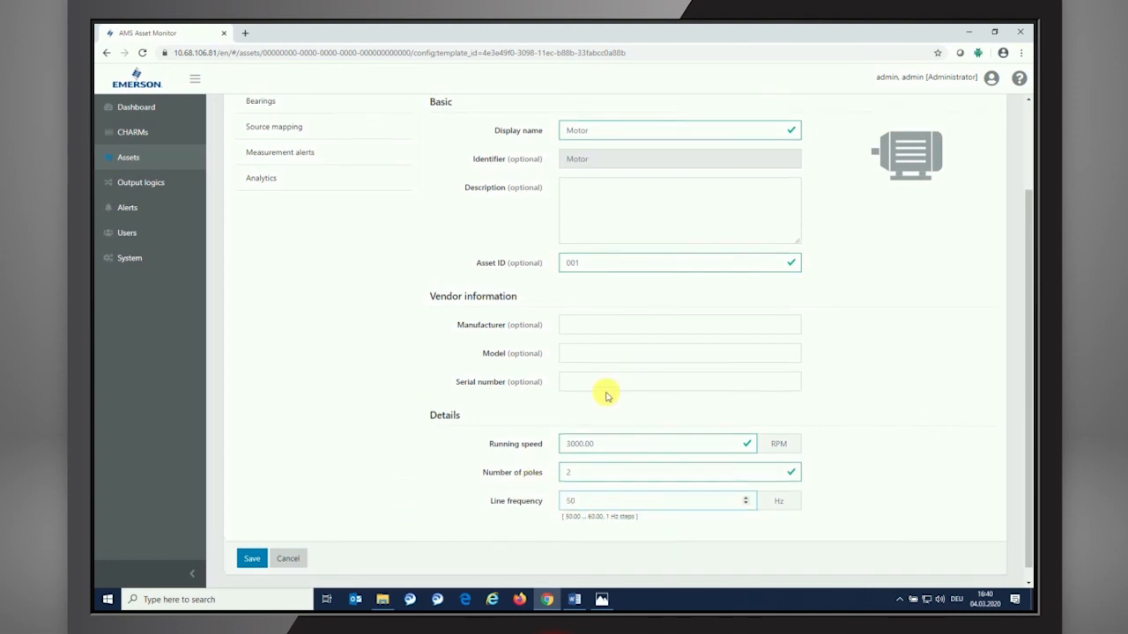
scroll("up", 3)
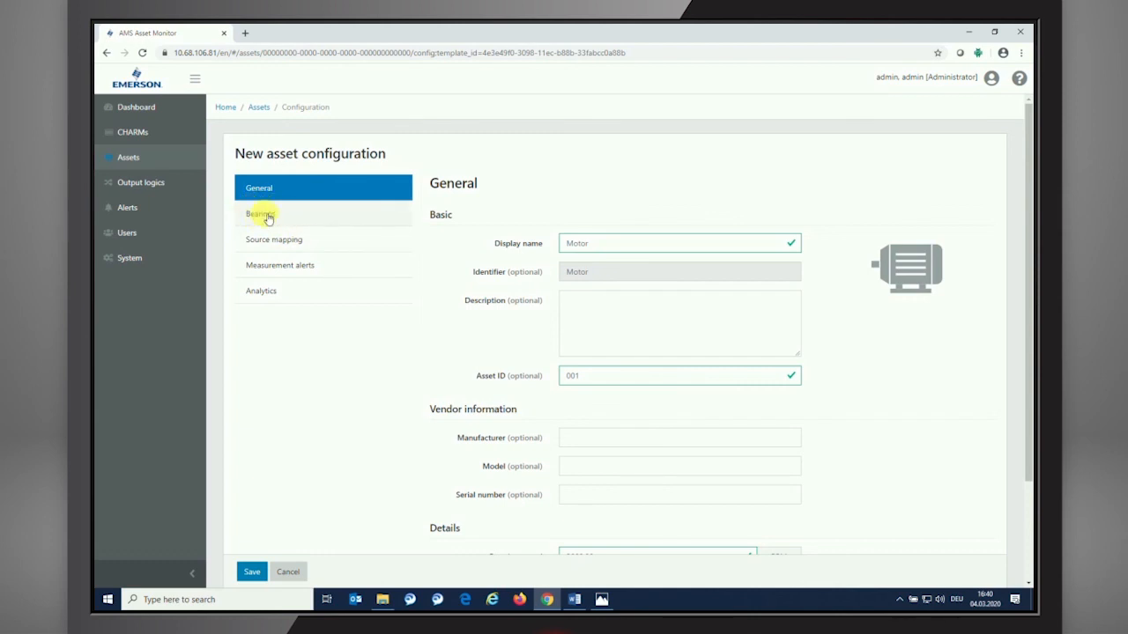
- Define the inboard bearing as manufacturer 'unknown', model 16001, type Antifriction
left_click(261, 214)
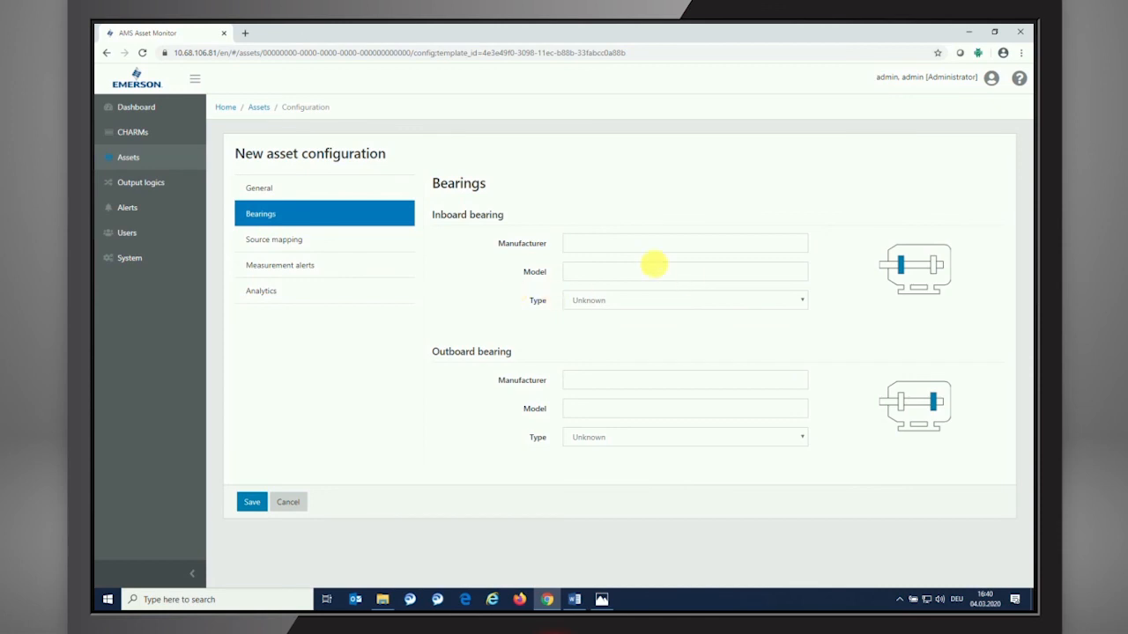
mouse_move(508, 256)
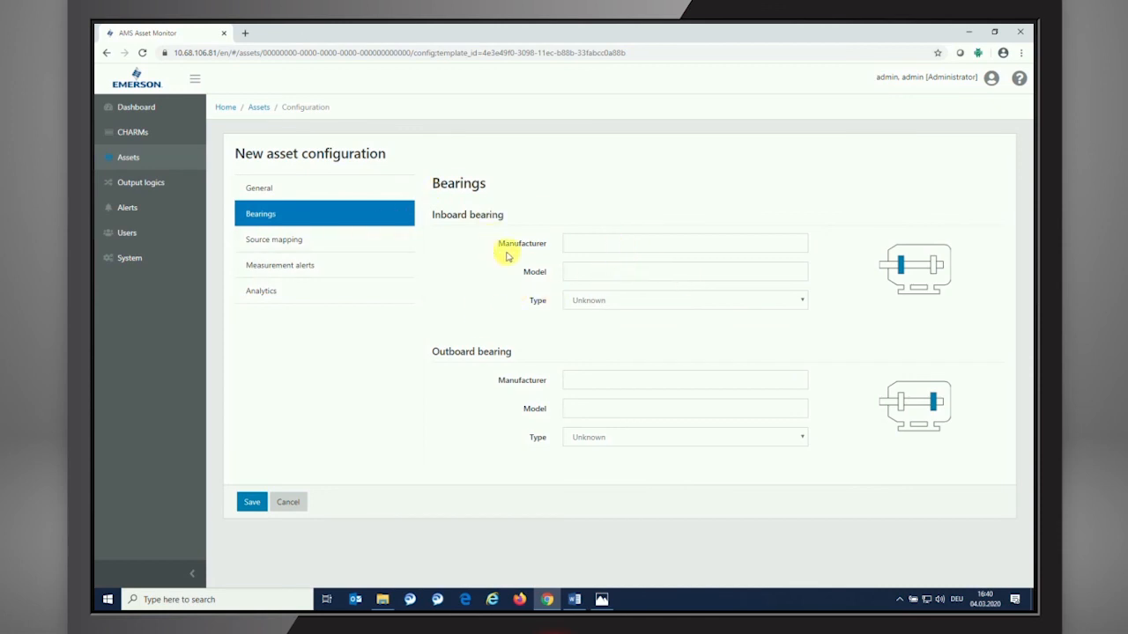
mouse_move(666, 254)
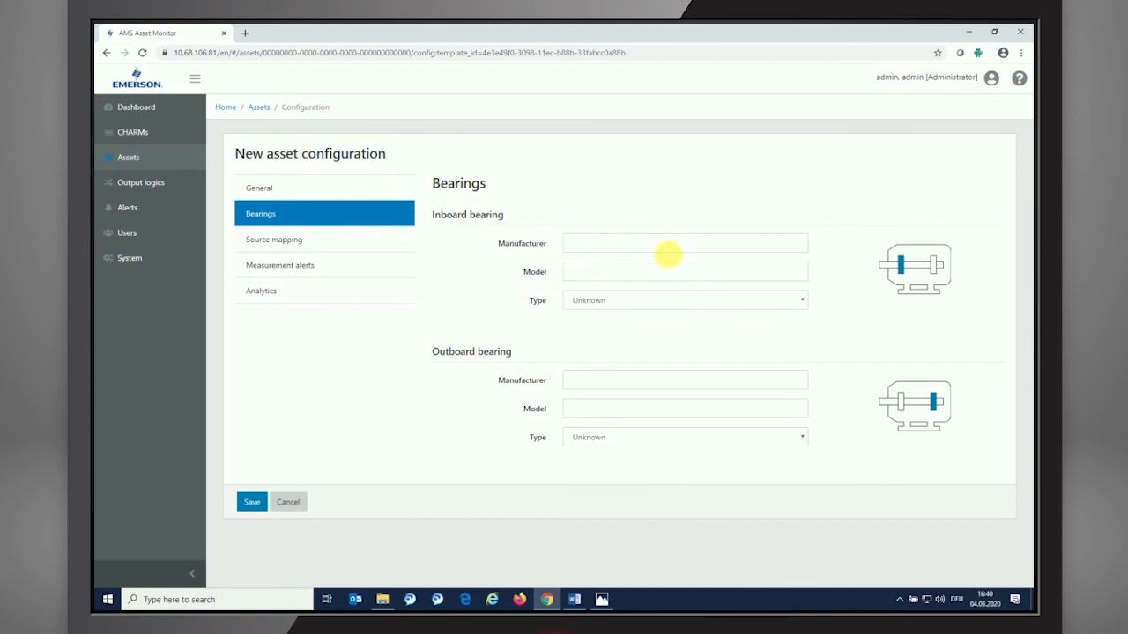
mouse_move(596, 253)
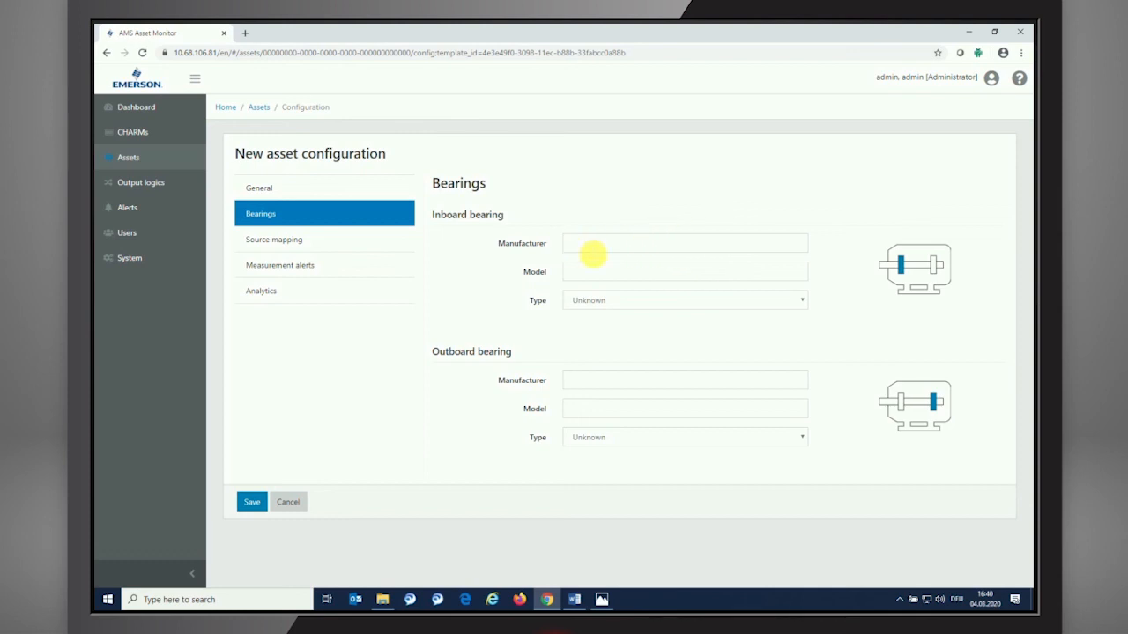
left_click(684, 244)
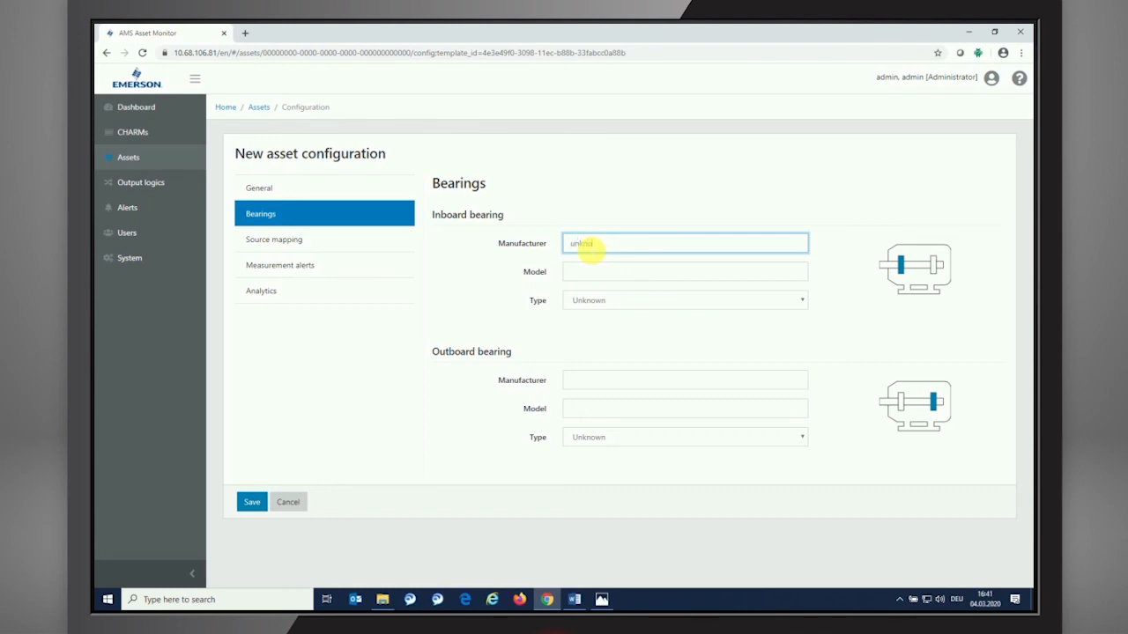
type("unknown")
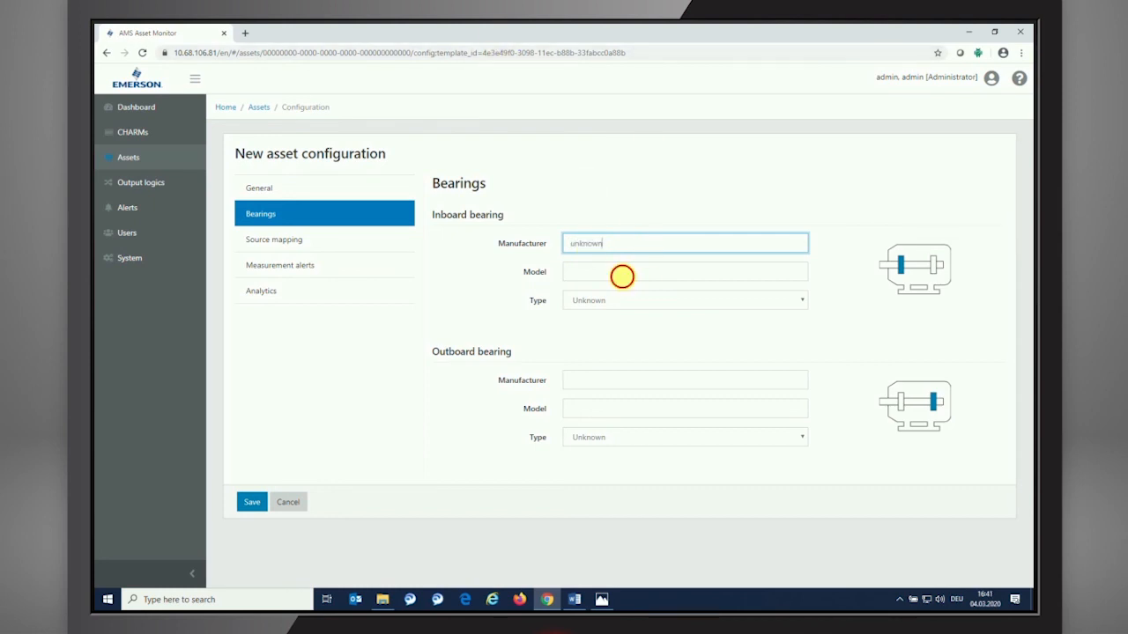
left_click(684, 272)
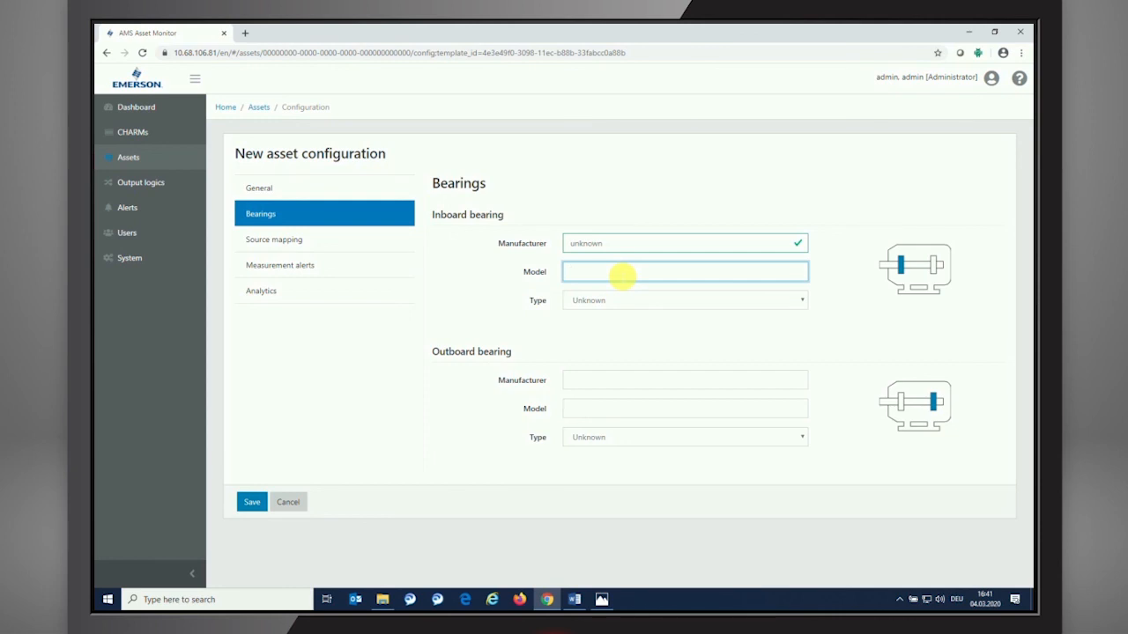
type("16001")
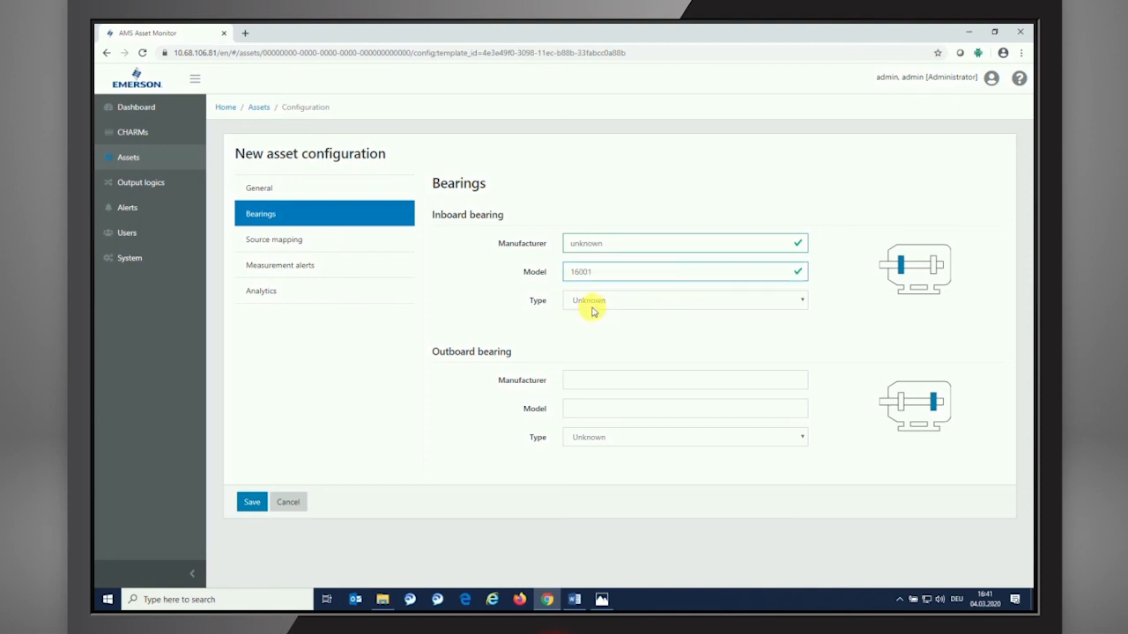
left_click(684, 300)
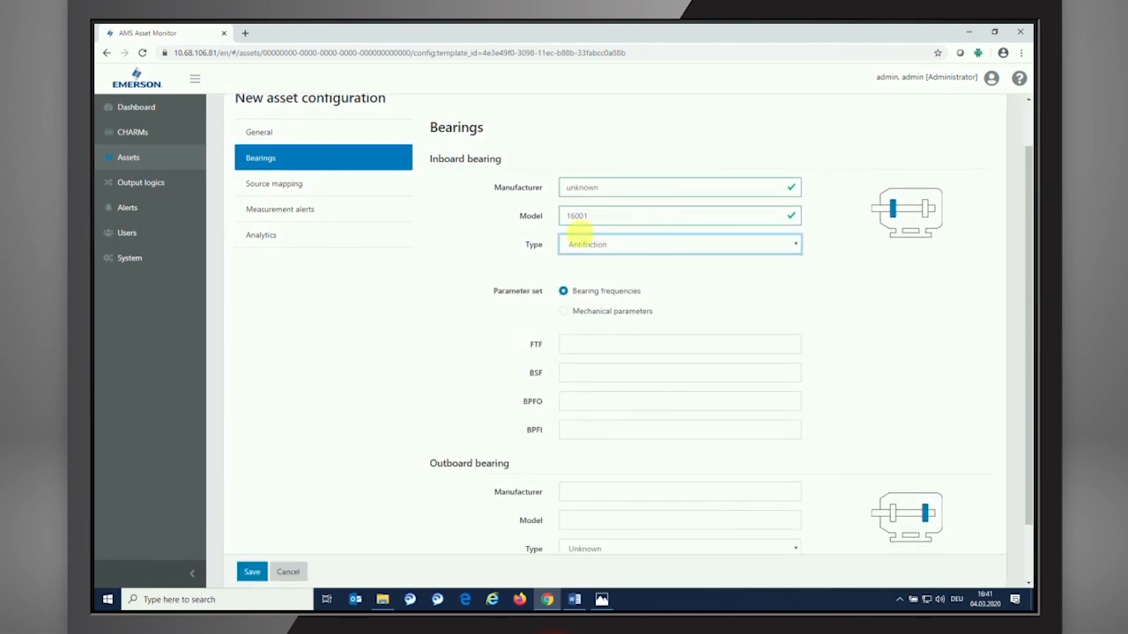
mouse_move(649, 273)
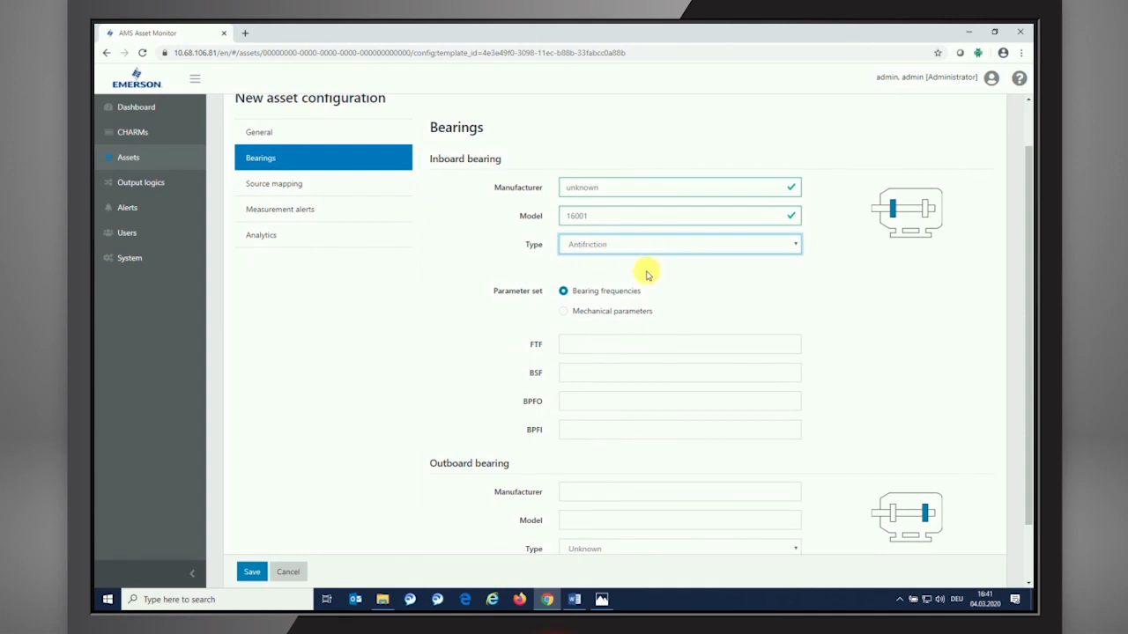
scroll("down", 3)
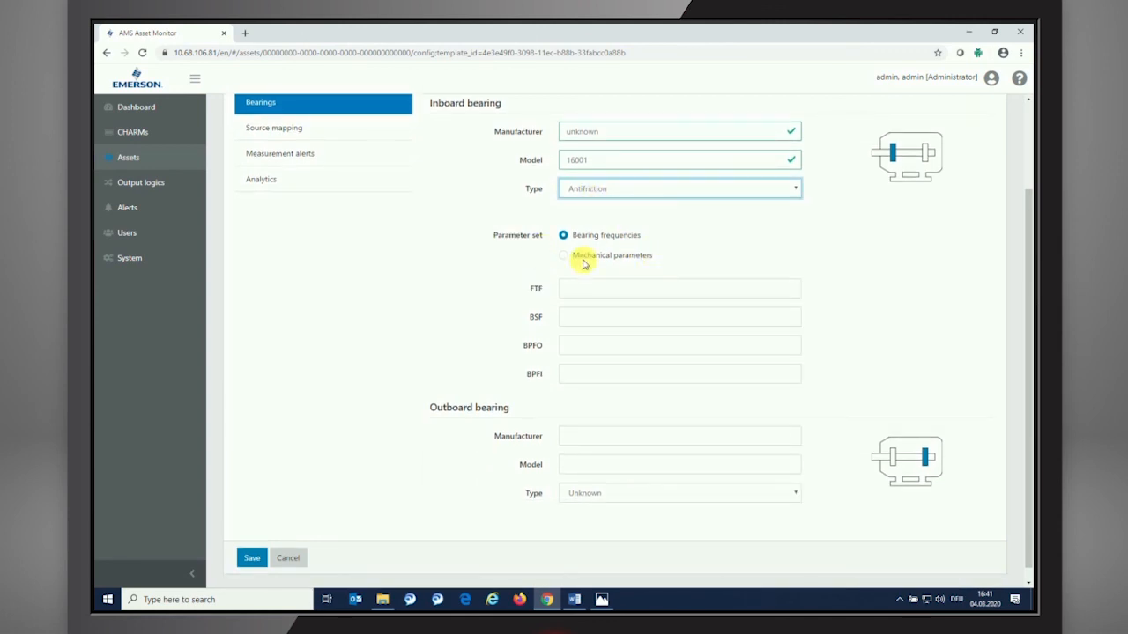
mouse_move(671, 296)
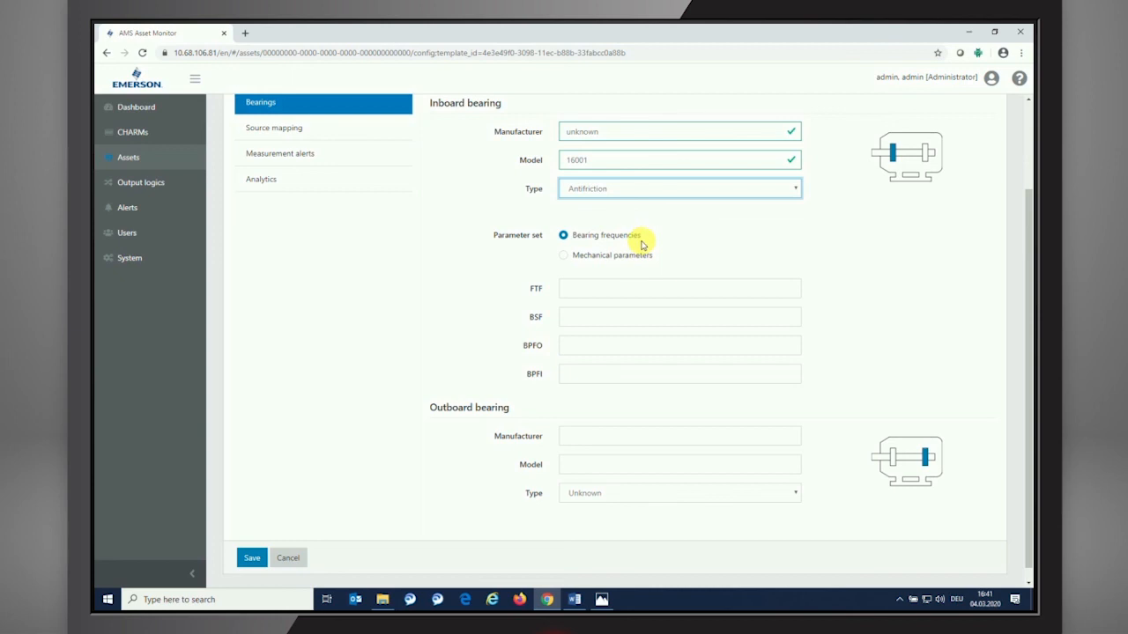
mouse_move(614, 257)
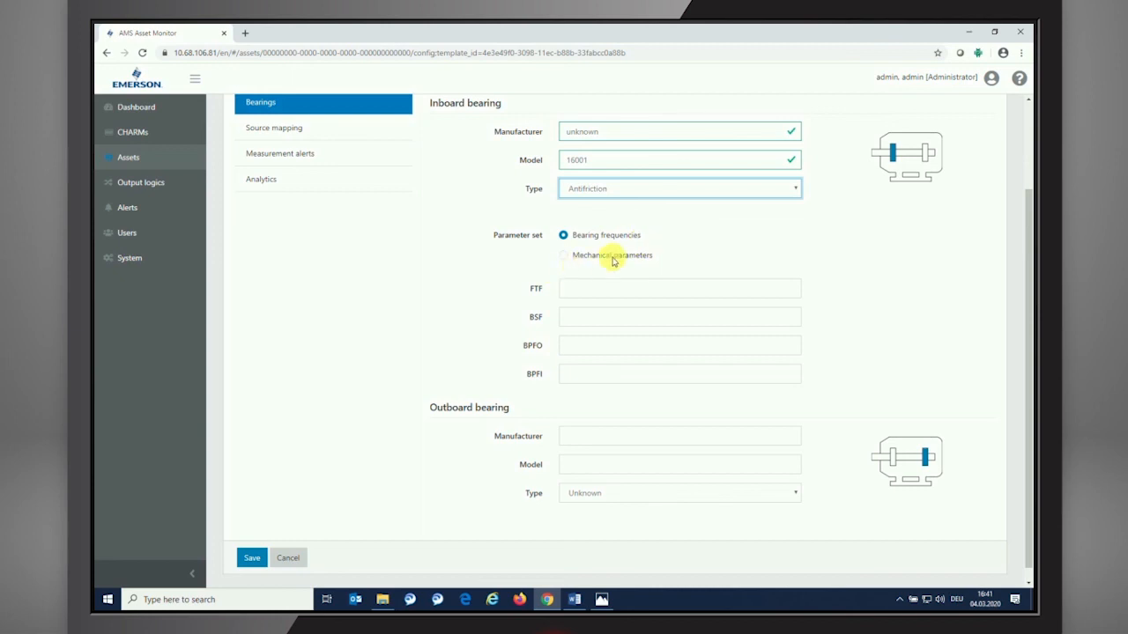
mouse_move(595, 260)
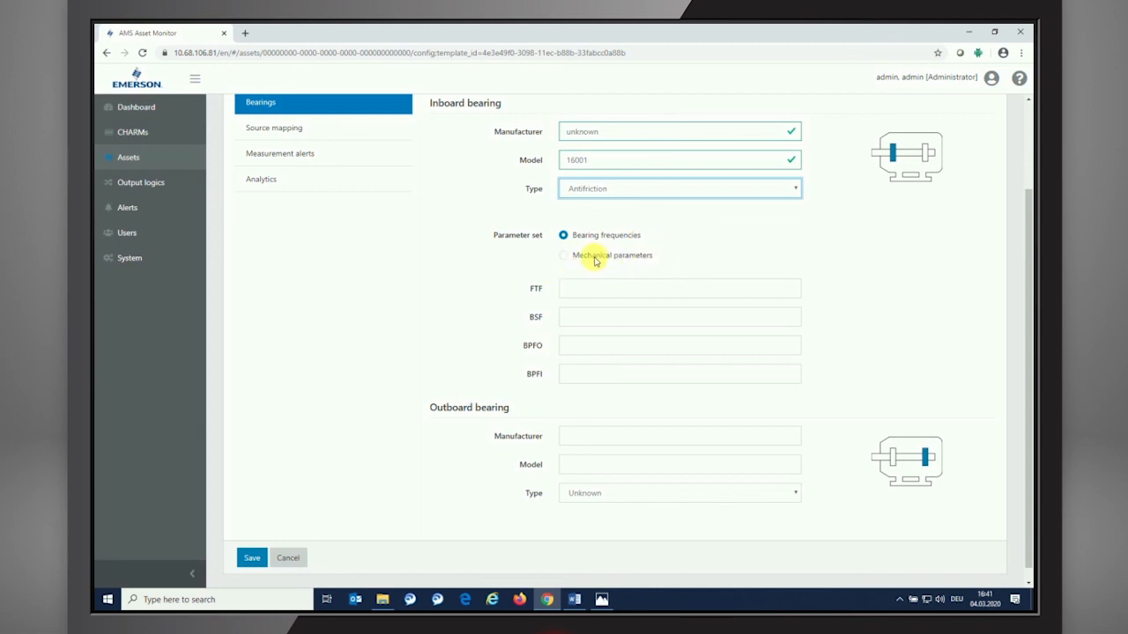
- Enter the inboard bearing frequencies FTF 0.38, BSF 2.04, BPFO 3.07 and BPFI 4.93
left_click(564, 254)
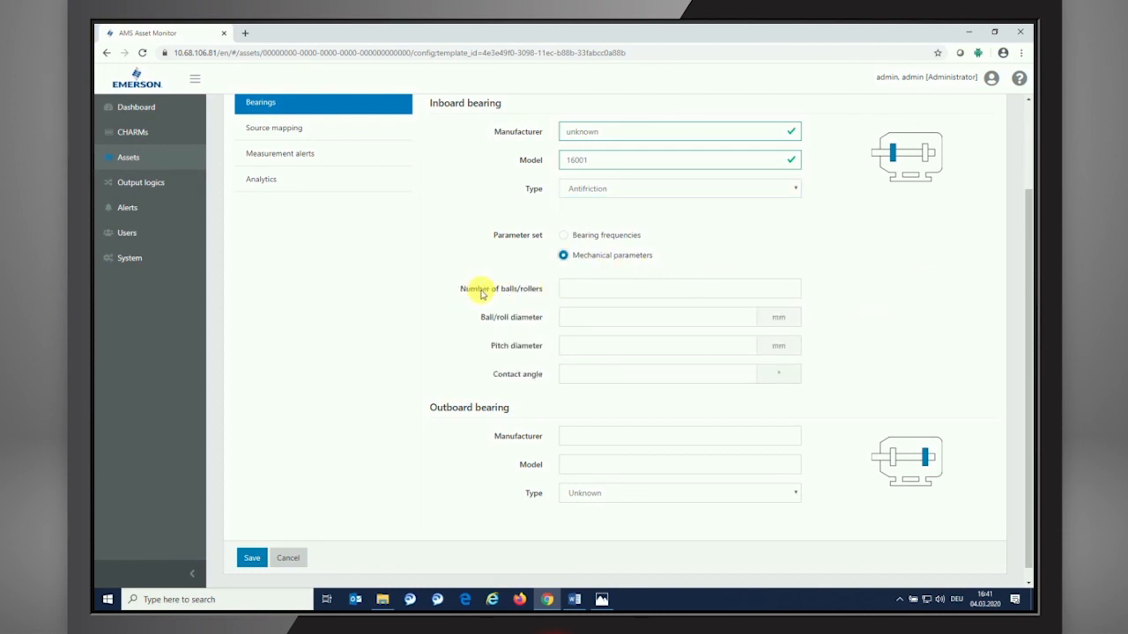
mouse_move(503, 320)
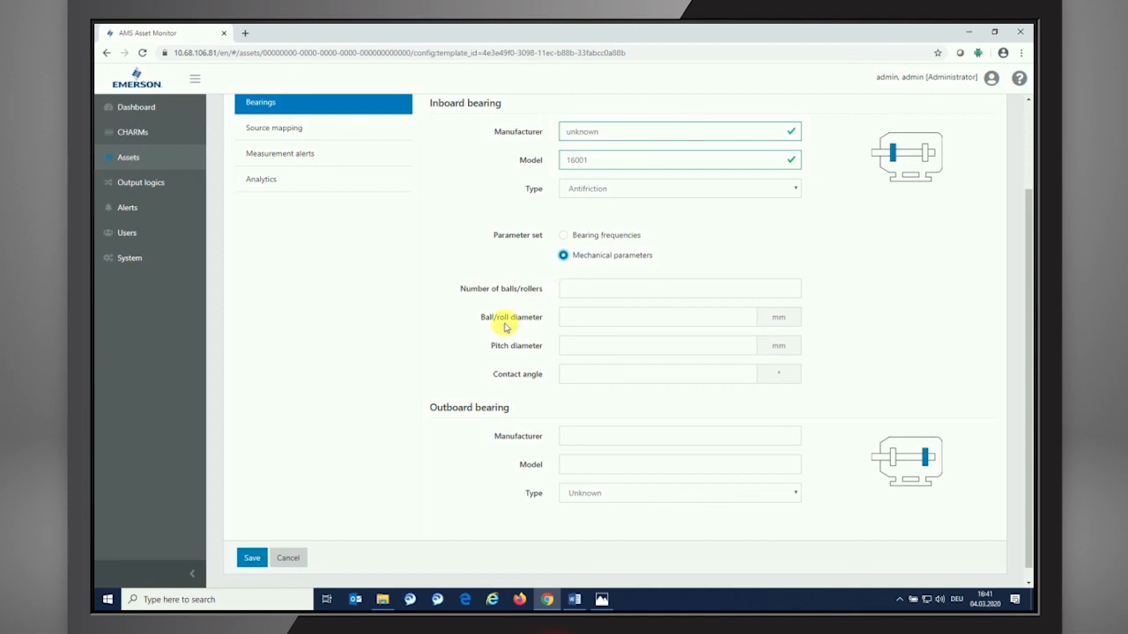
mouse_move(517, 345)
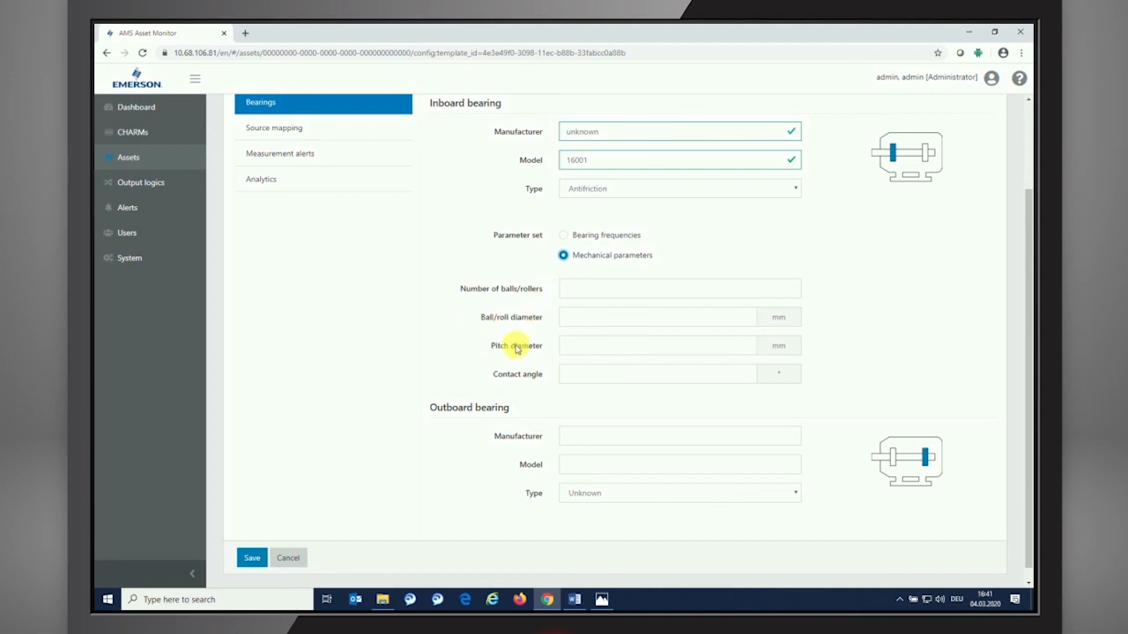
mouse_move(526, 240)
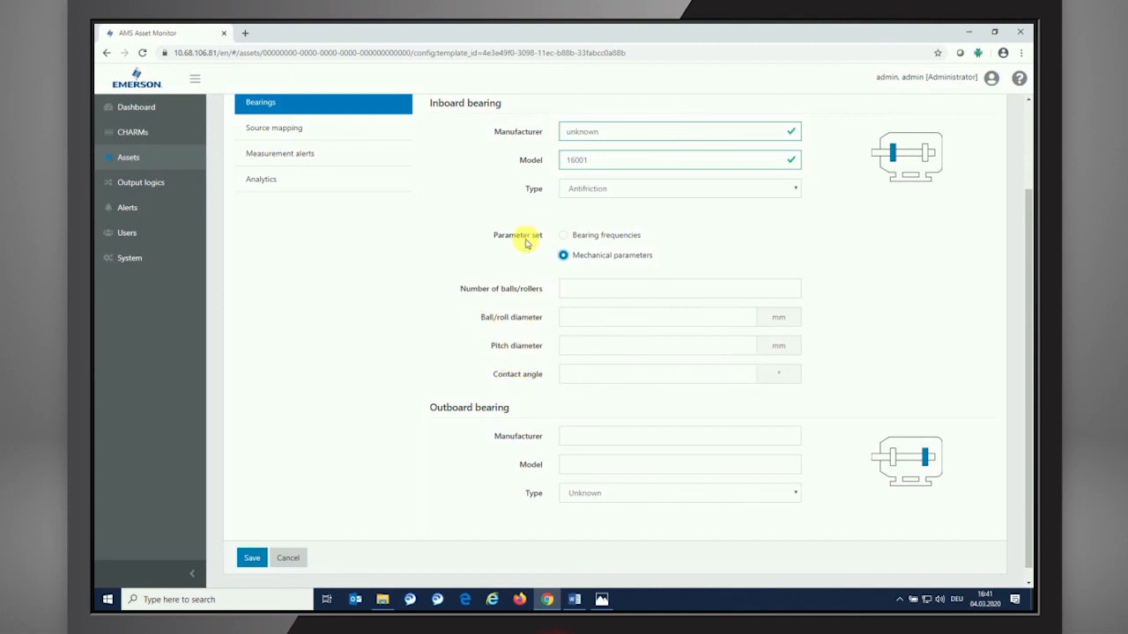
mouse_move(598, 344)
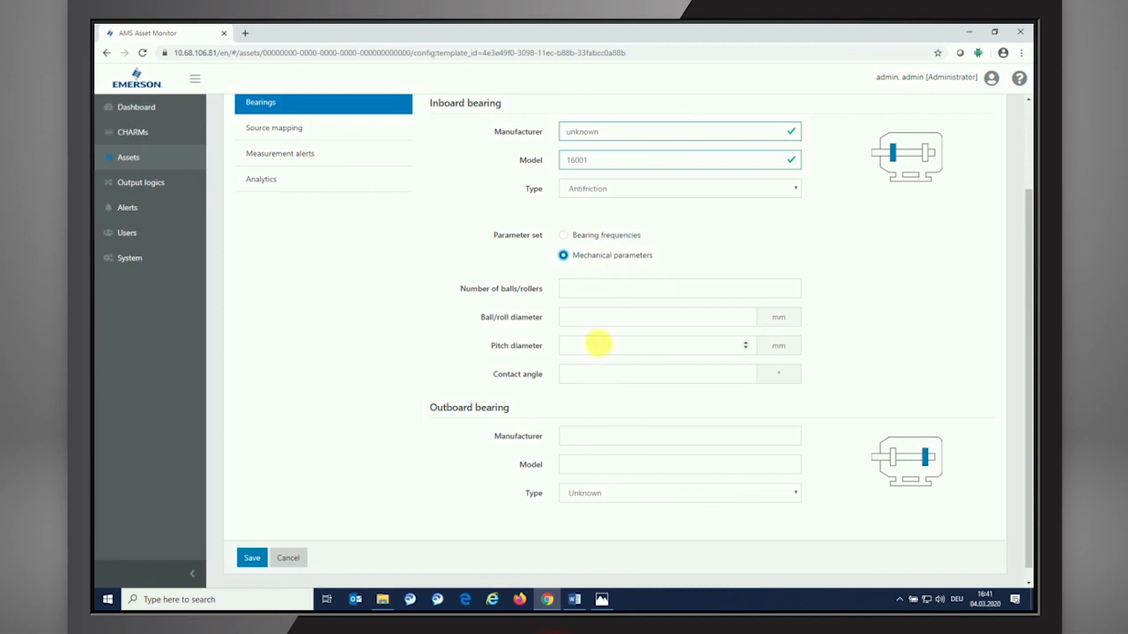
mouse_move(568, 239)
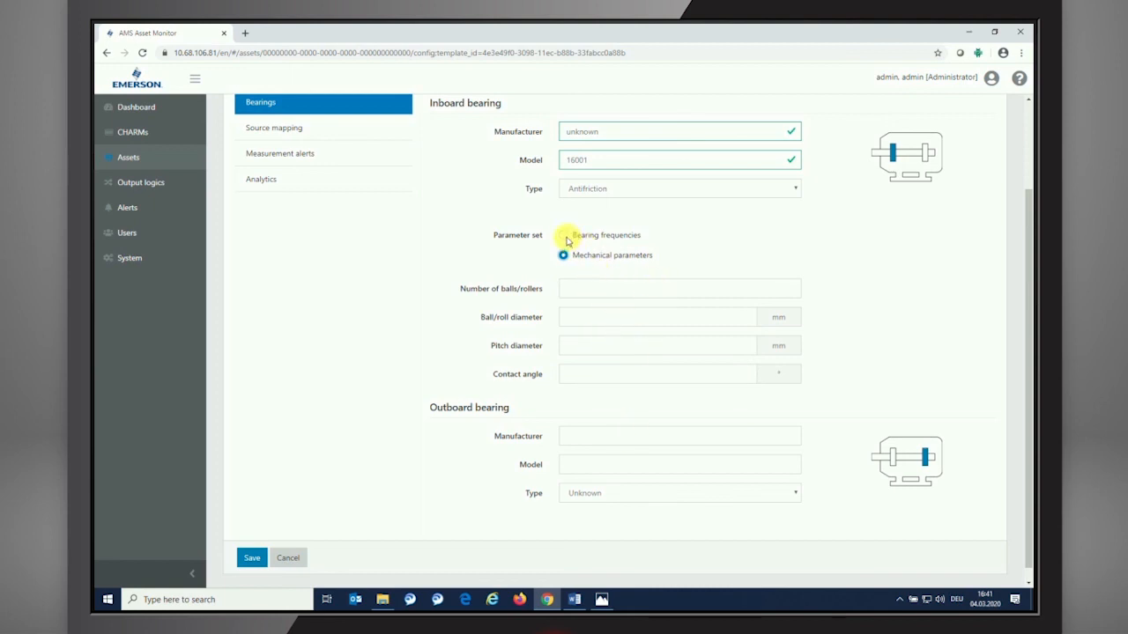
left_click(564, 235)
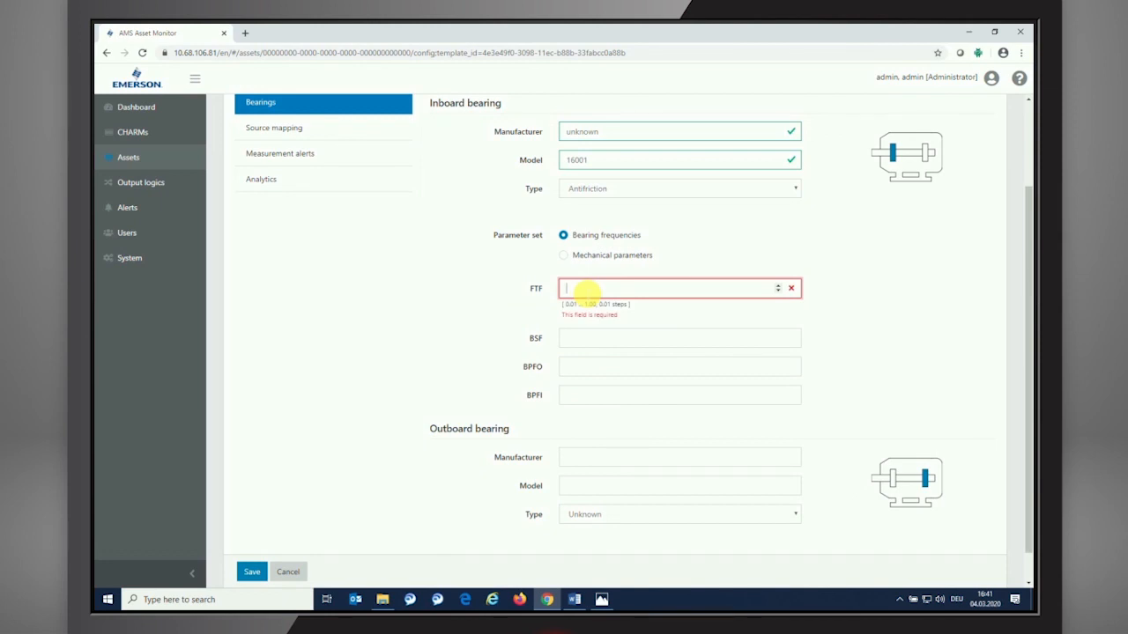
type("038")
left_click(678, 338)
type("2,04")
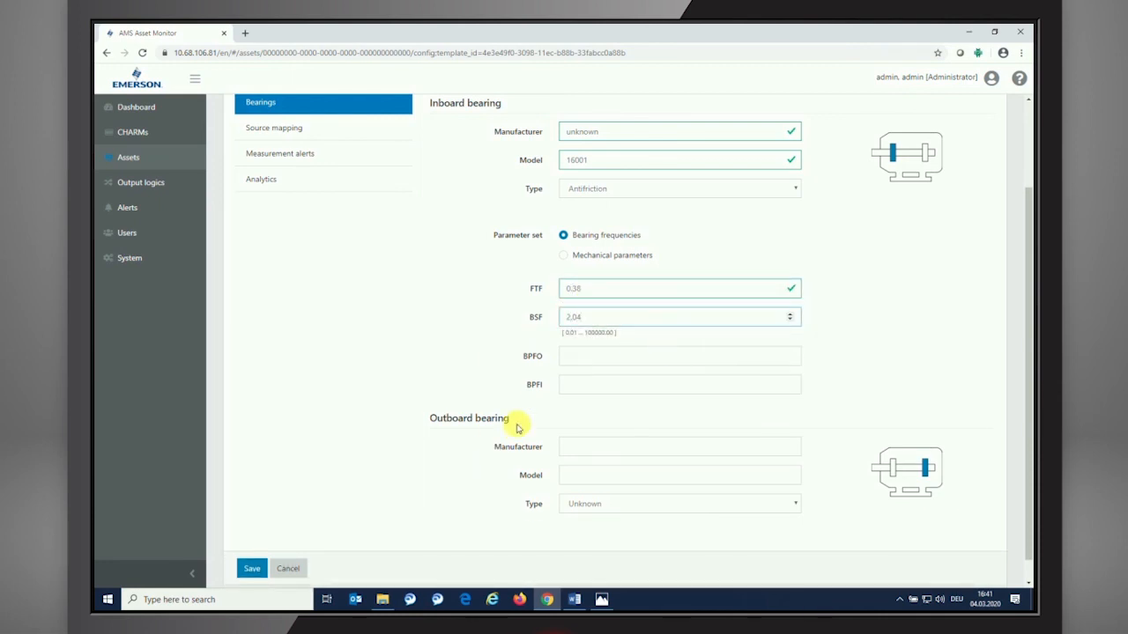
left_click(678, 356)
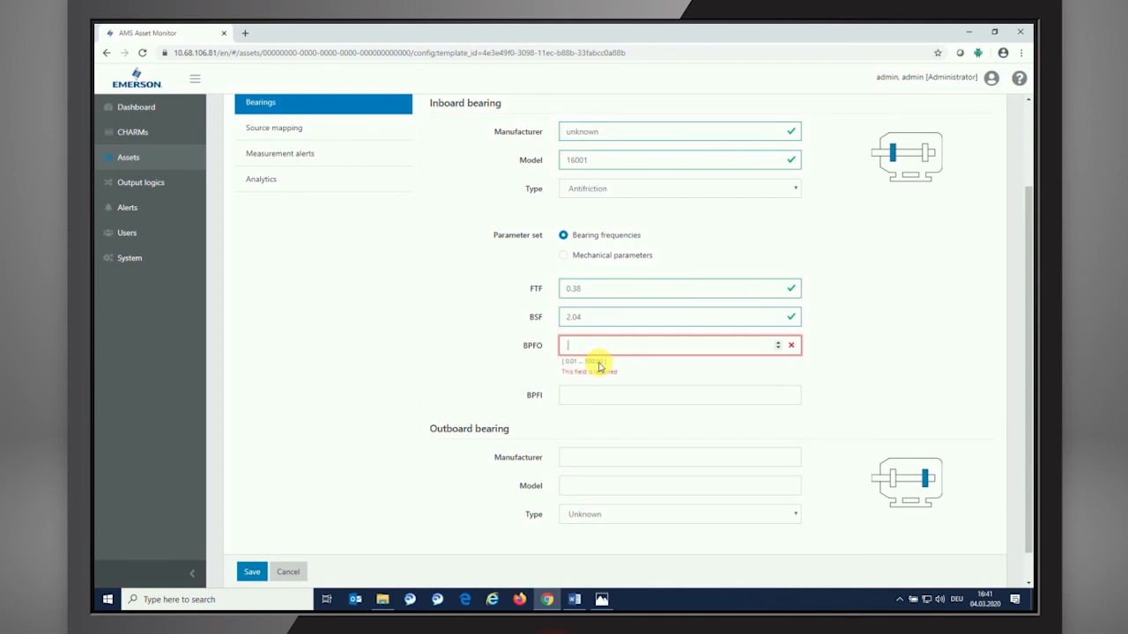
type("3.07")
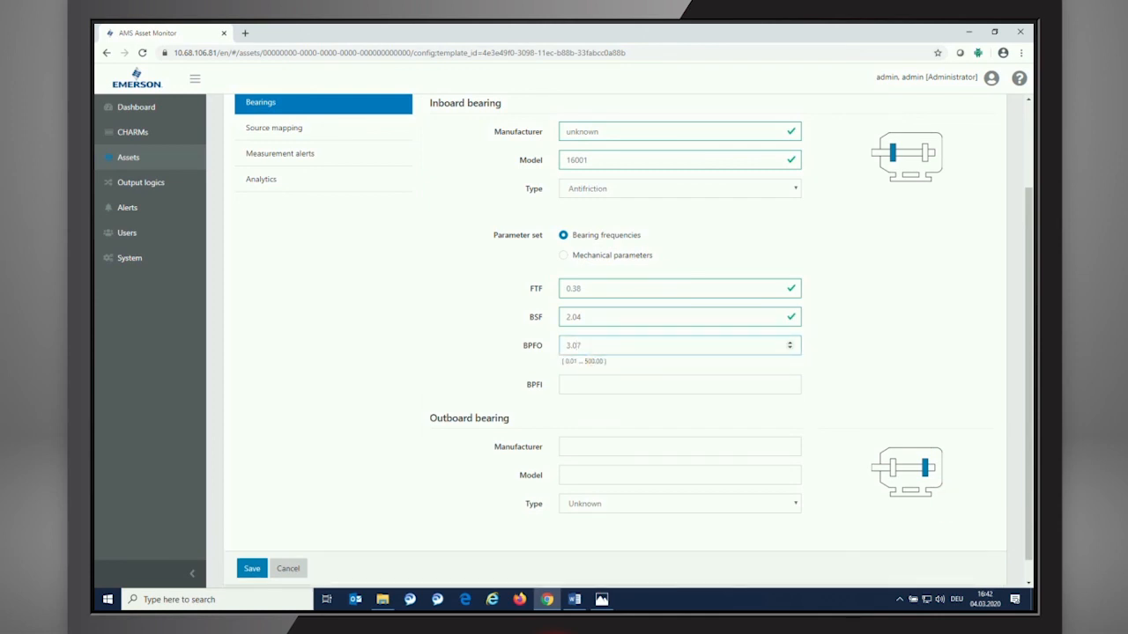
left_click(678, 374)
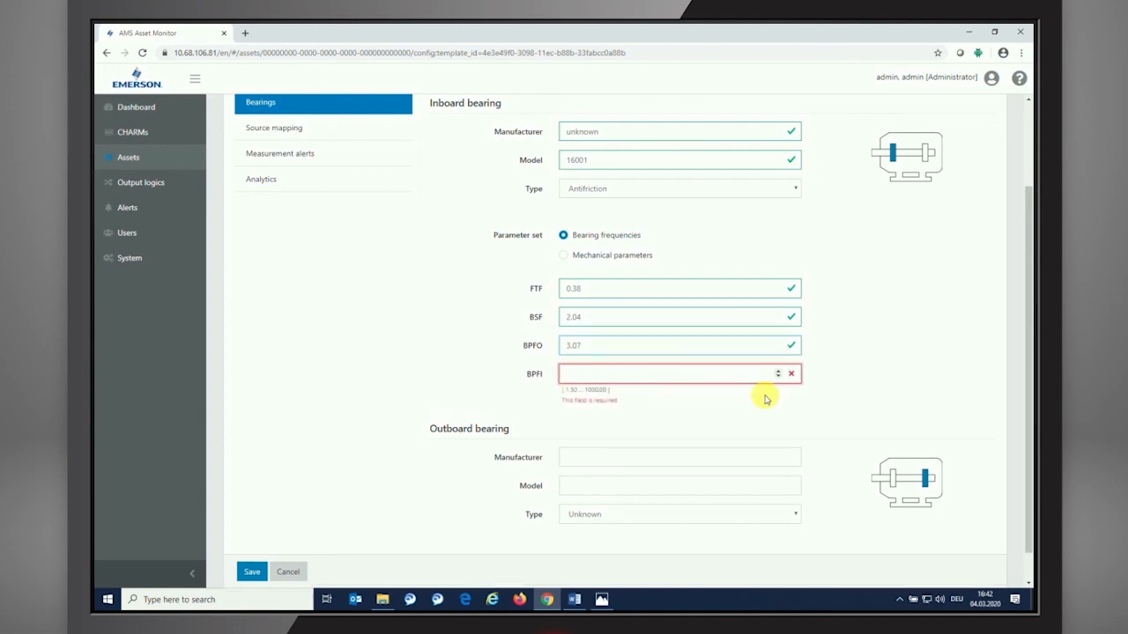
type("4.93")
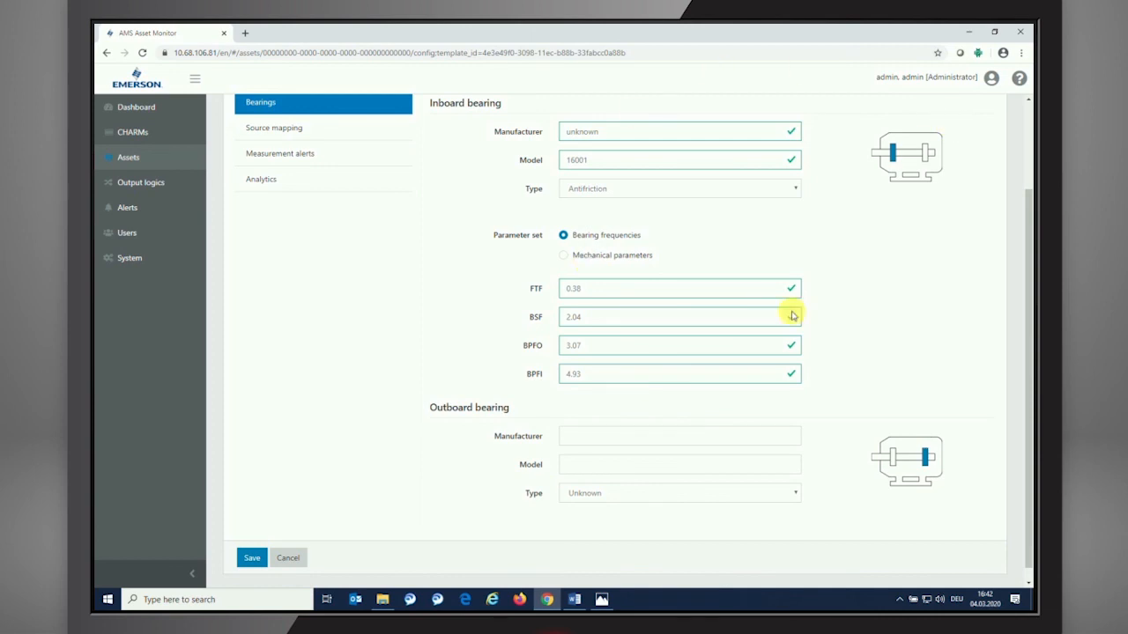
mouse_move(876, 174)
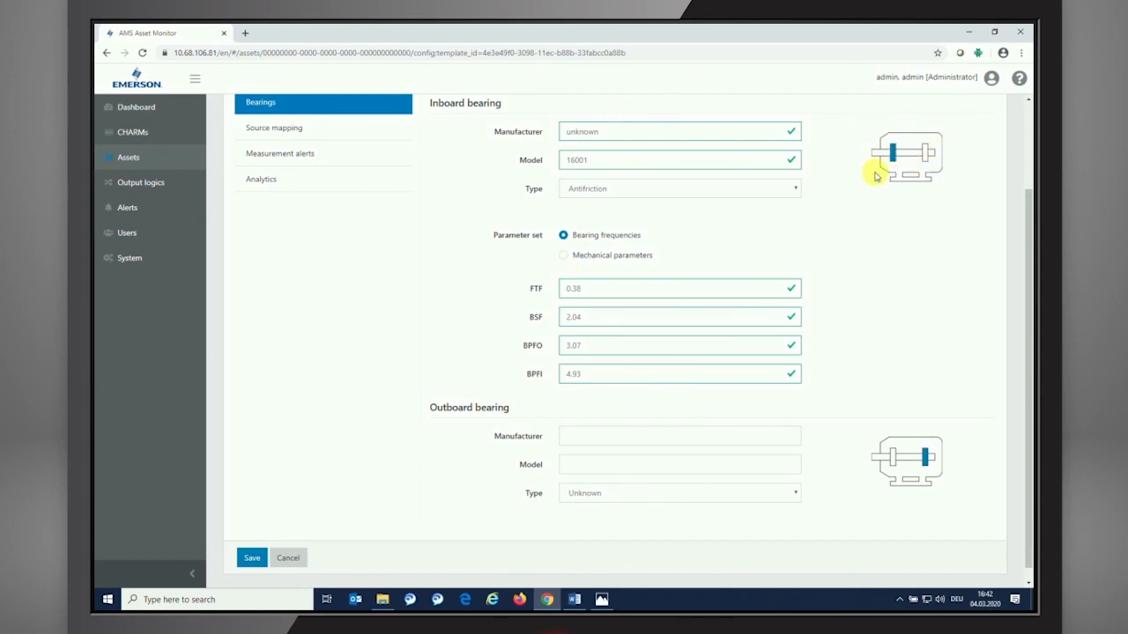
mouse_move(765, 250)
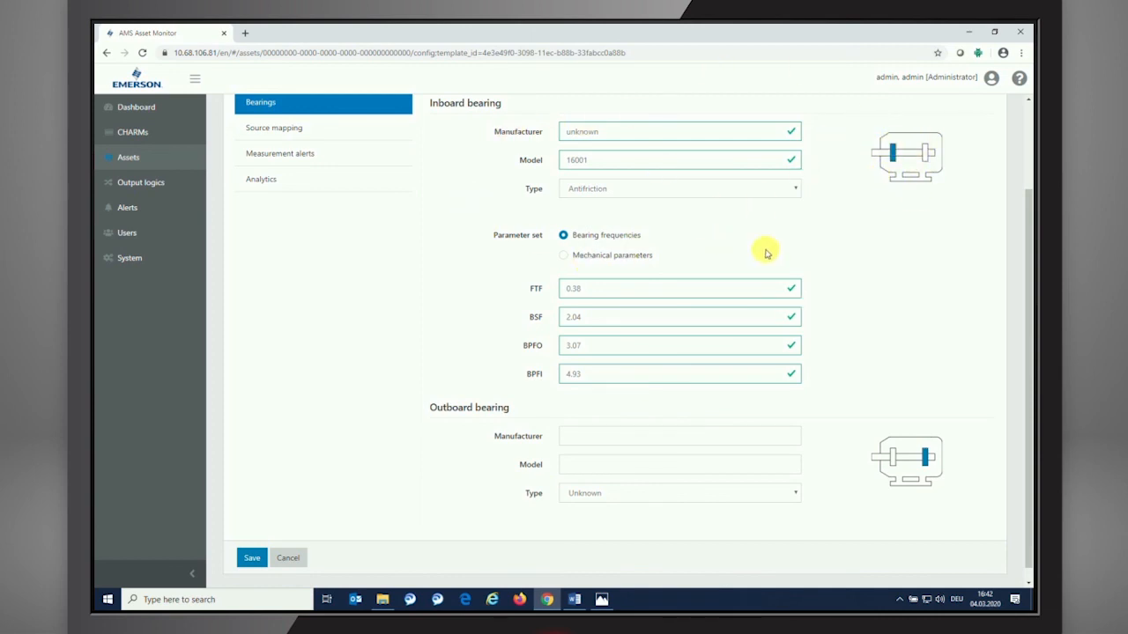
mouse_move(902, 138)
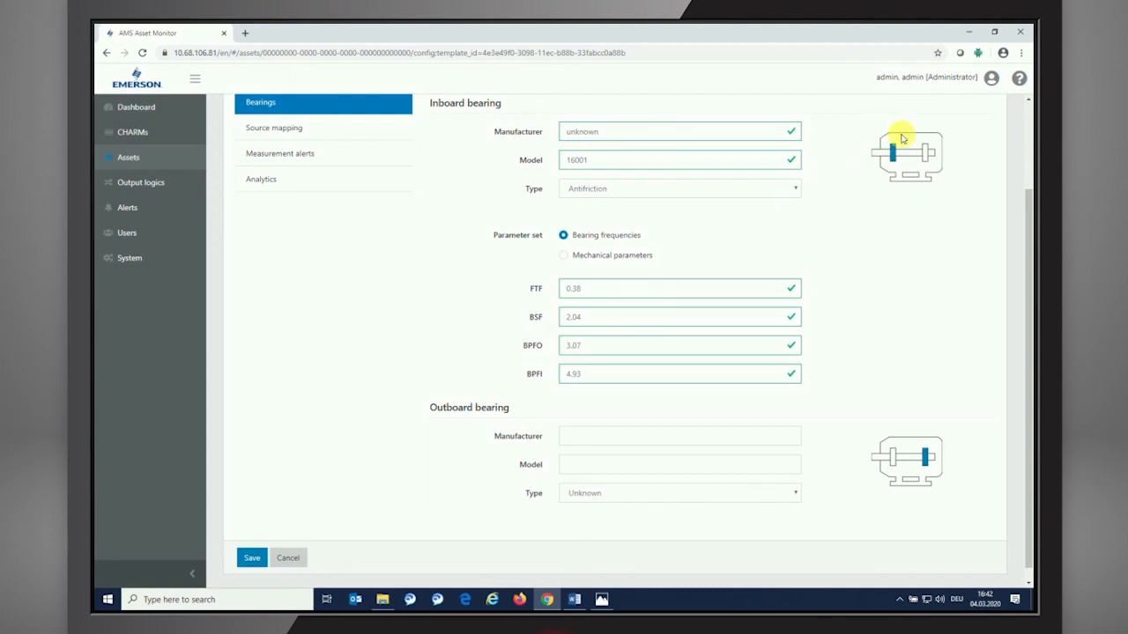
mouse_move(878, 155)
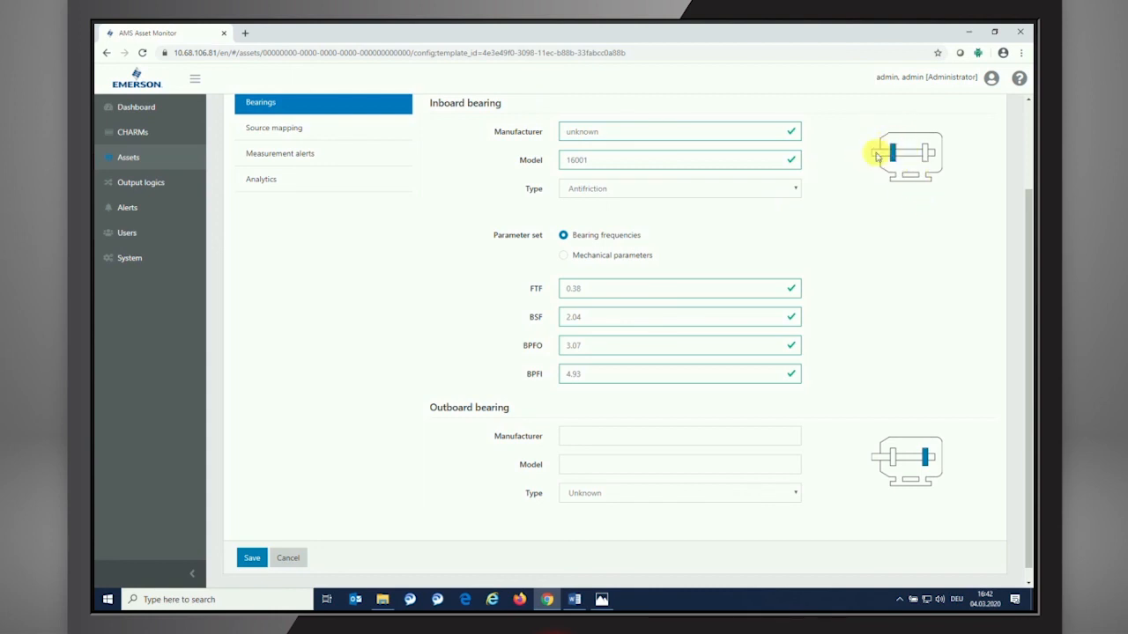
mouse_move(827, 318)
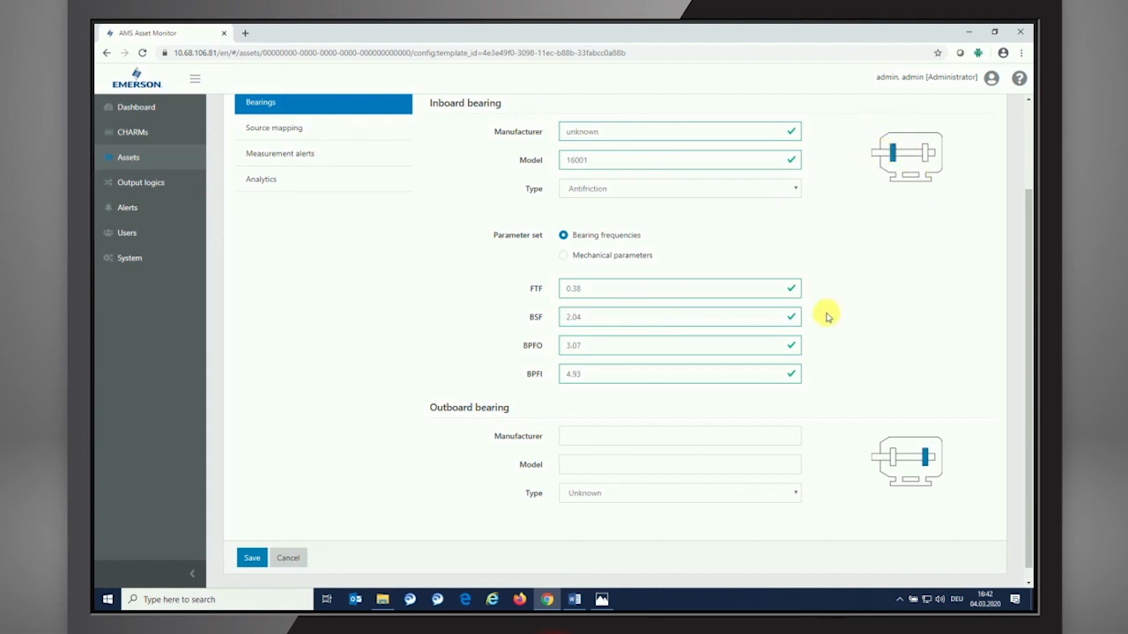
- Define the outboard bearing as manufacturer 'unknown', model 16001, type Antifriction
scroll("down", 3)
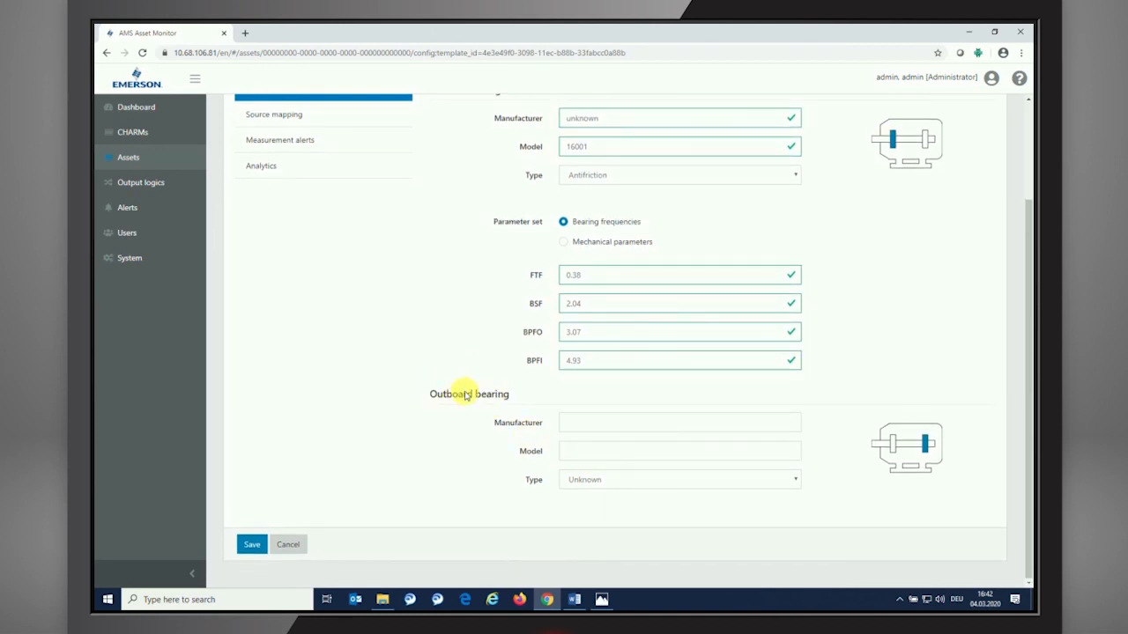
mouse_move(454, 419)
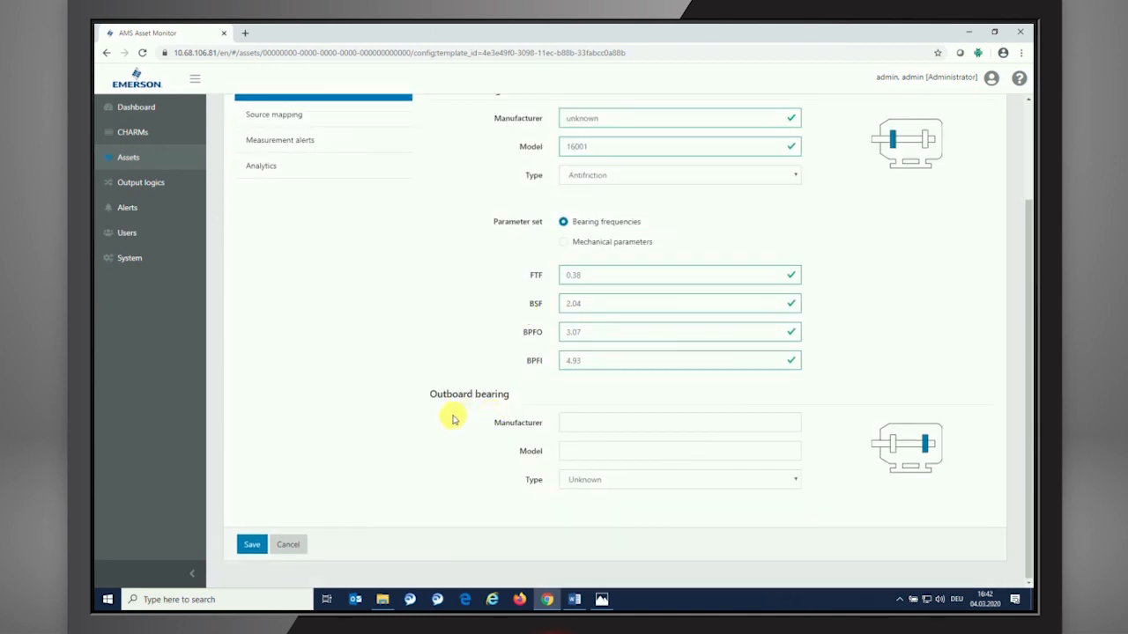
mouse_move(926, 450)
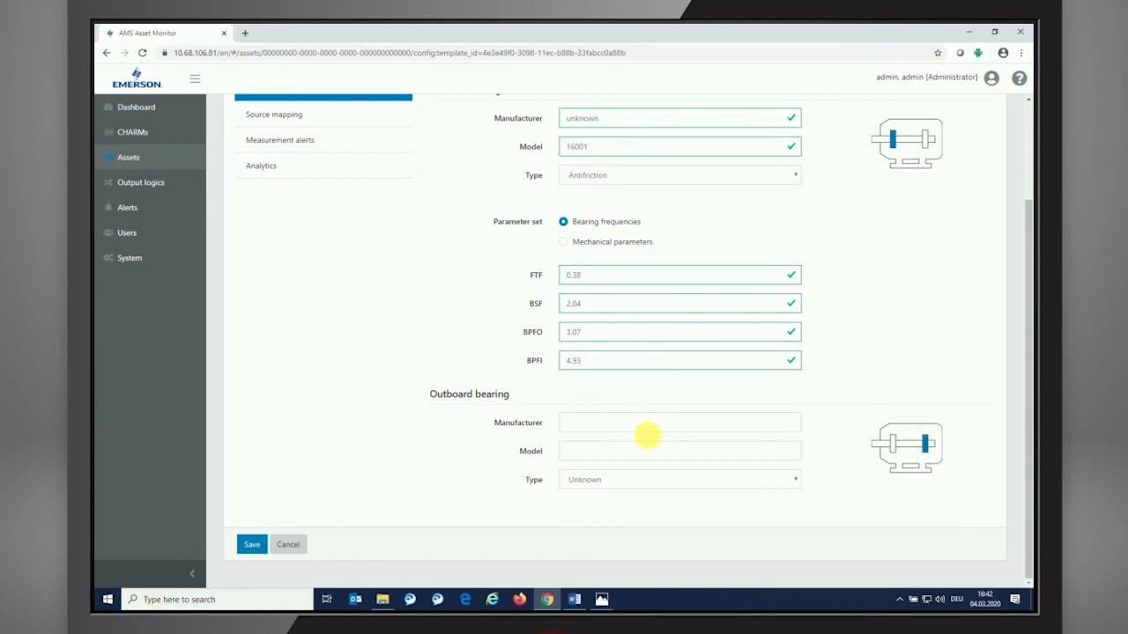
mouse_move(617, 430)
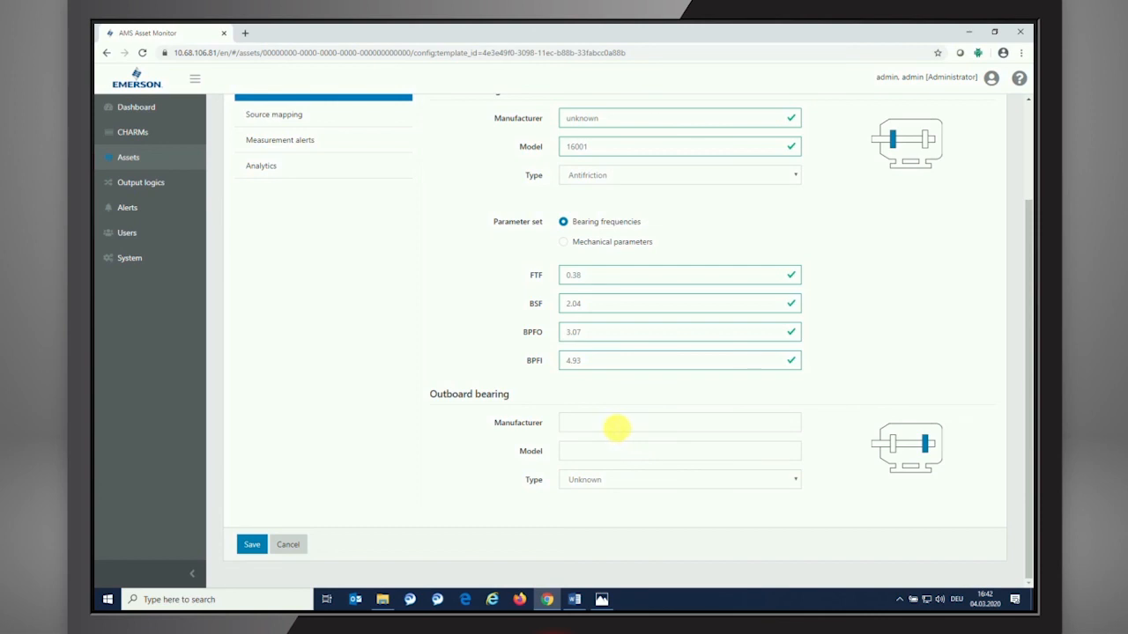
type("unknown")
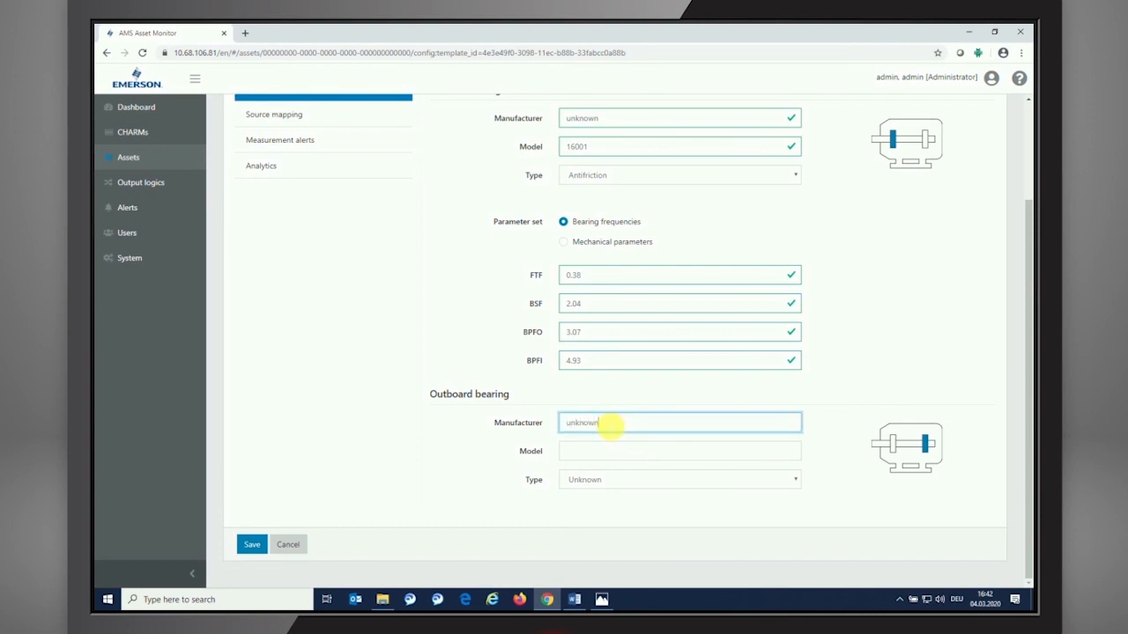
left_click(678, 452)
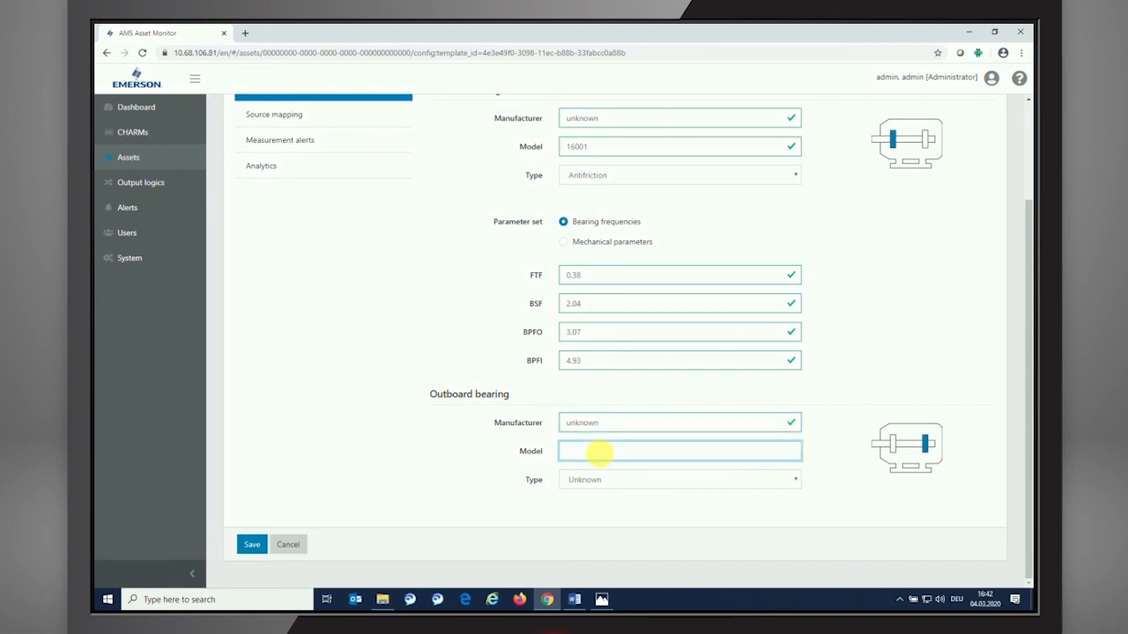
type("16001")
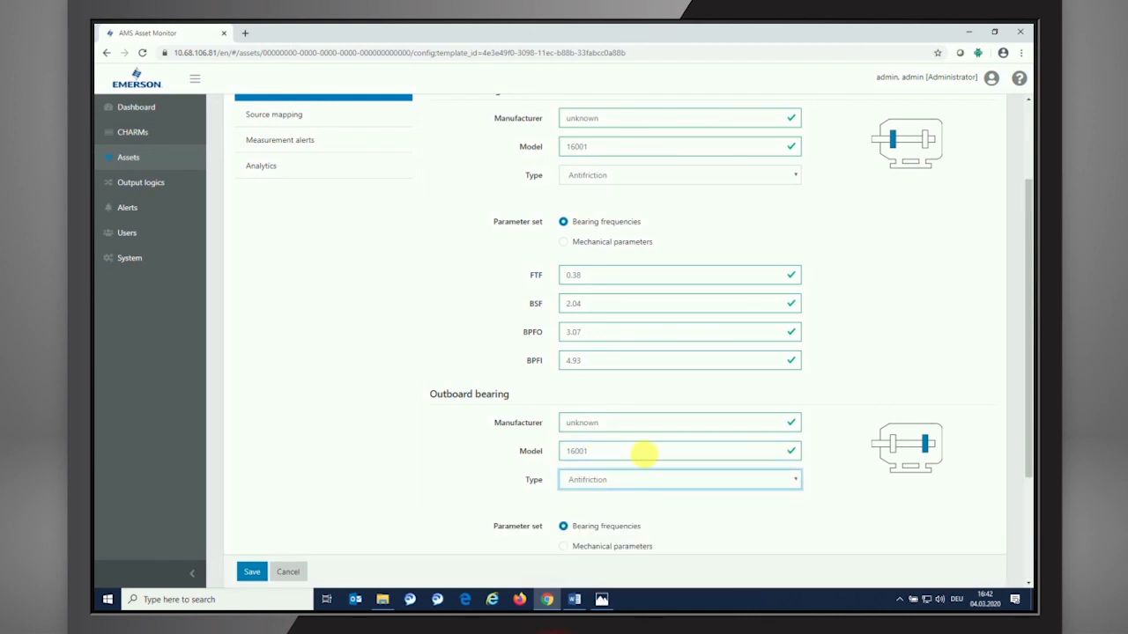
- Enter the outboard bearing frequencies FTF 0.38, BSF 2.04, BPFO 3.07 and BPFI 4.93
scroll("down", 3)
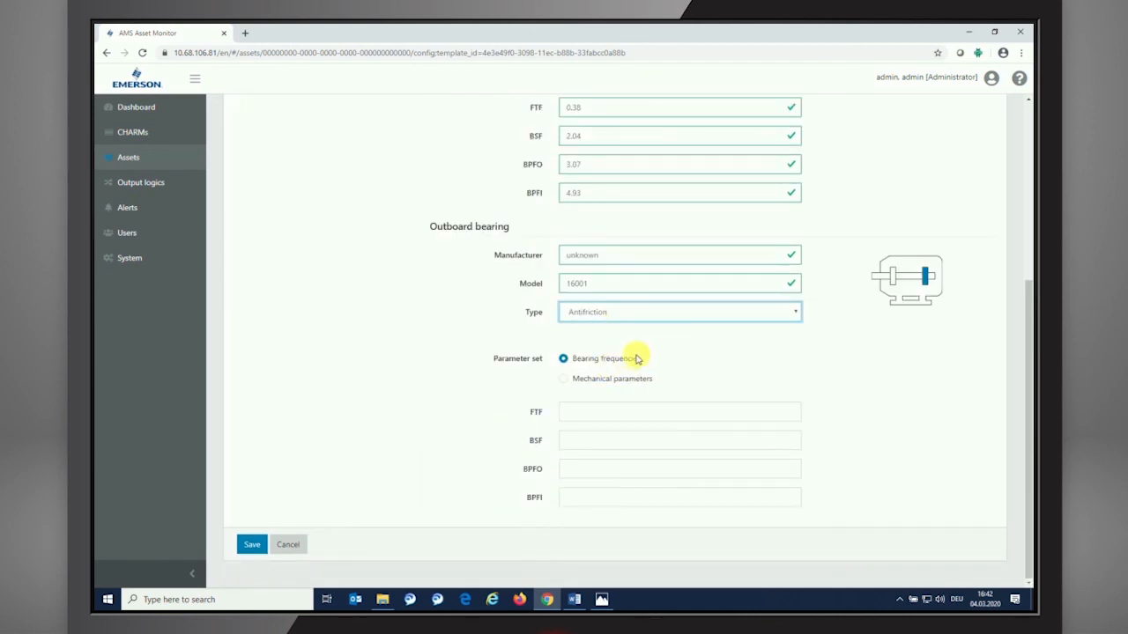
mouse_move(613, 351)
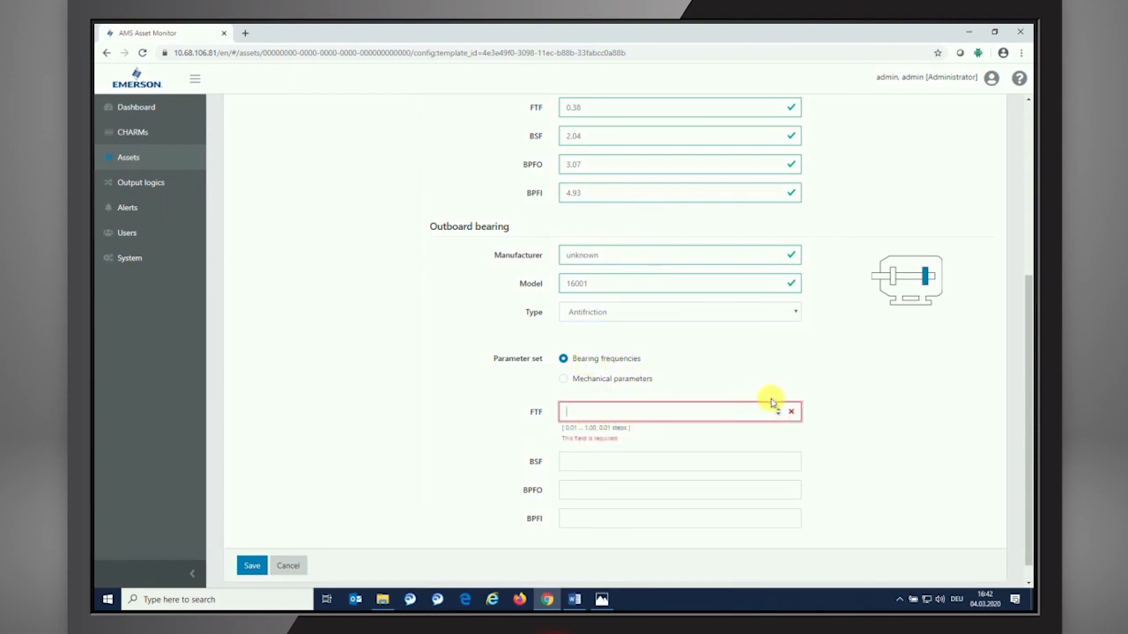
type("0.38")
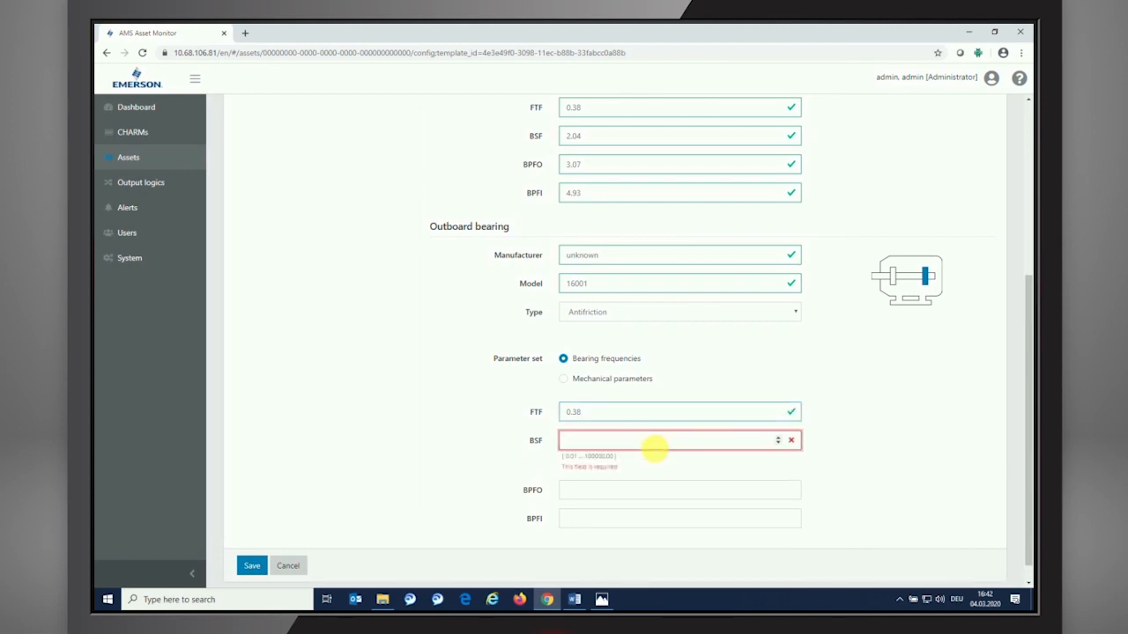
type("2.04")
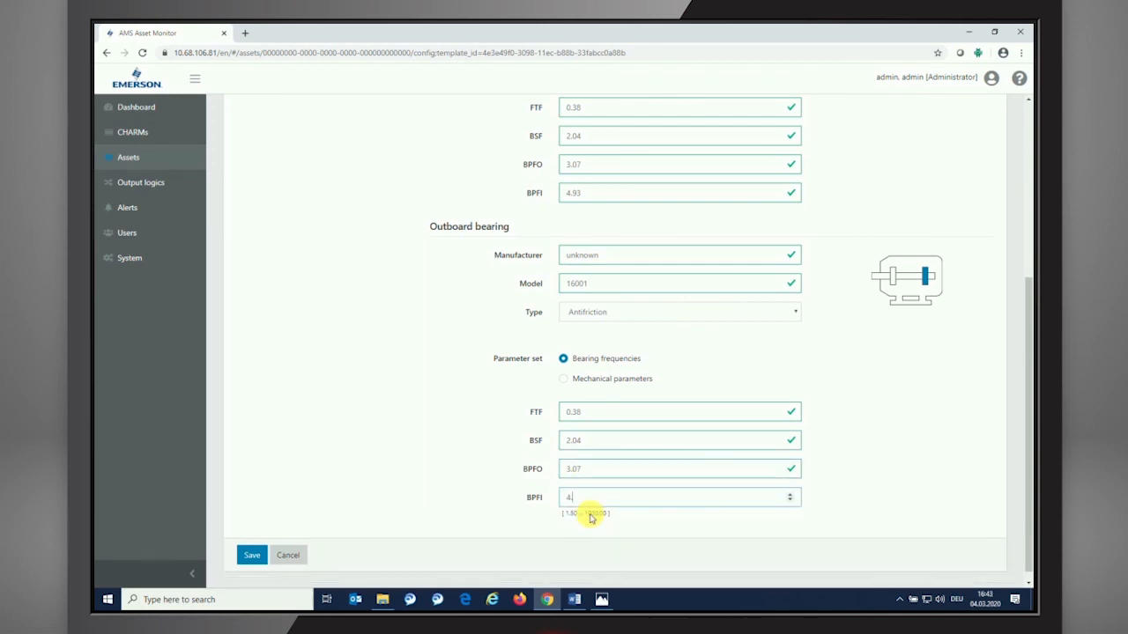
type("93")
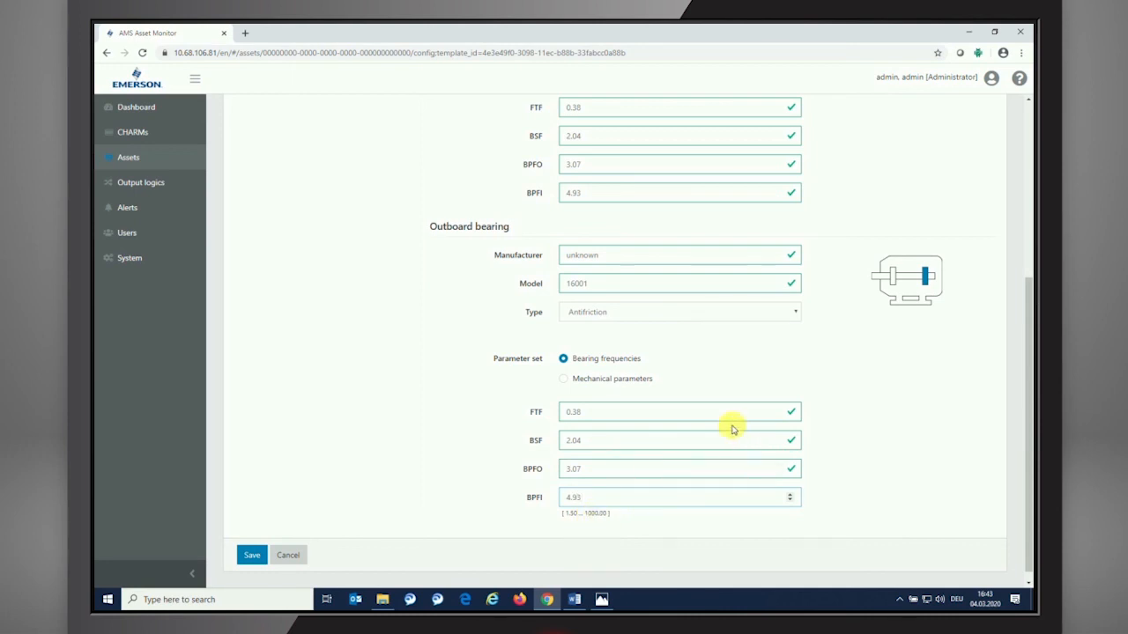
- In source mapping, assign channel CH1 to the inboard horizontal vibration location
scroll("up", 3)
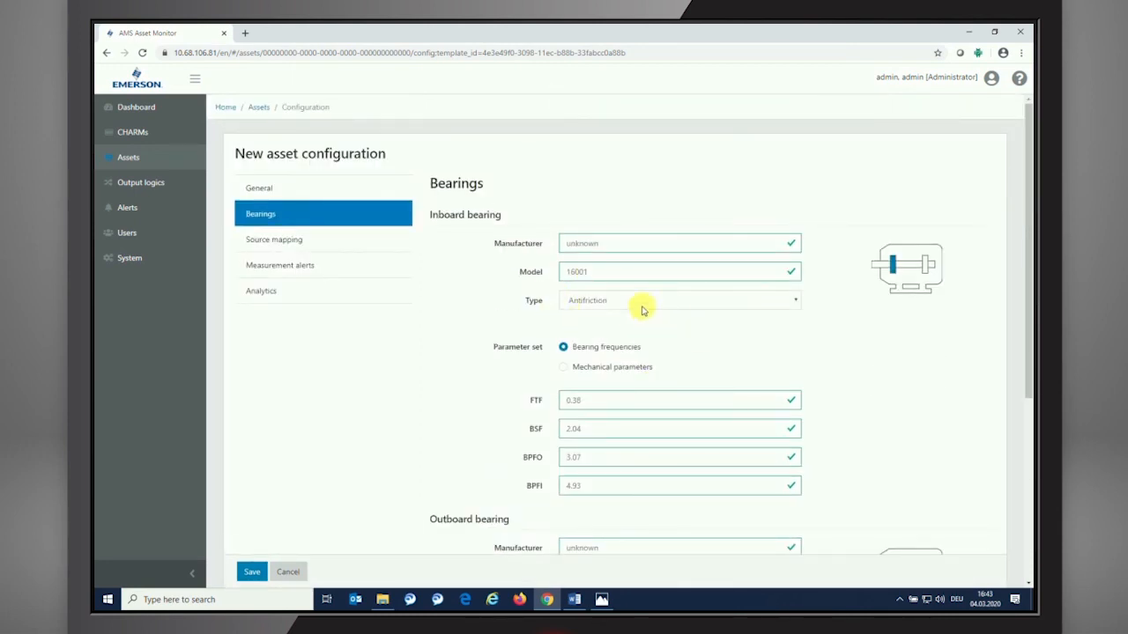
mouse_move(363, 314)
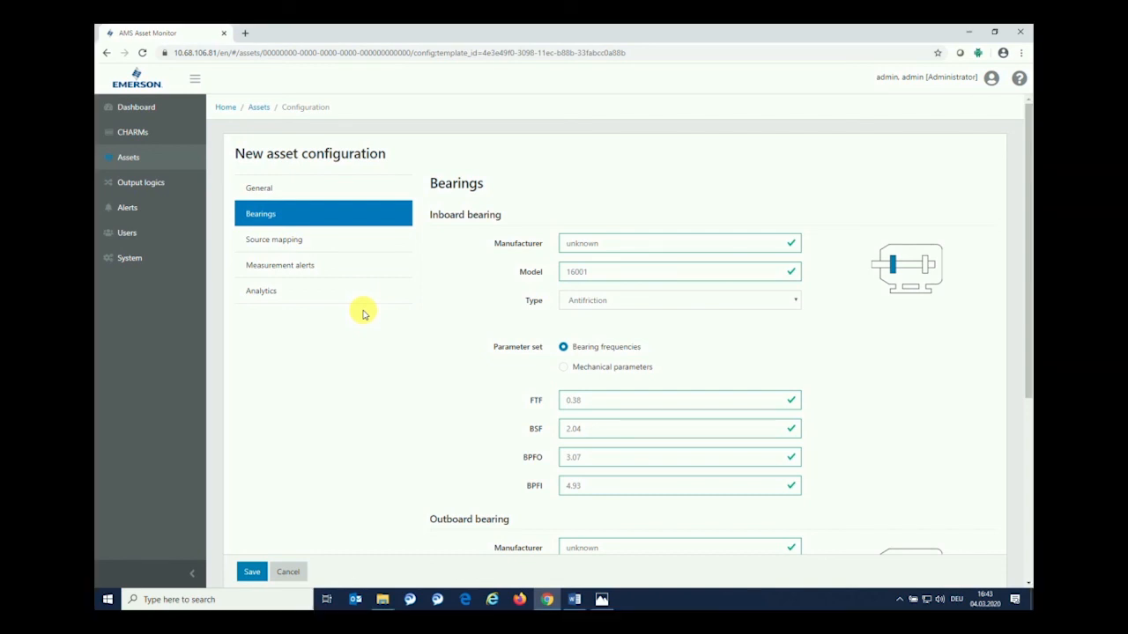
mouse_move(310, 218)
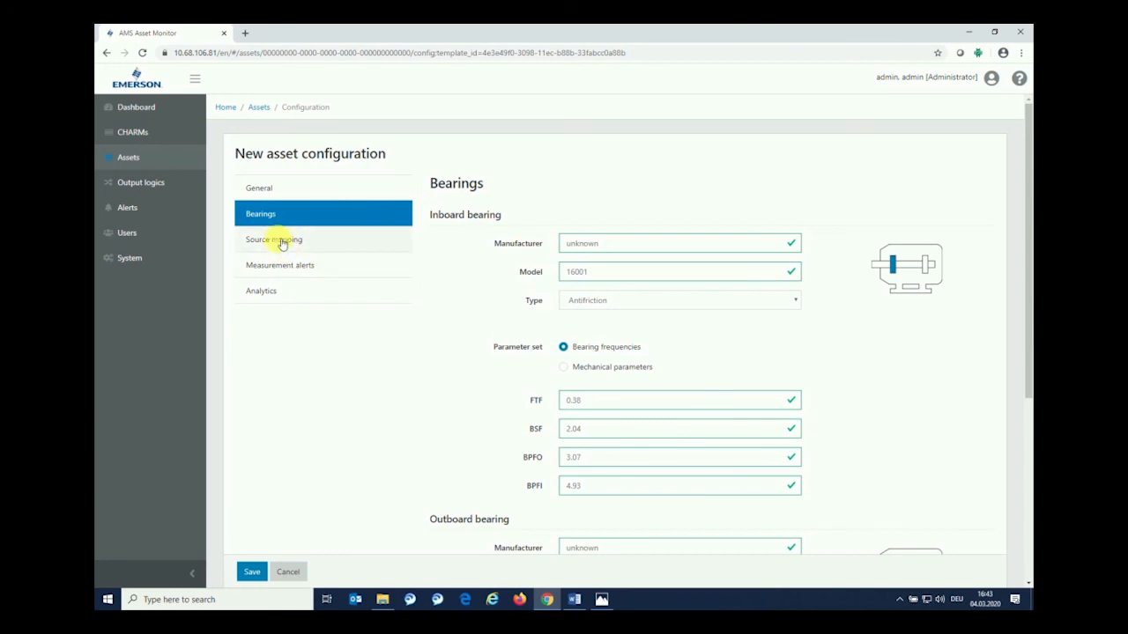
left_click(273, 240)
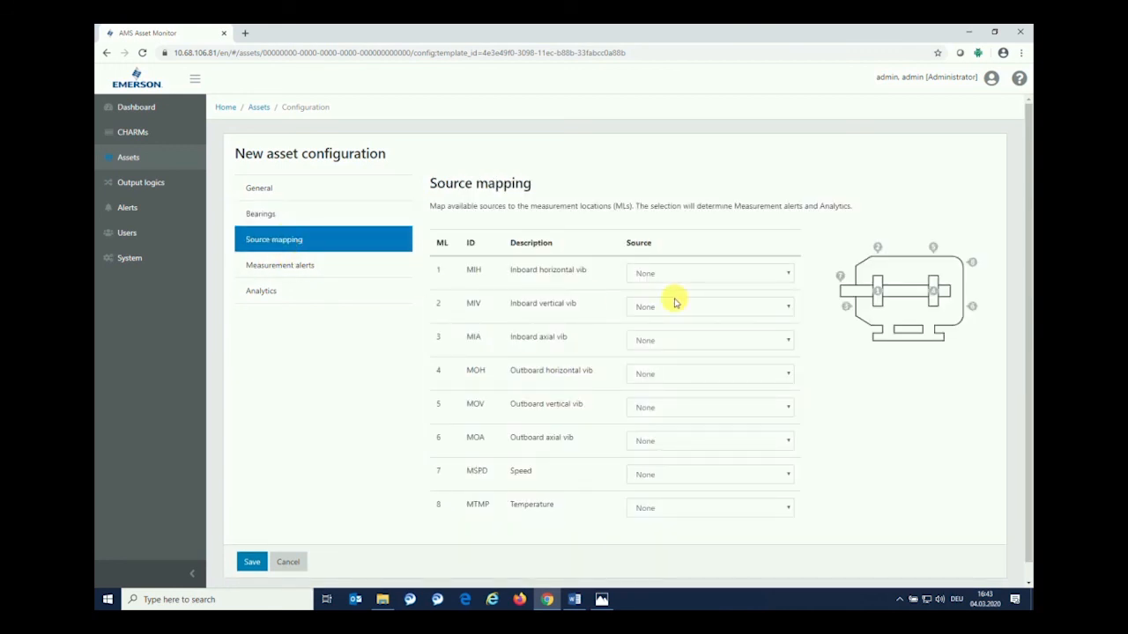
mouse_move(694, 257)
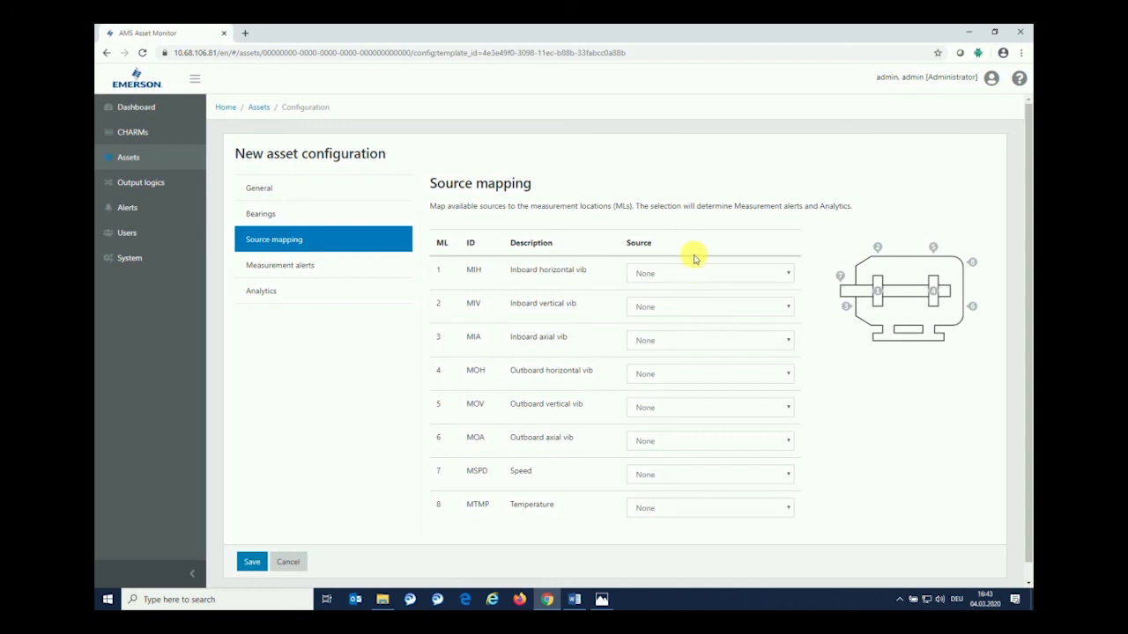
mouse_move(648, 307)
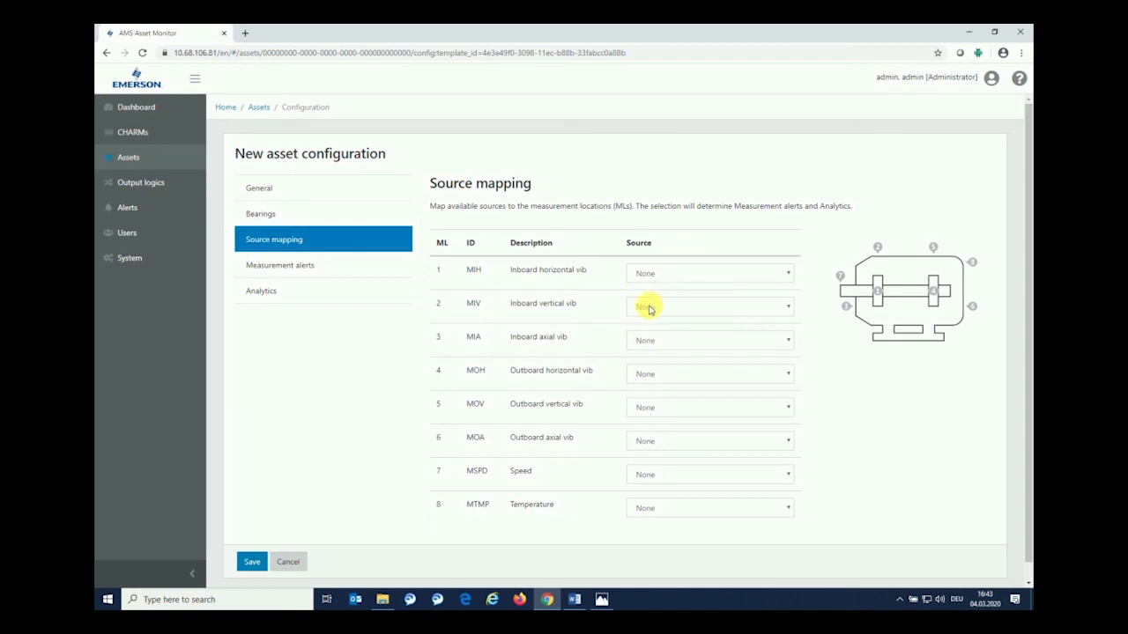
mouse_move(493, 291)
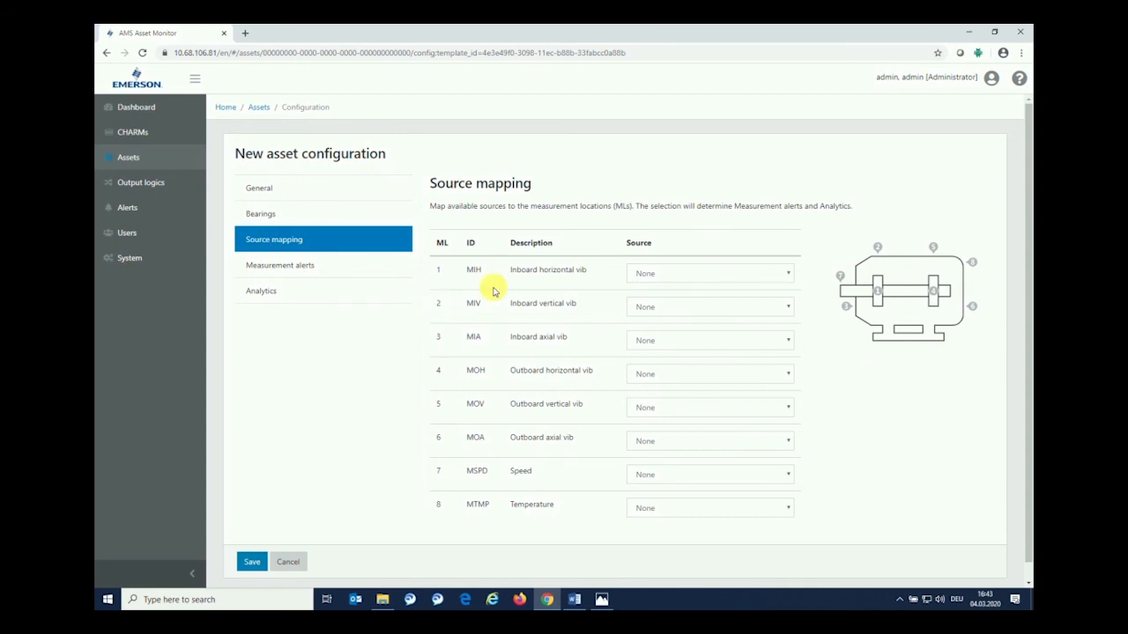
mouse_move(444, 278)
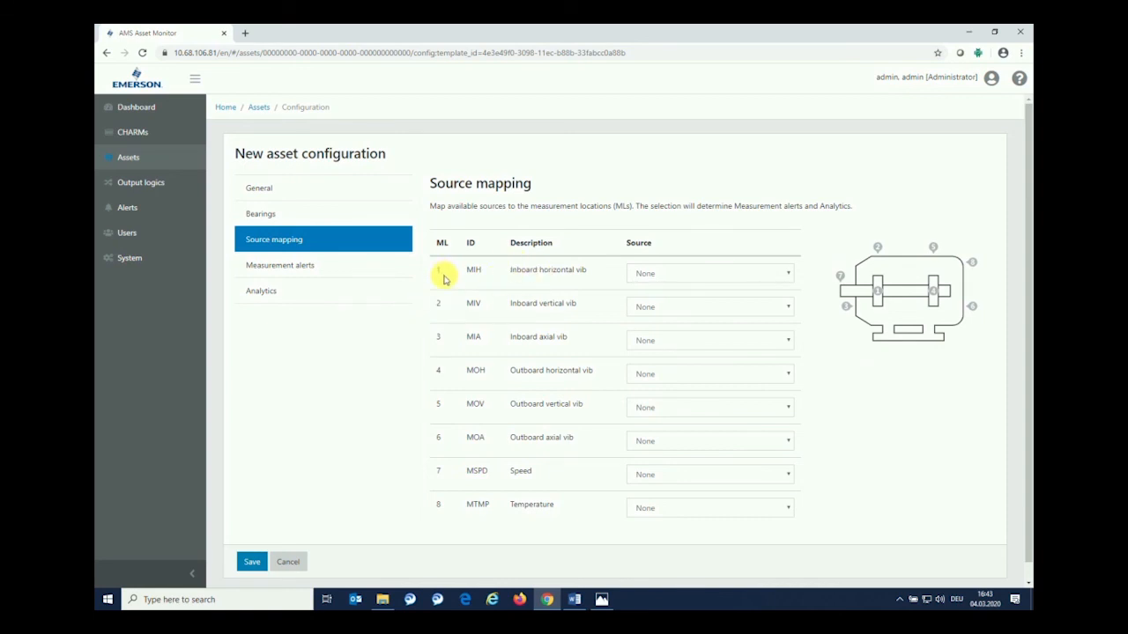
mouse_move(881, 291)
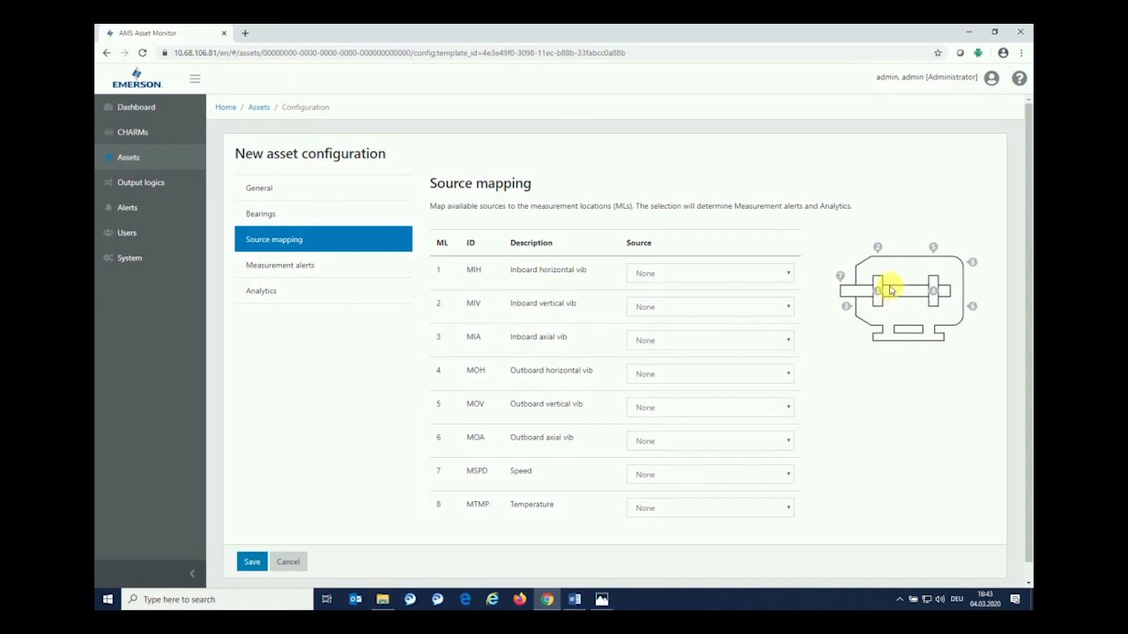
mouse_move(585, 285)
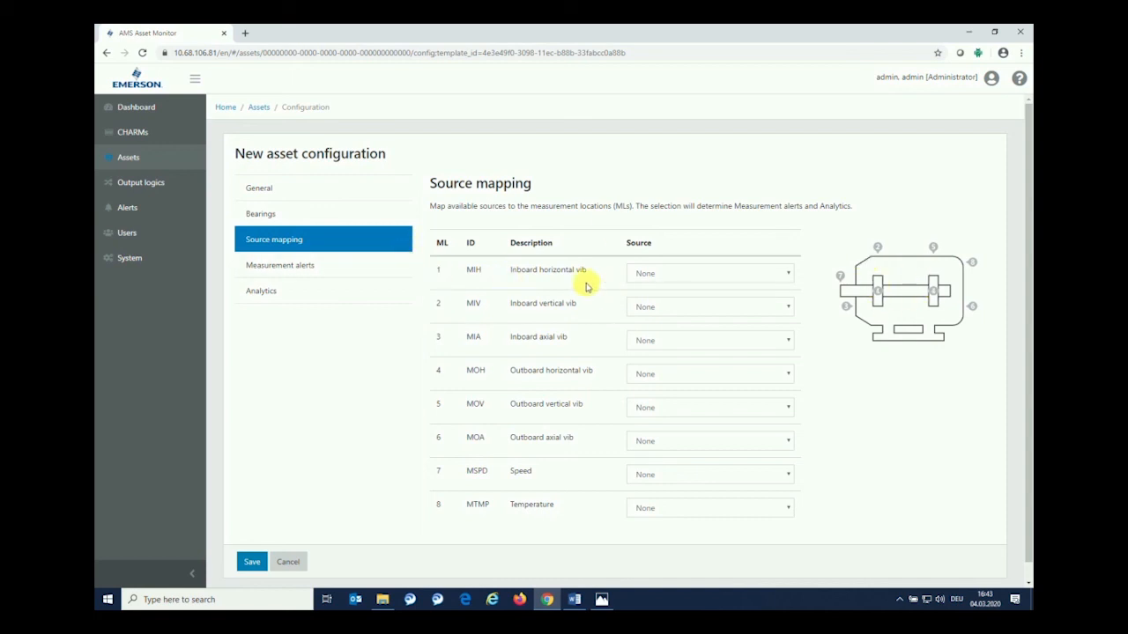
mouse_move(583, 275)
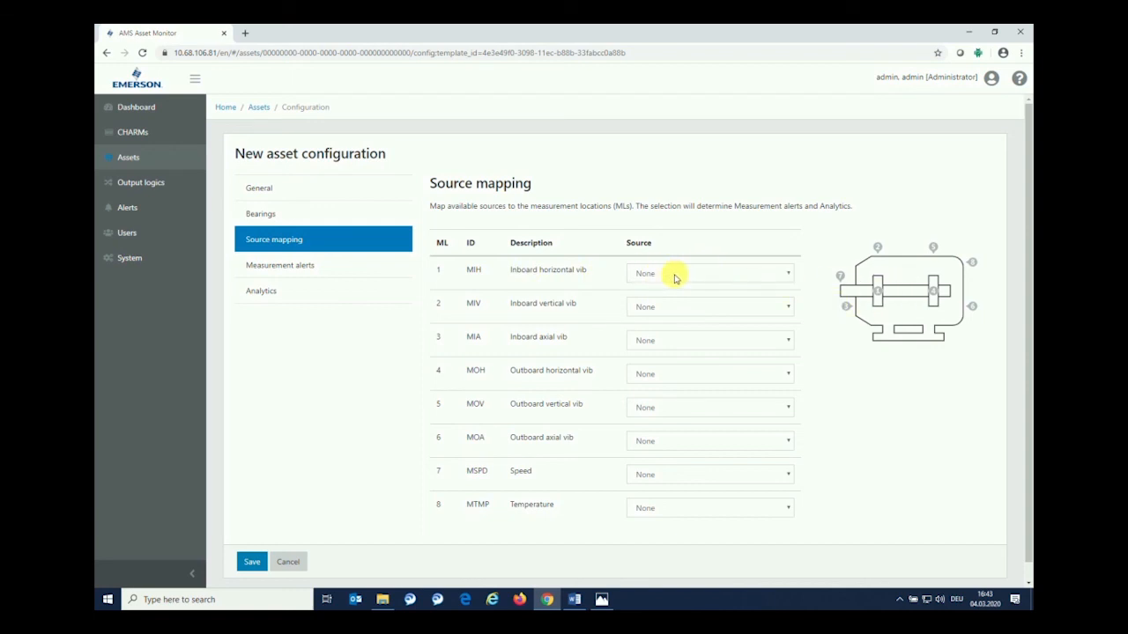
left_click(708, 272)
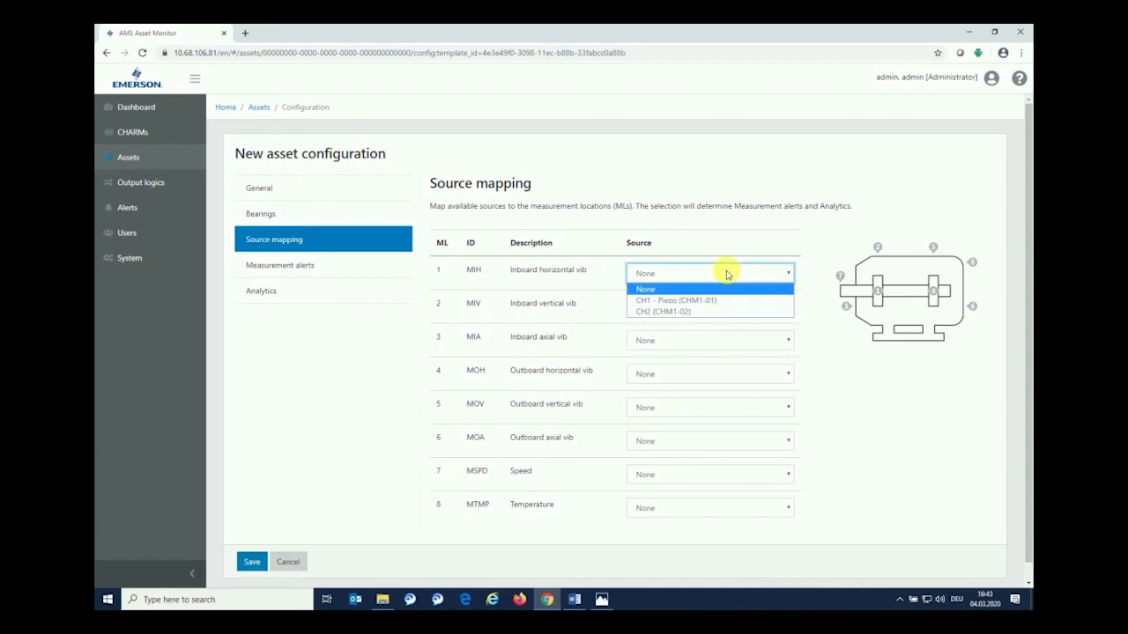
mouse_move(708, 299)
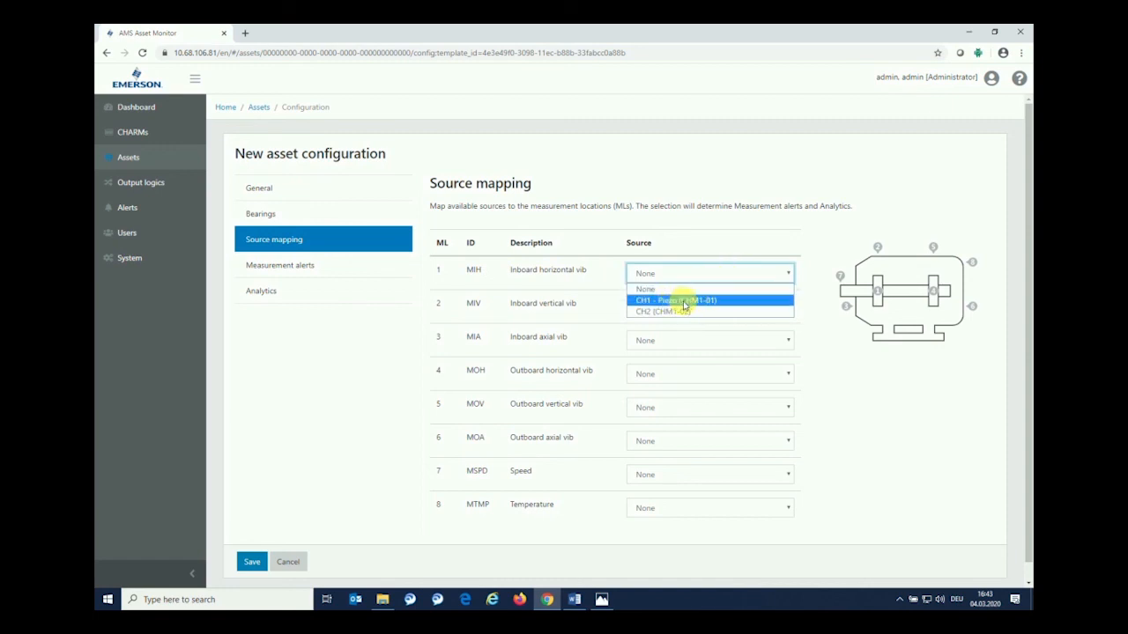
left_click(675, 300)
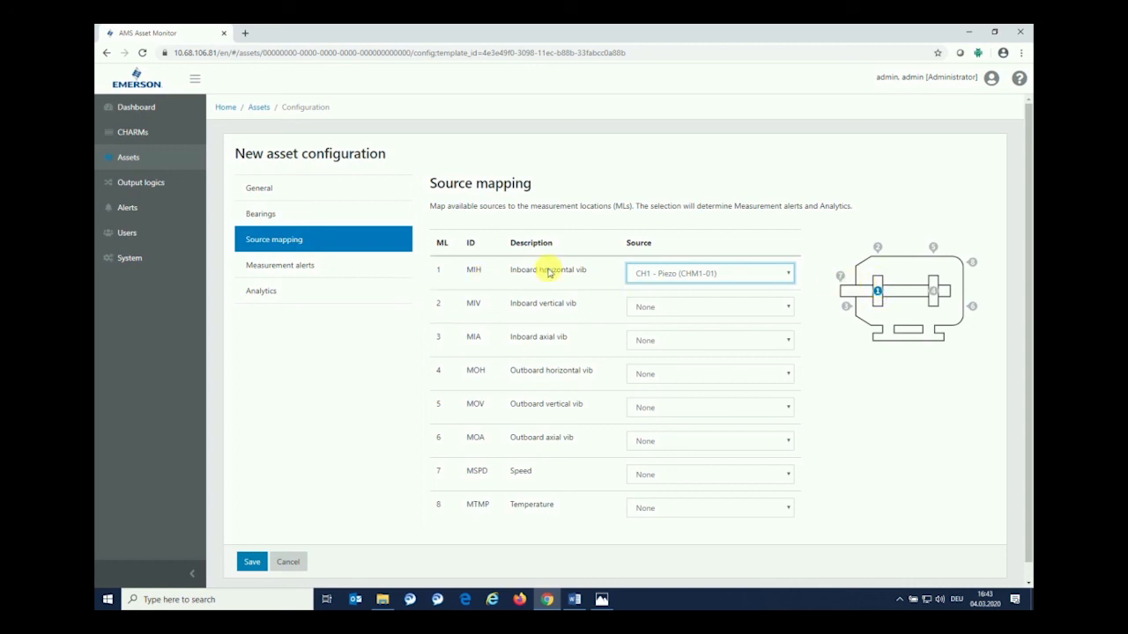
mouse_move(655, 306)
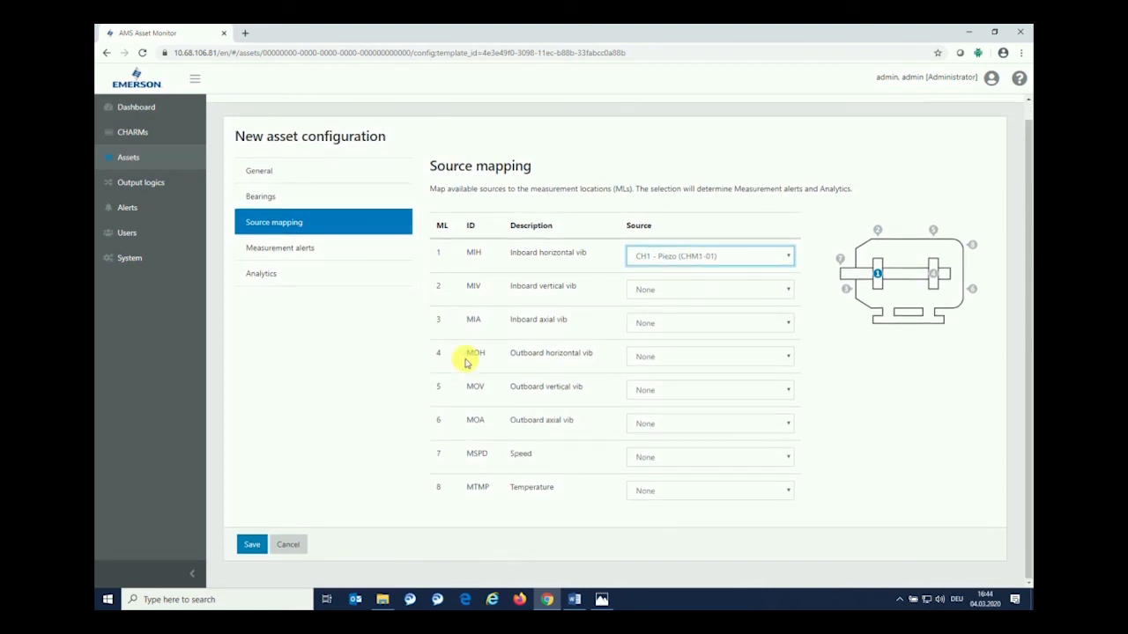
mouse_move(603, 368)
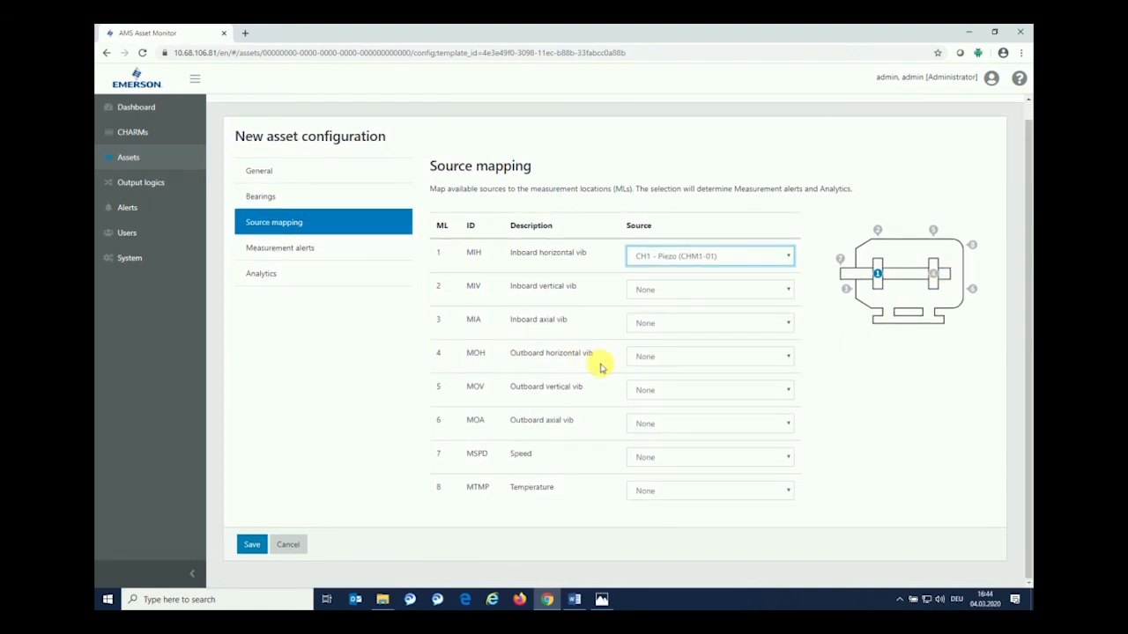
- Assign CH2 to outboard horizontal vibration and CH3 to the temperature location
left_click(709, 356)
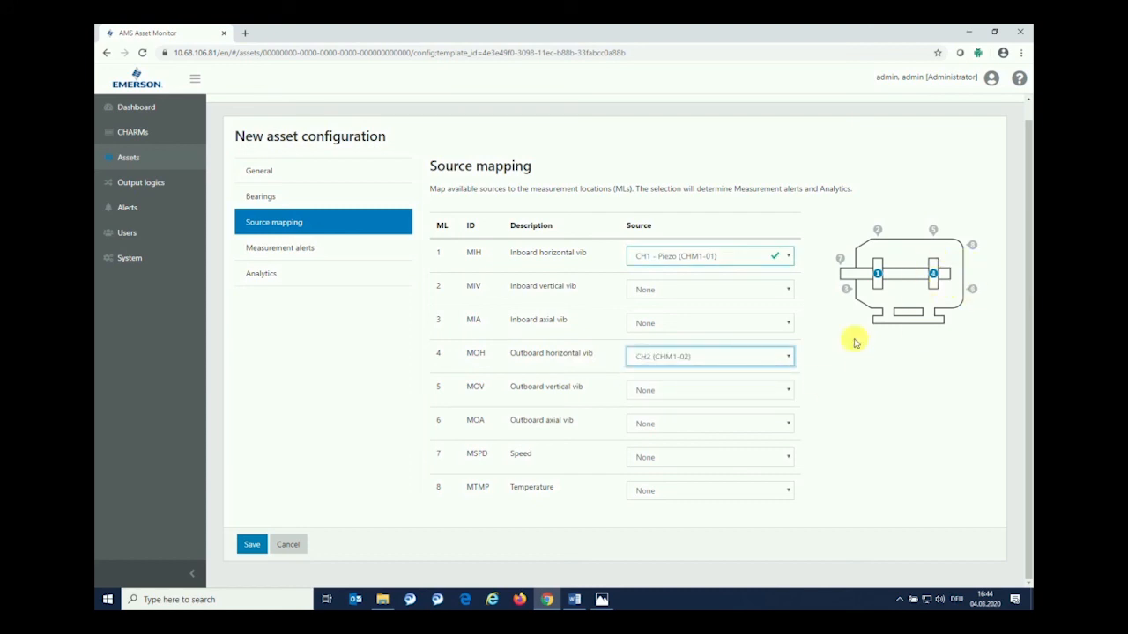
mouse_move(518, 483)
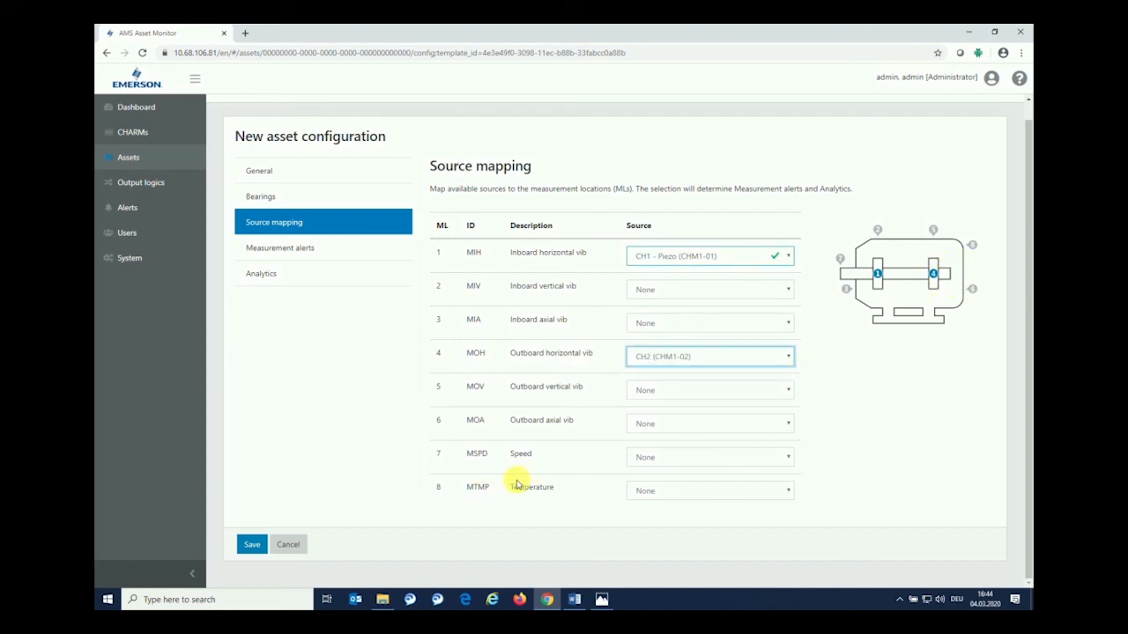
mouse_move(708, 476)
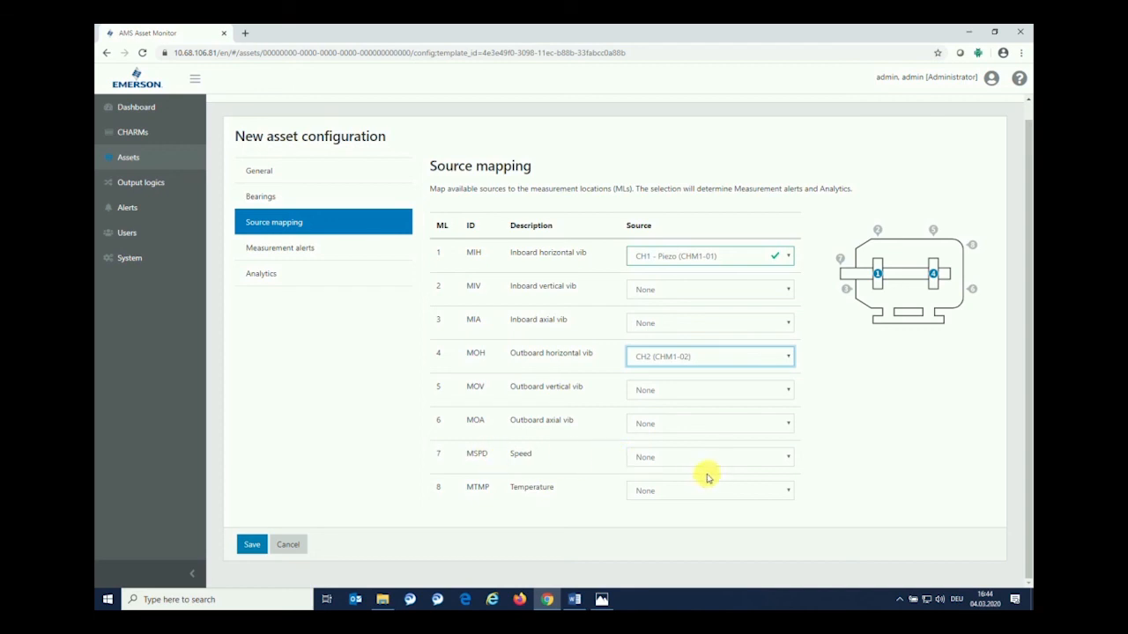
mouse_move(756, 509)
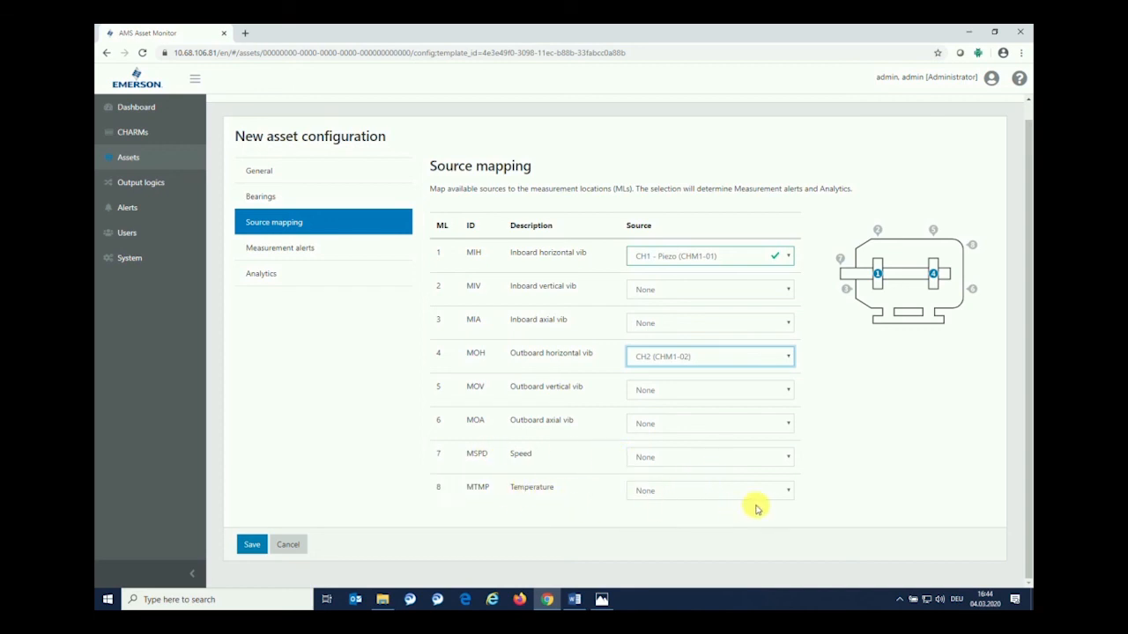
left_click(709, 490)
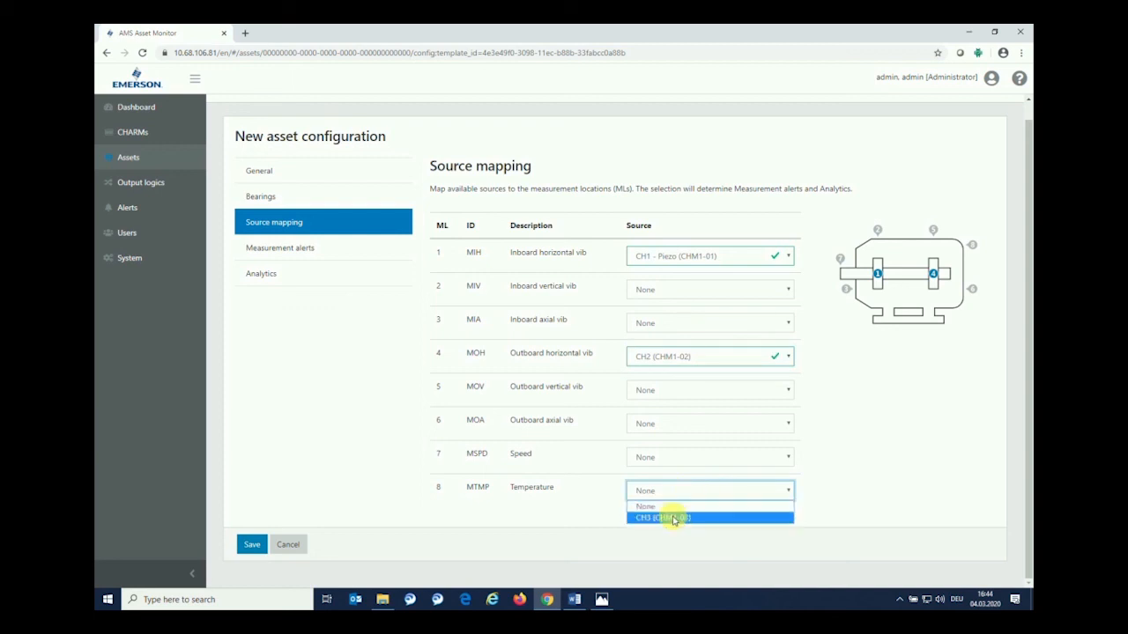
left_click(662, 518)
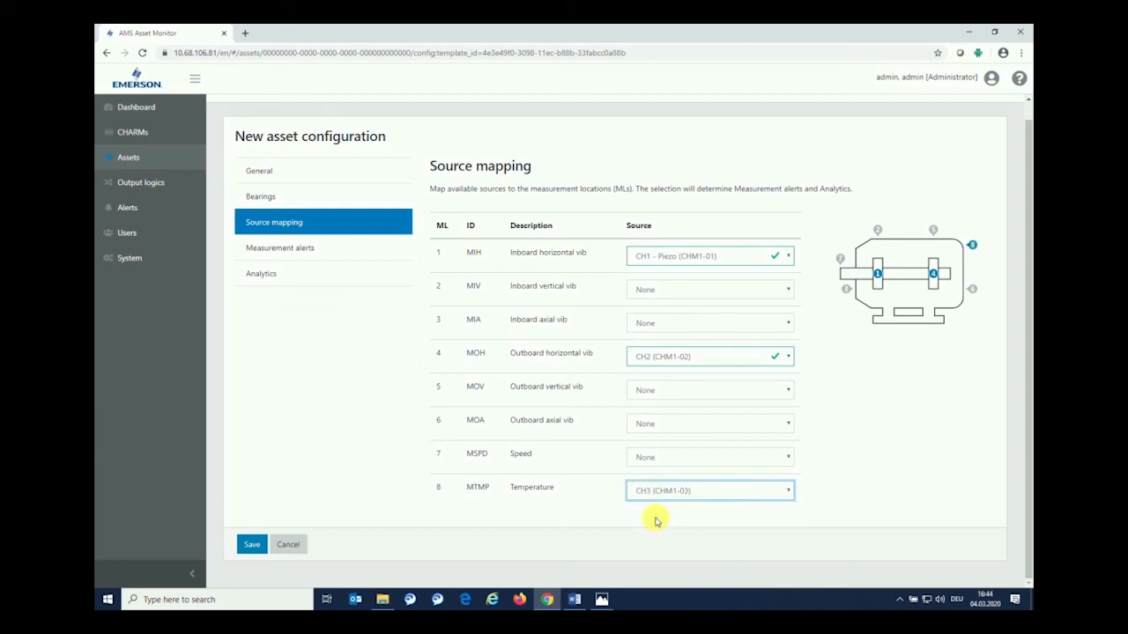
mouse_move(973, 248)
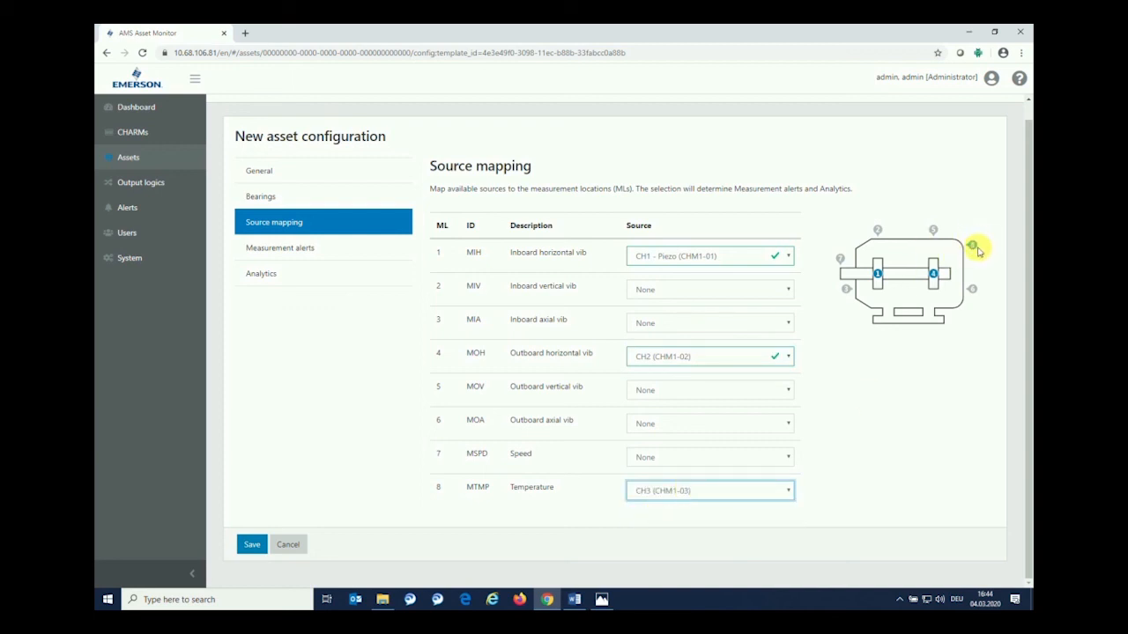
mouse_move(492, 409)
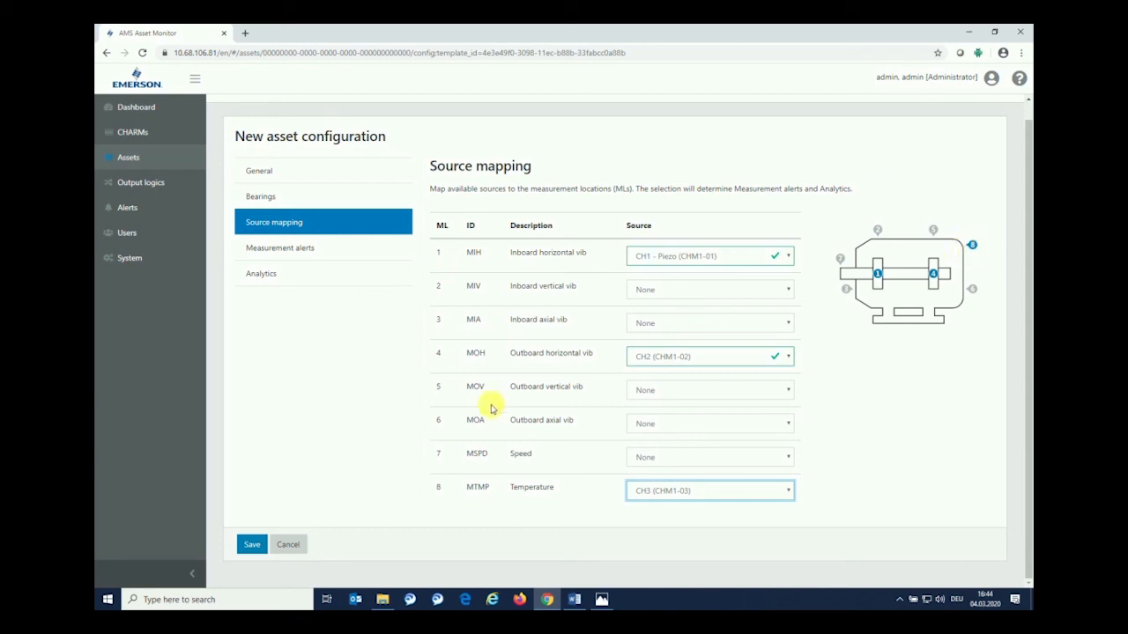
mouse_move(573, 264)
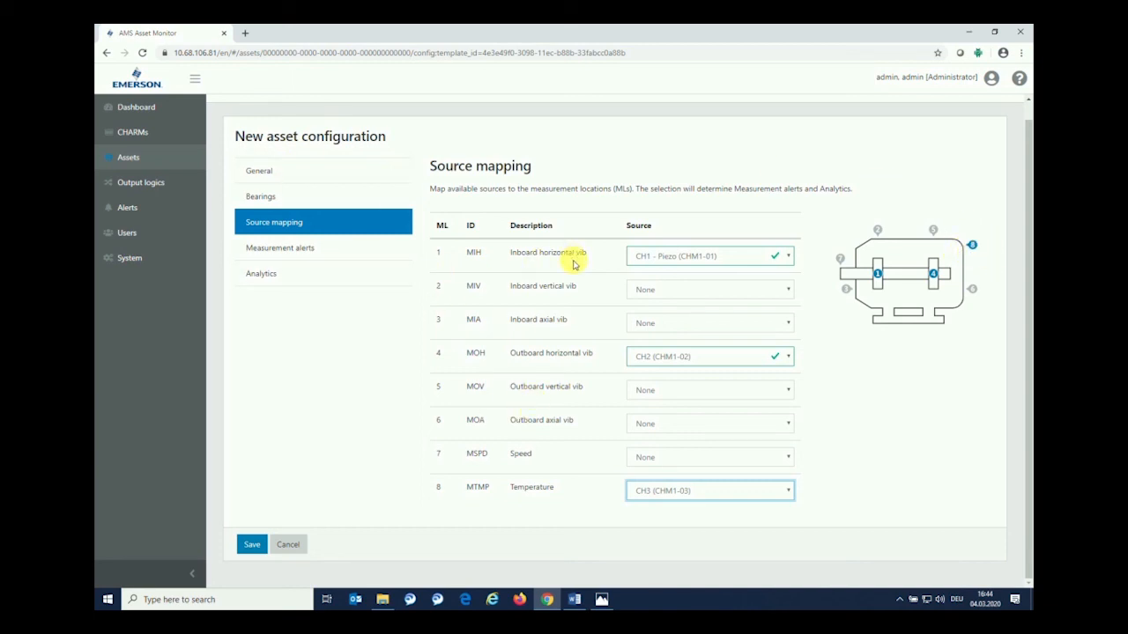
mouse_move(617, 222)
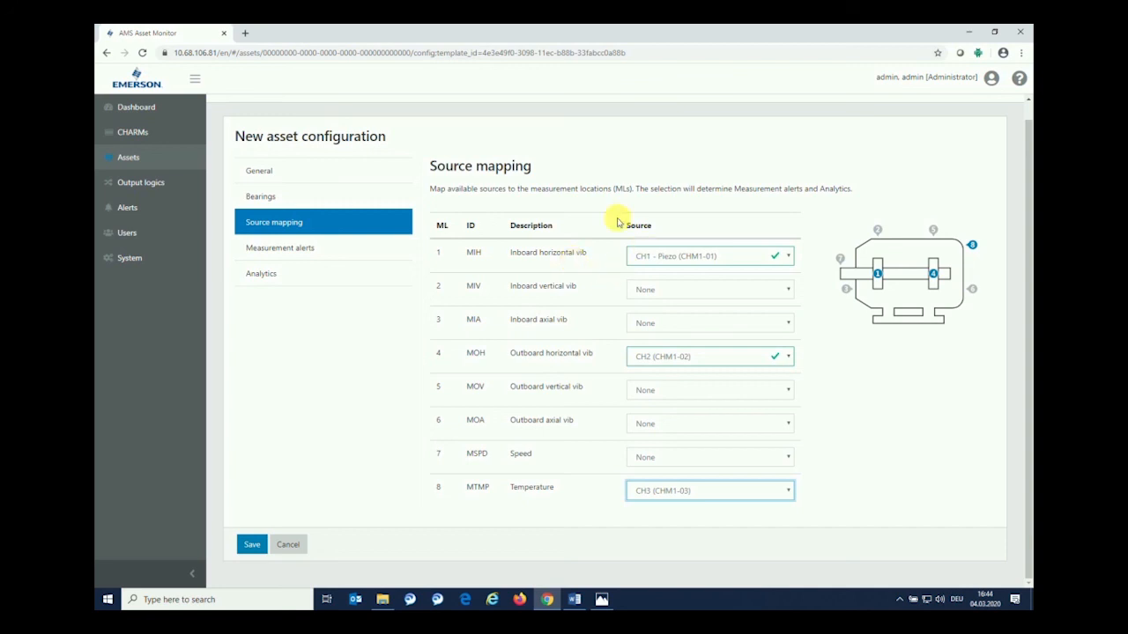
mouse_move(837, 264)
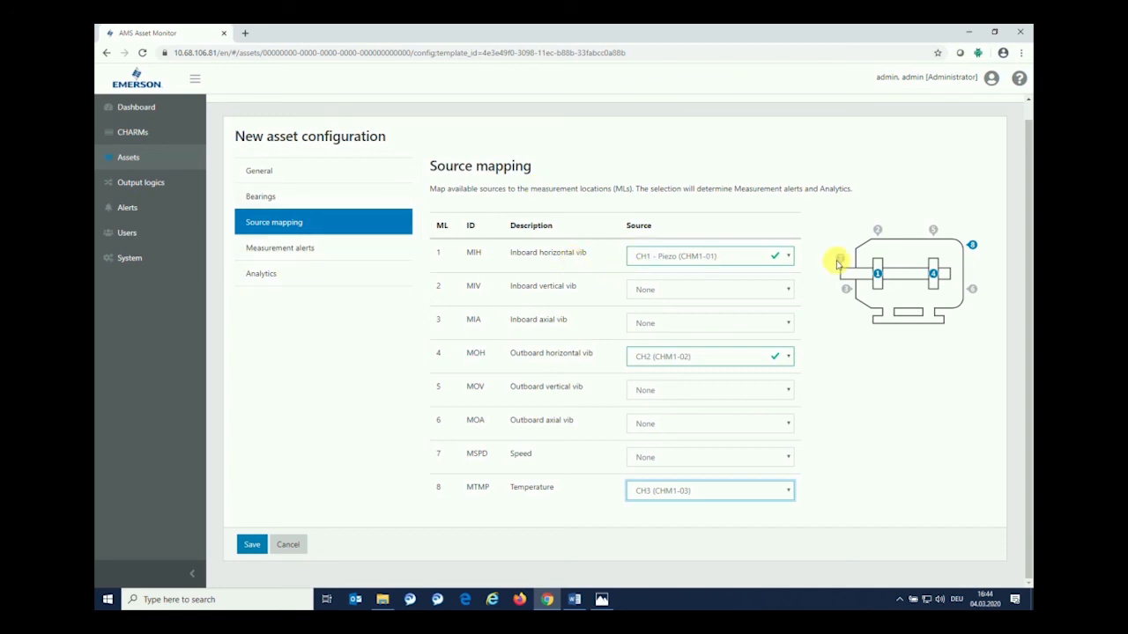
mouse_move(275, 252)
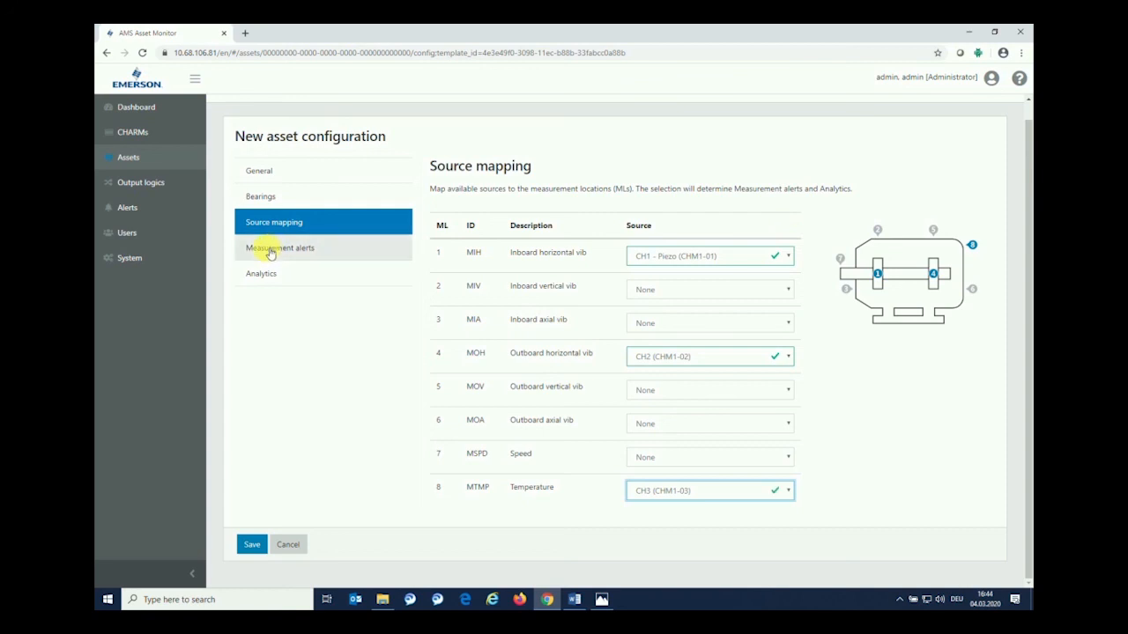
- Enable alert limits for inboard and outboard horizontal vibration with their high limits
left_click(280, 247)
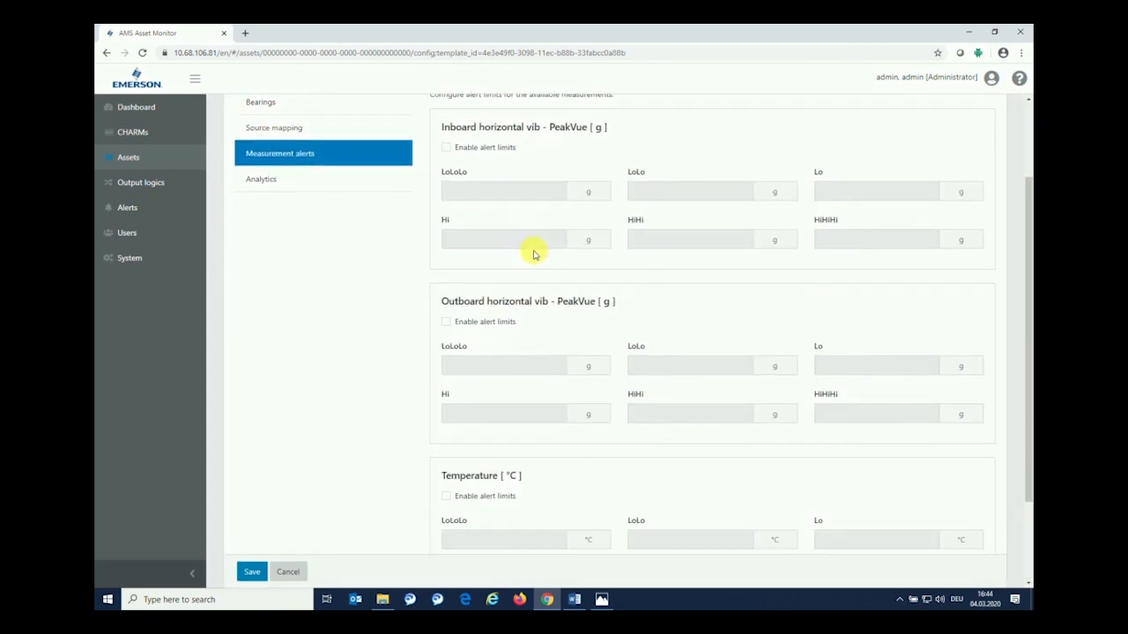
mouse_move(543, 137)
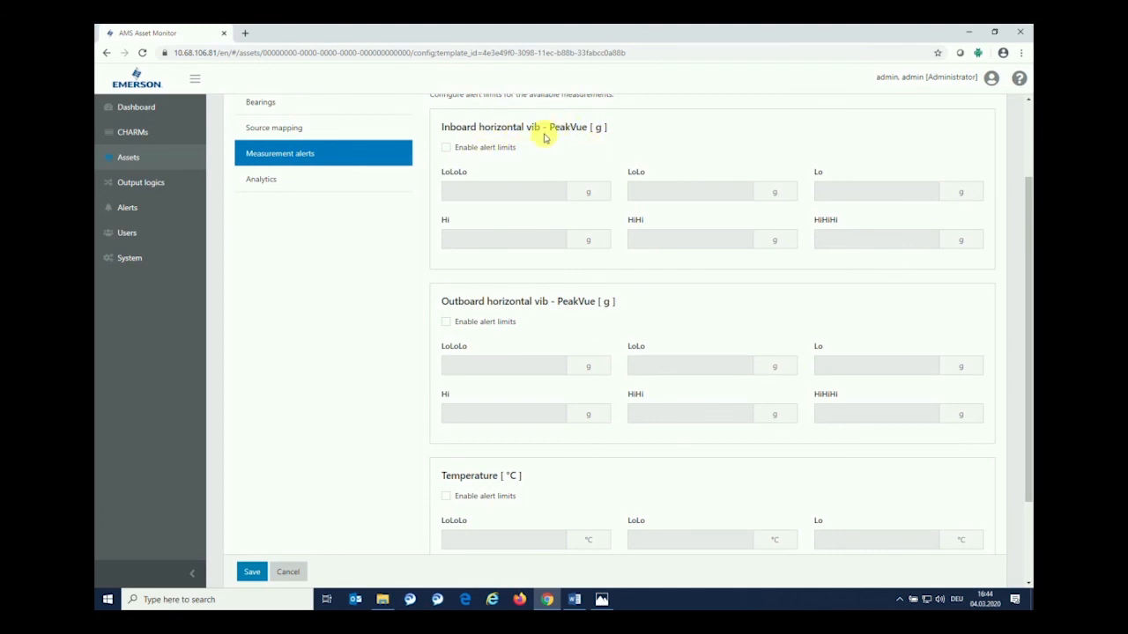
mouse_move(540, 133)
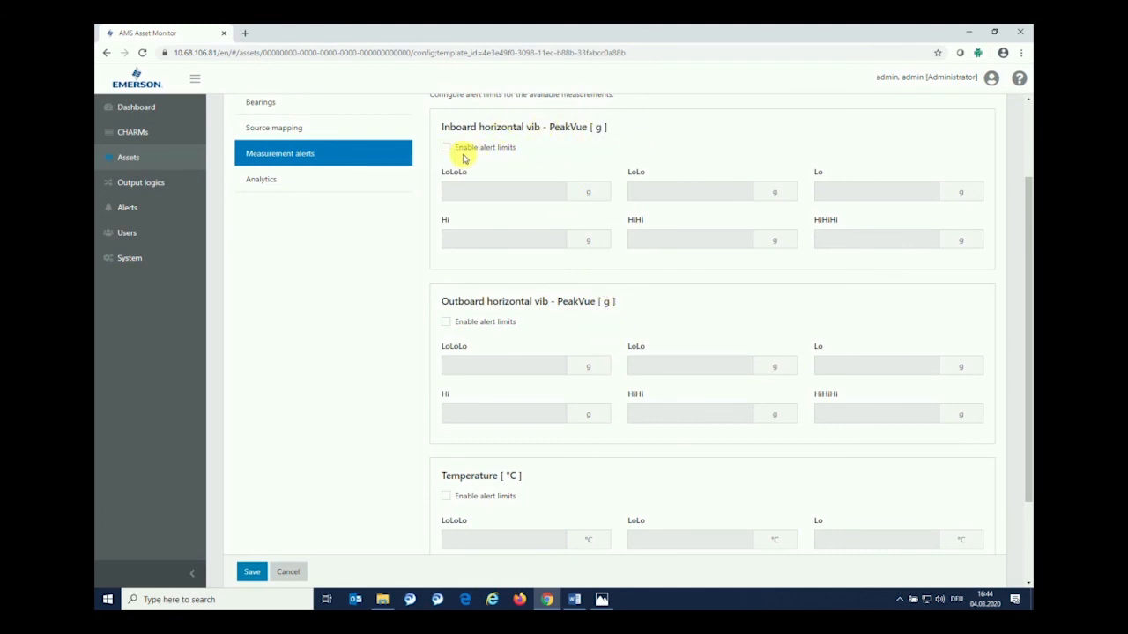
left_click(446, 148)
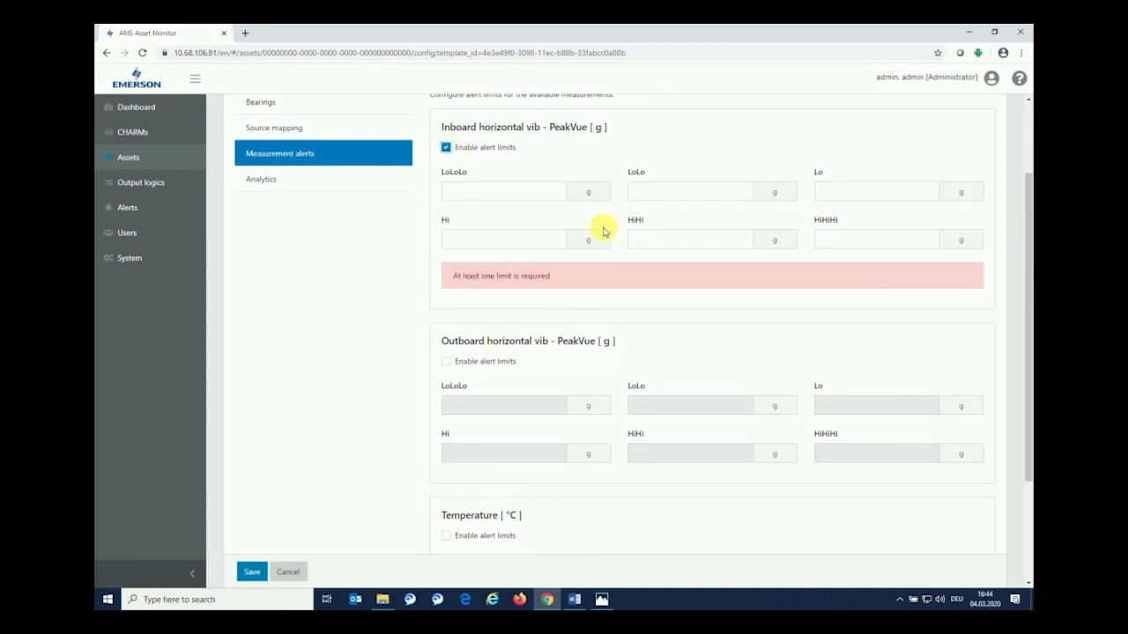
mouse_move(995, 190)
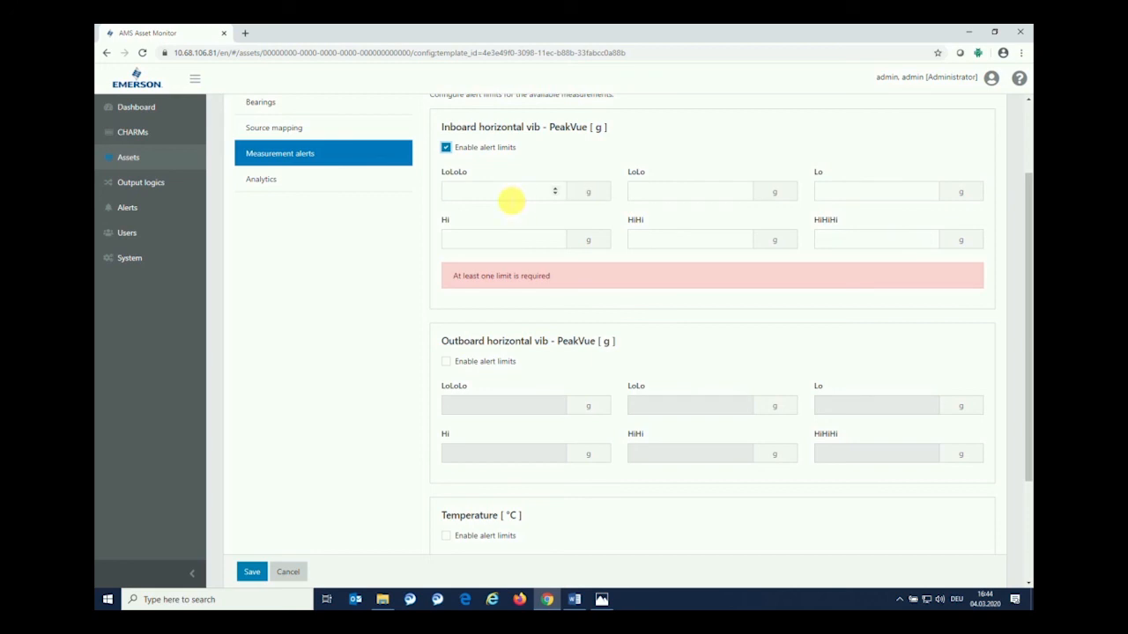
mouse_move(466, 192)
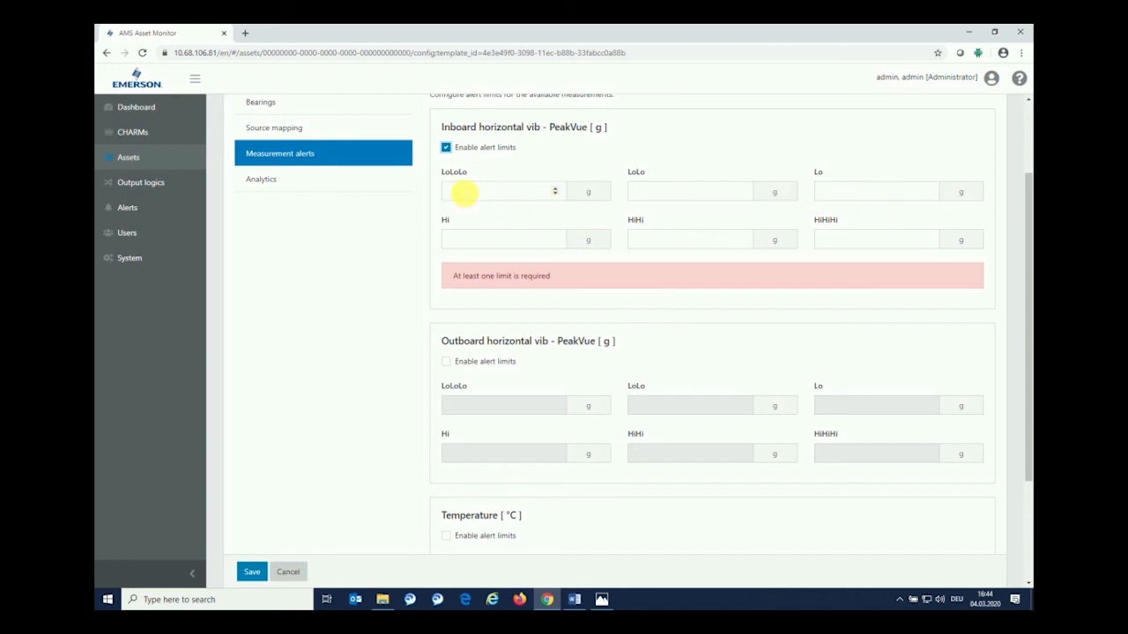
mouse_move(474, 259)
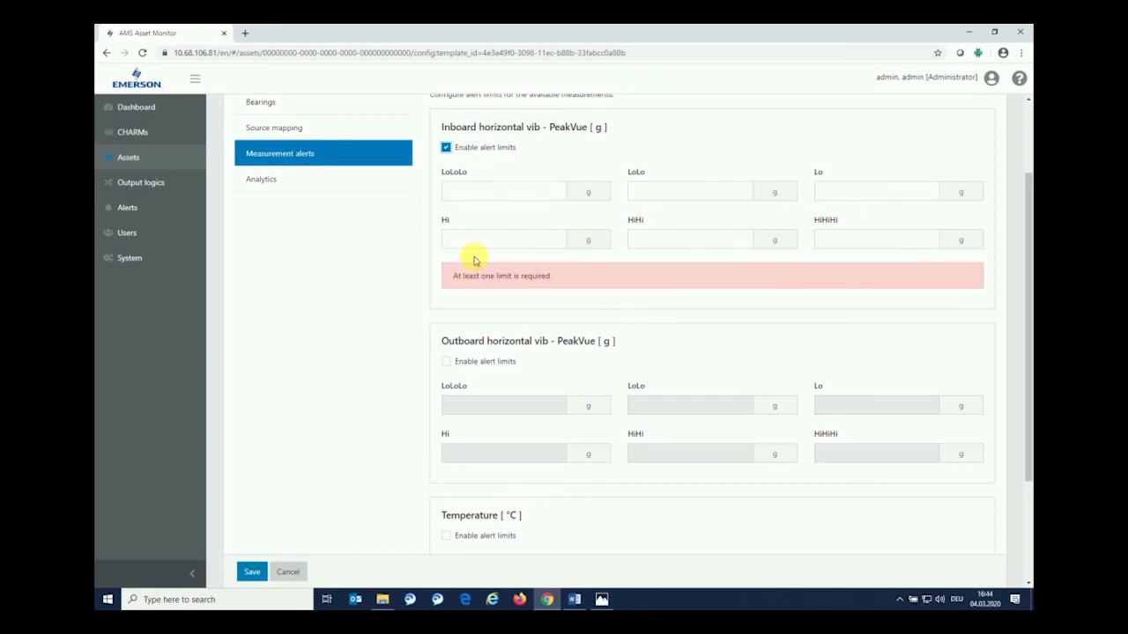
mouse_move(561, 247)
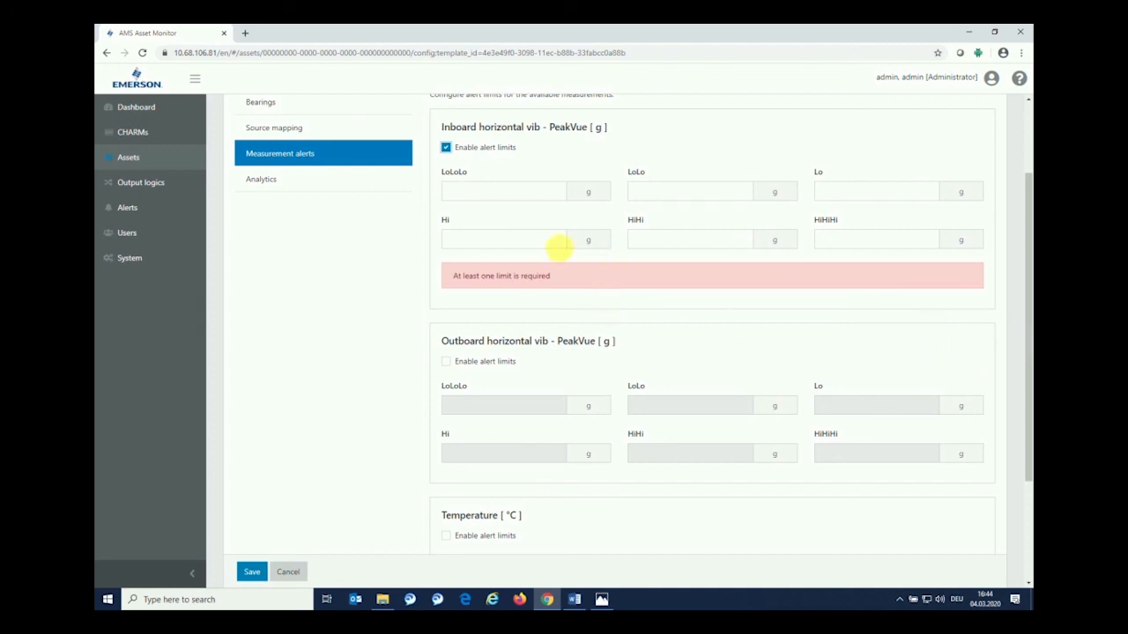
left_click(503, 240)
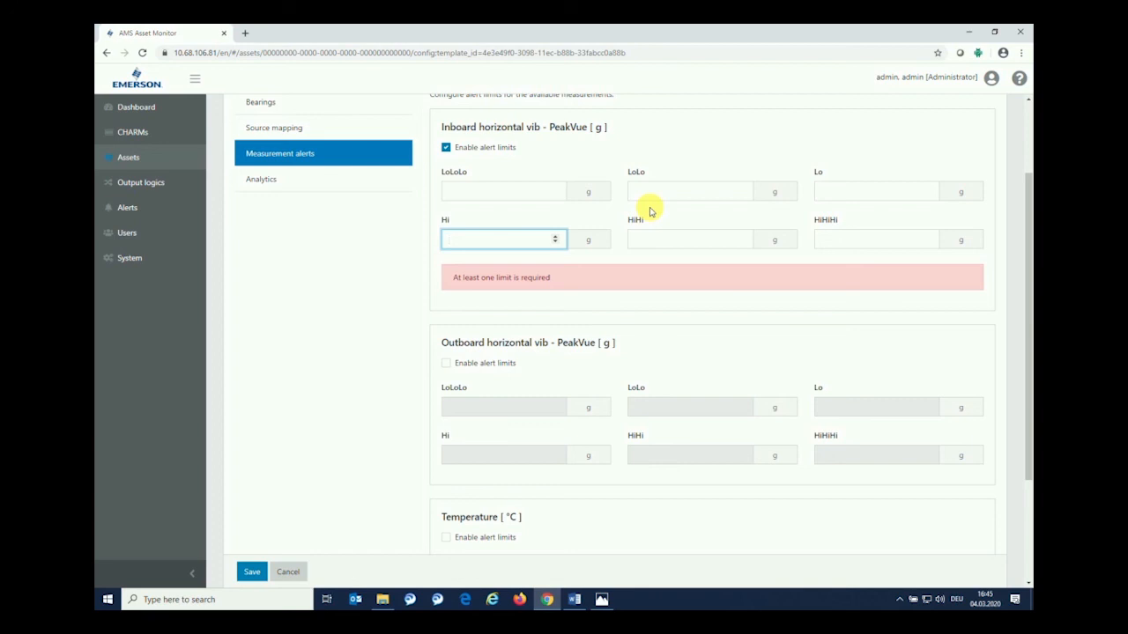
type("2.00")
left_click(691, 240)
type("6")
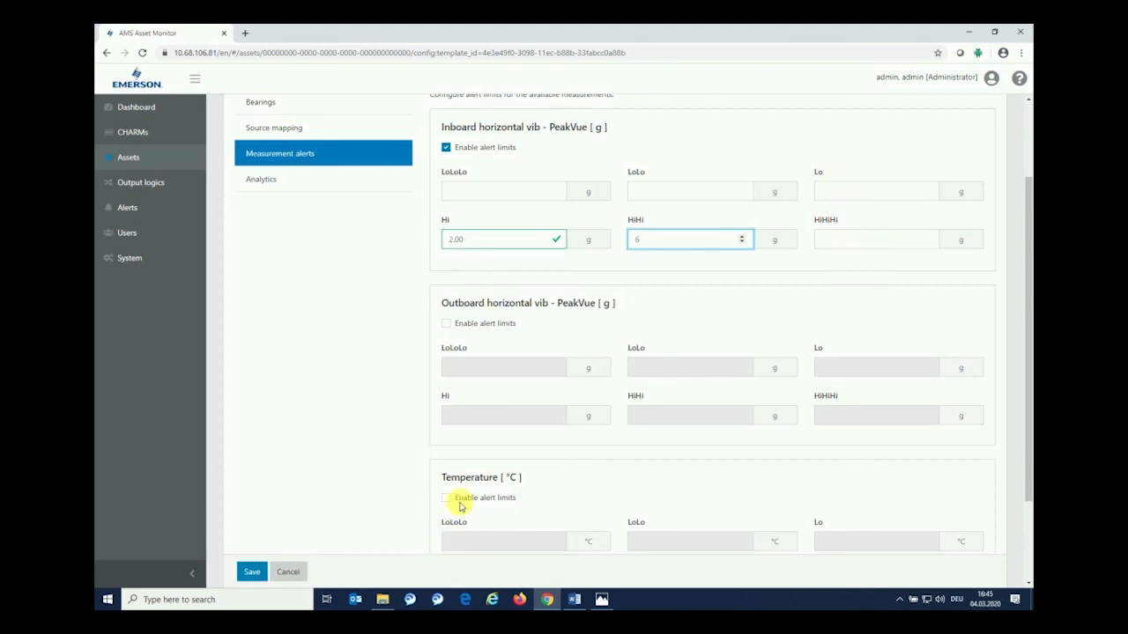
scroll("down", 3)
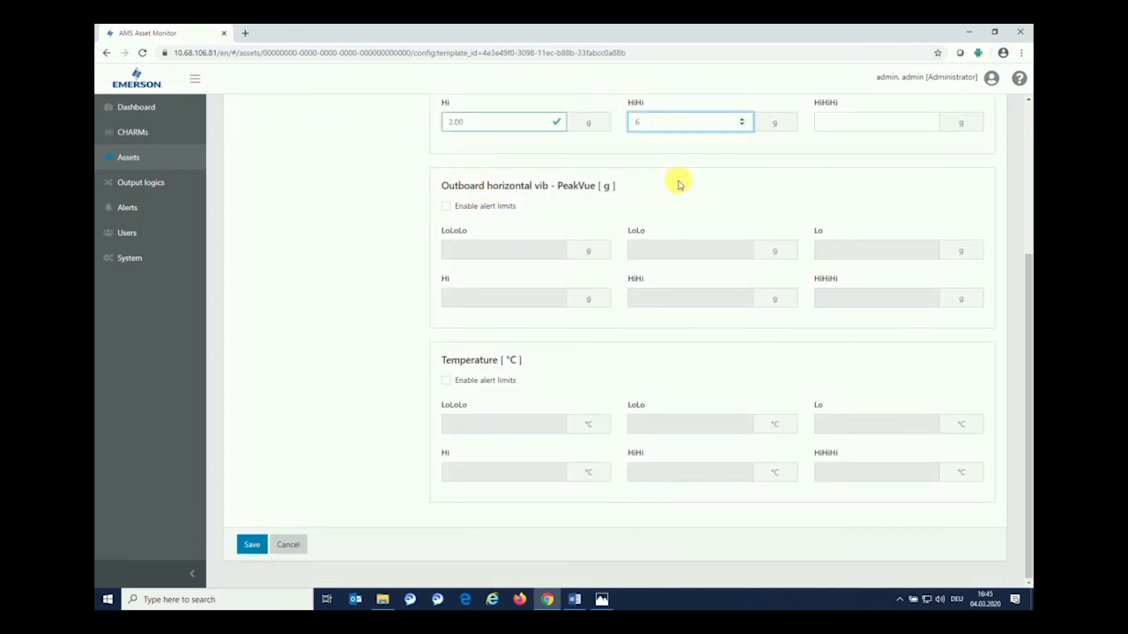
mouse_move(609, 191)
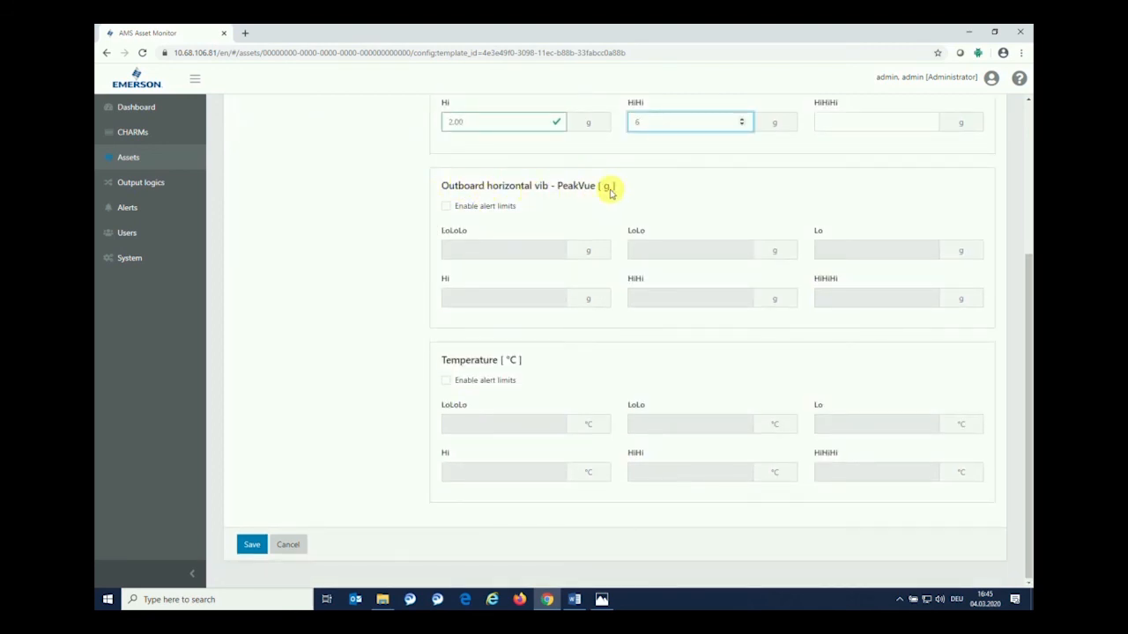
left_click(446, 204)
type("6")
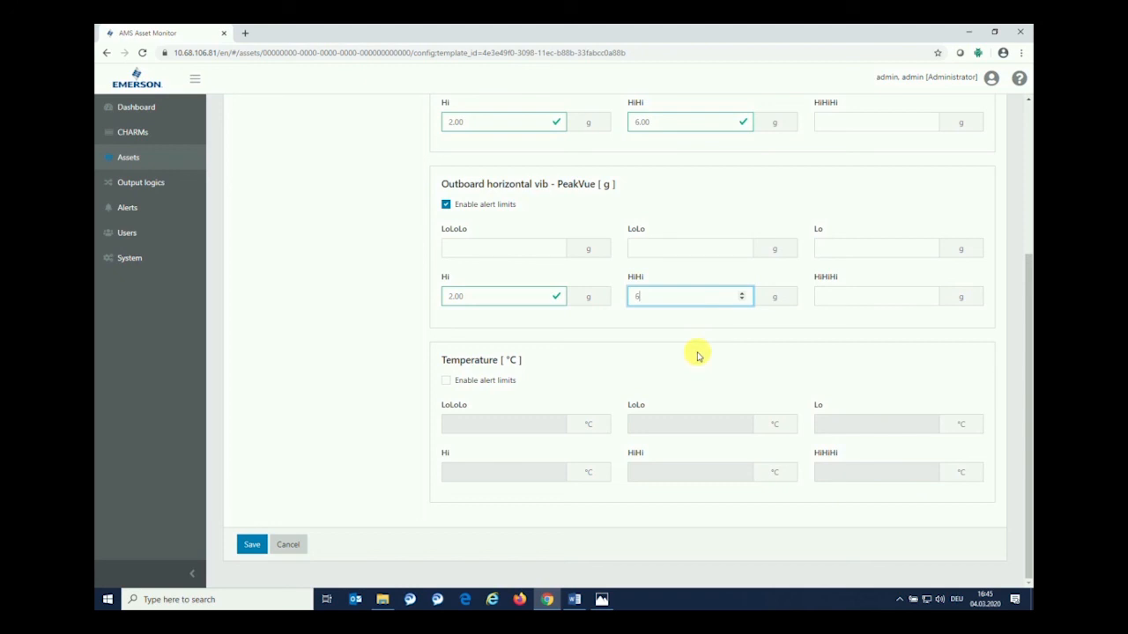
mouse_move(449, 377)
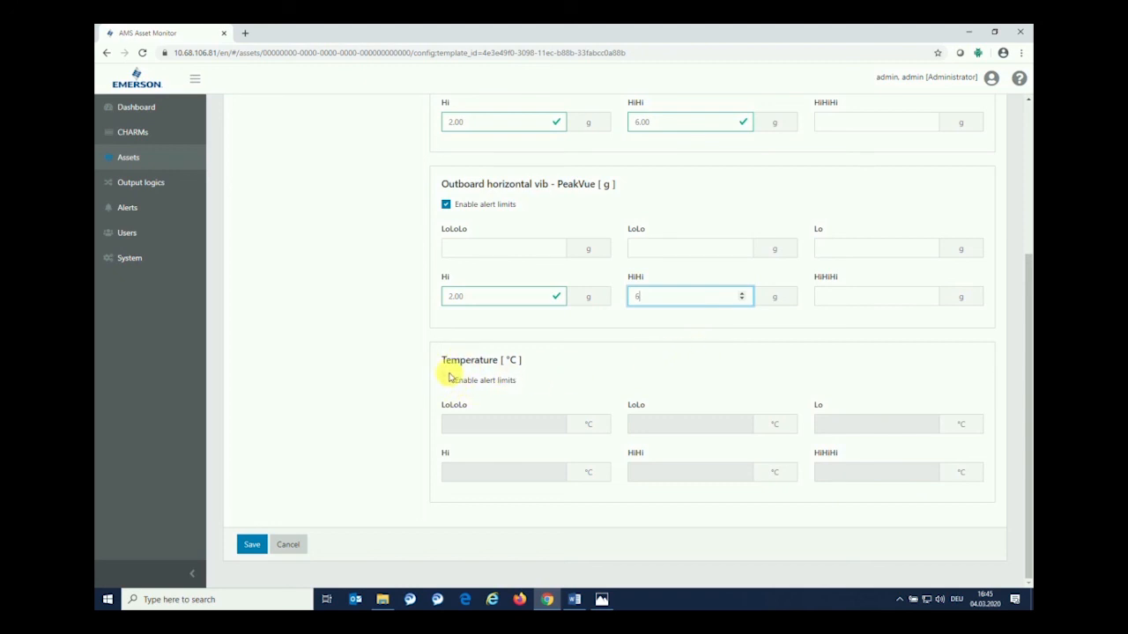
- Enable temperature alert limits with an upper HiHi limit of 150 °C
left_click(446, 377)
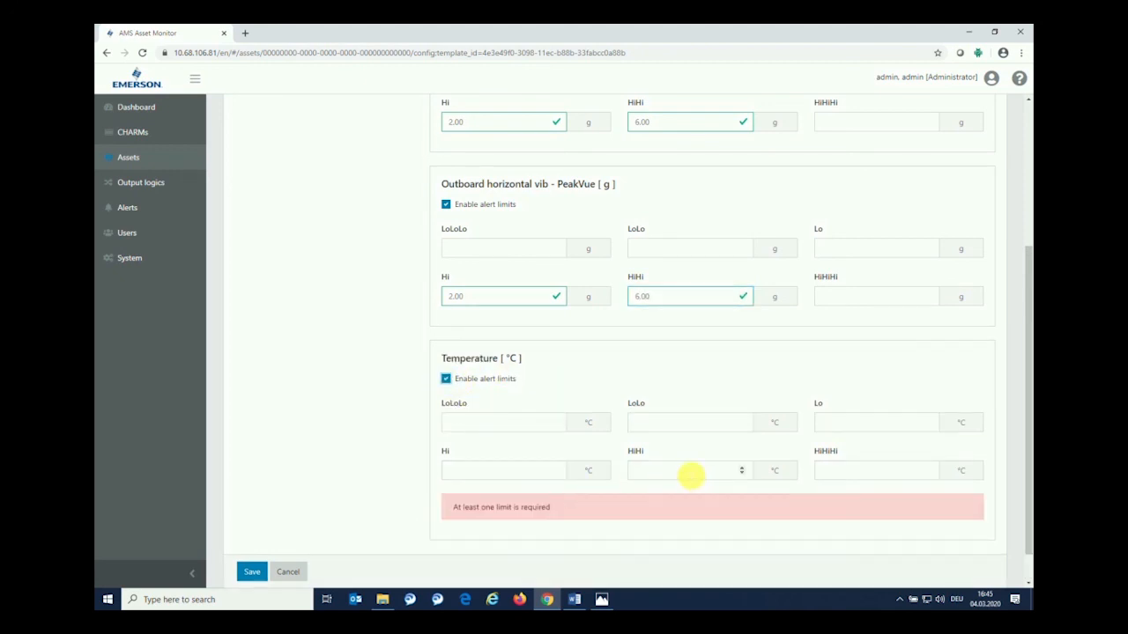
left_click(874, 468)
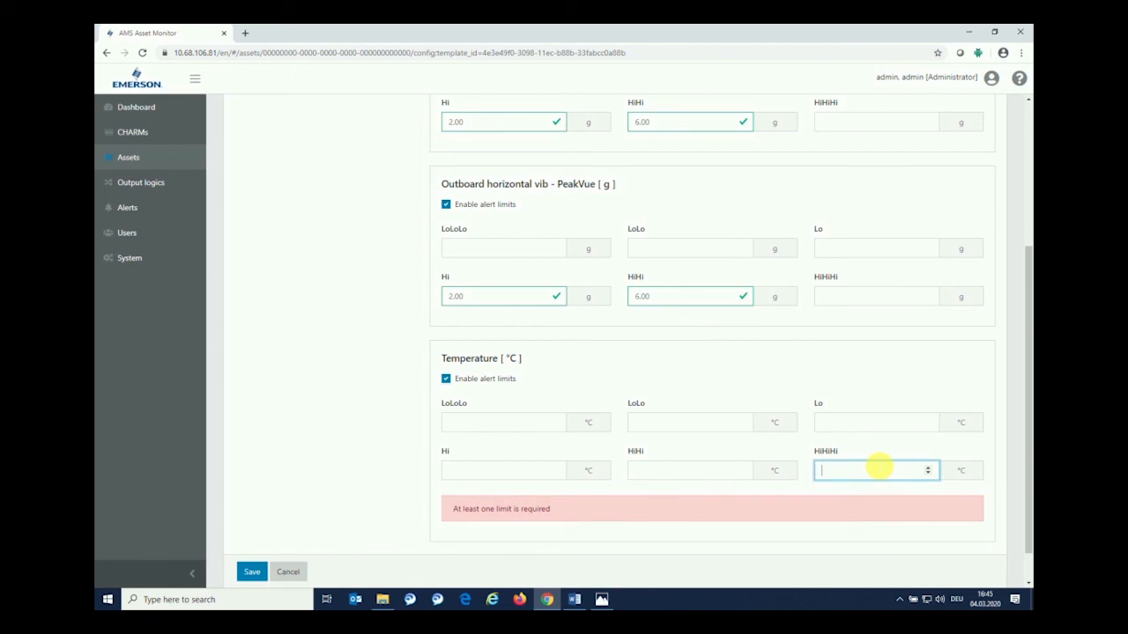
type("150")
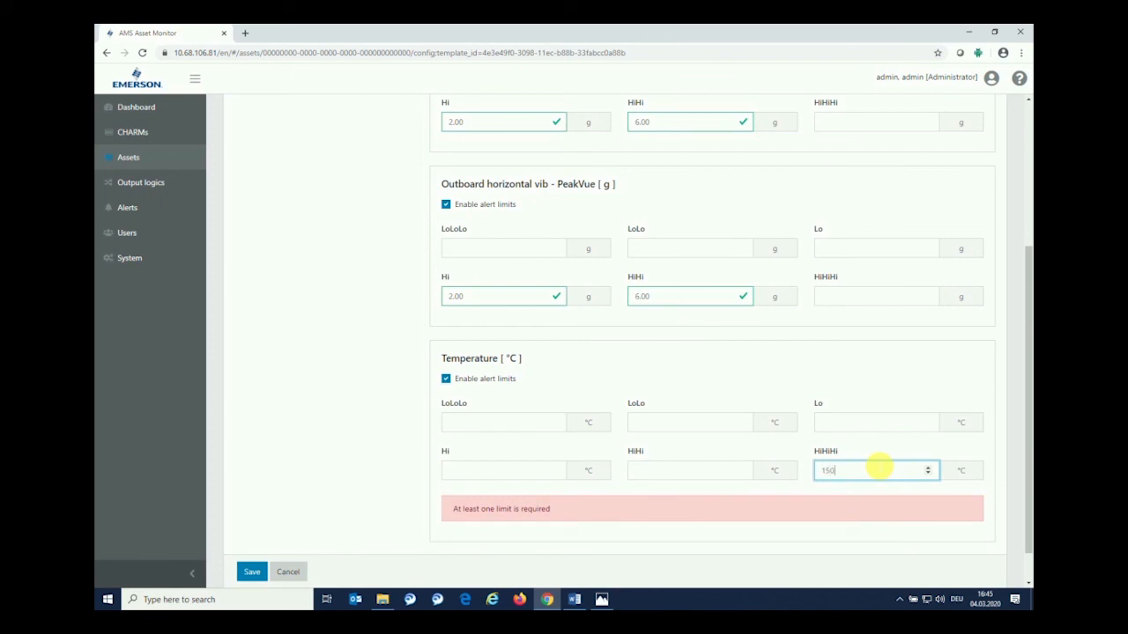
mouse_move(694, 487)
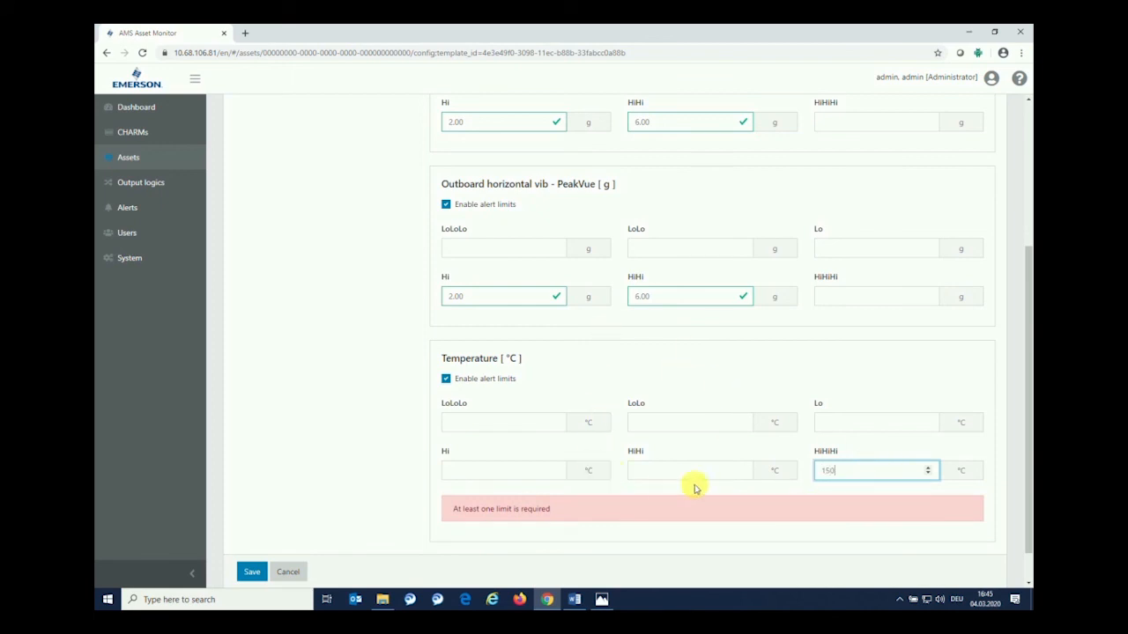
scroll("up", 3)
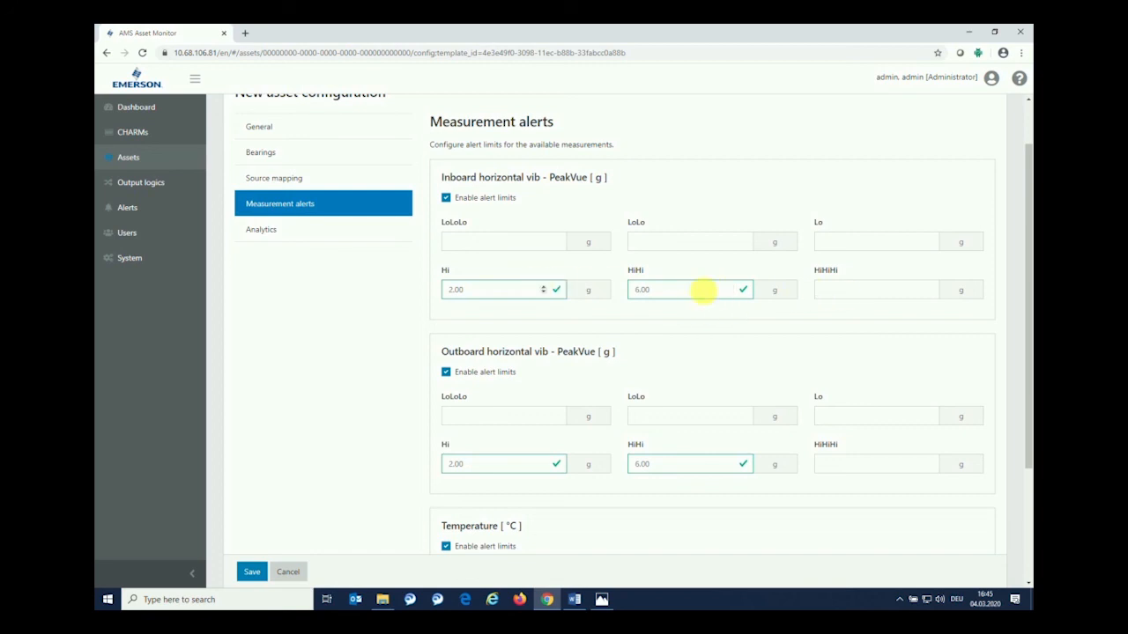
left_click(874, 289)
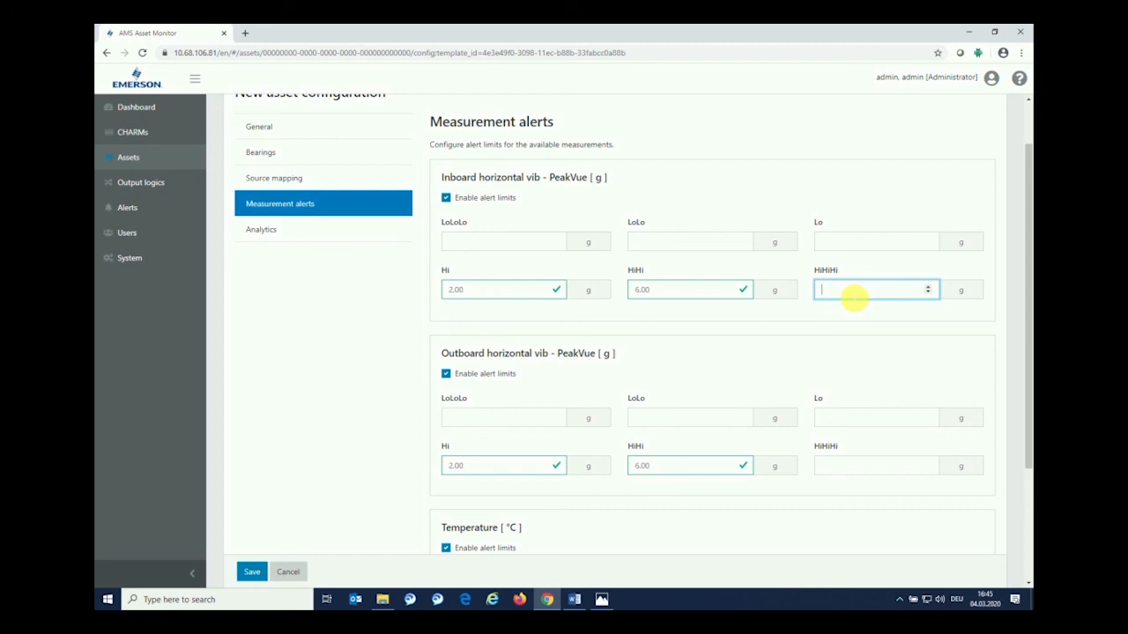
type("5")
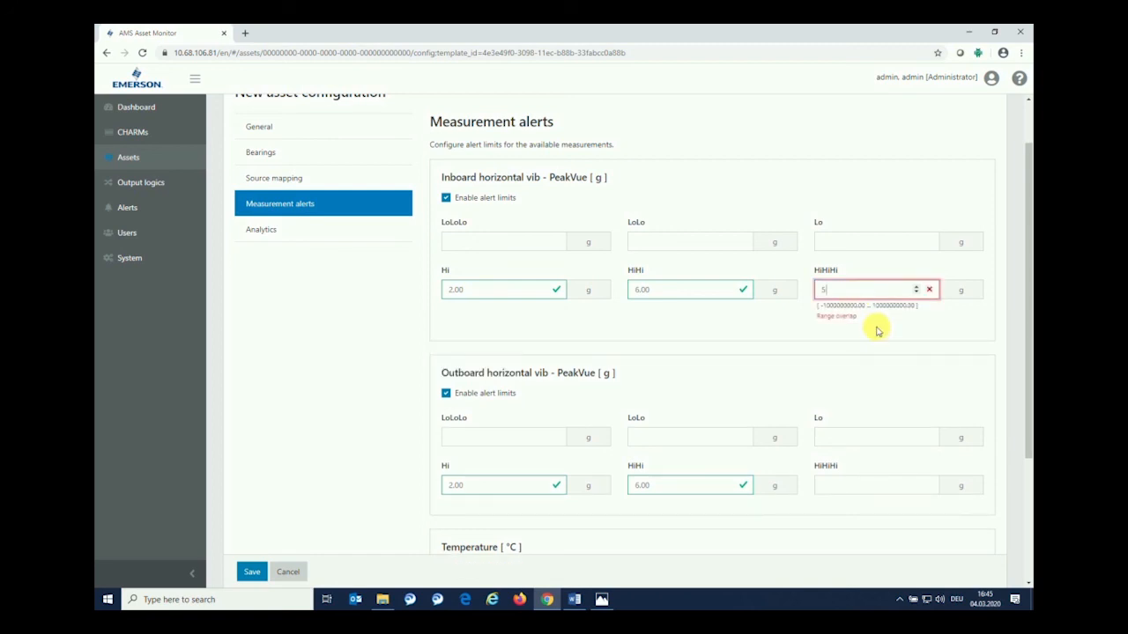
mouse_move(843, 303)
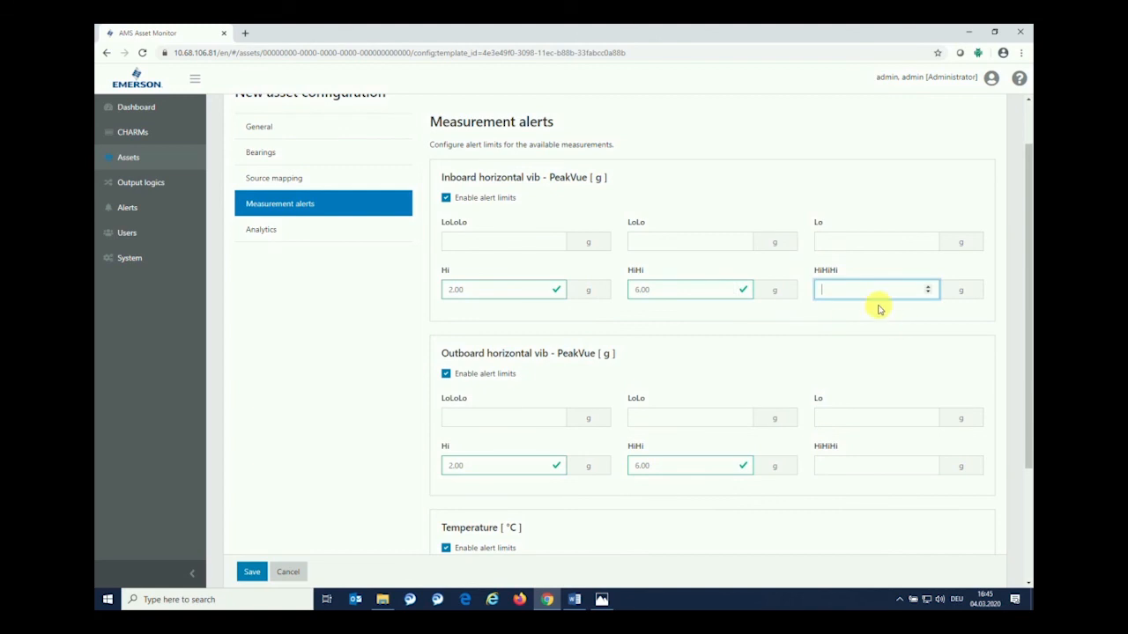
mouse_move(747, 351)
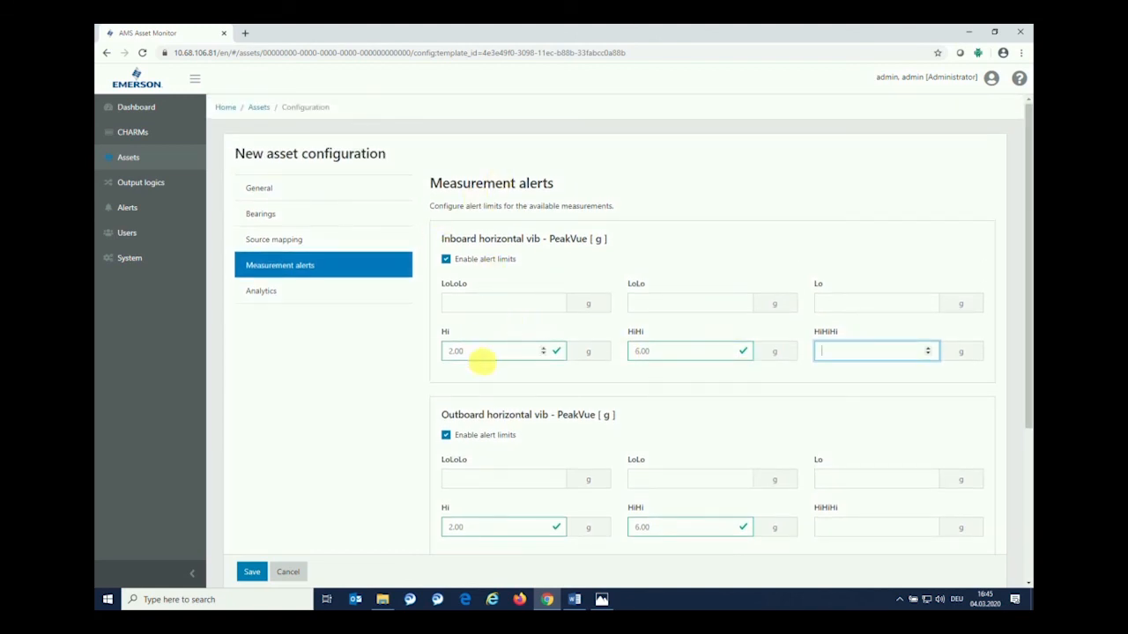
scroll("down", 3)
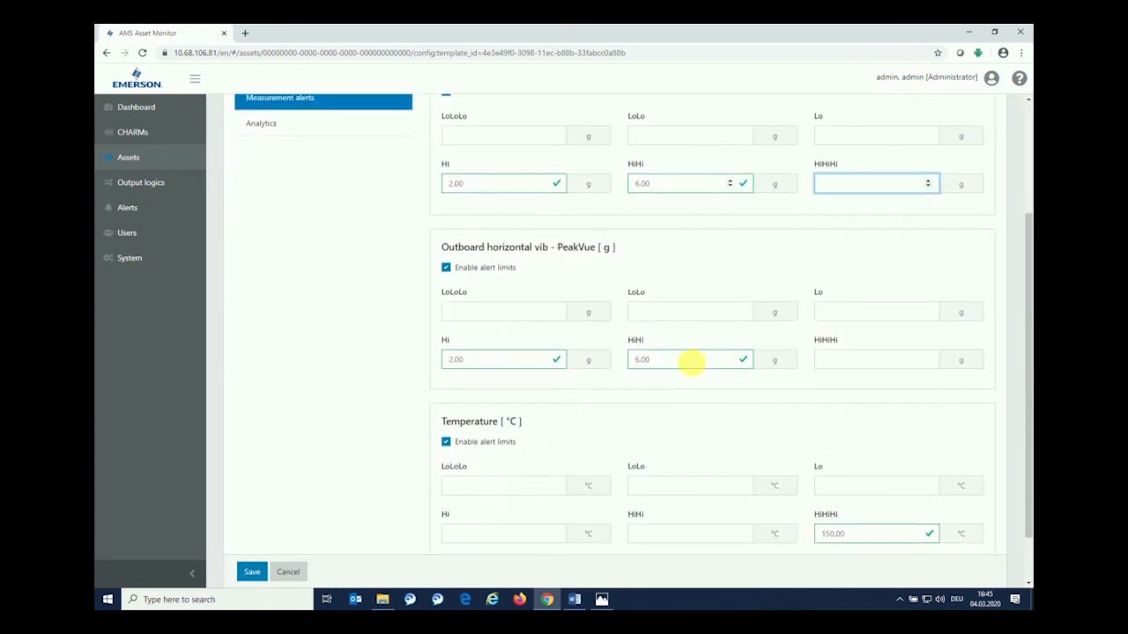
mouse_move(670, 289)
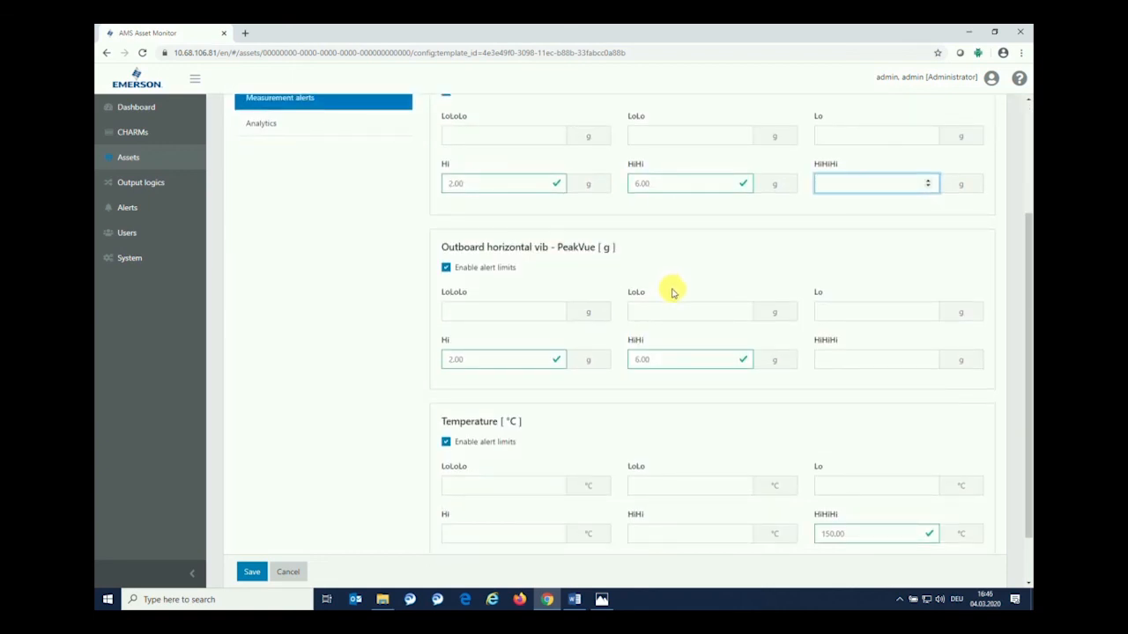
mouse_move(504, 359)
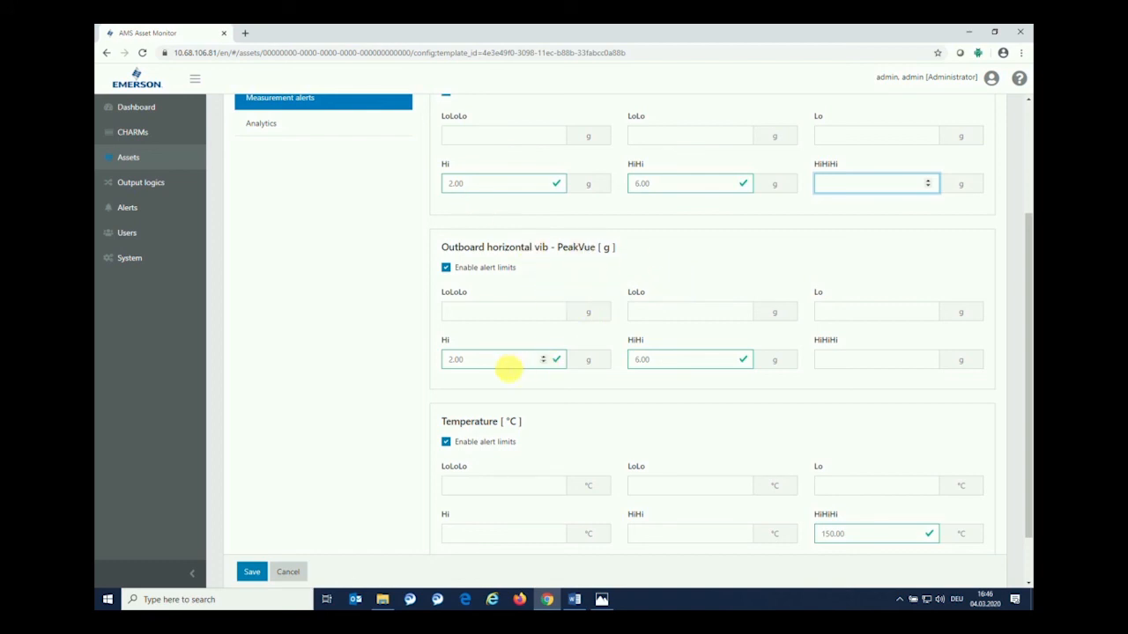
mouse_move(708, 360)
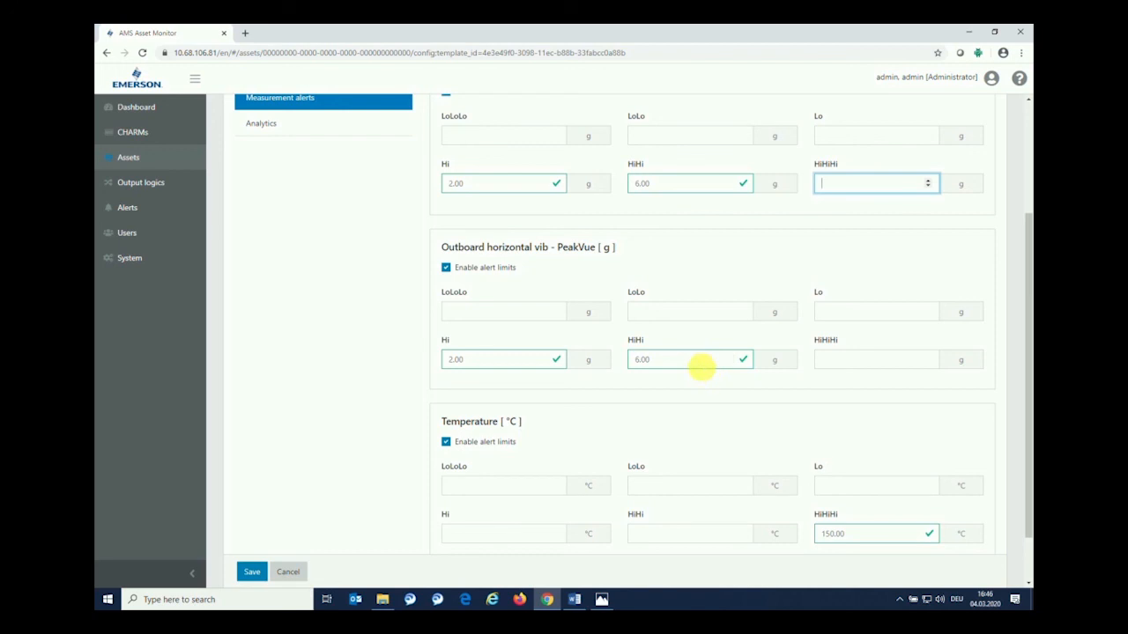
scroll("up", 3)
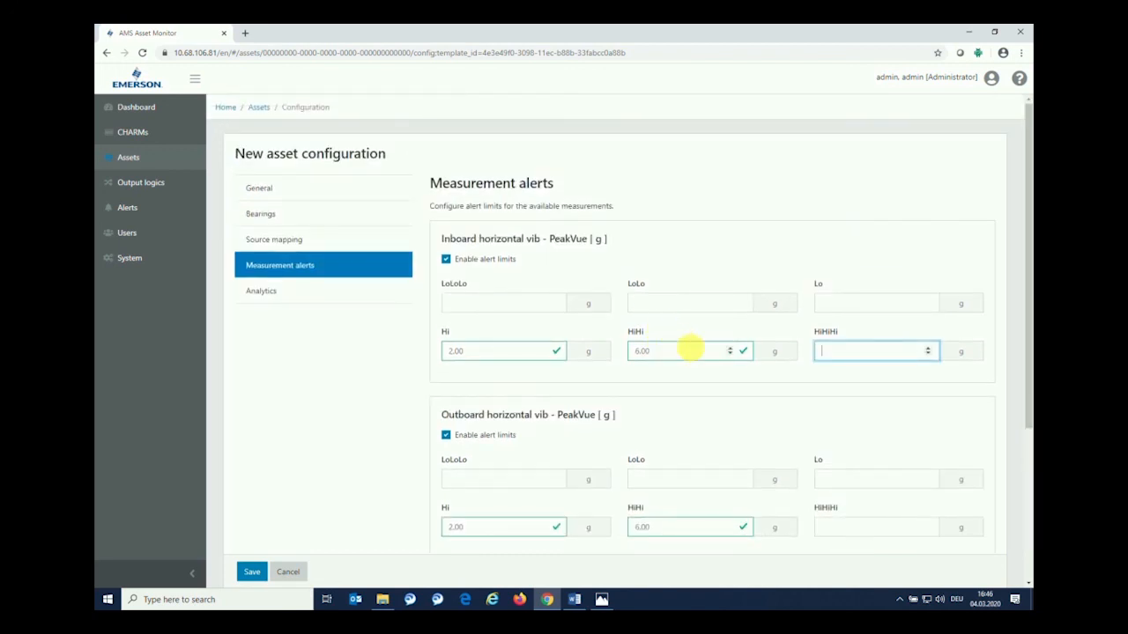
mouse_move(705, 342)
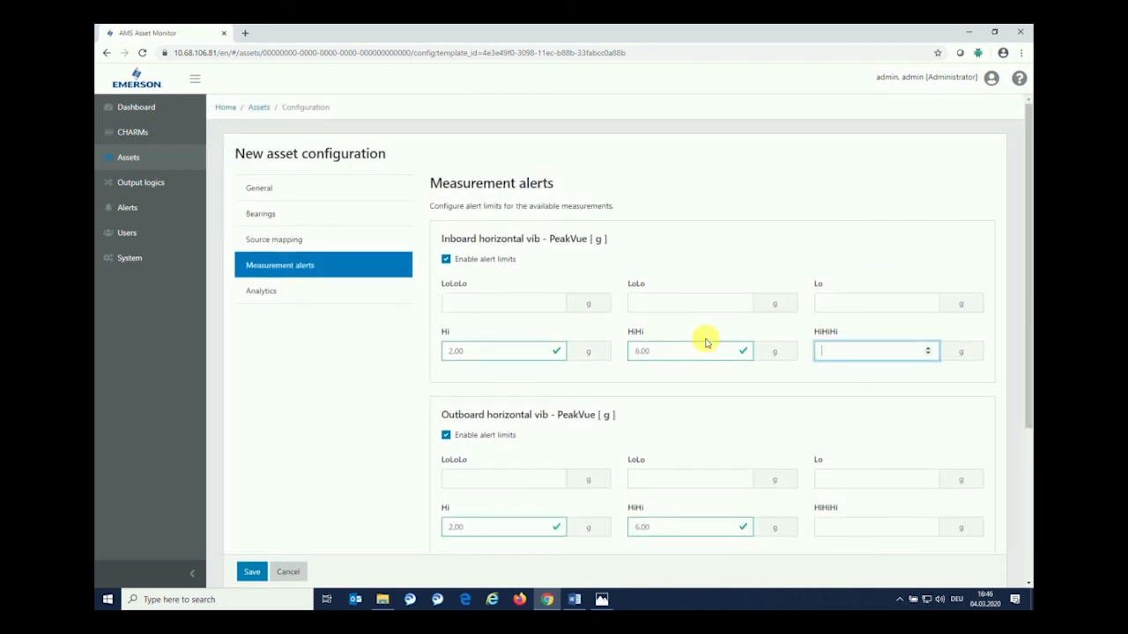
scroll("down", 3)
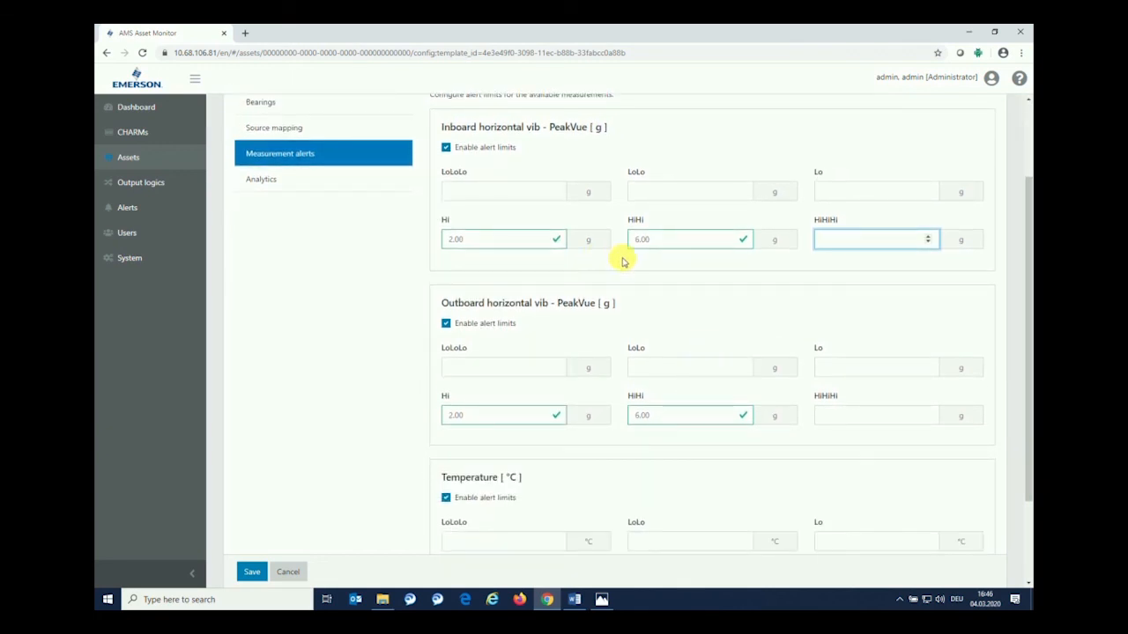
mouse_move(377, 326)
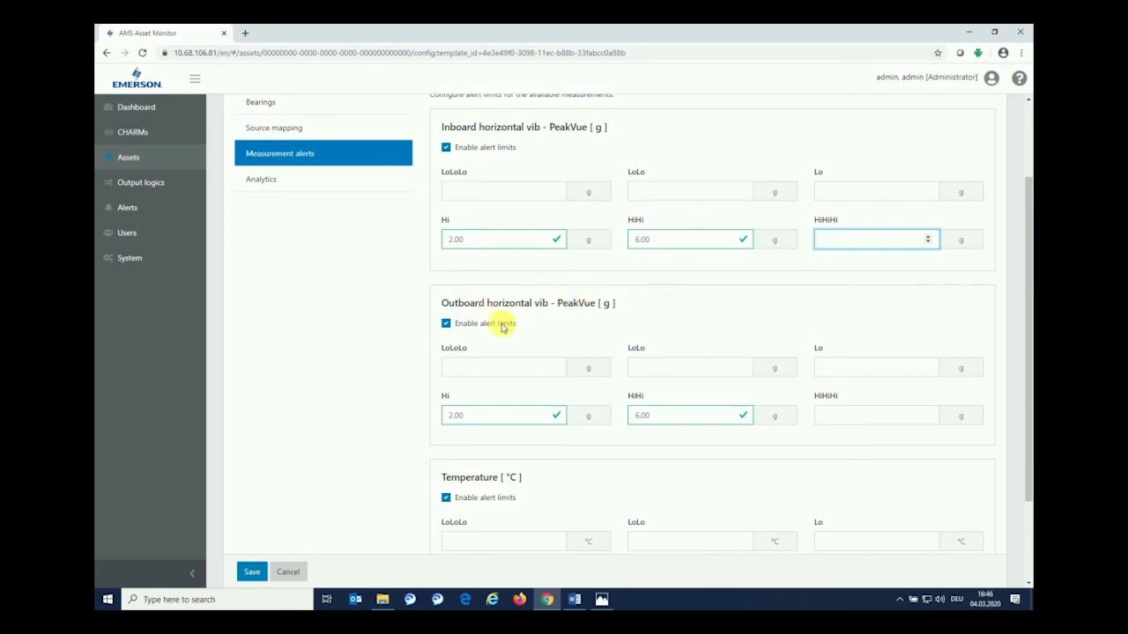
scroll("up", 3)
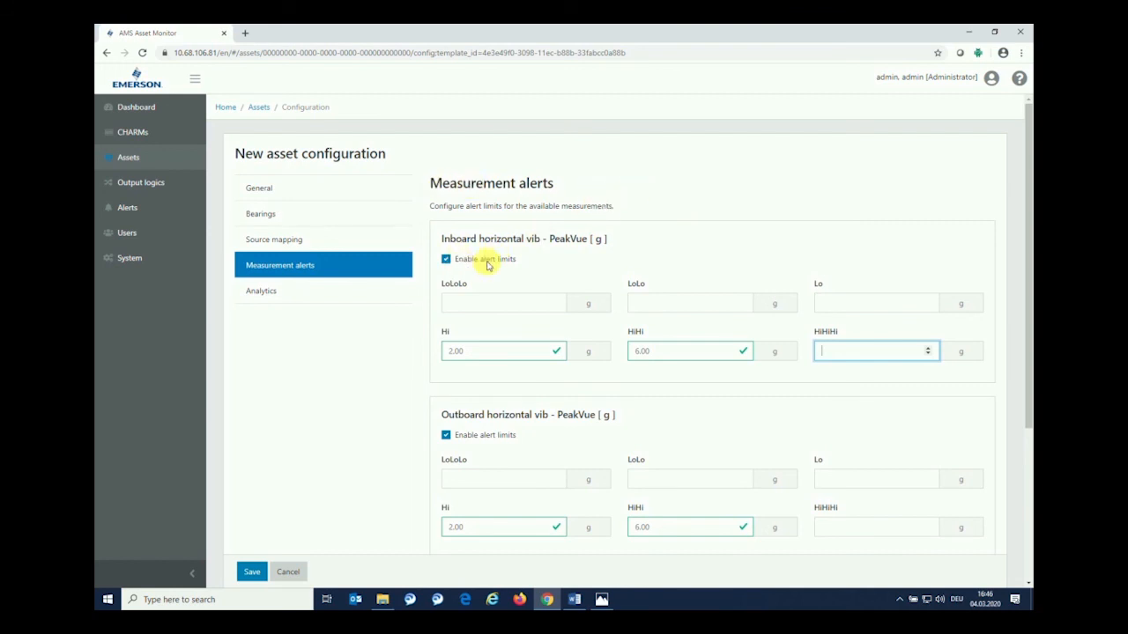
mouse_move(344, 292)
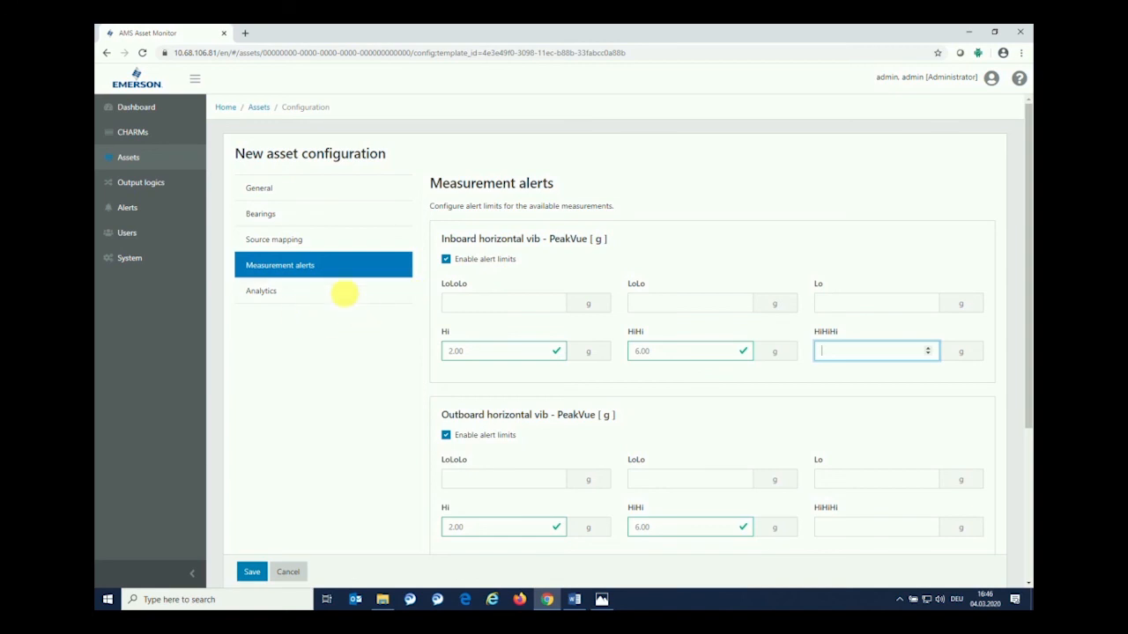
- Toggle the Air gap diagnosis off and back on, leaving all diagnoses enabled
left_click(261, 291)
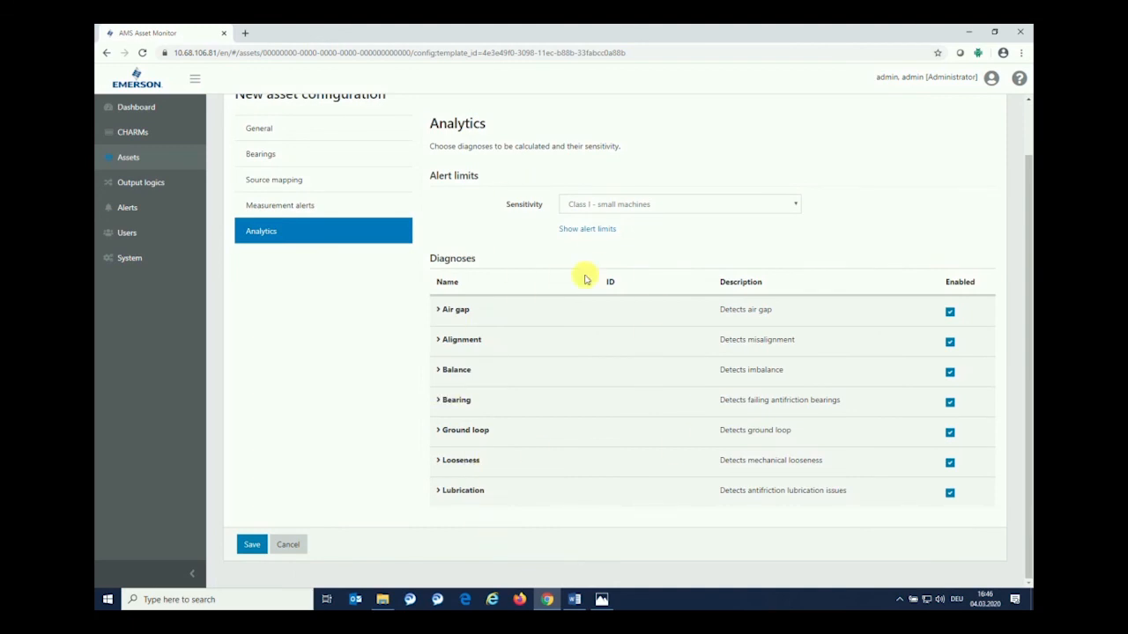
mouse_move(553, 423)
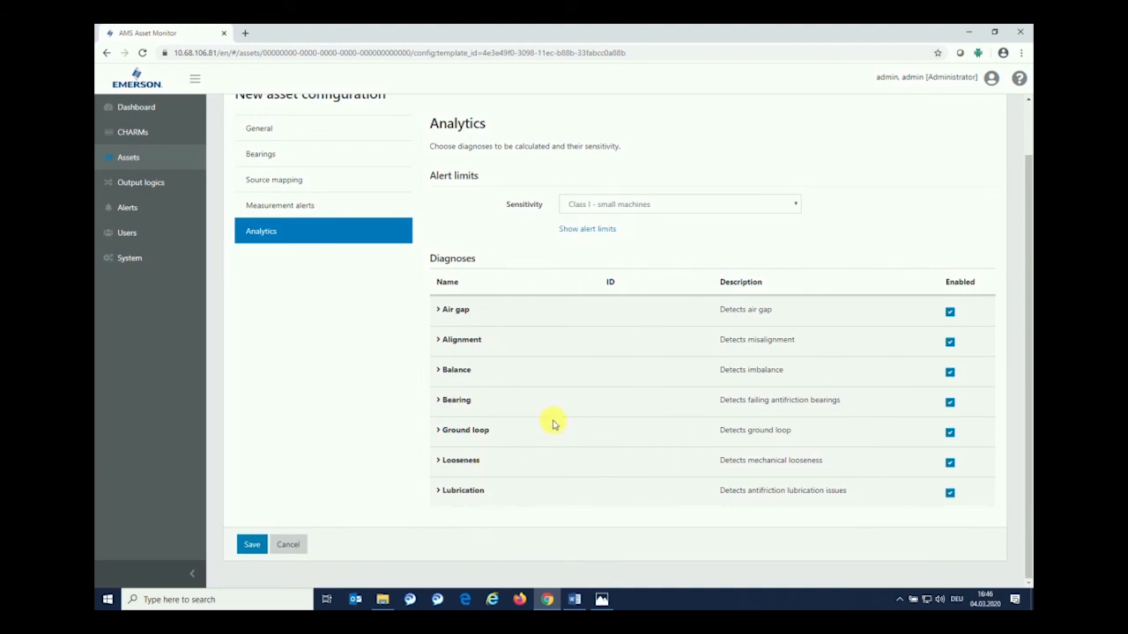
mouse_move(529, 321)
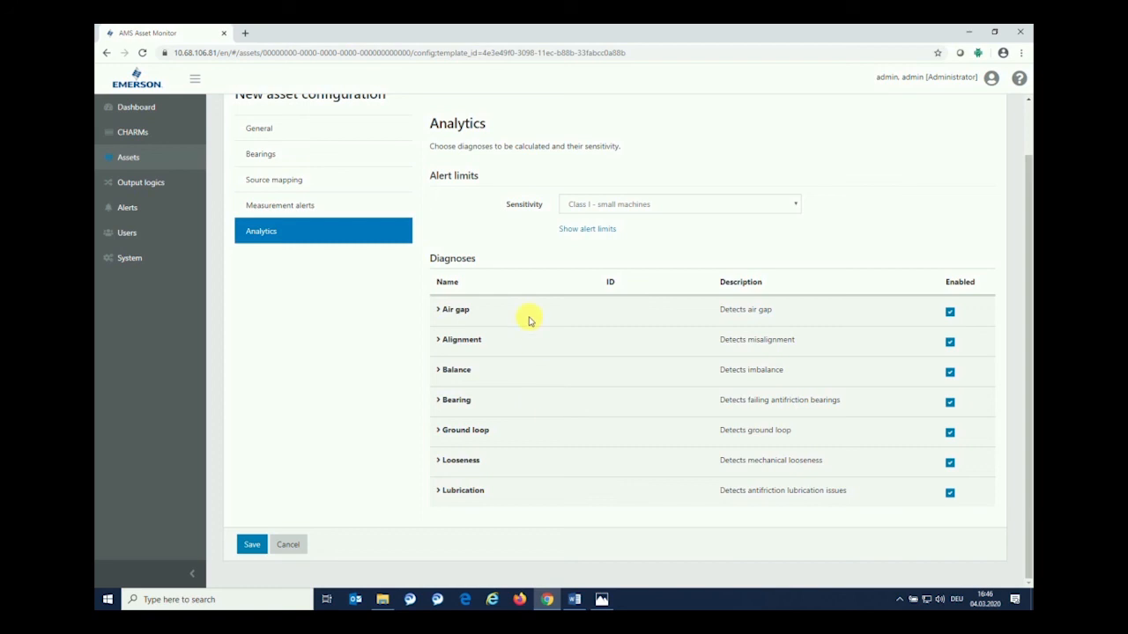
mouse_move(514, 394)
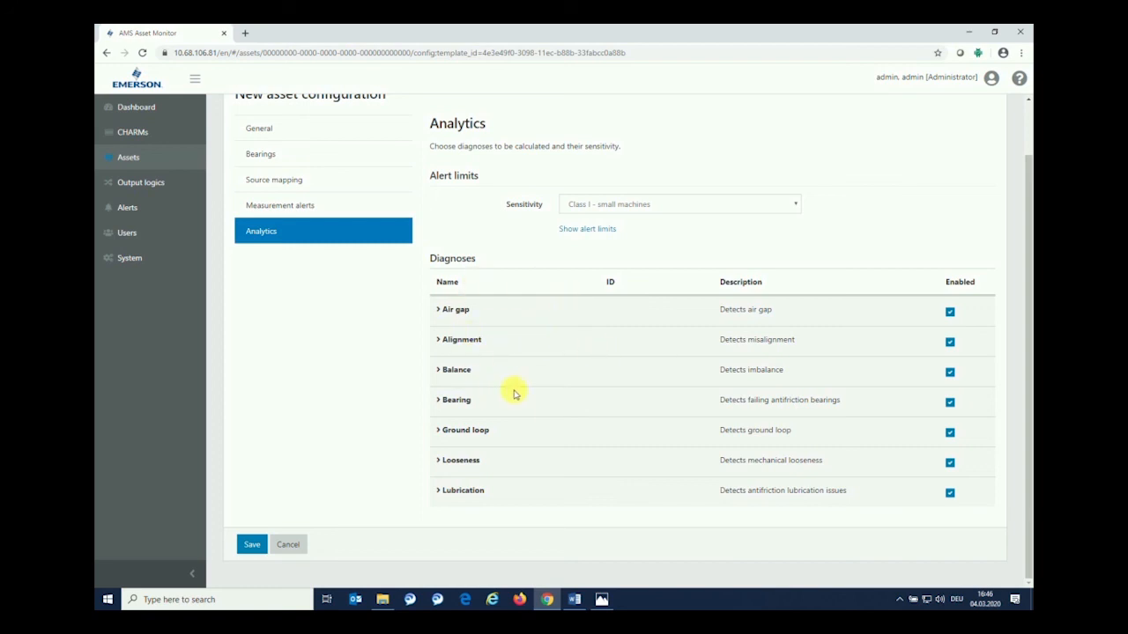
mouse_move(567, 448)
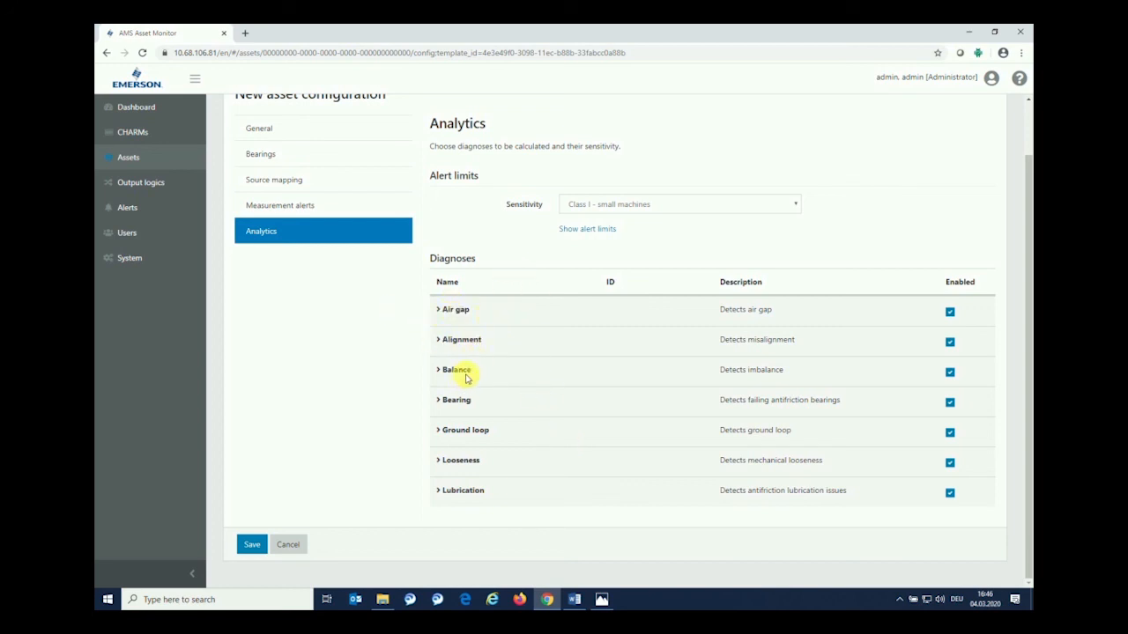
mouse_move(475, 465)
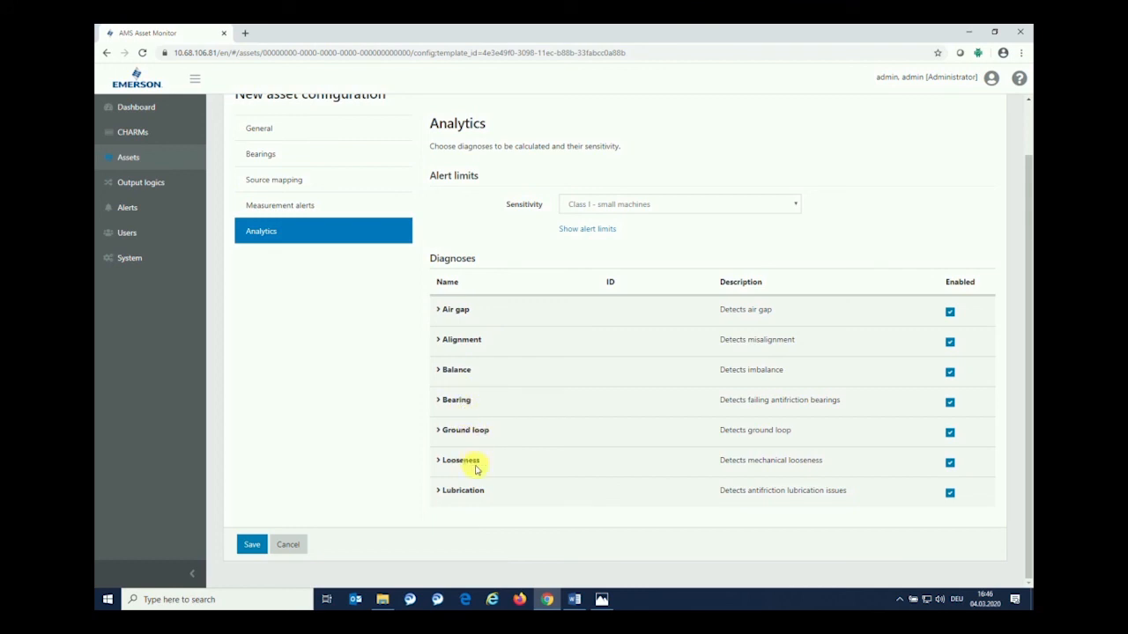
mouse_move(783, 489)
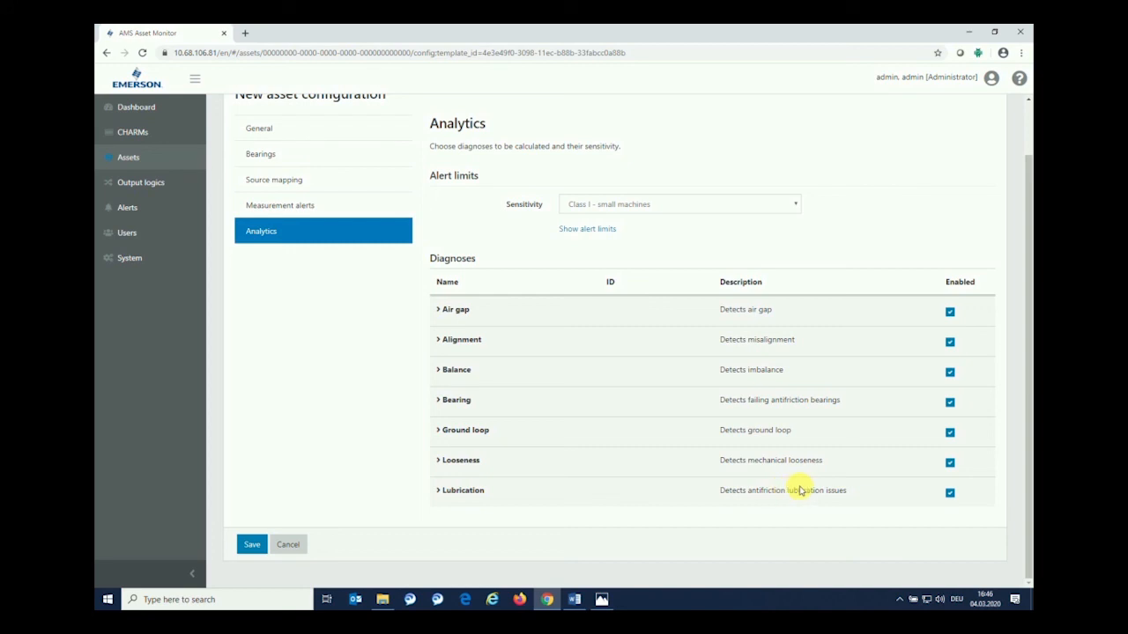
mouse_move(981, 271)
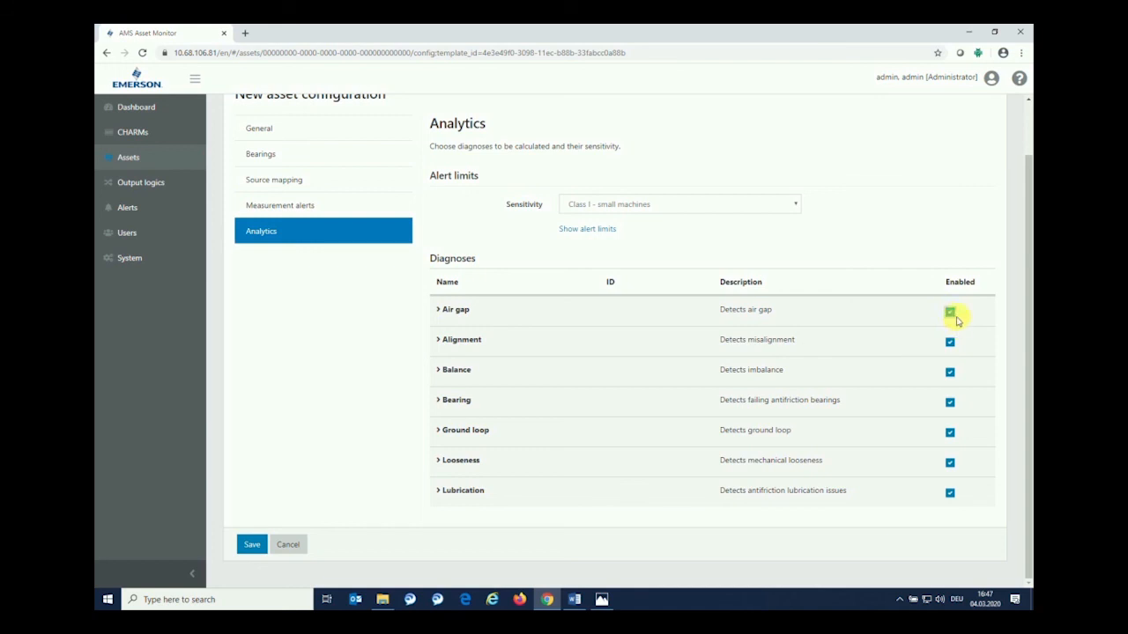
left_click(950, 310)
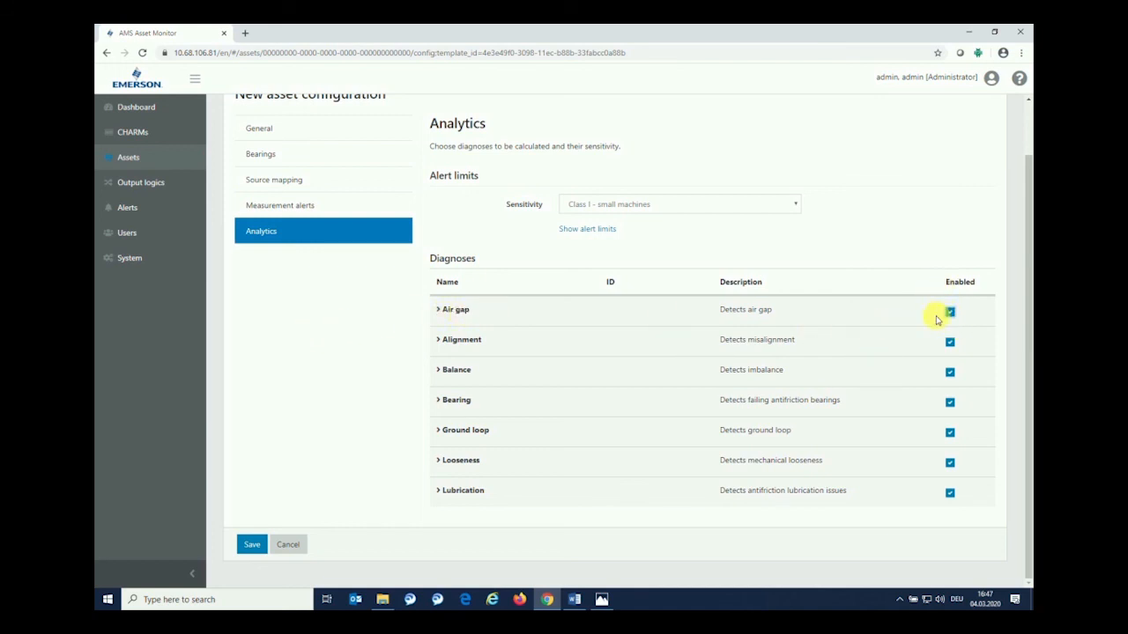
mouse_move(920, 328)
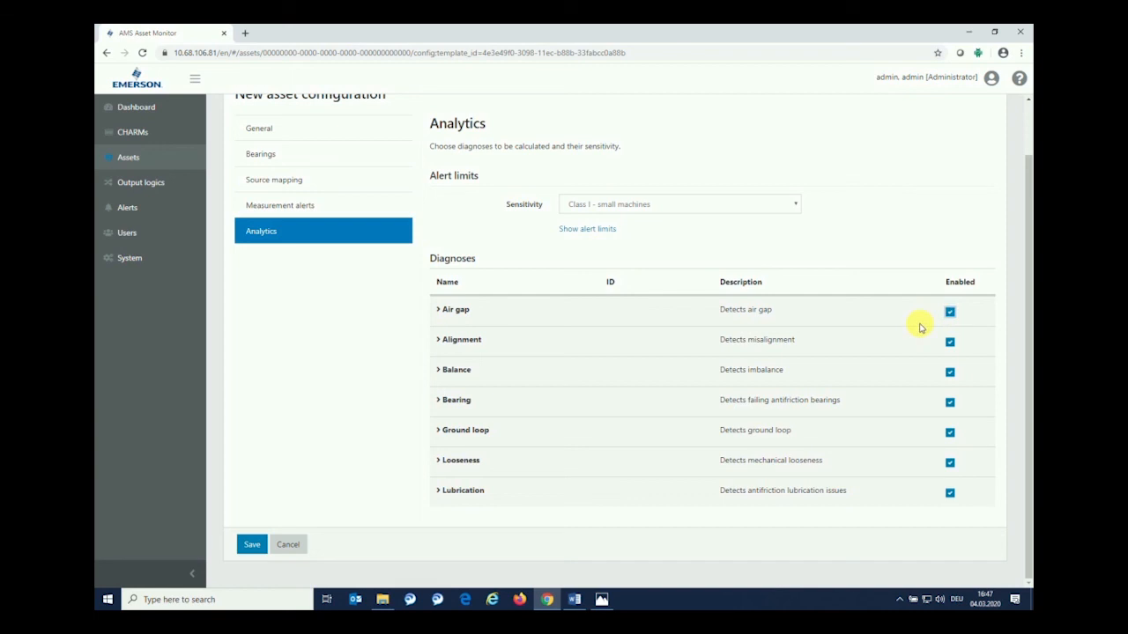
left_click(948, 310)
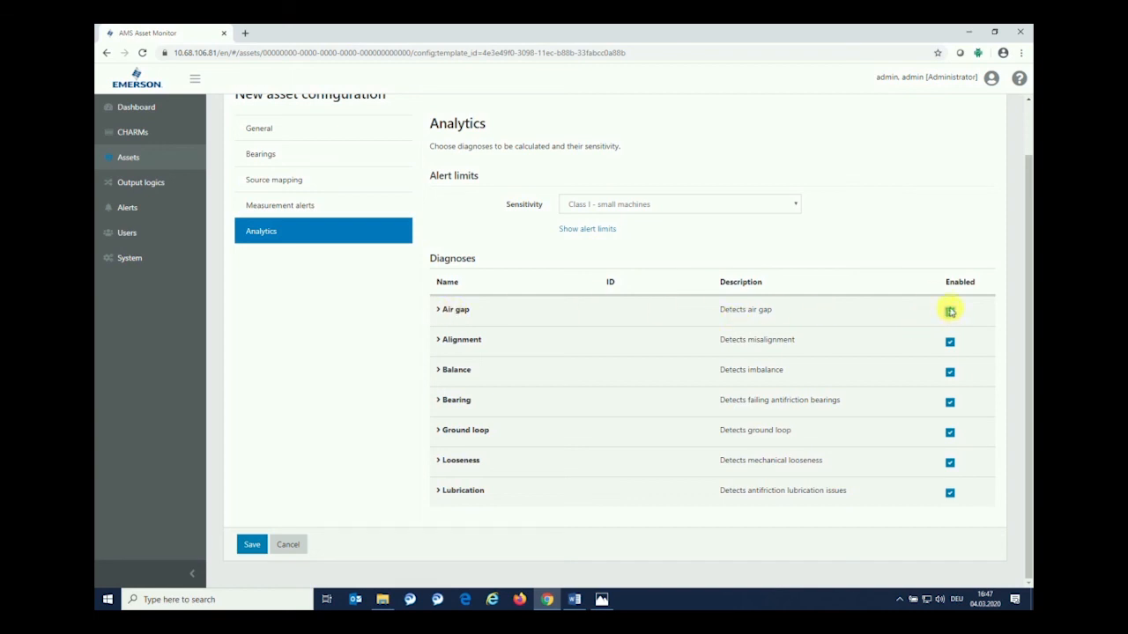
left_click(949, 310)
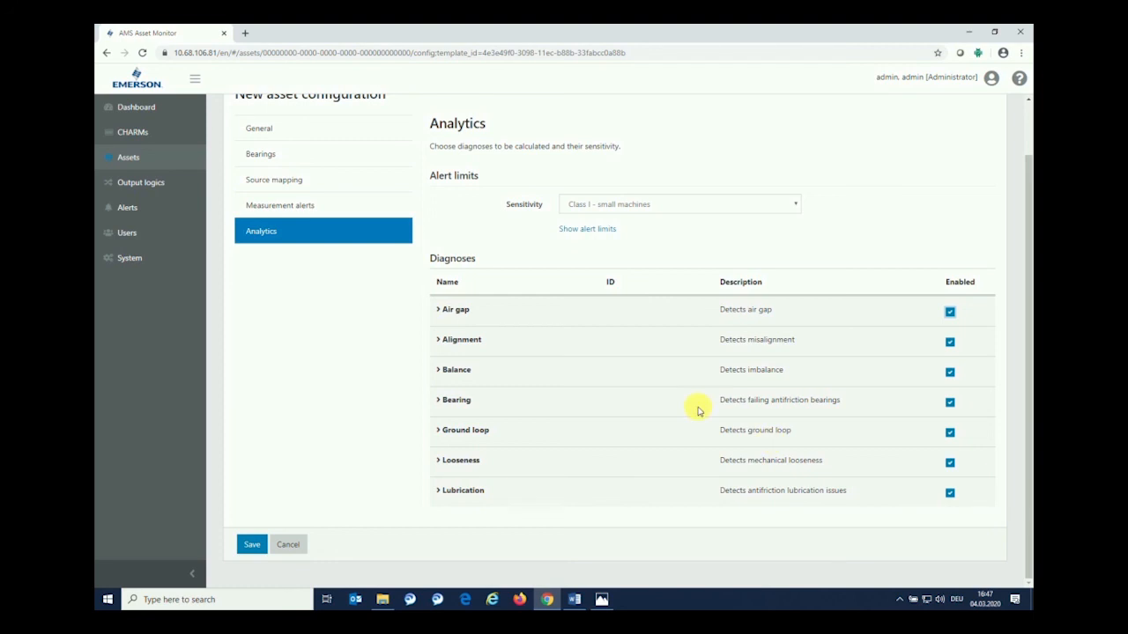
scroll("up", 3)
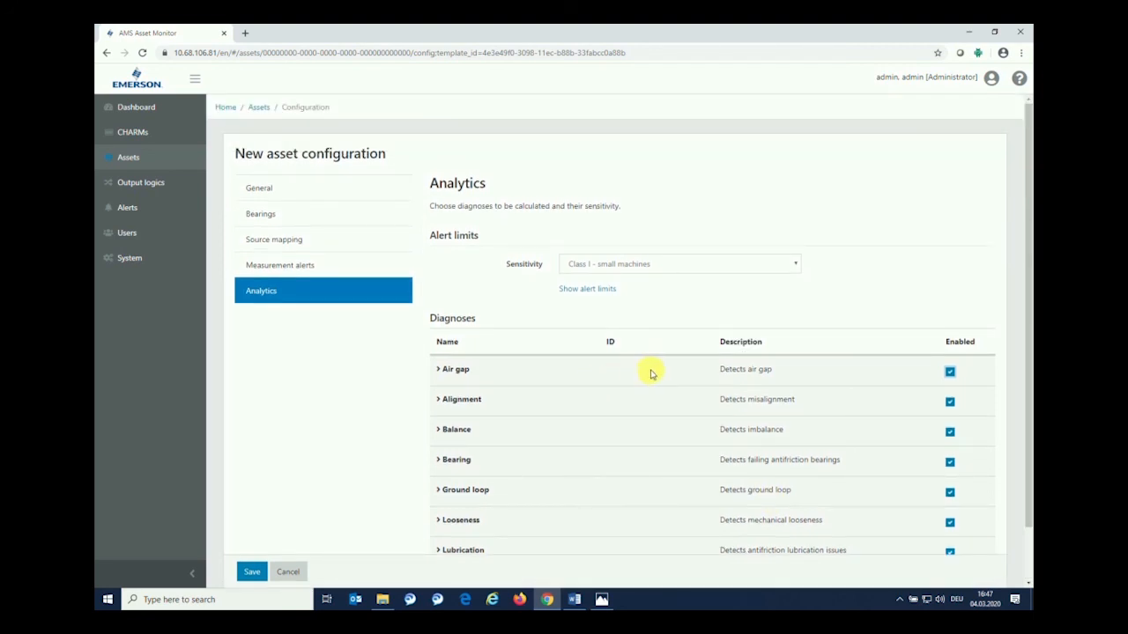
mouse_move(419, 246)
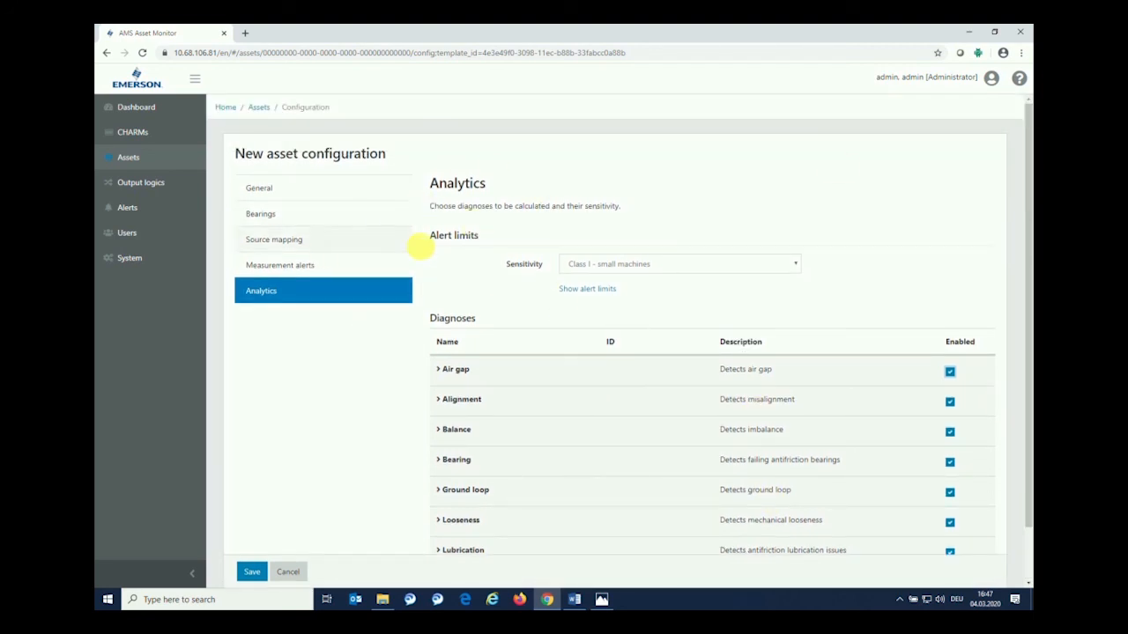
mouse_move(314, 261)
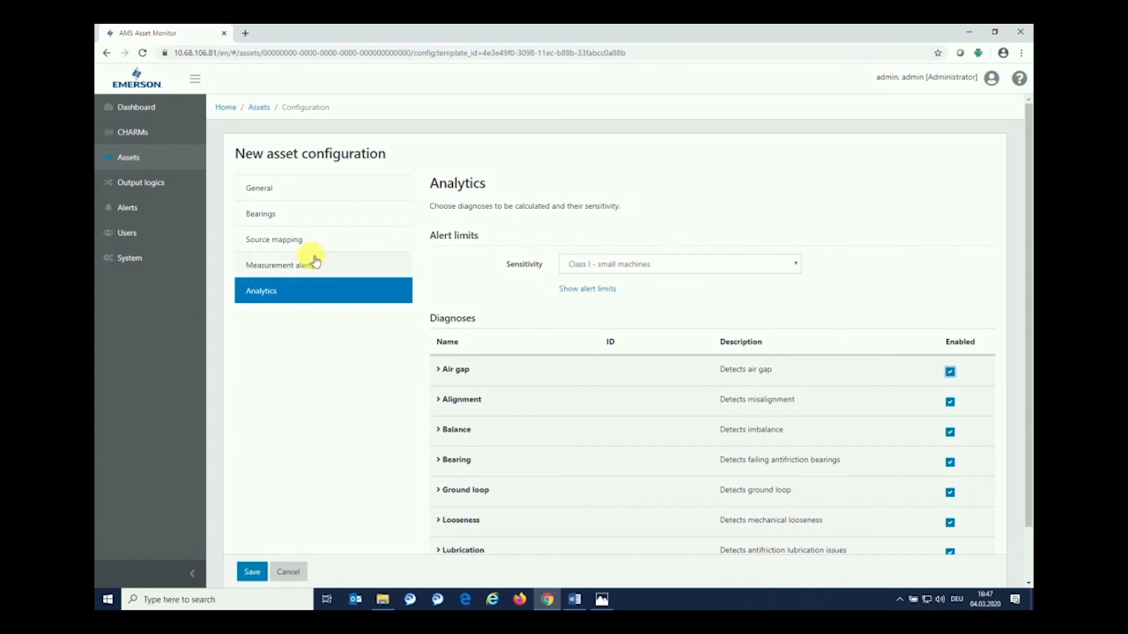
mouse_move(754, 306)
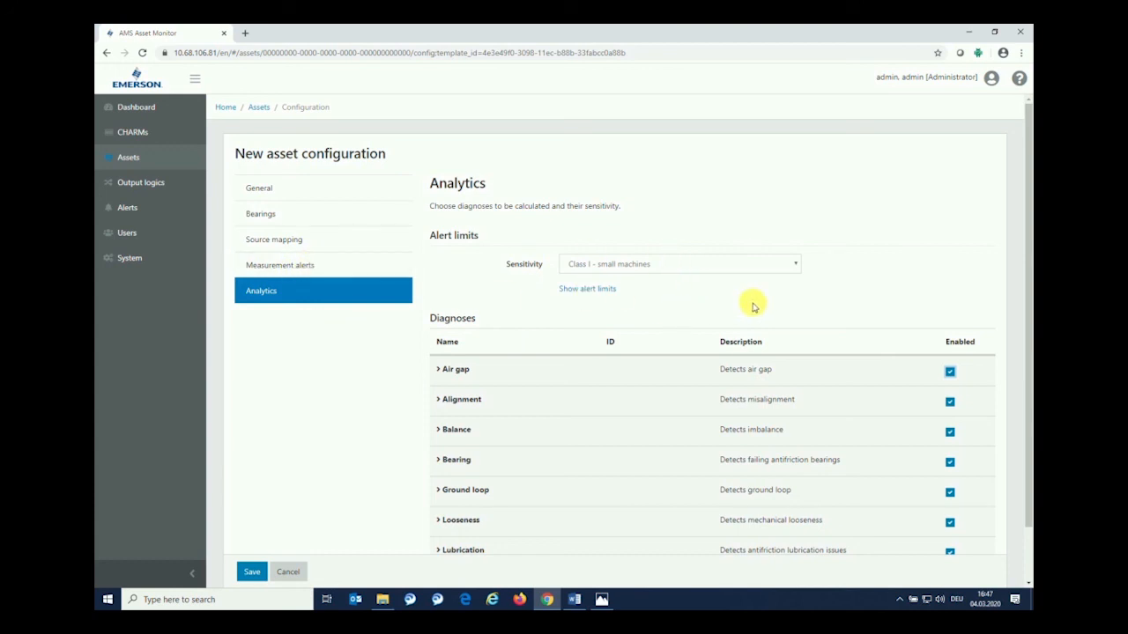
mouse_move(650, 312)
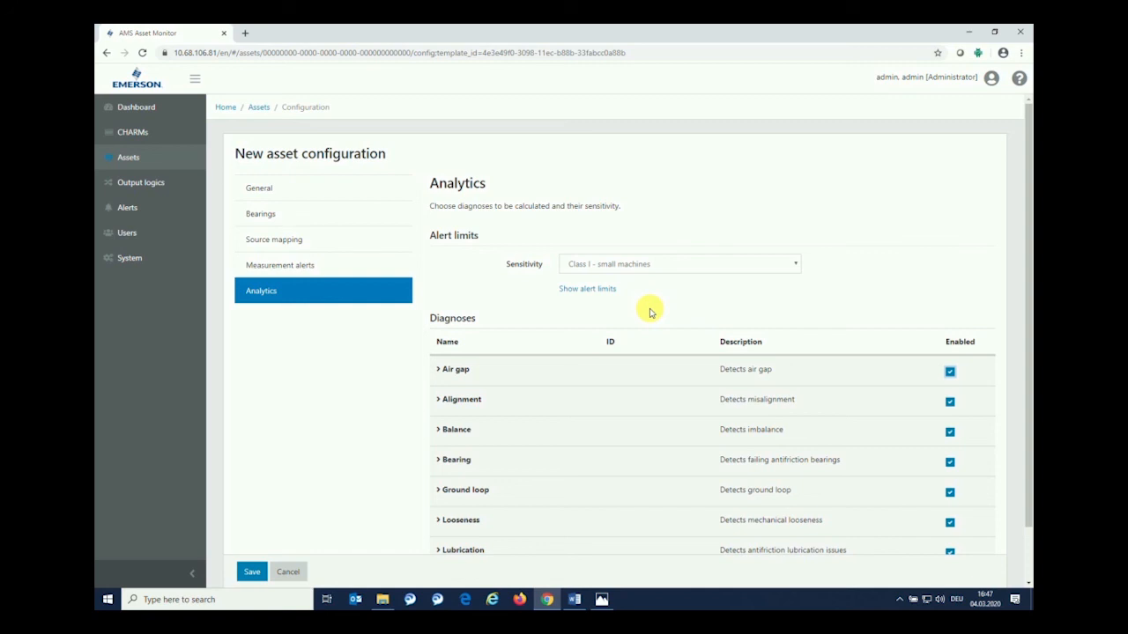
mouse_move(543, 280)
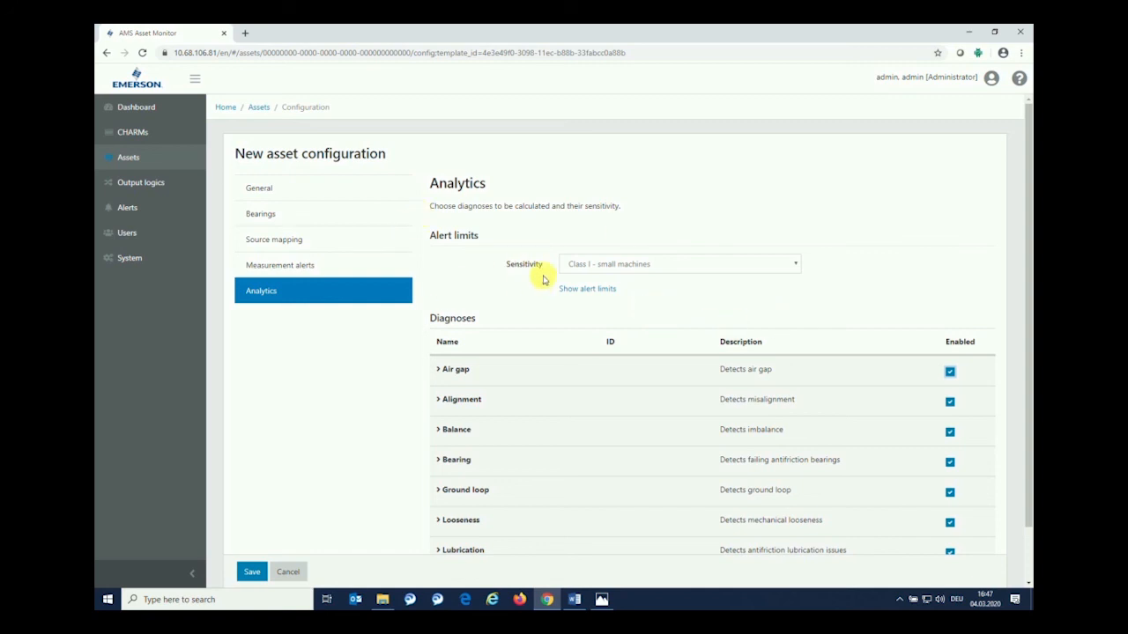
mouse_move(694, 275)
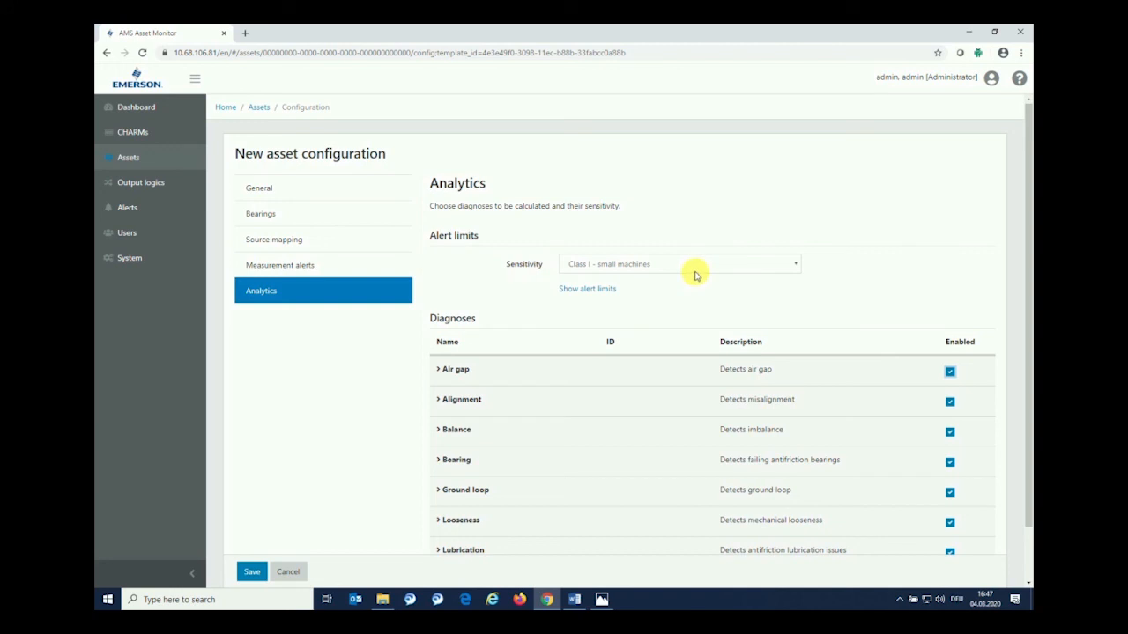
mouse_move(835, 469)
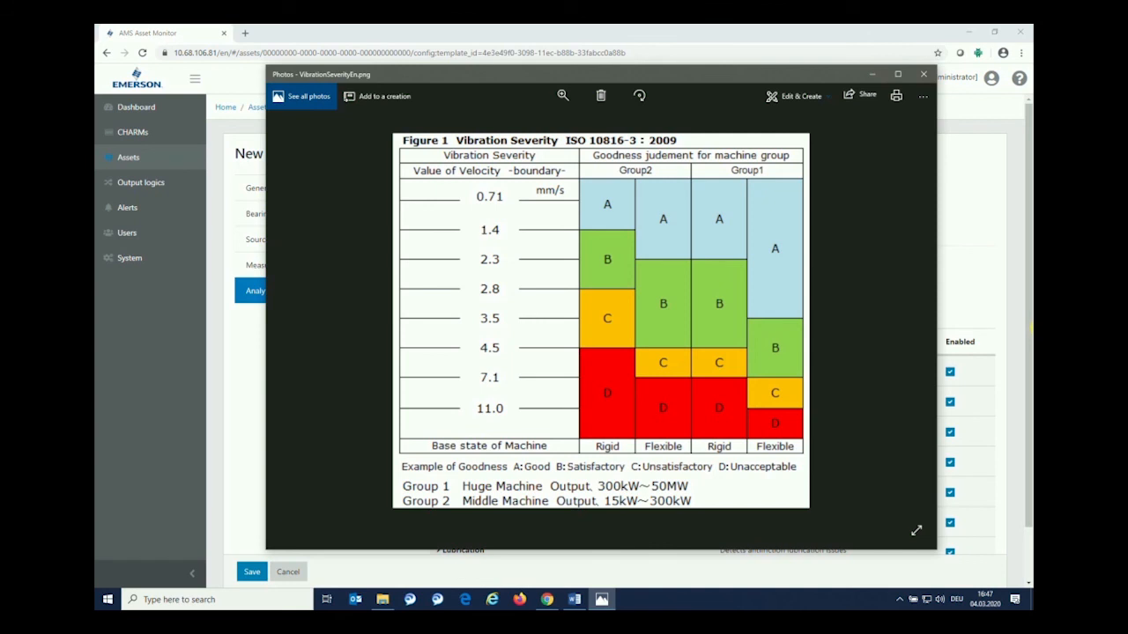
mouse_move(652, 431)
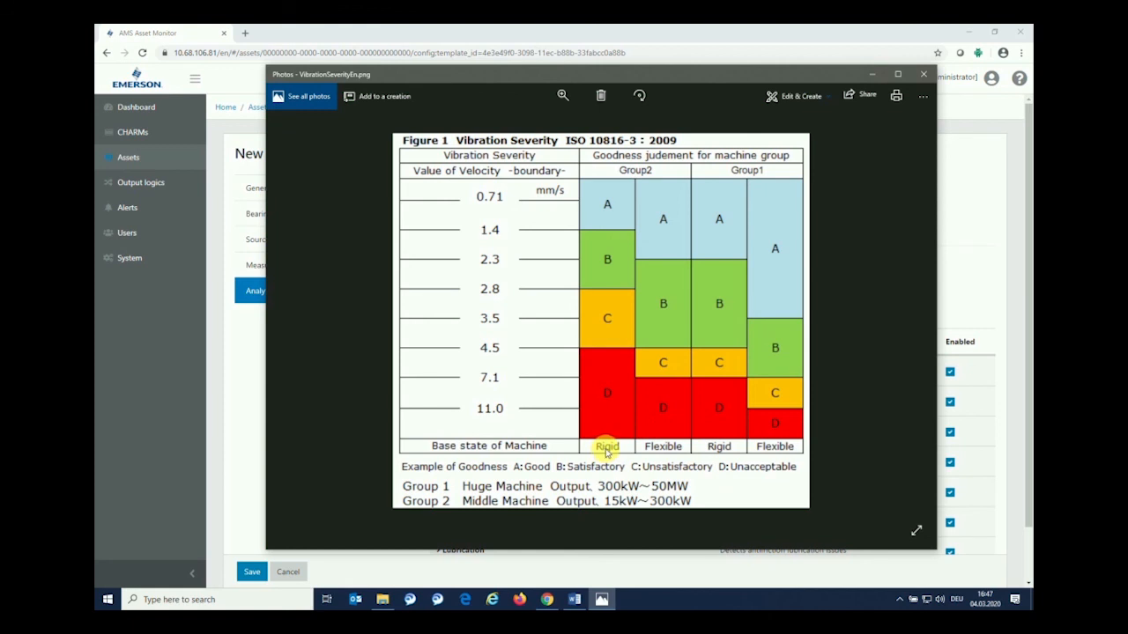
mouse_move(819, 462)
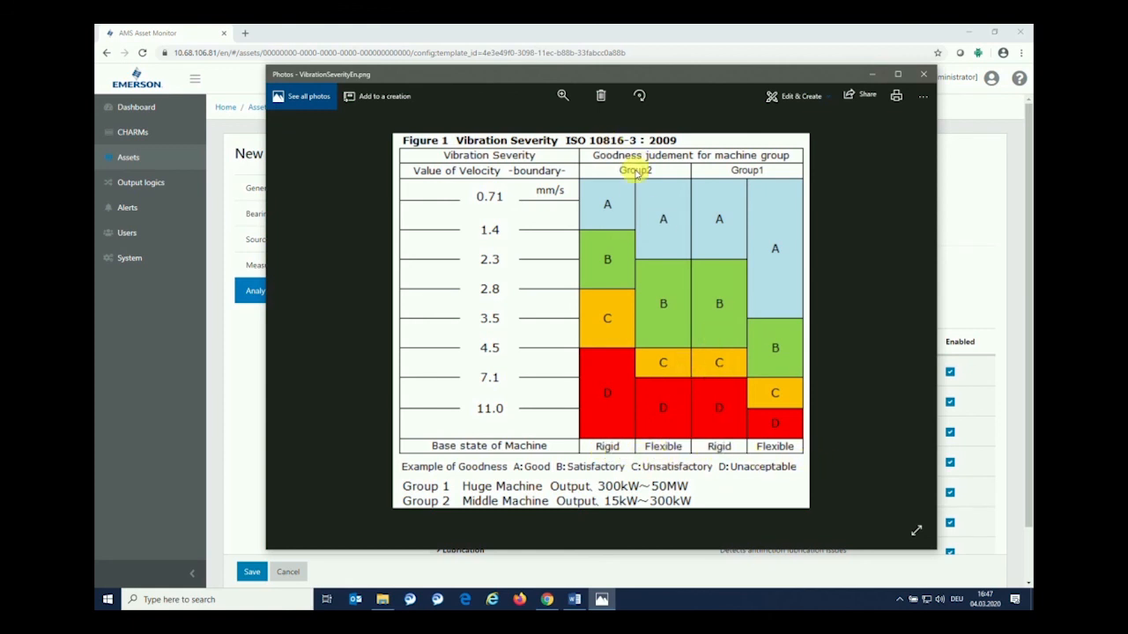
mouse_move(529, 194)
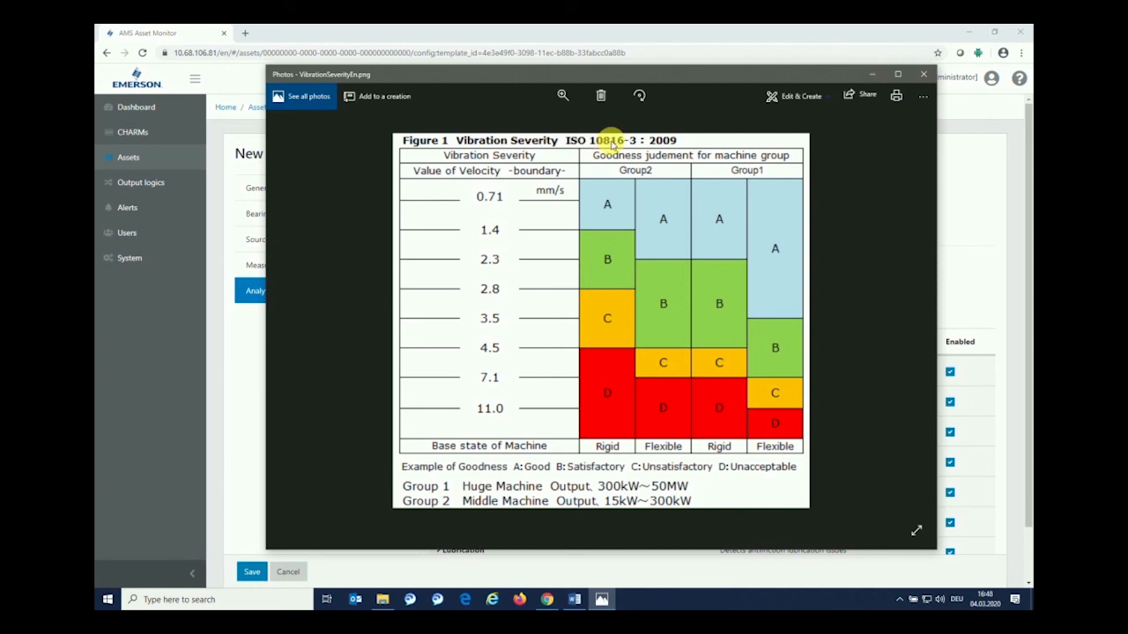
mouse_move(686, 205)
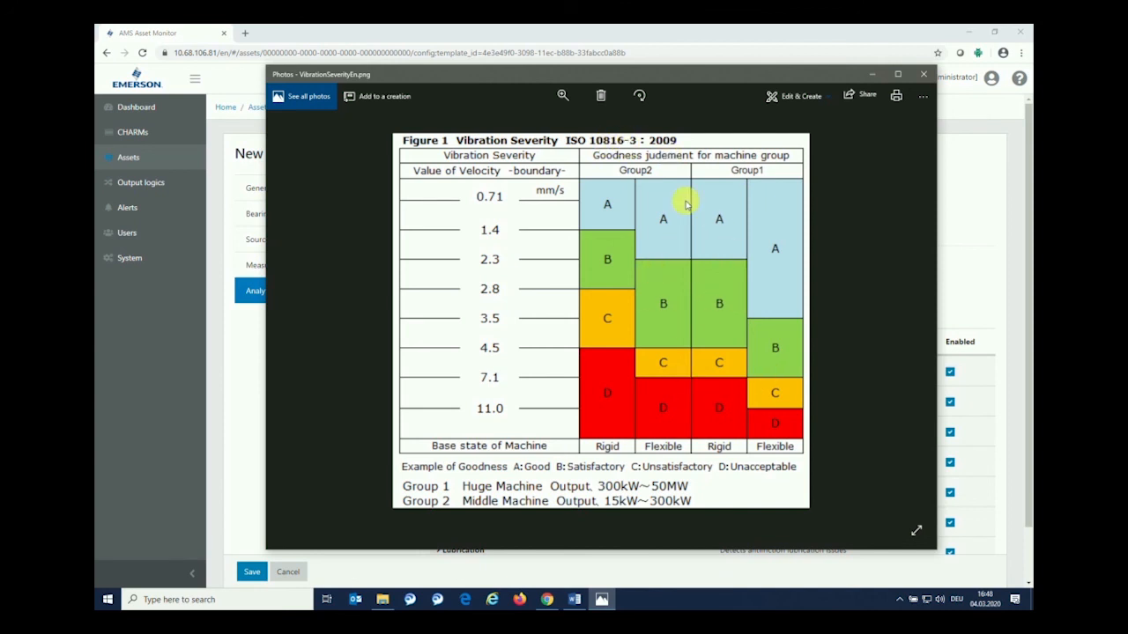
mouse_move(469, 141)
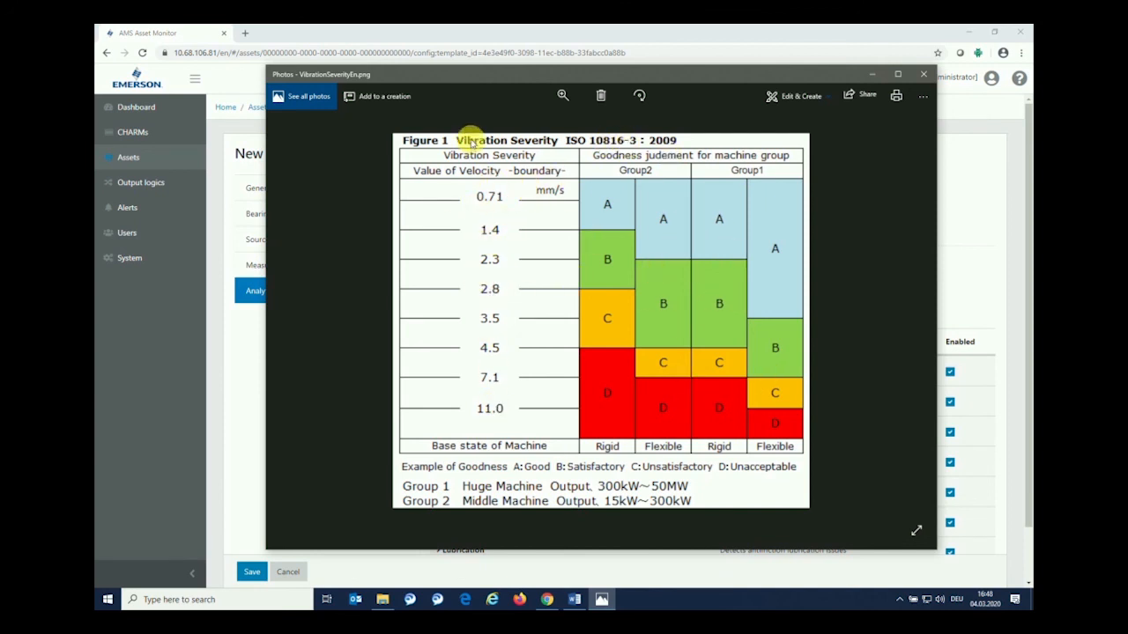
mouse_move(617, 95)
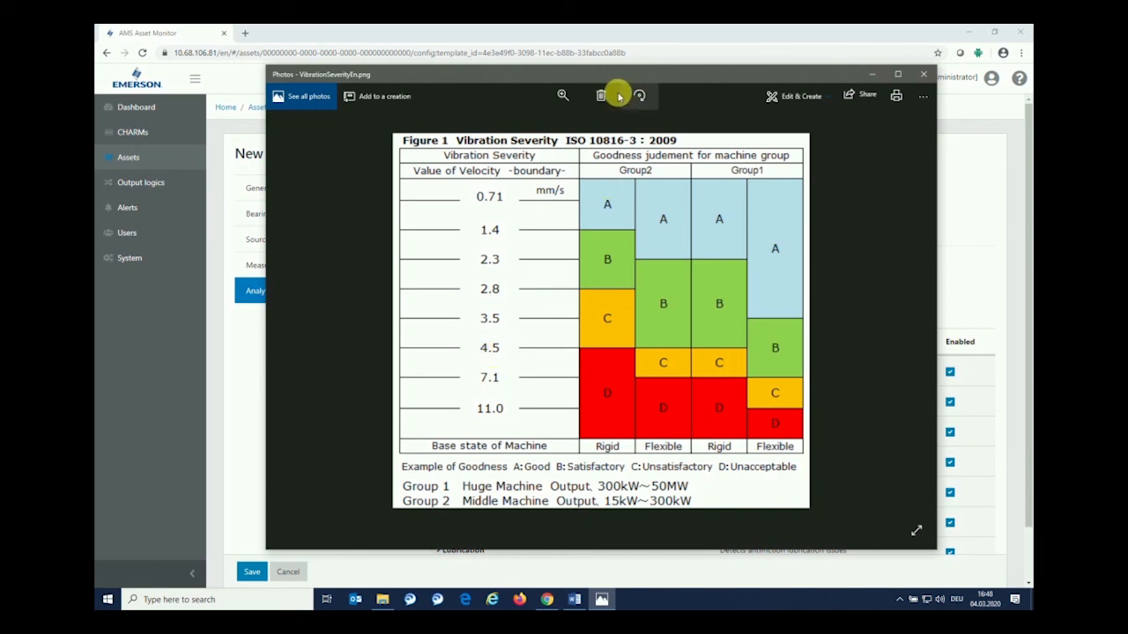
mouse_move(590, 76)
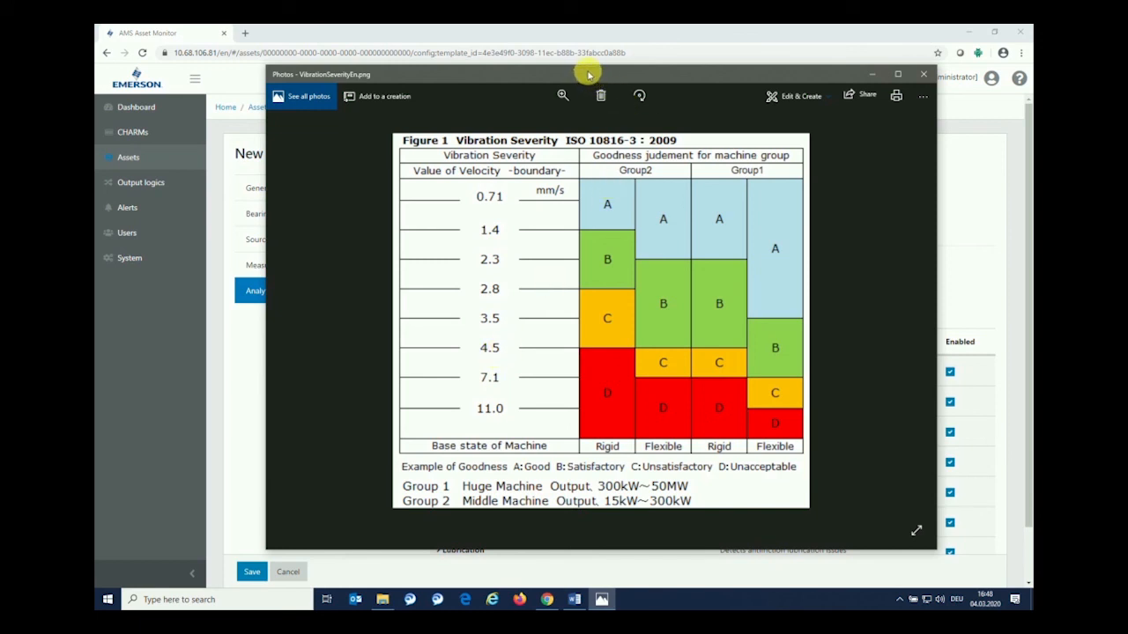
- Set analytics sensitivity to Class II - medium machines
left_click(923, 74)
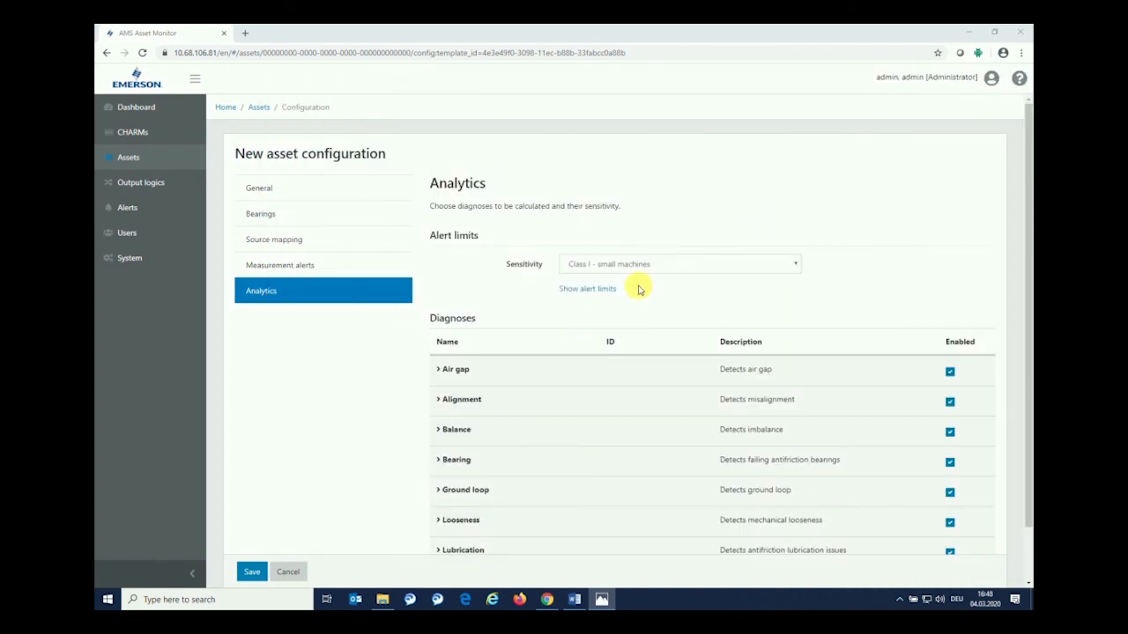
left_click(679, 264)
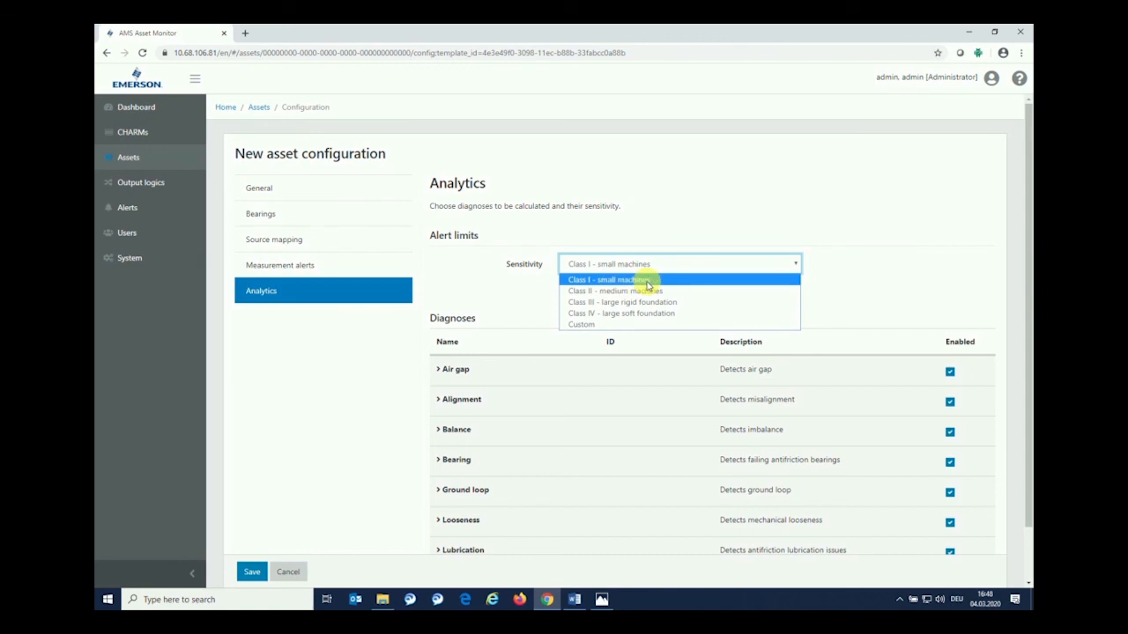
mouse_move(631, 301)
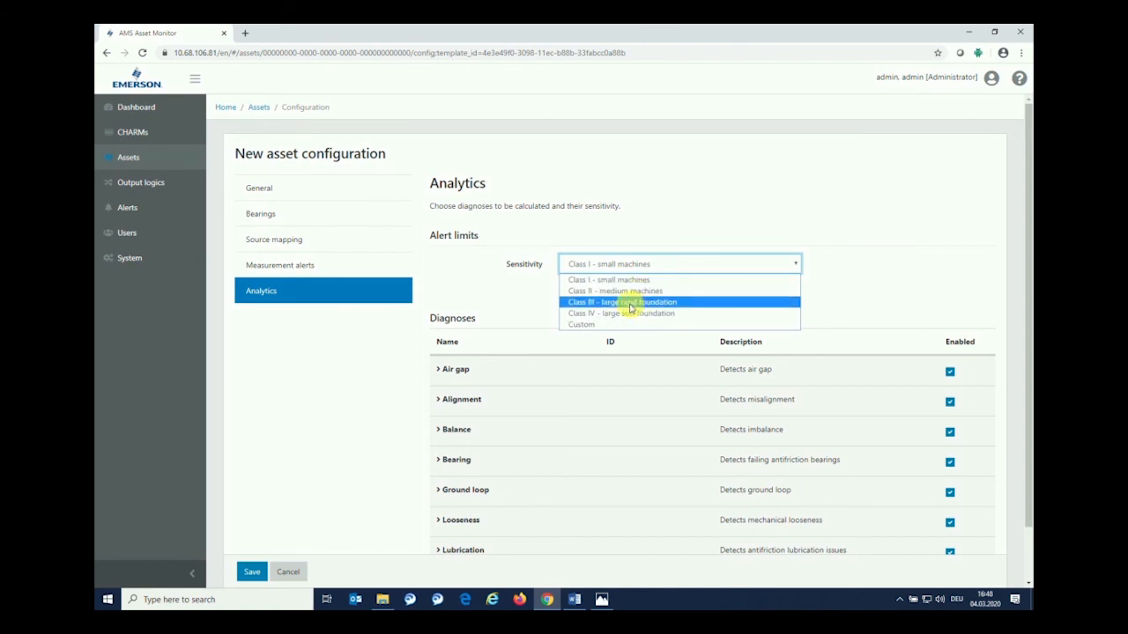
mouse_move(589, 324)
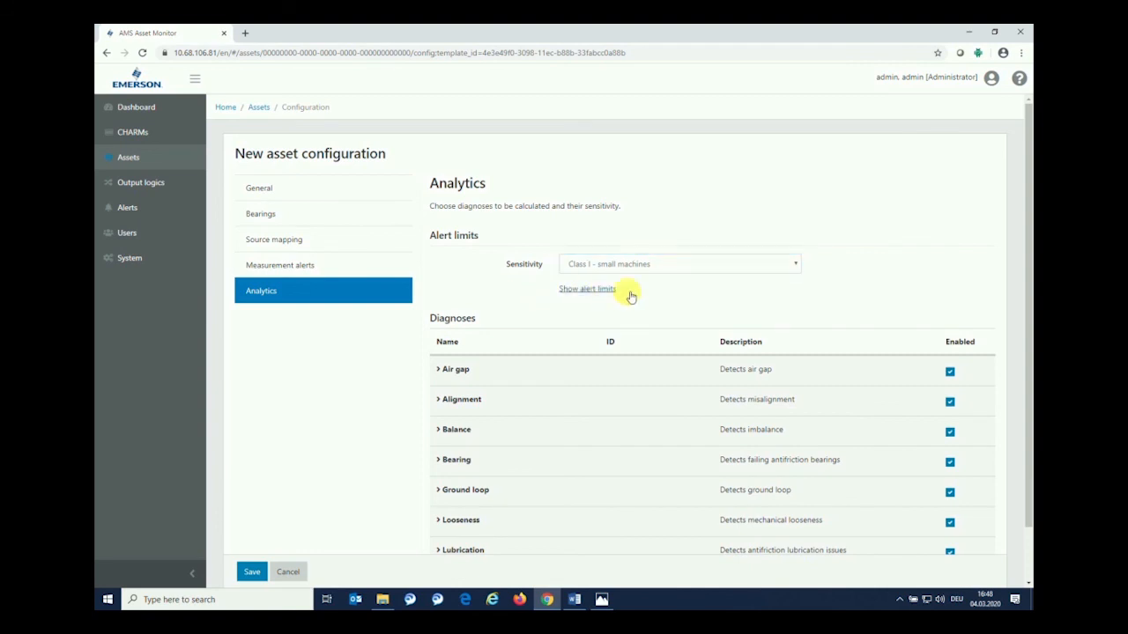
mouse_move(620, 392)
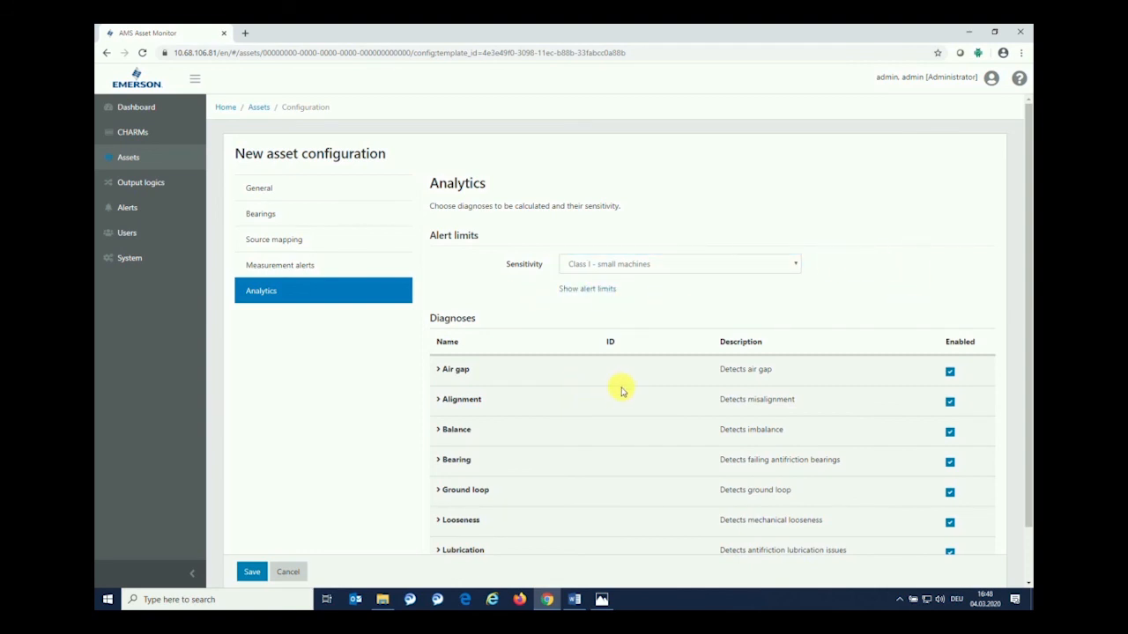
scroll("down", 3)
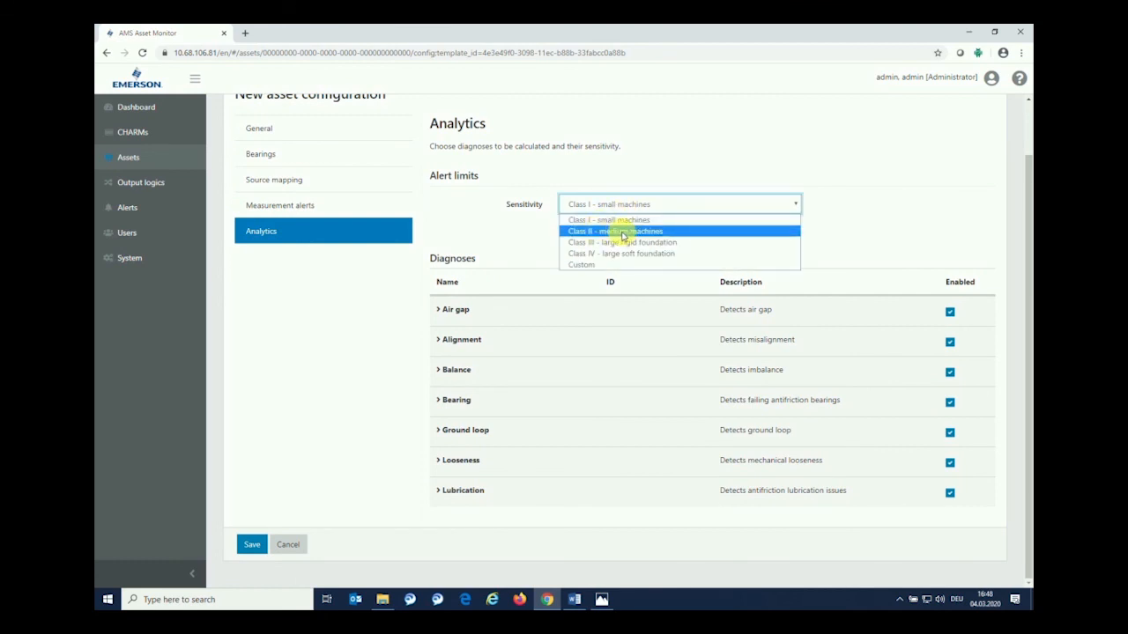
left_click(615, 231)
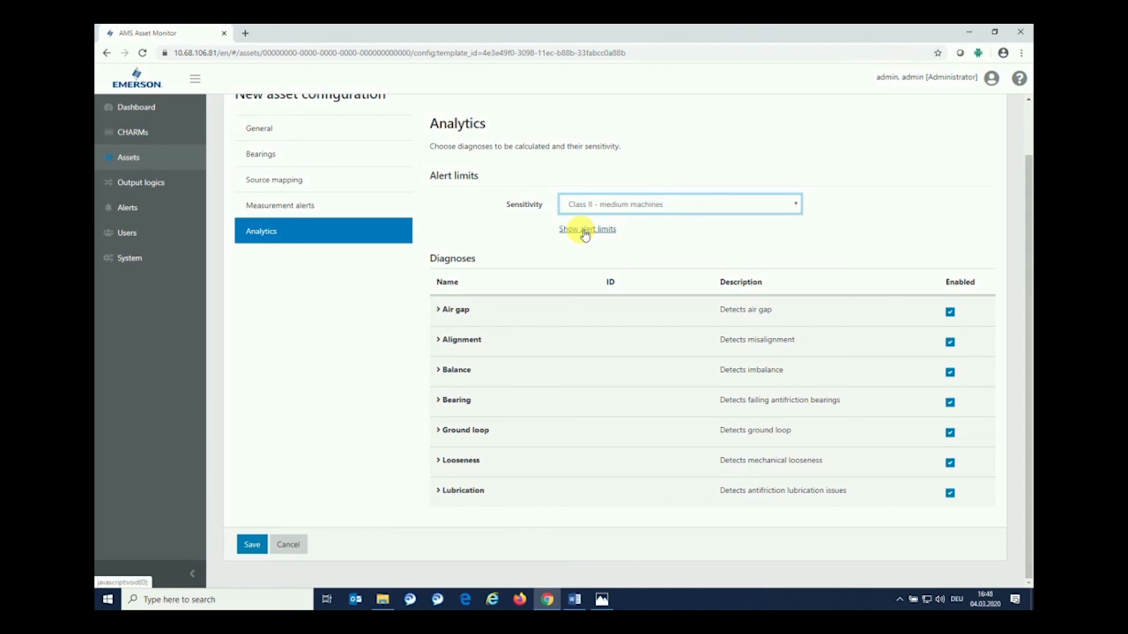
- Review the per-diagnosis alert limit values and collapse them again
left_click(585, 229)
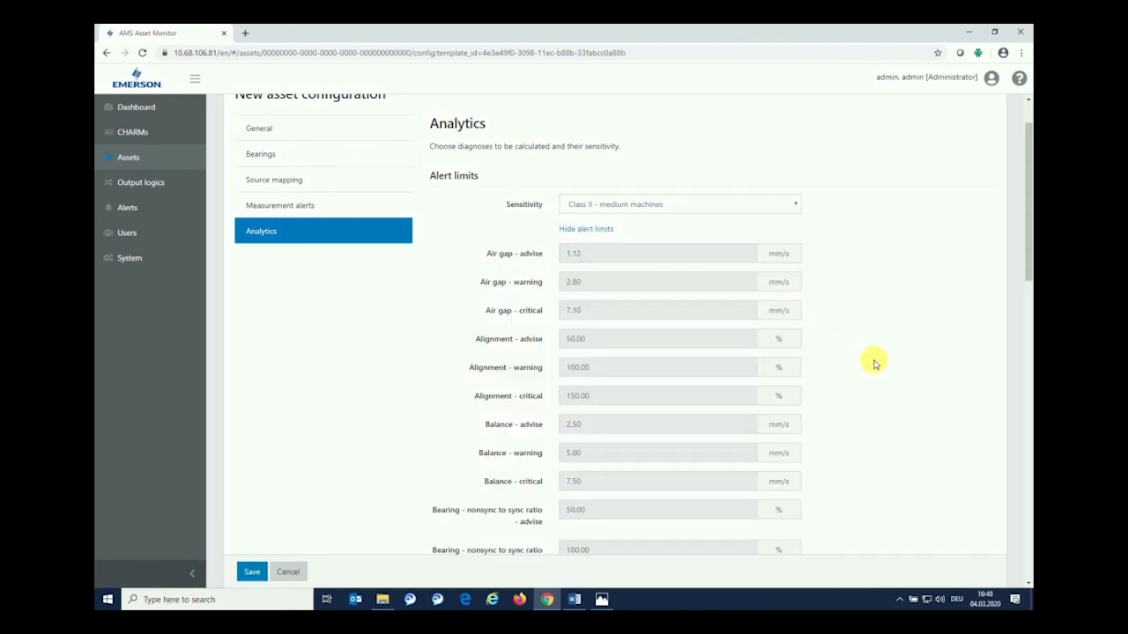
scroll("down", 3)
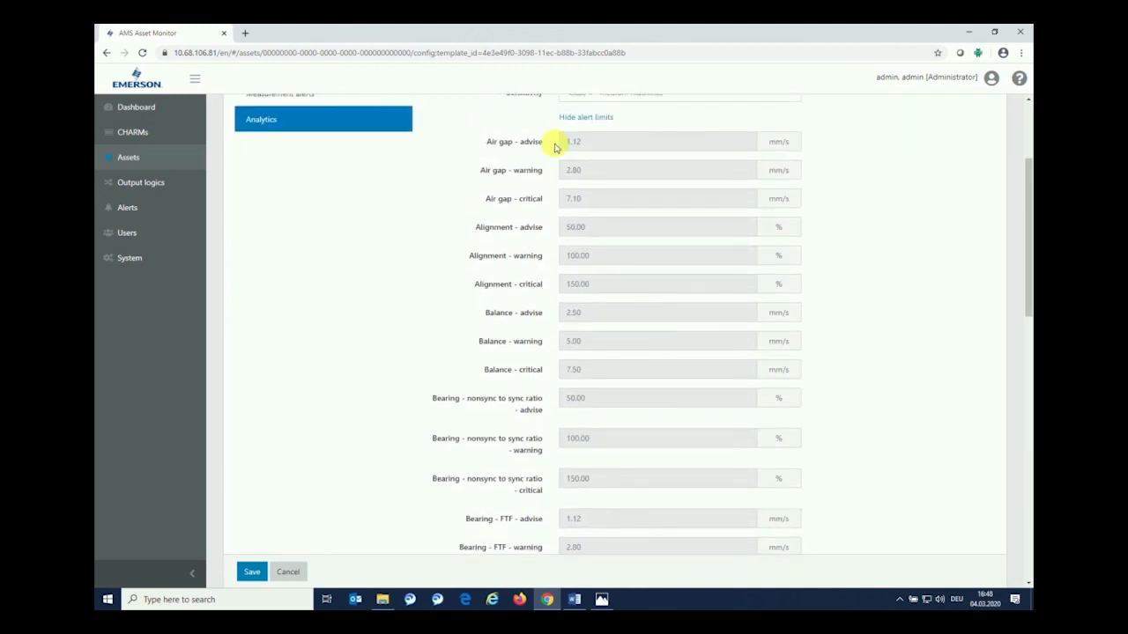
mouse_move(602, 180)
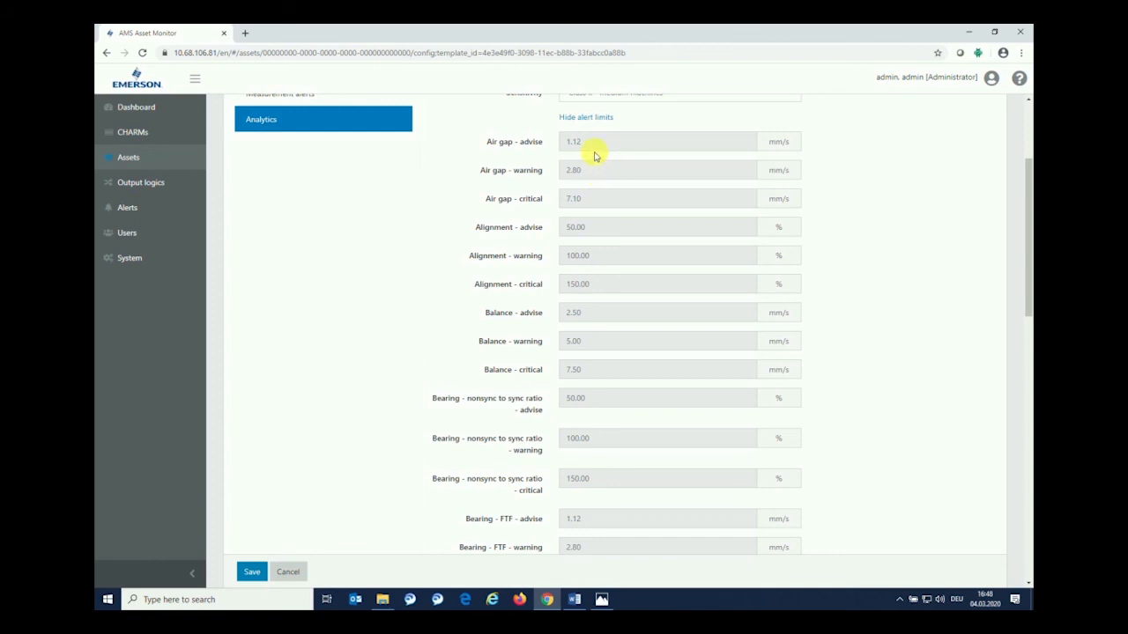
mouse_move(511, 250)
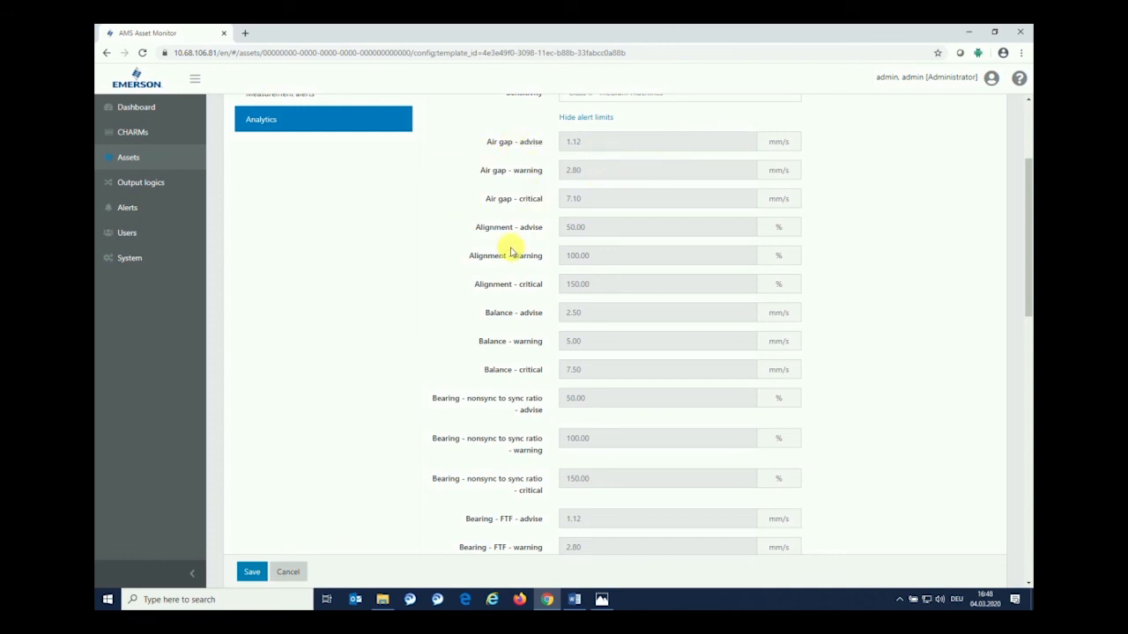
mouse_move(726, 318)
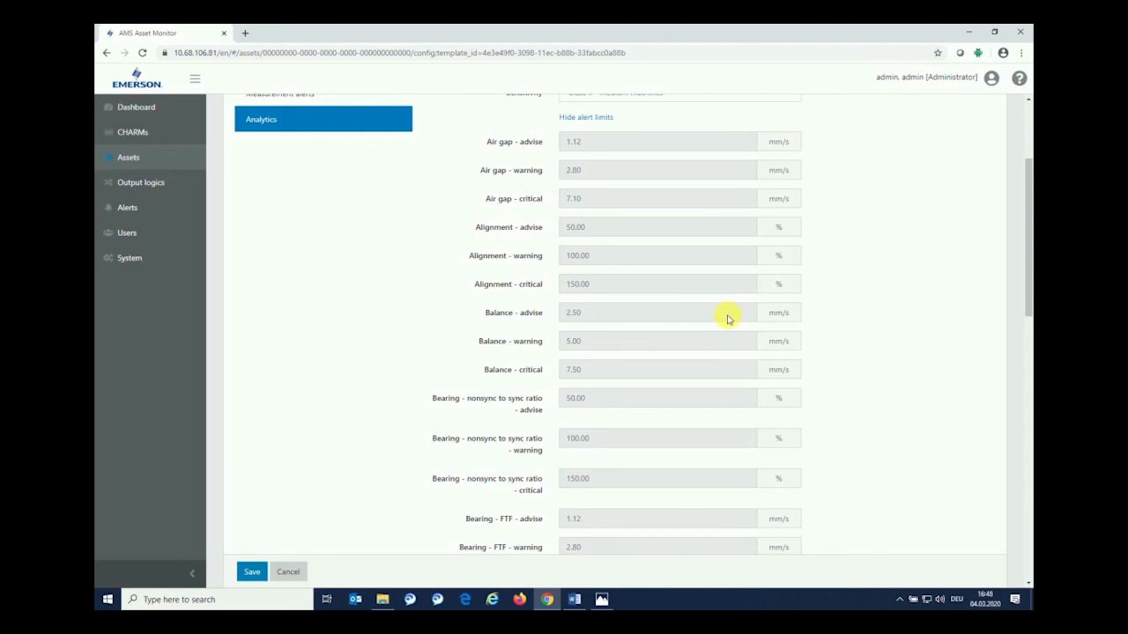
scroll("up", 3)
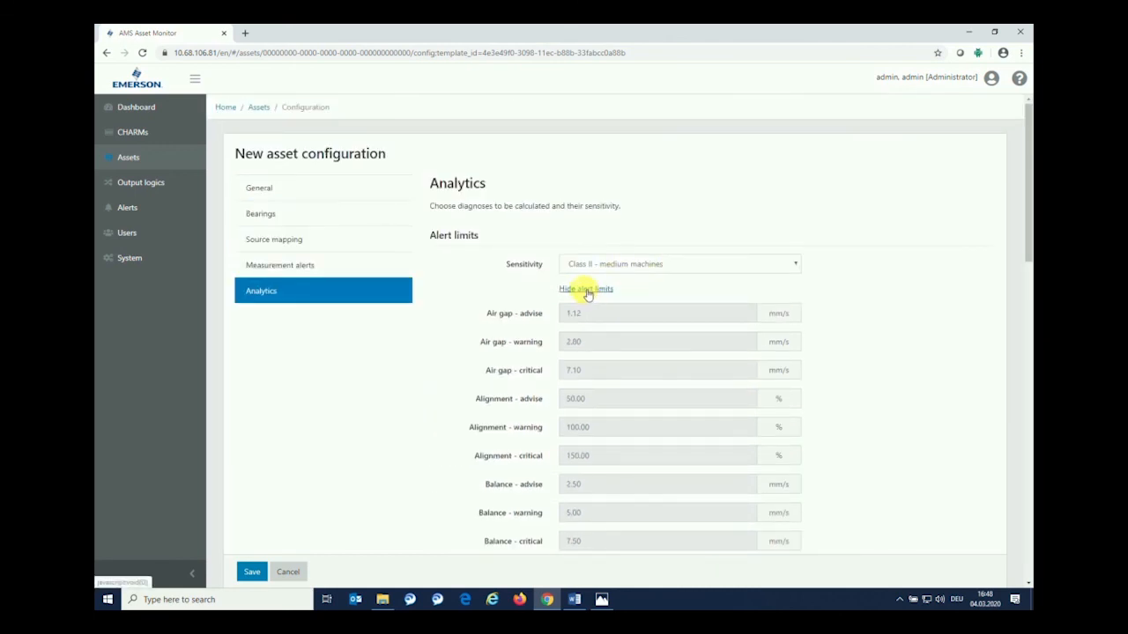
left_click(585, 289)
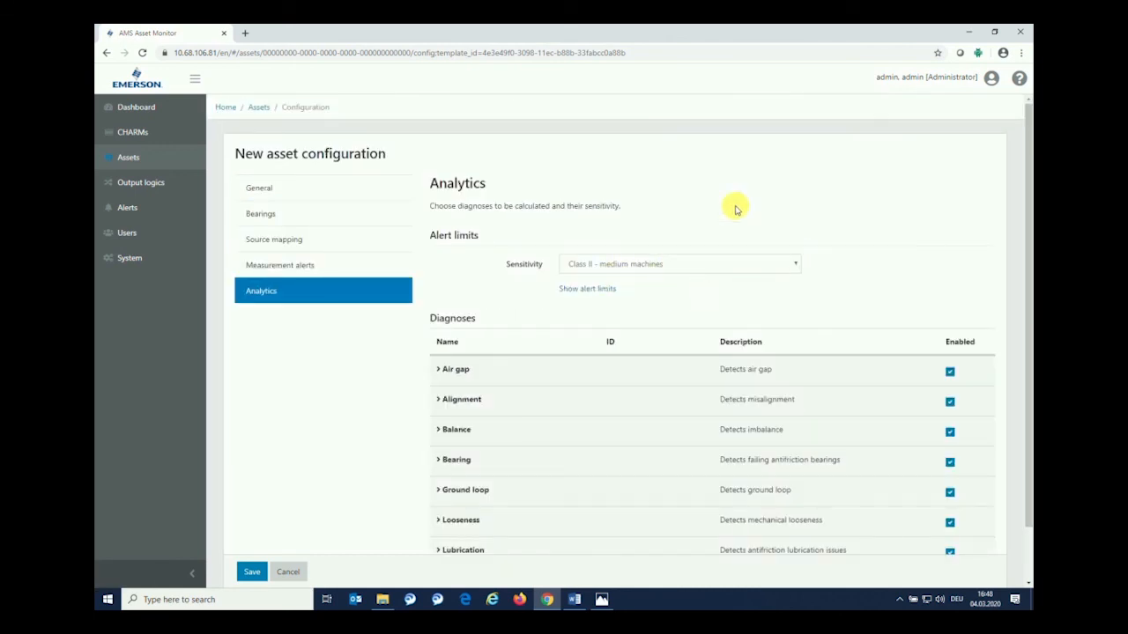
mouse_move(813, 297)
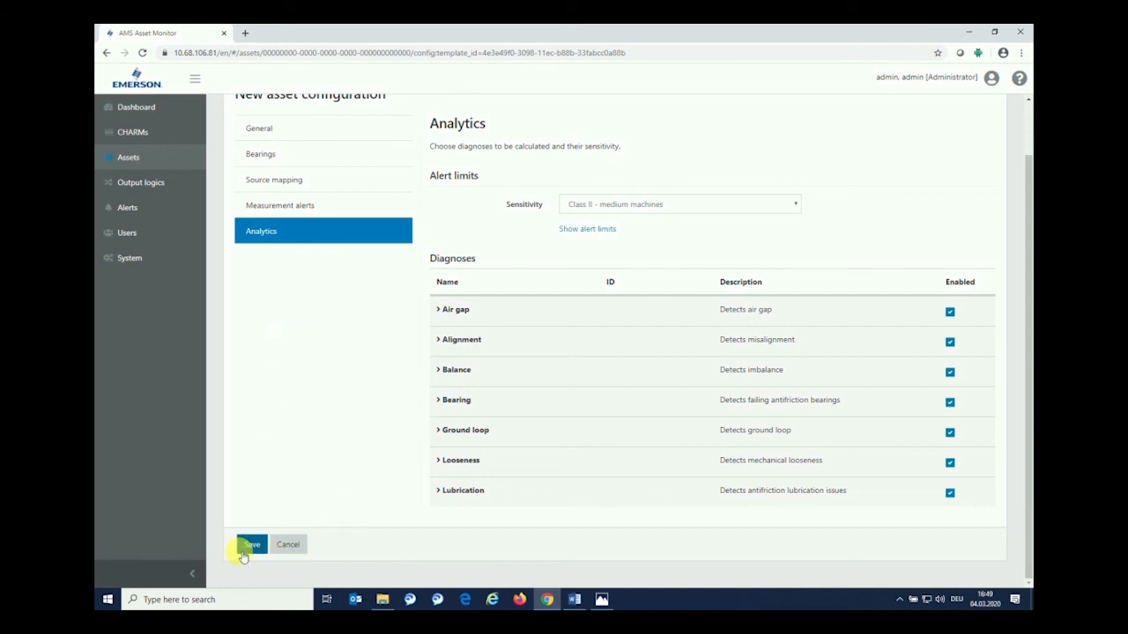
- Save the configuration so Motor appears on the assets overview at 100 % OK
left_click(252, 544)
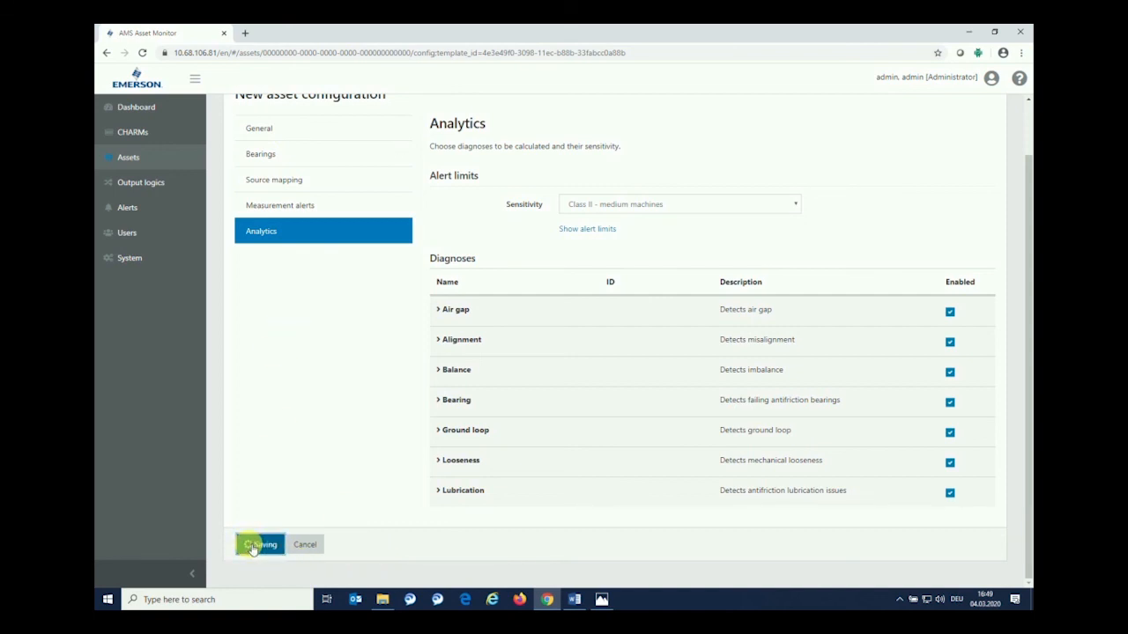
left_click(261, 544)
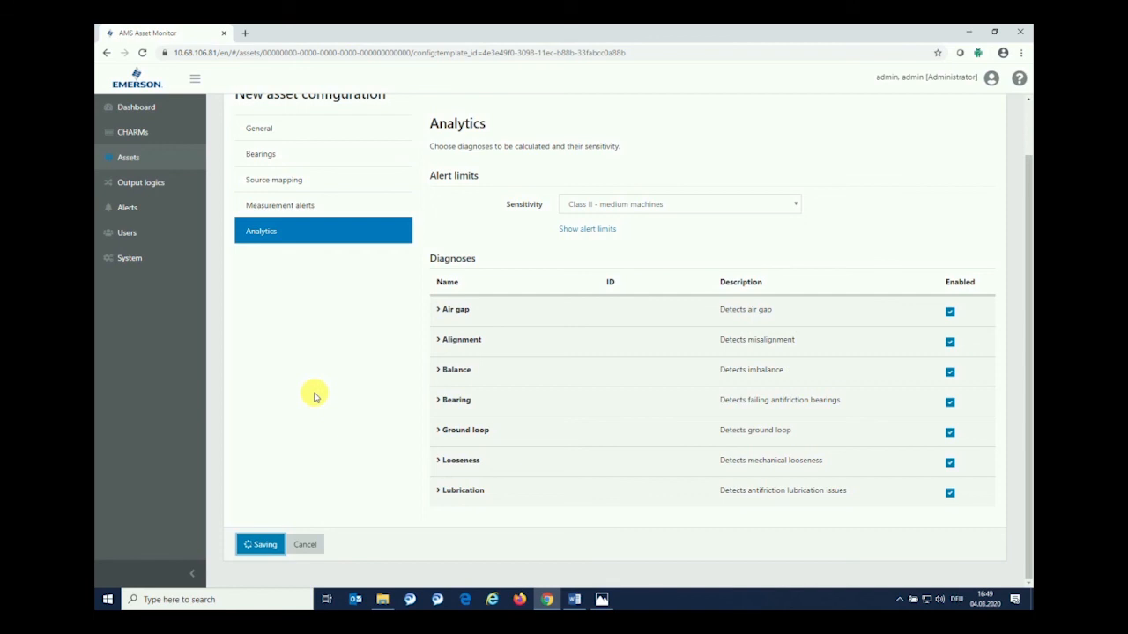
left_click(261, 543)
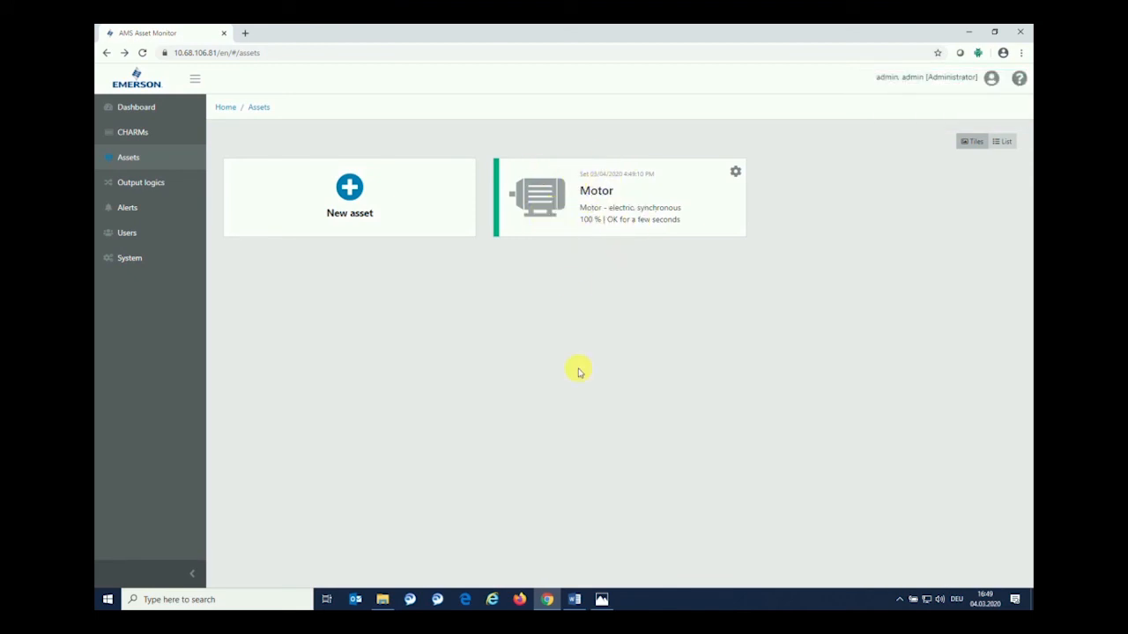
mouse_move(507, 532)
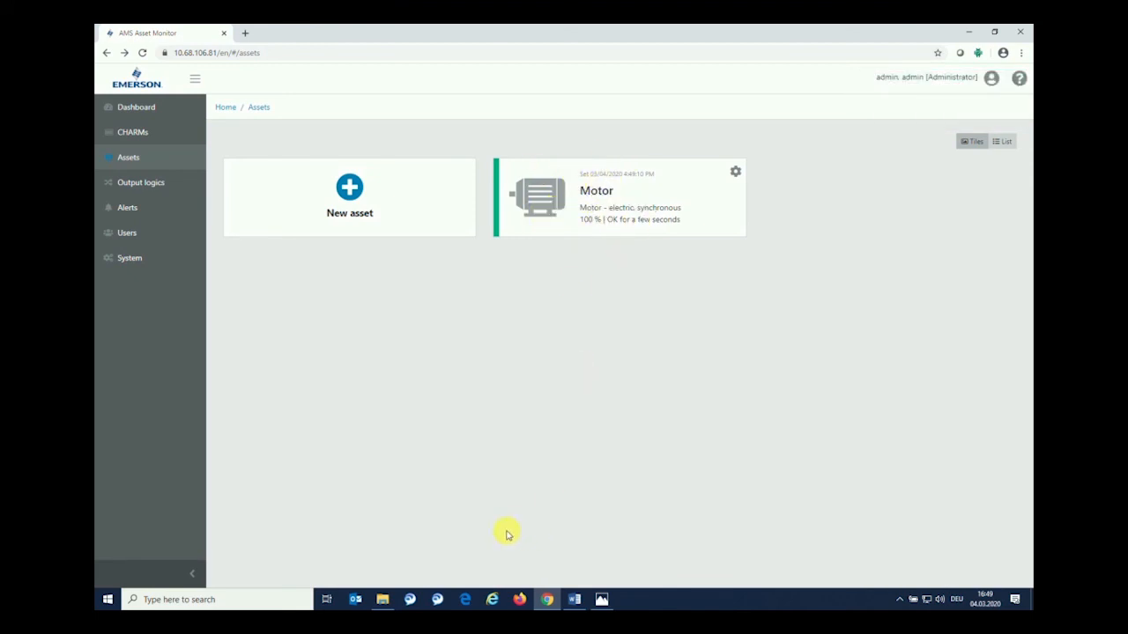
mouse_move(631, 212)
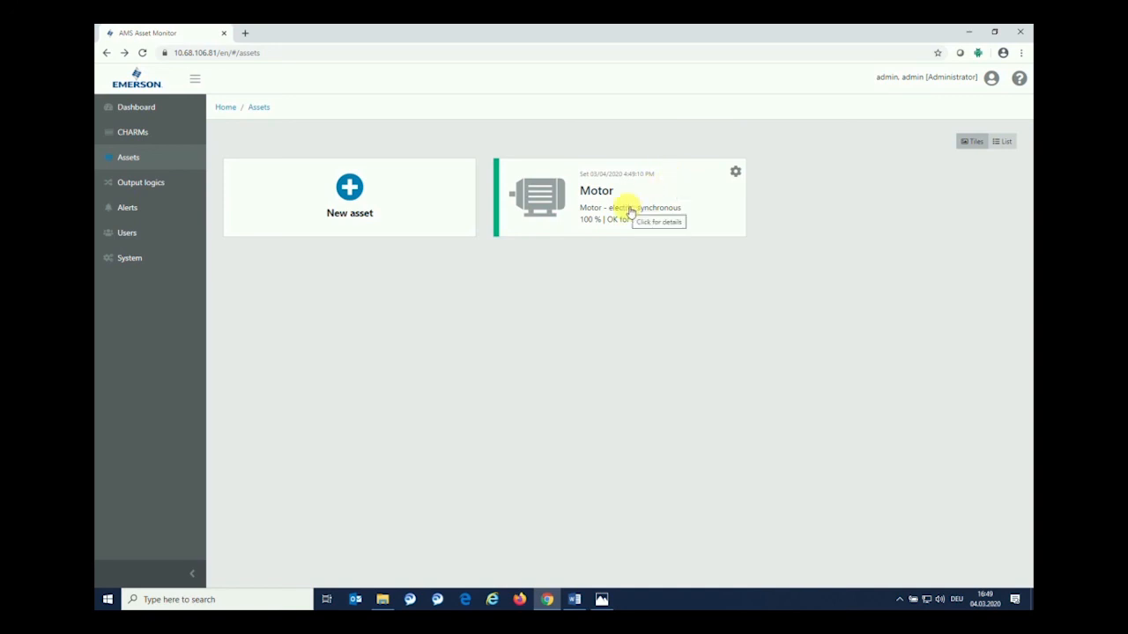
mouse_move(580, 195)
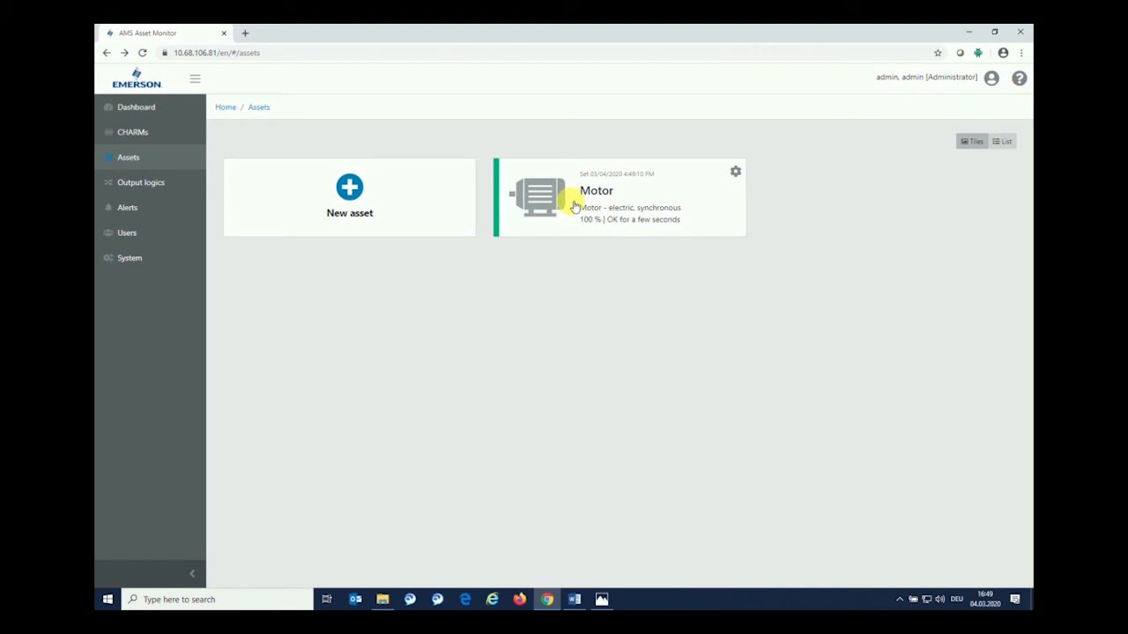
- Open the Motor card's detail page with analytics scores, measurements and trend chart
left_click(595, 190)
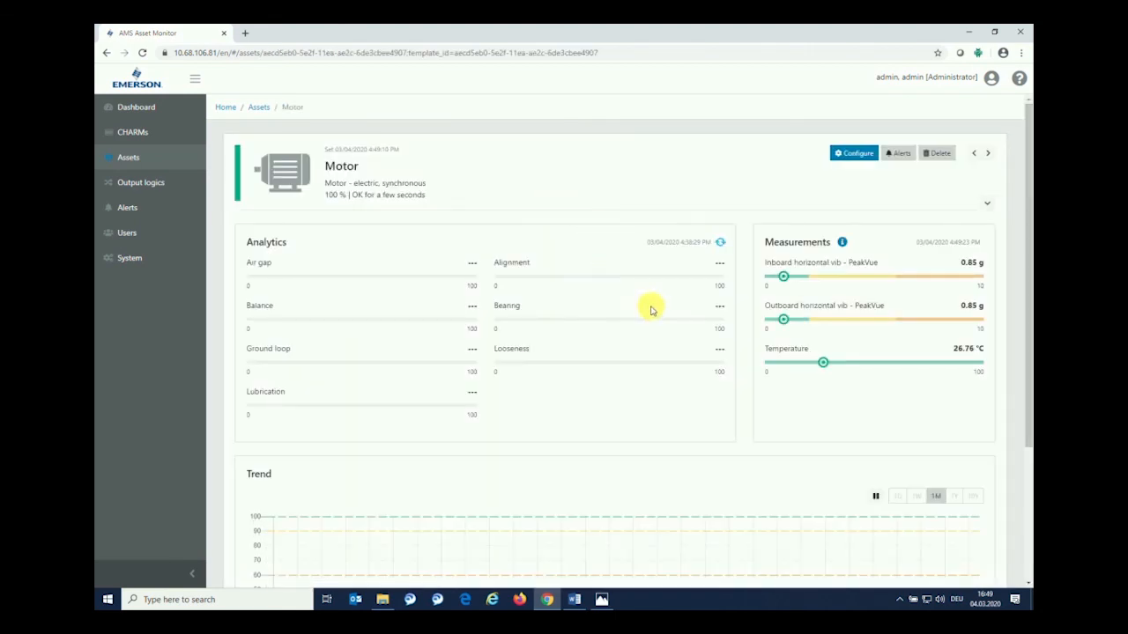
mouse_move(423, 137)
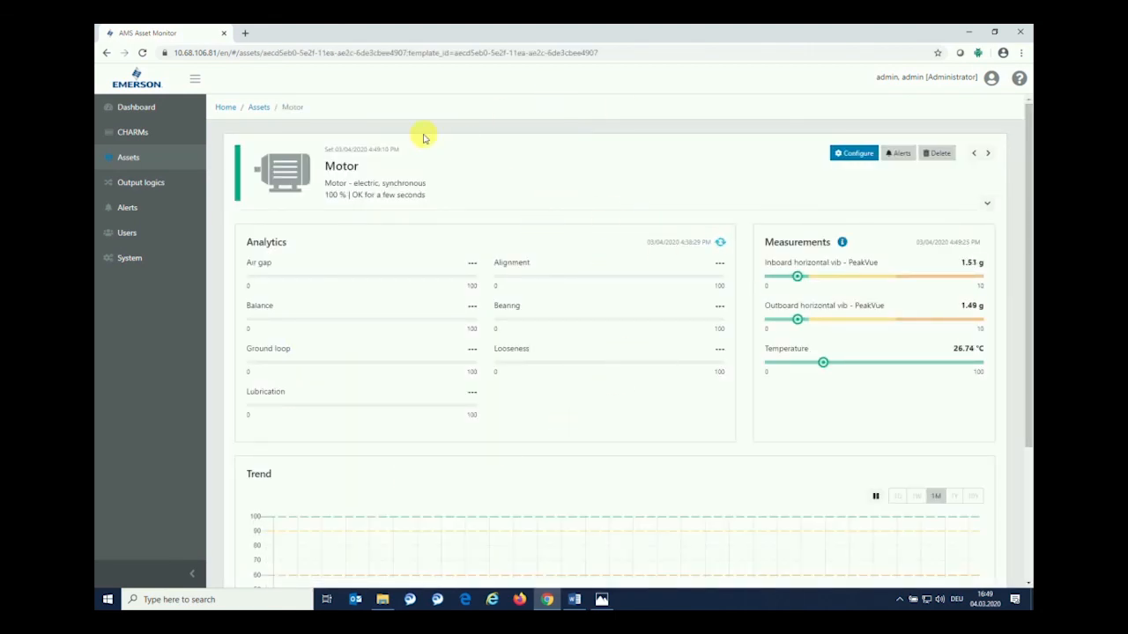
mouse_move(266, 183)
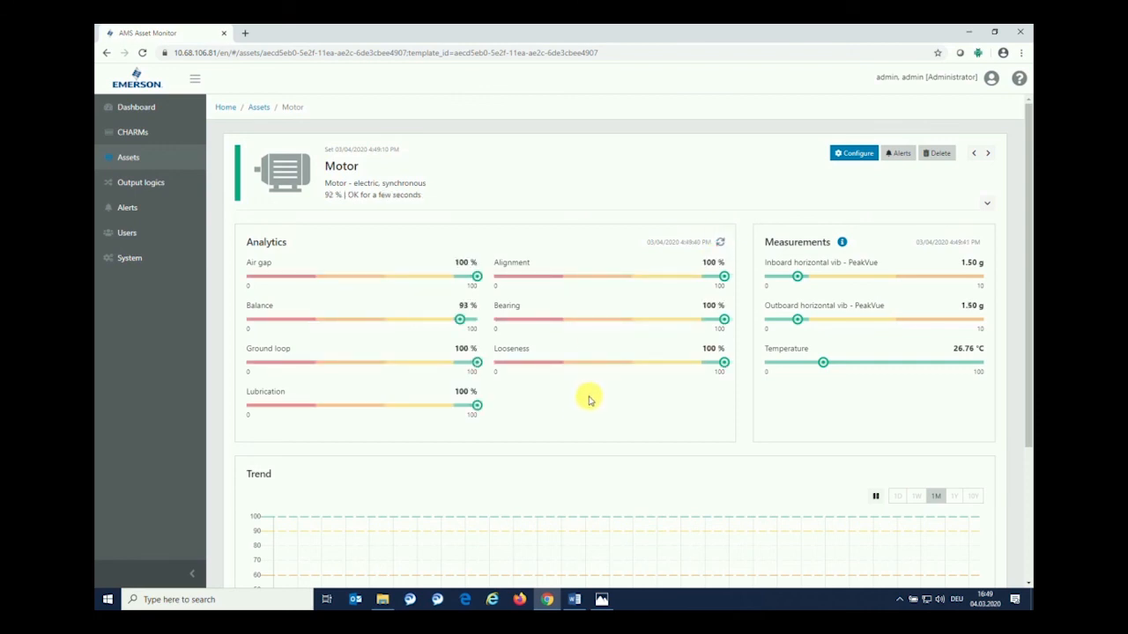
mouse_move(621, 384)
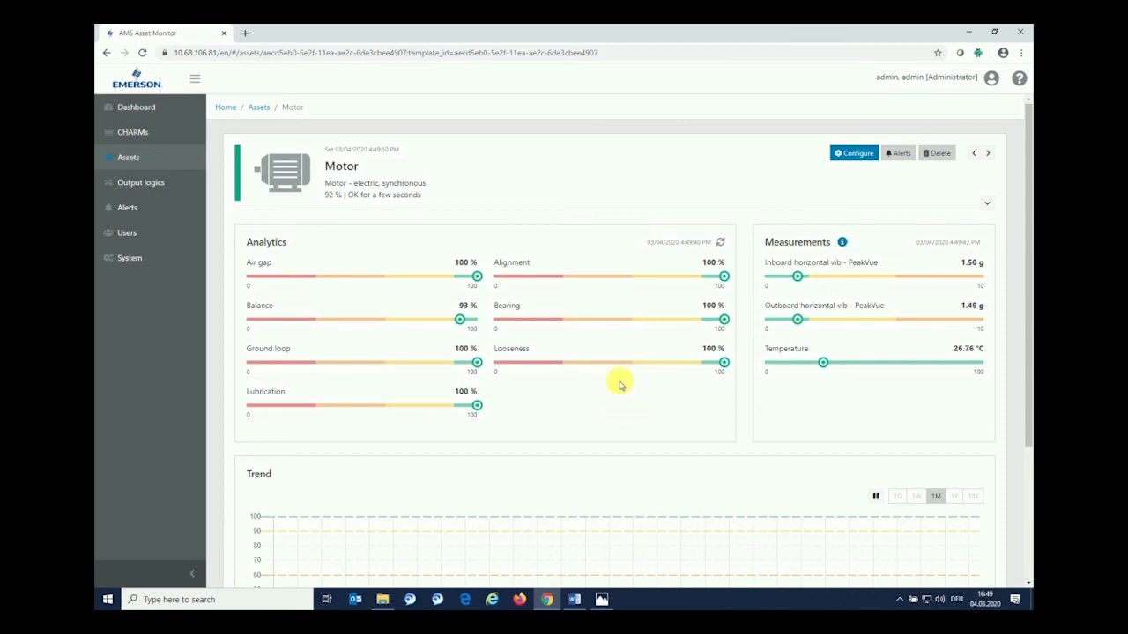
mouse_move(670, 411)
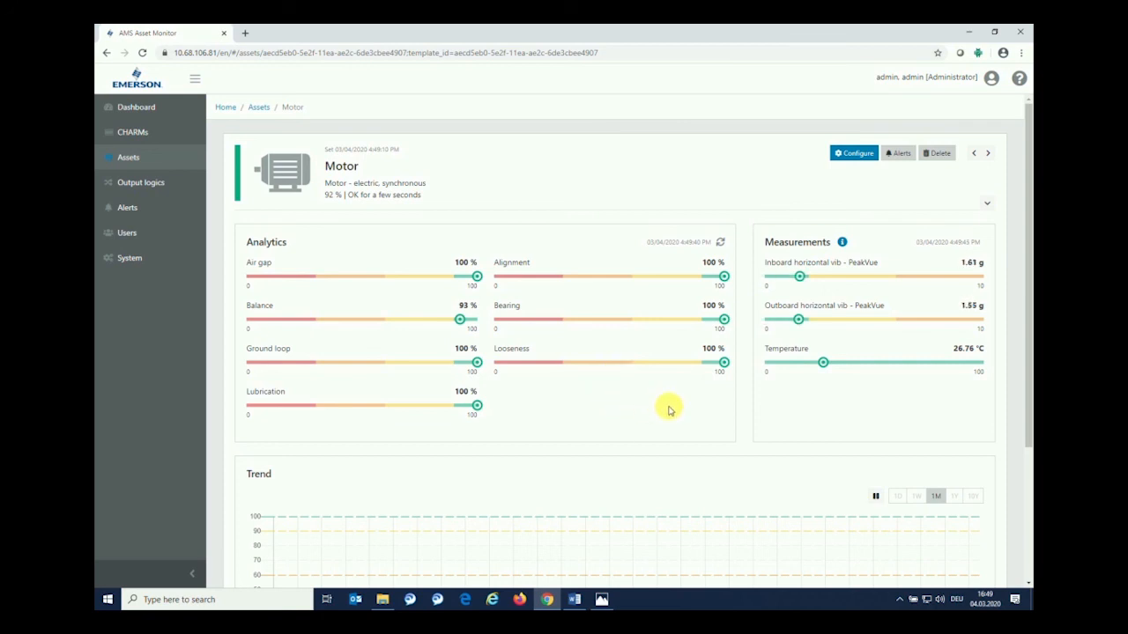
mouse_move(627, 416)
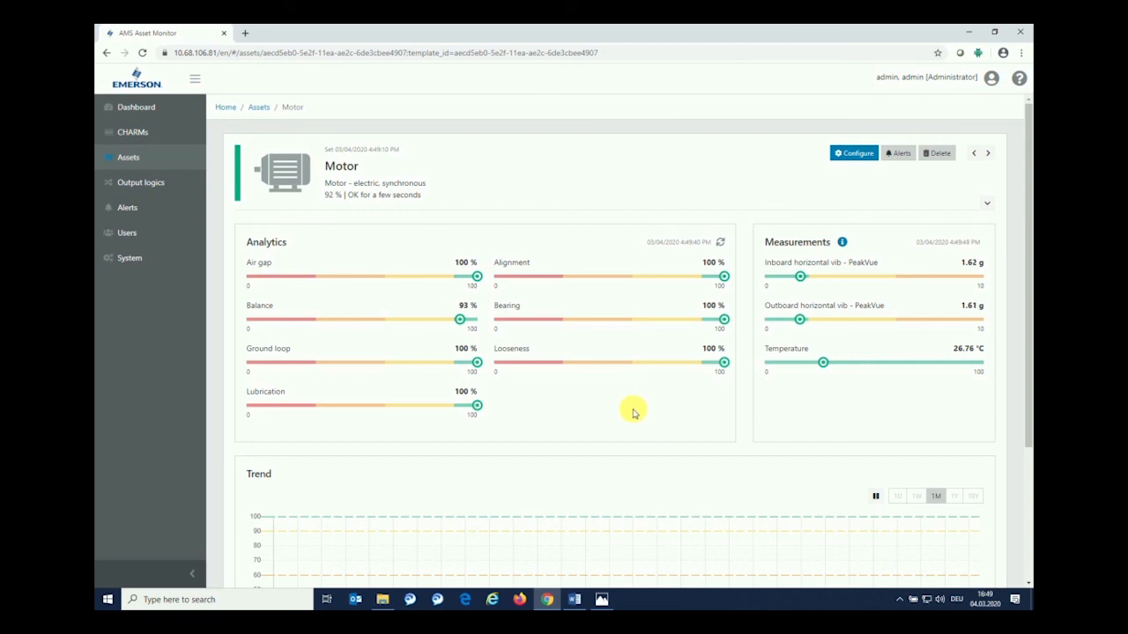
mouse_move(796, 271)
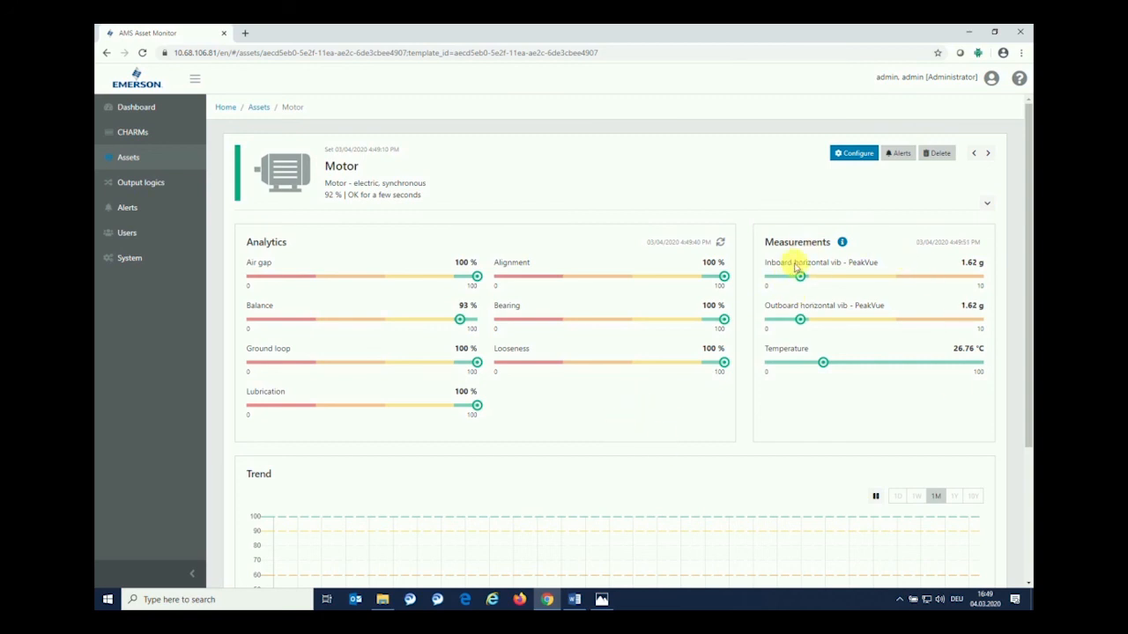
mouse_move(849, 311)
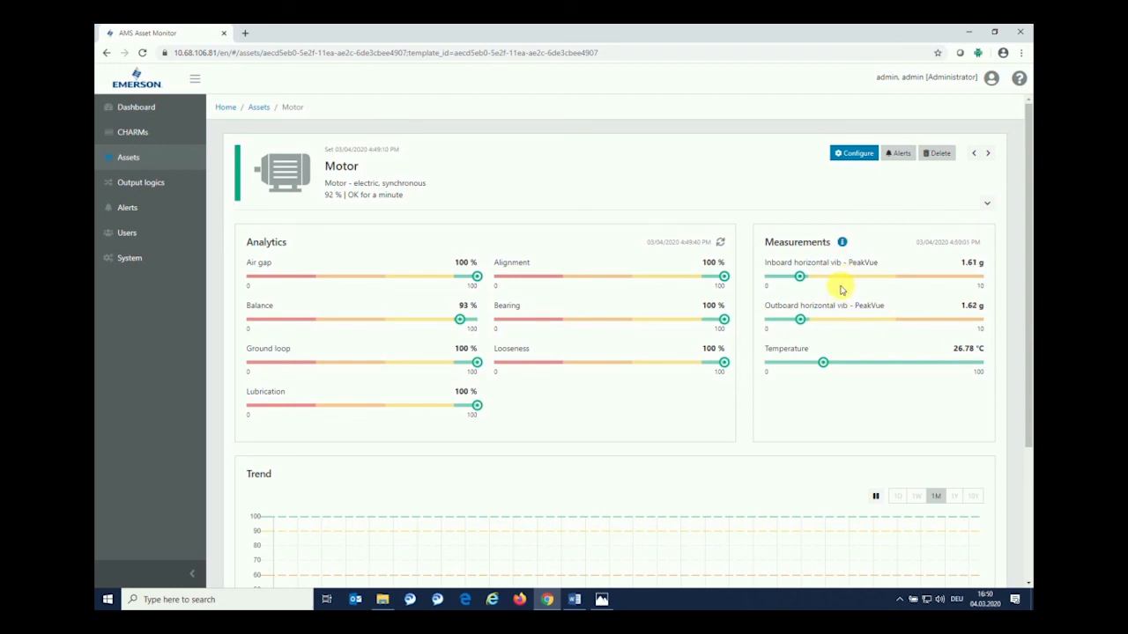
mouse_move(882, 299)
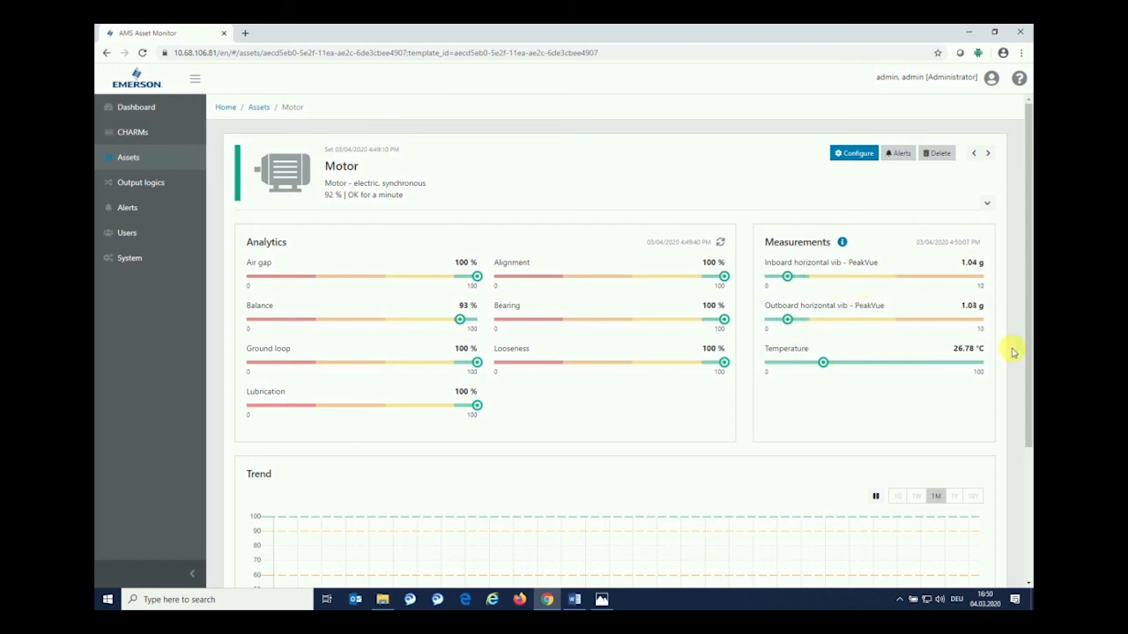
mouse_move(317, 262)
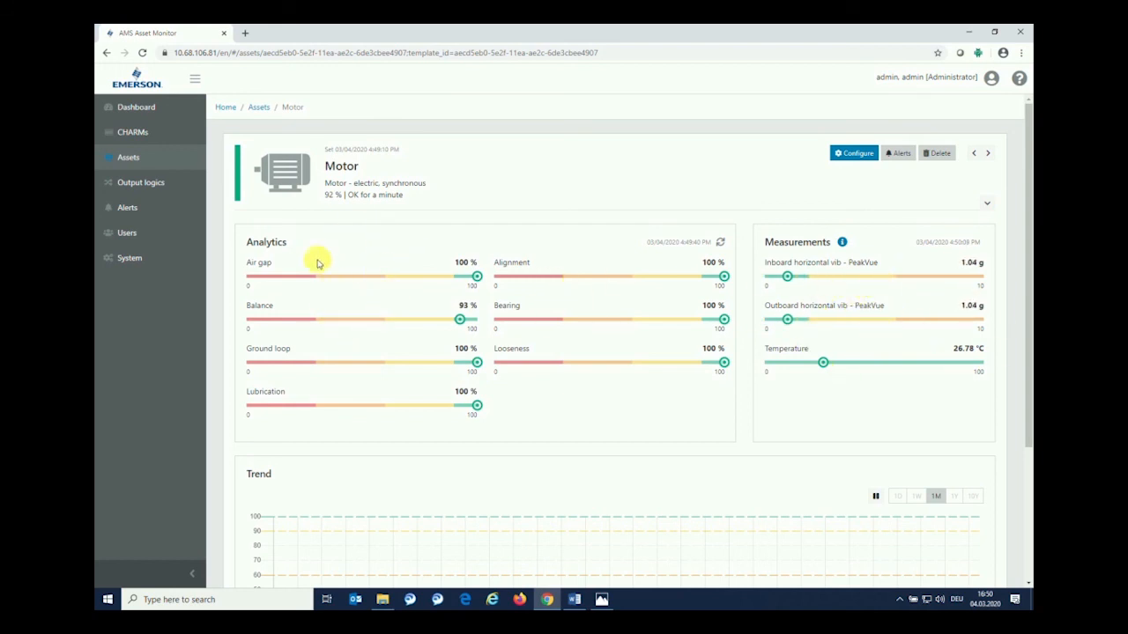
mouse_move(275, 279)
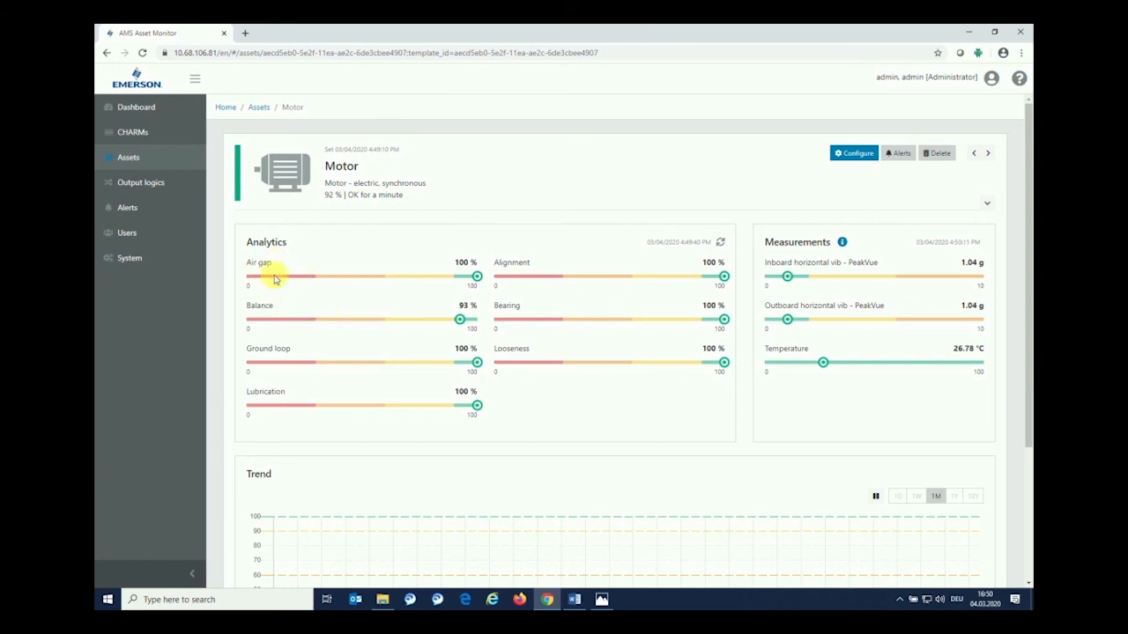
mouse_move(303, 402)
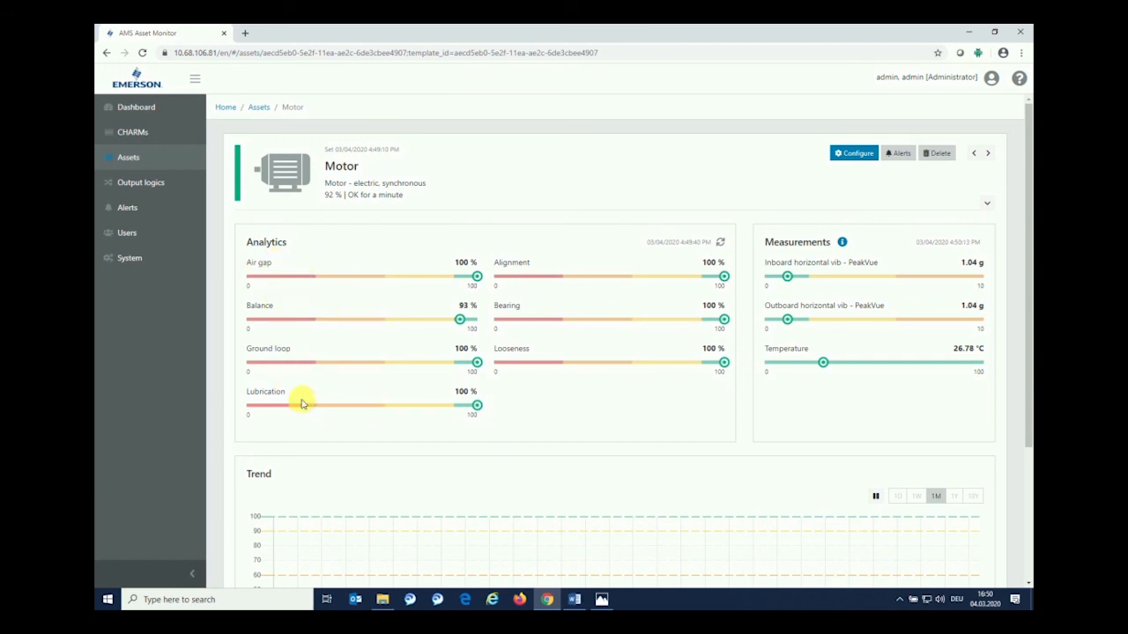
mouse_move(296, 298)
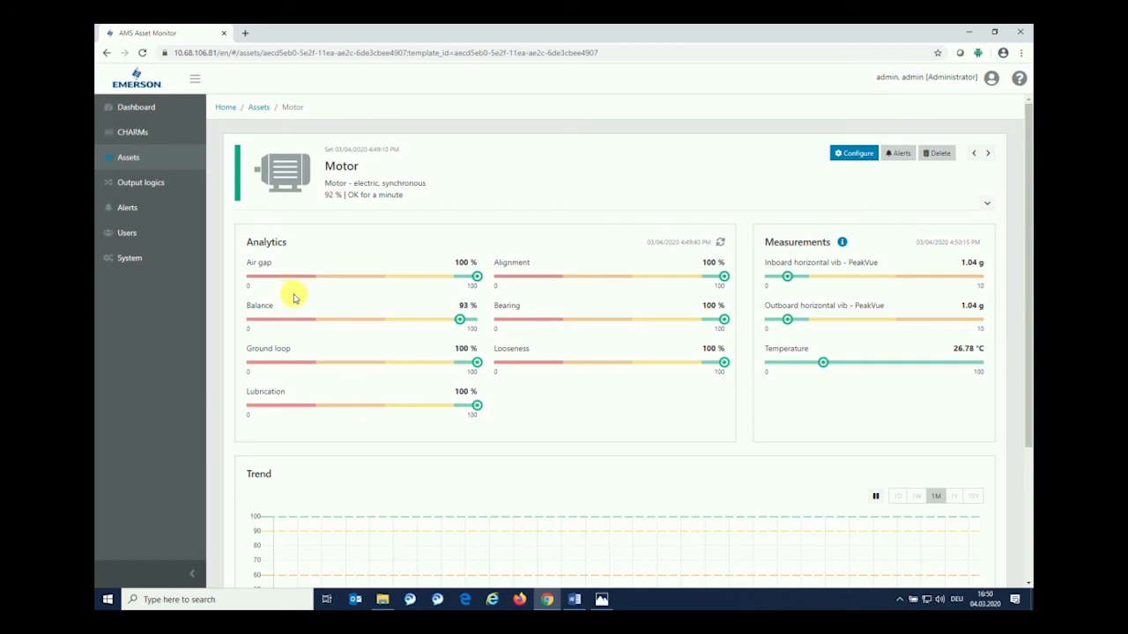
mouse_move(313, 290)
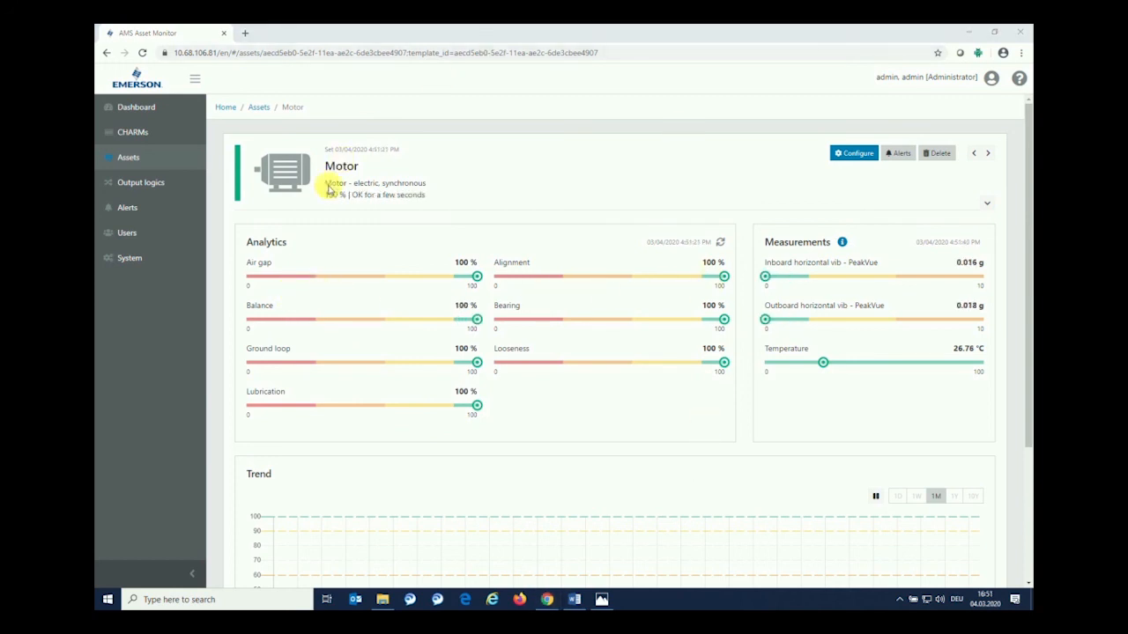
mouse_move(579, 303)
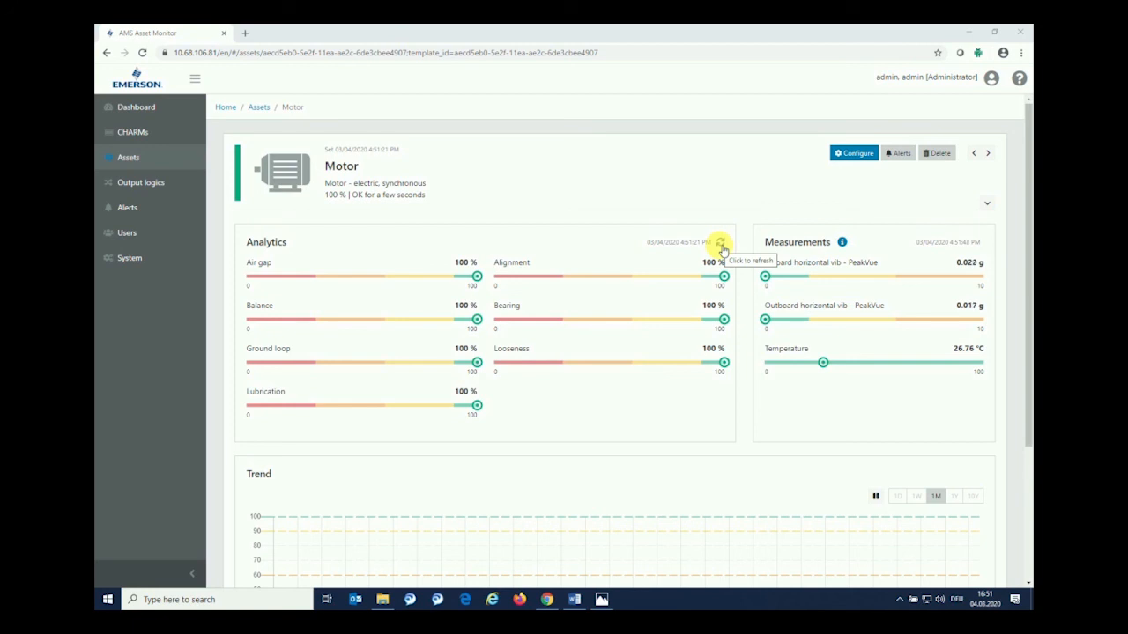
left_click(722, 243)
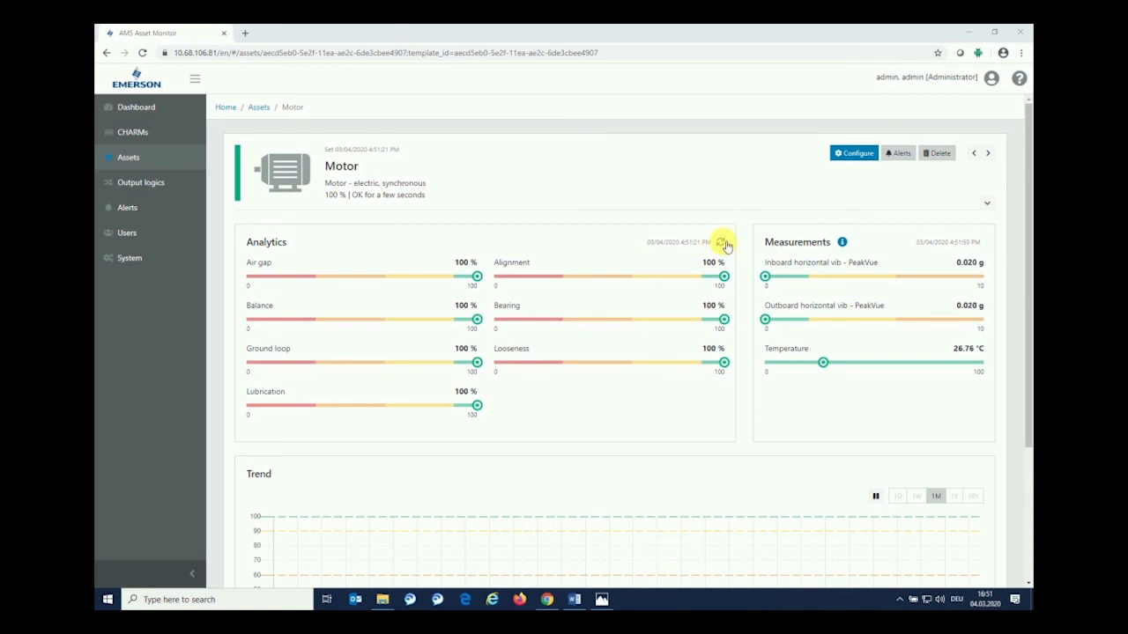
left_click(721, 242)
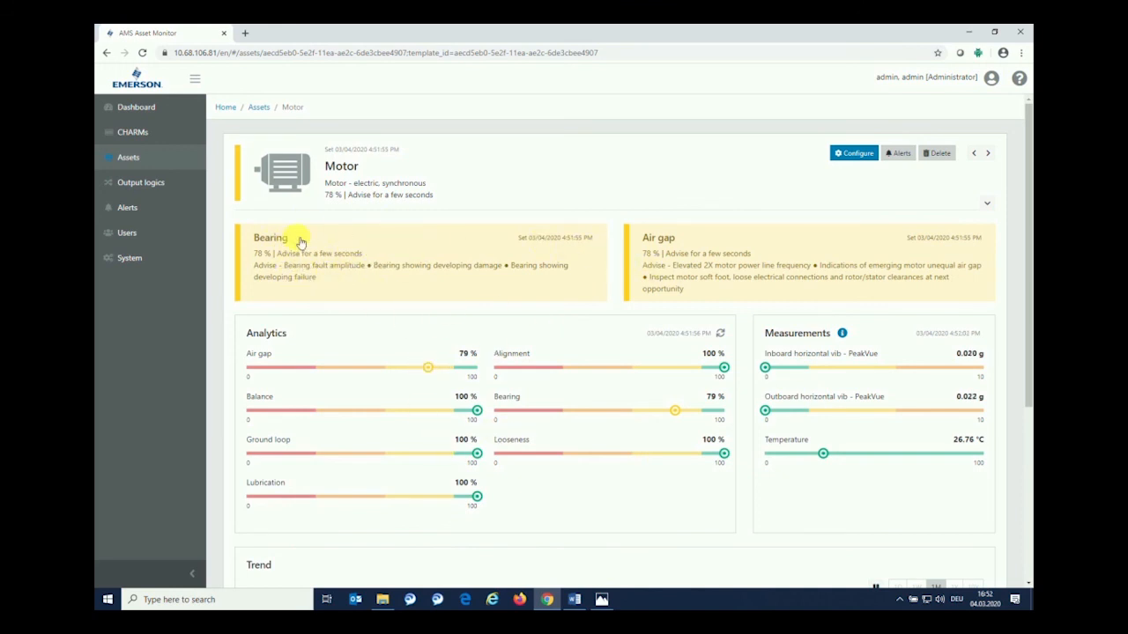
mouse_move(536, 260)
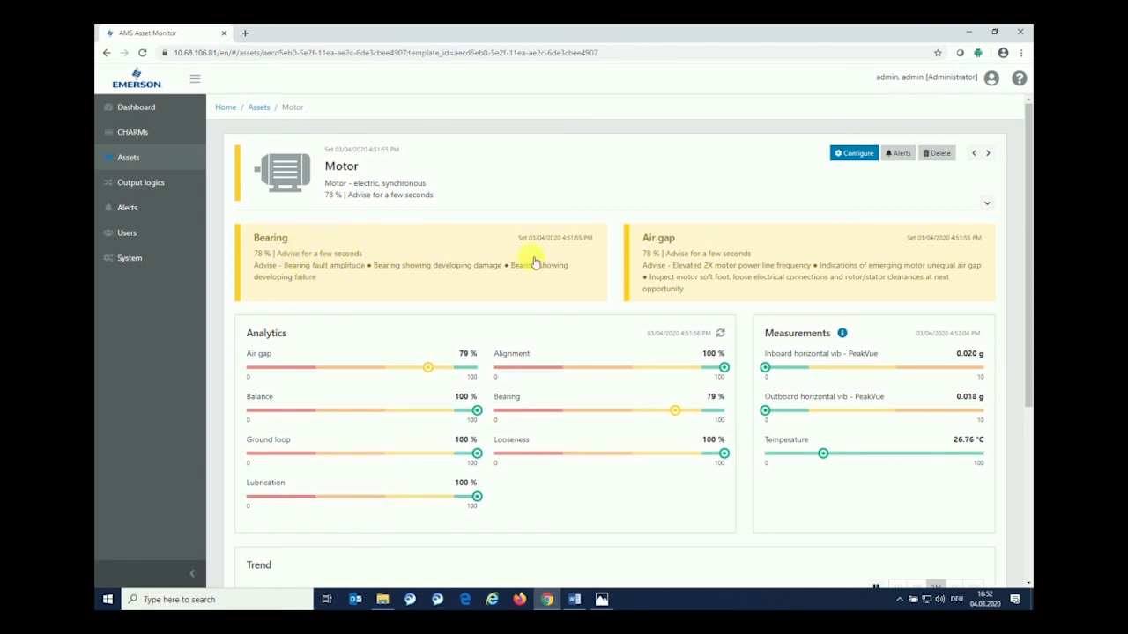
mouse_move(351, 266)
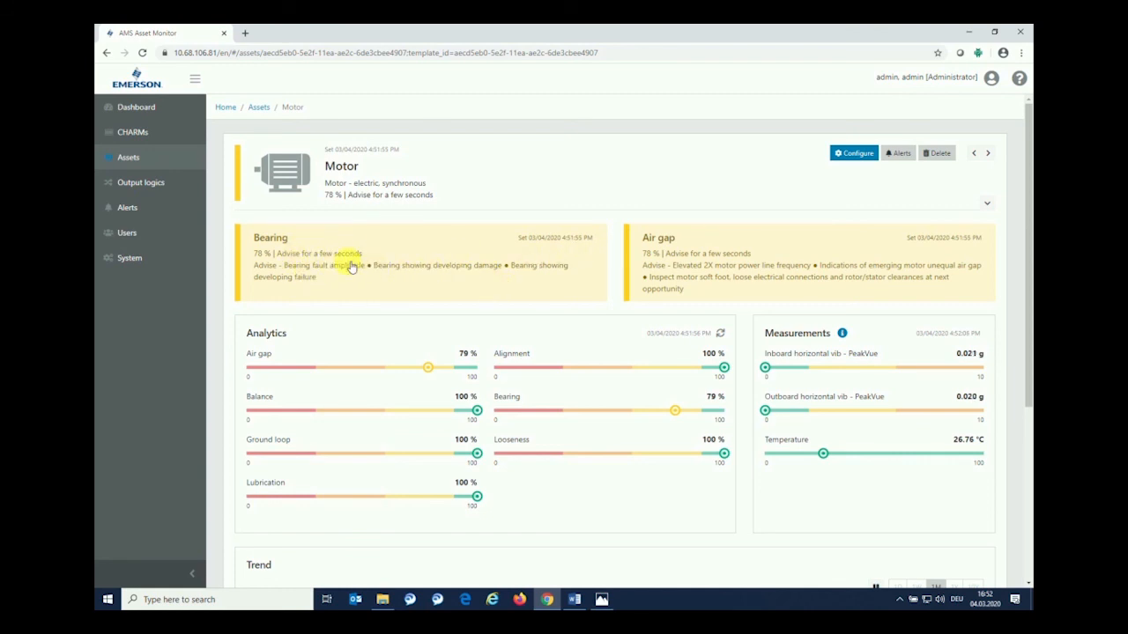
mouse_move(298, 351)
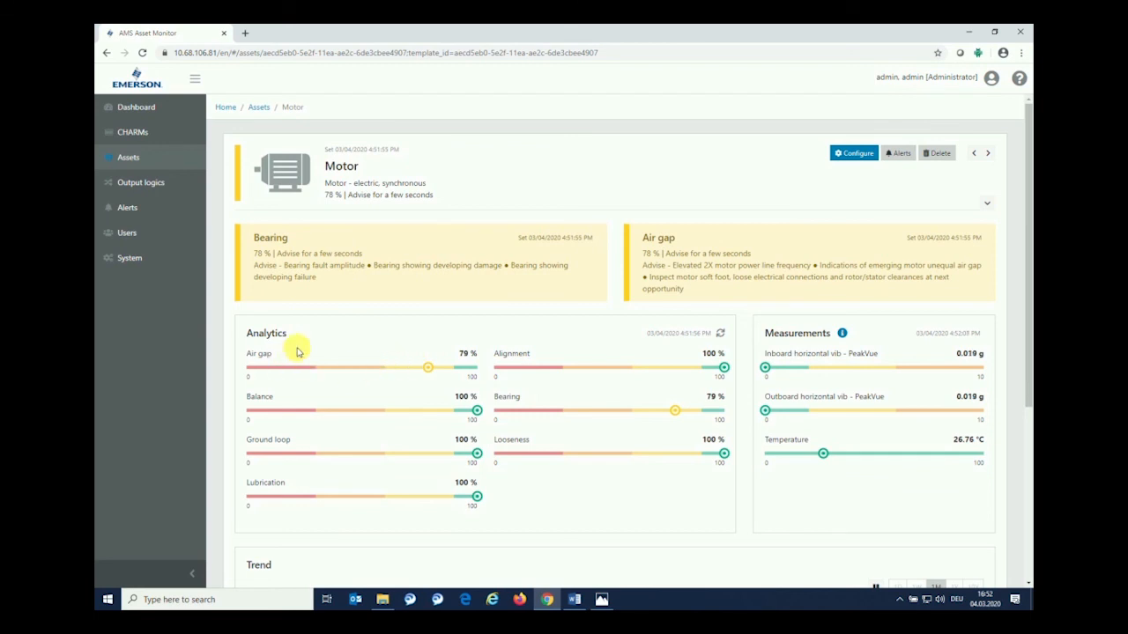
mouse_move(421, 260)
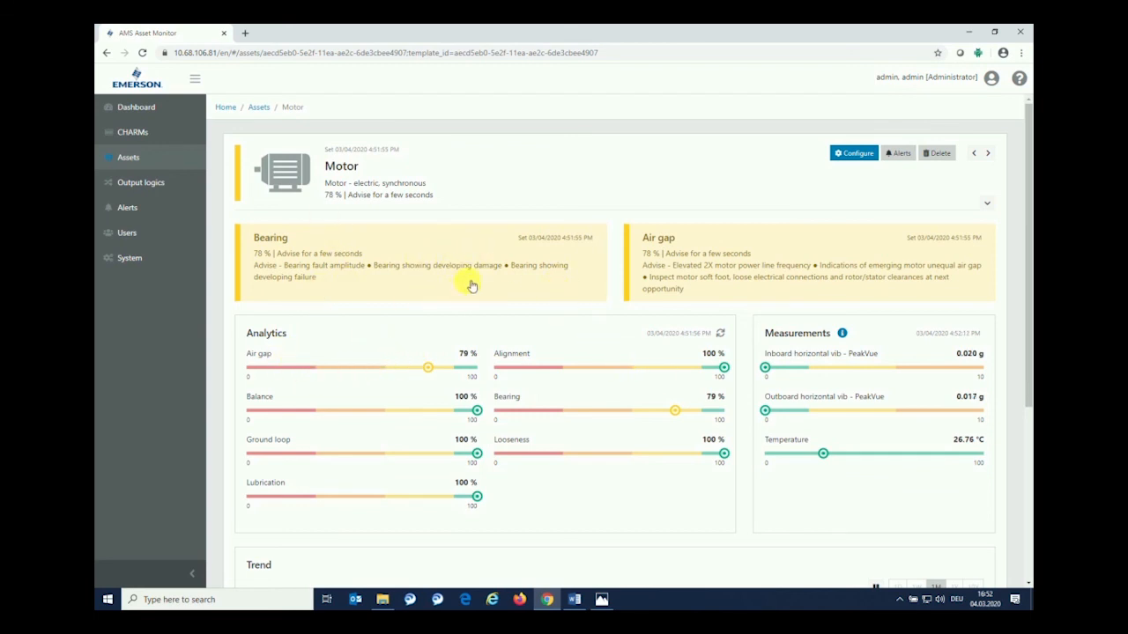
mouse_move(759, 245)
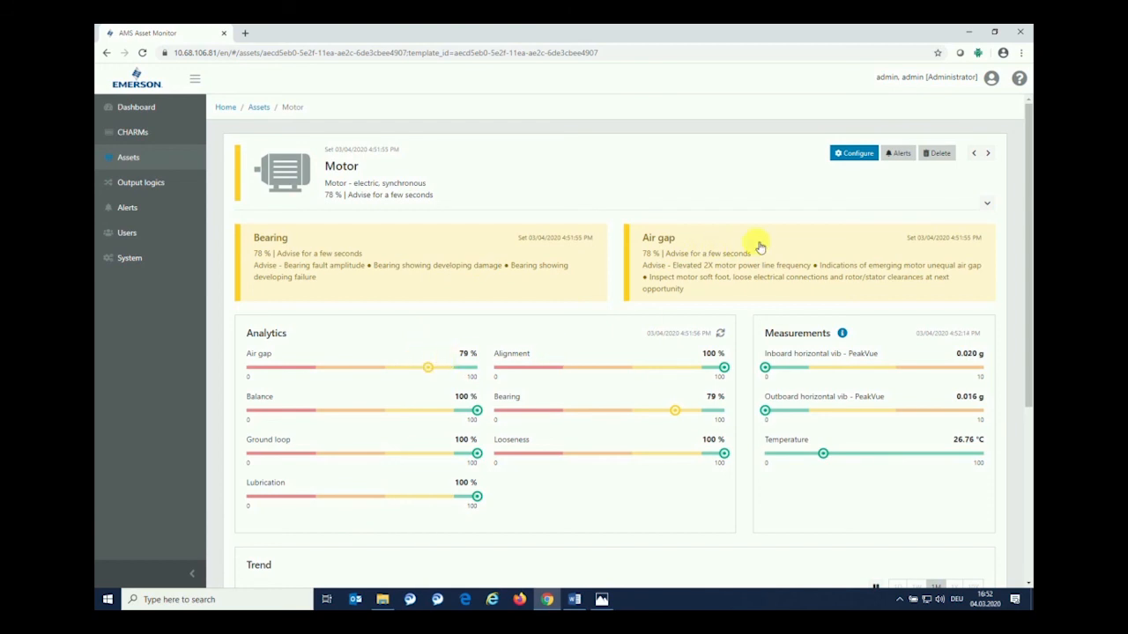
mouse_move(303, 352)
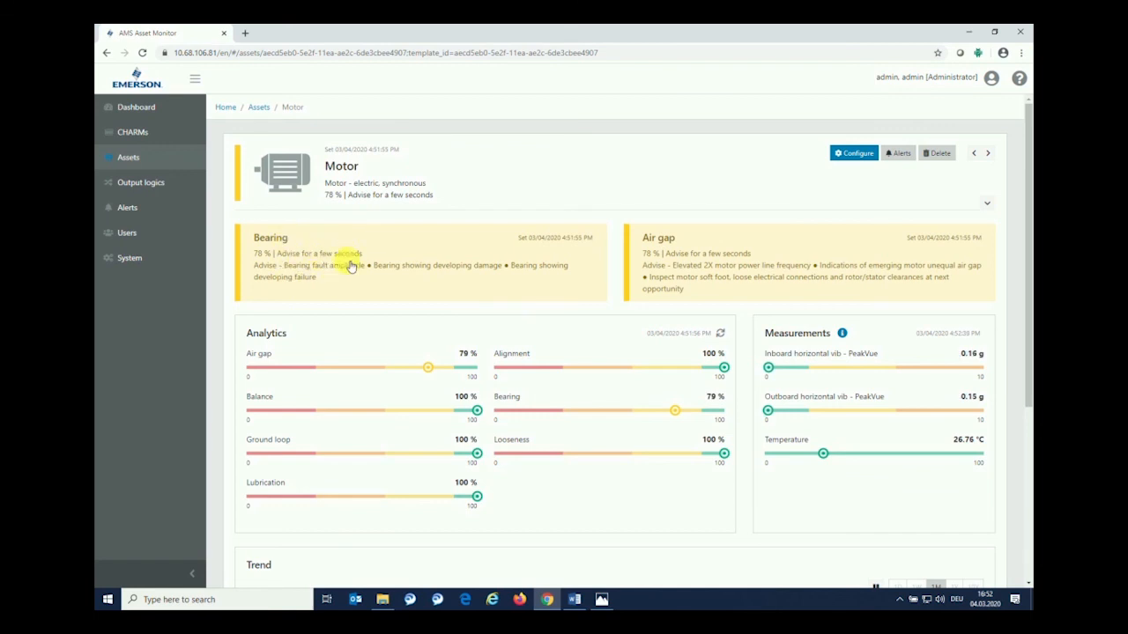
mouse_move(626, 344)
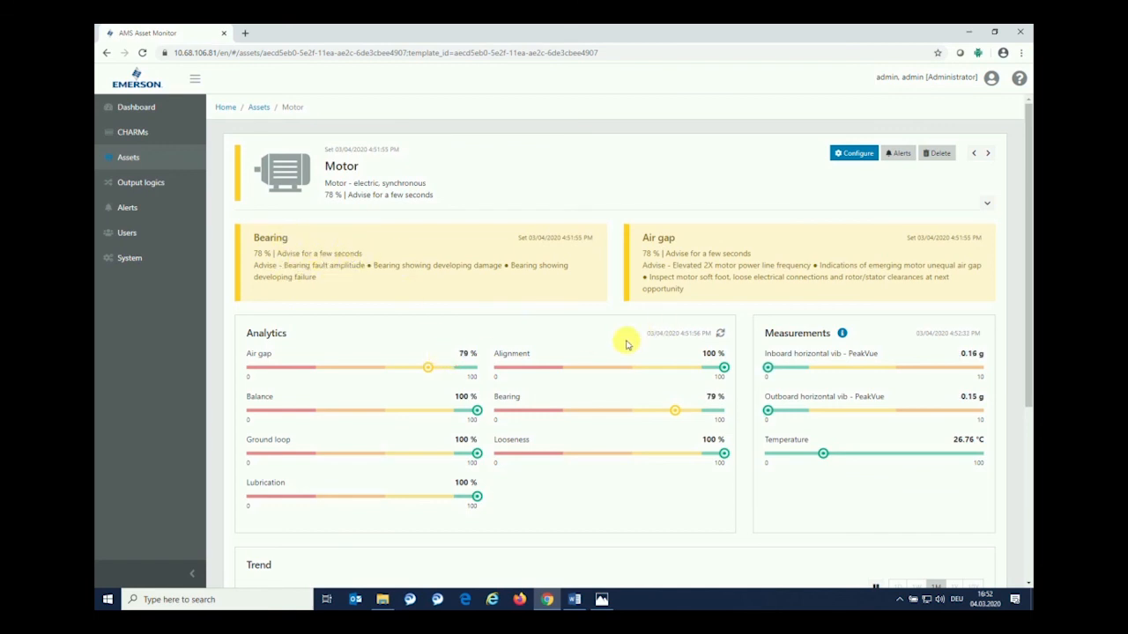
- Switch the Motor's trend chart to the 1-day hourly range, then return to the analytics
scroll("down", 3)
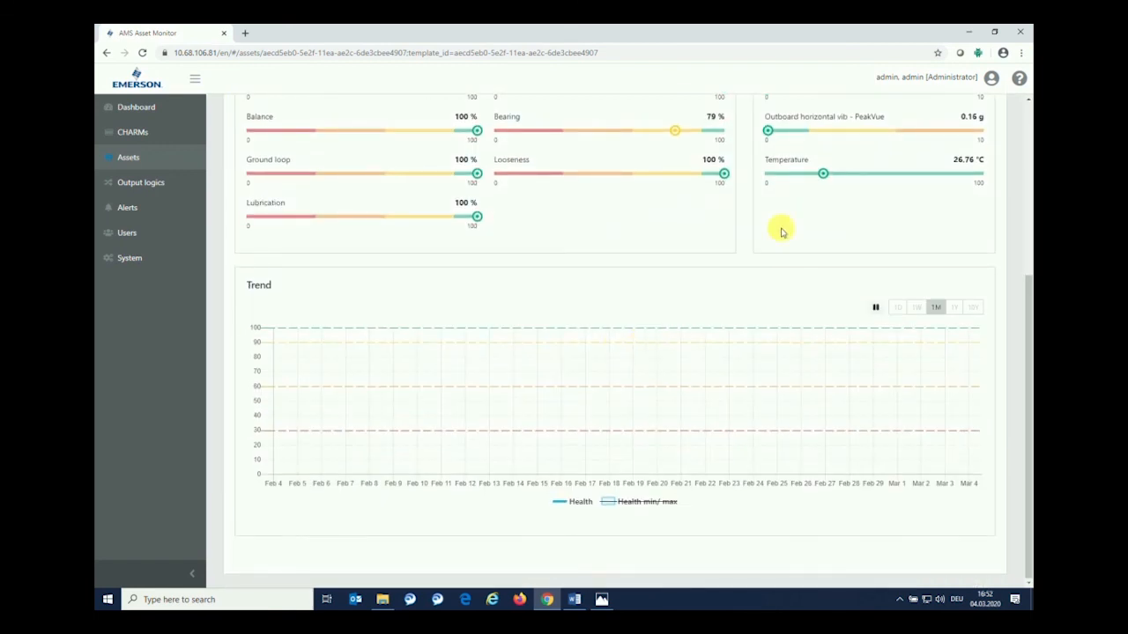
left_click(897, 307)
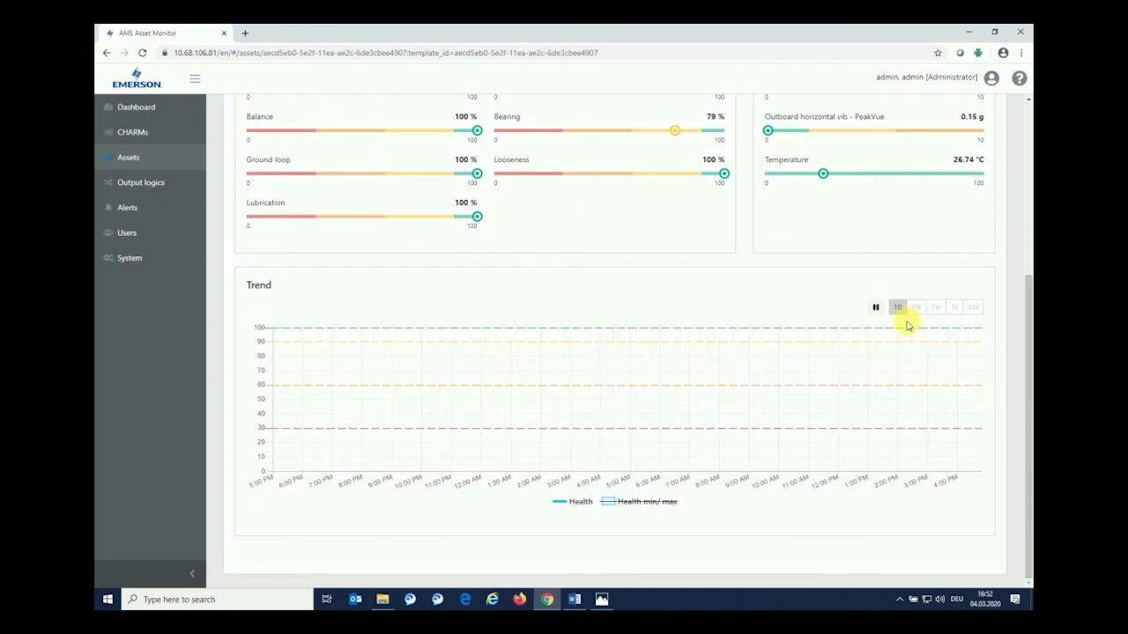
mouse_move(1022, 315)
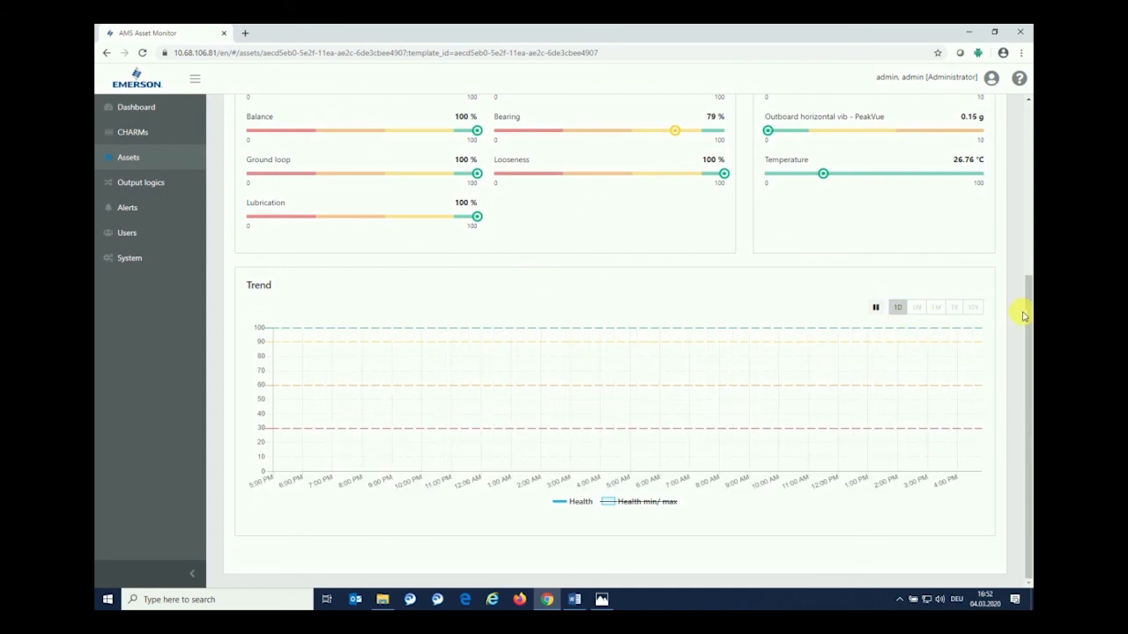
scroll("up", 3)
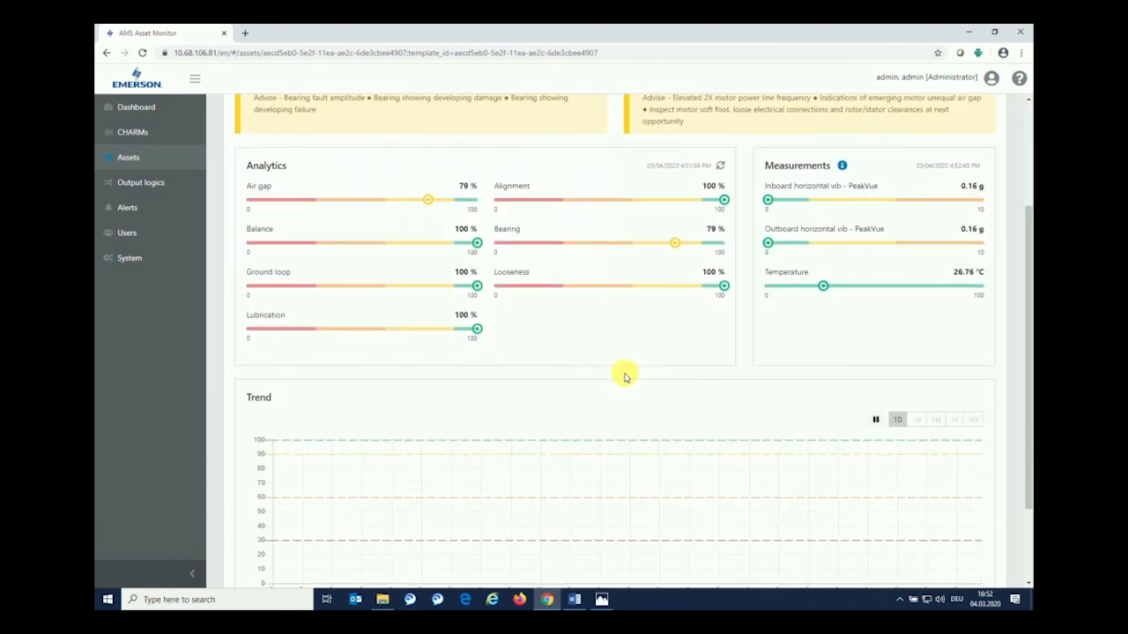
mouse_move(720, 342)
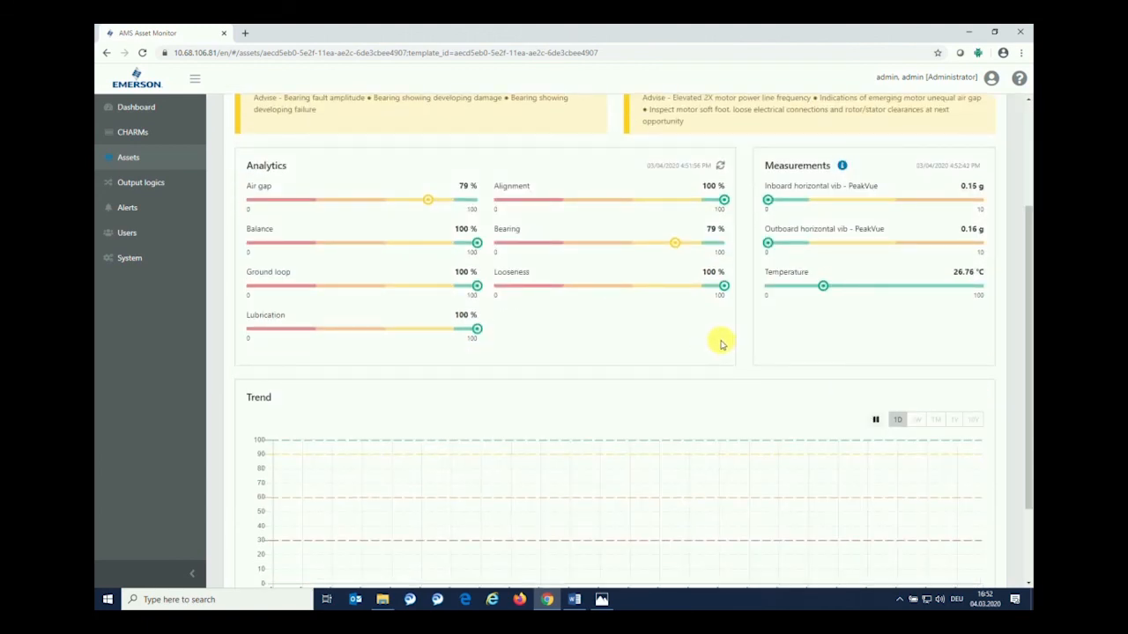
mouse_move(892, 481)
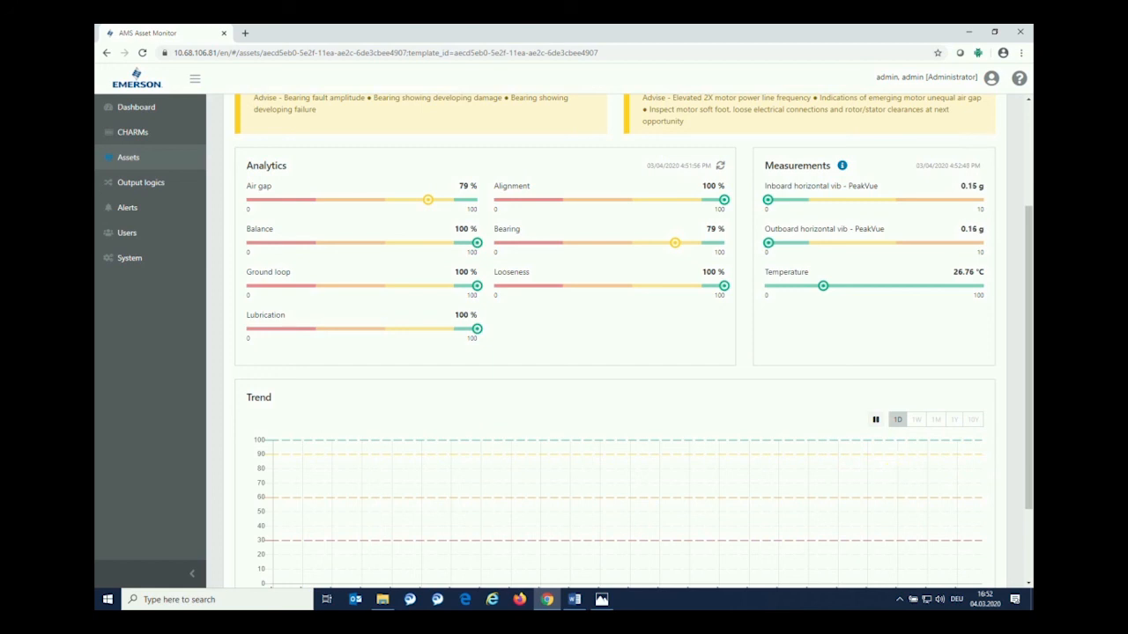
scroll("up", 3)
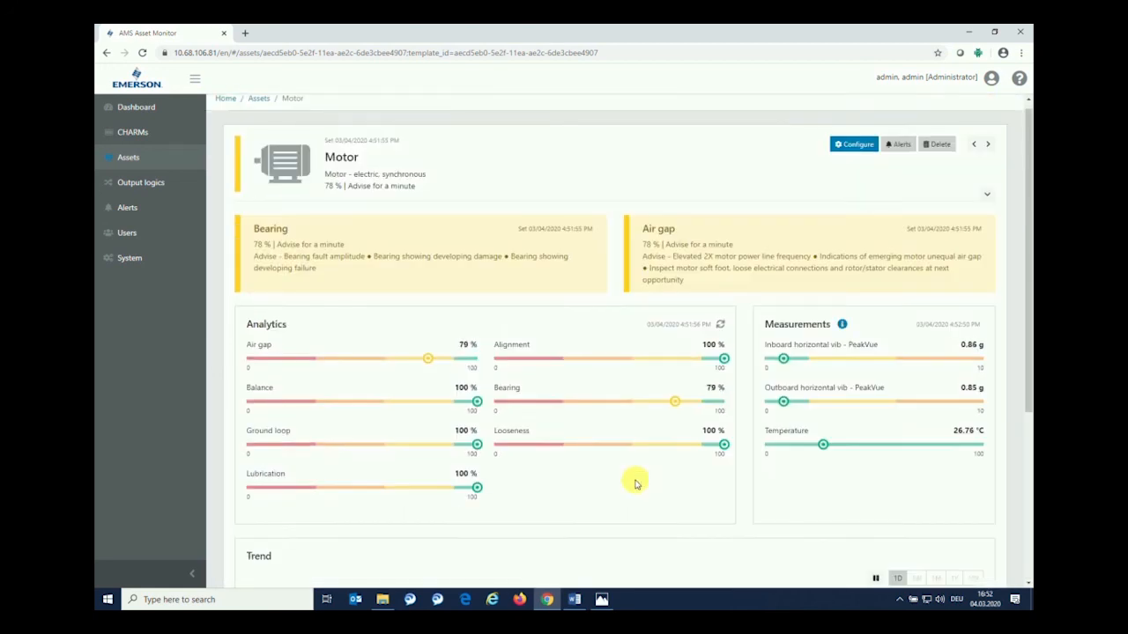
scroll("up", 3)
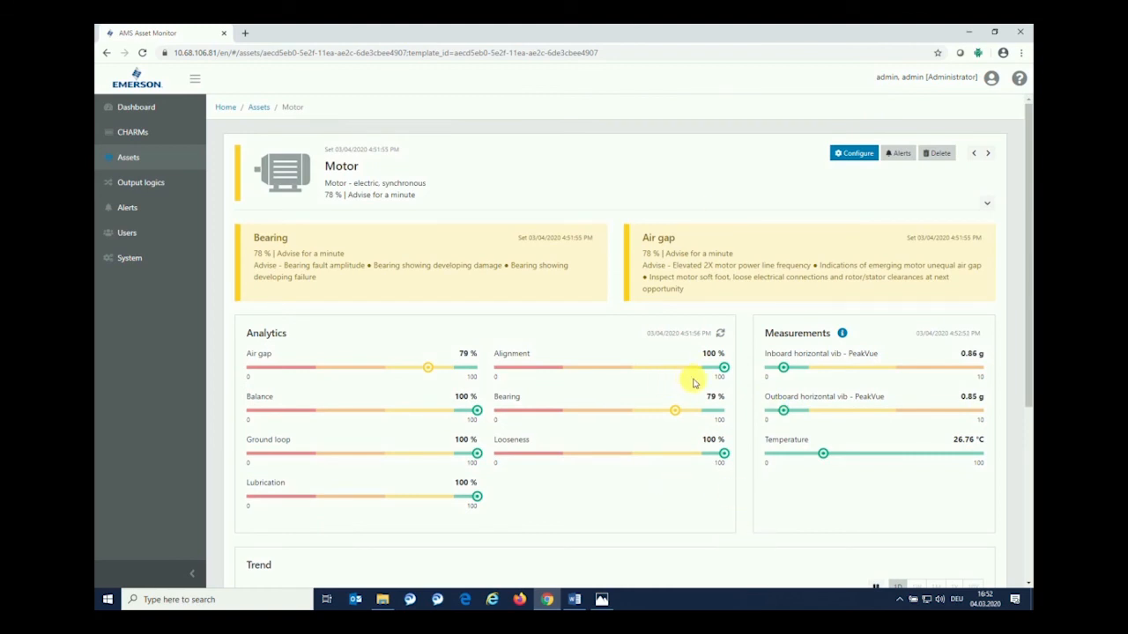
mouse_move(359, 339)
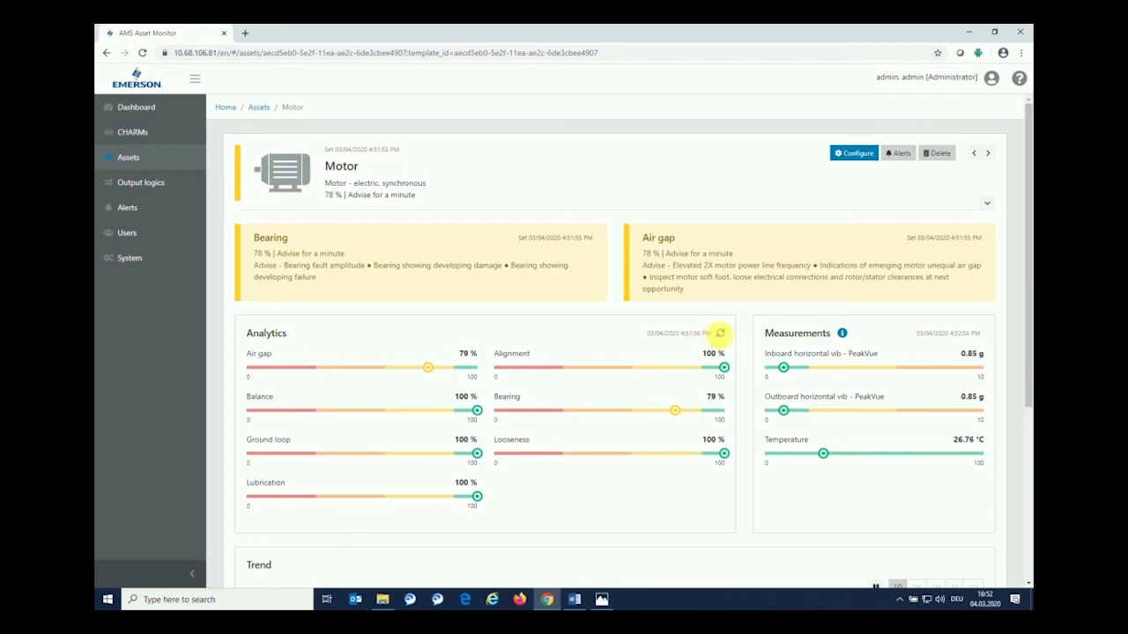
mouse_move(578, 330)
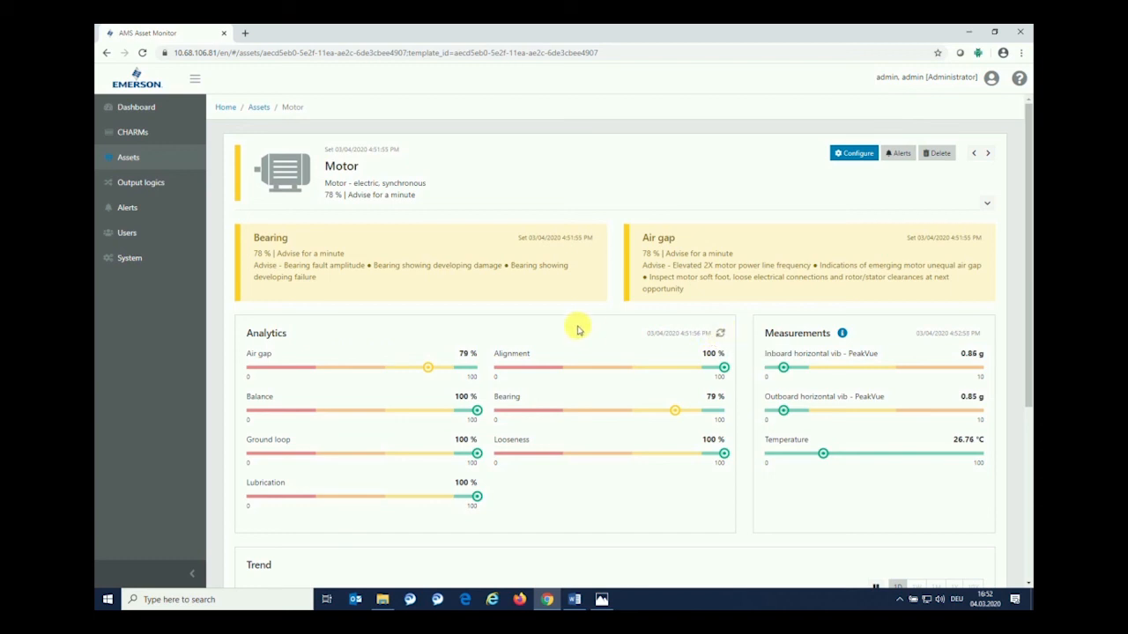
mouse_move(472, 458)
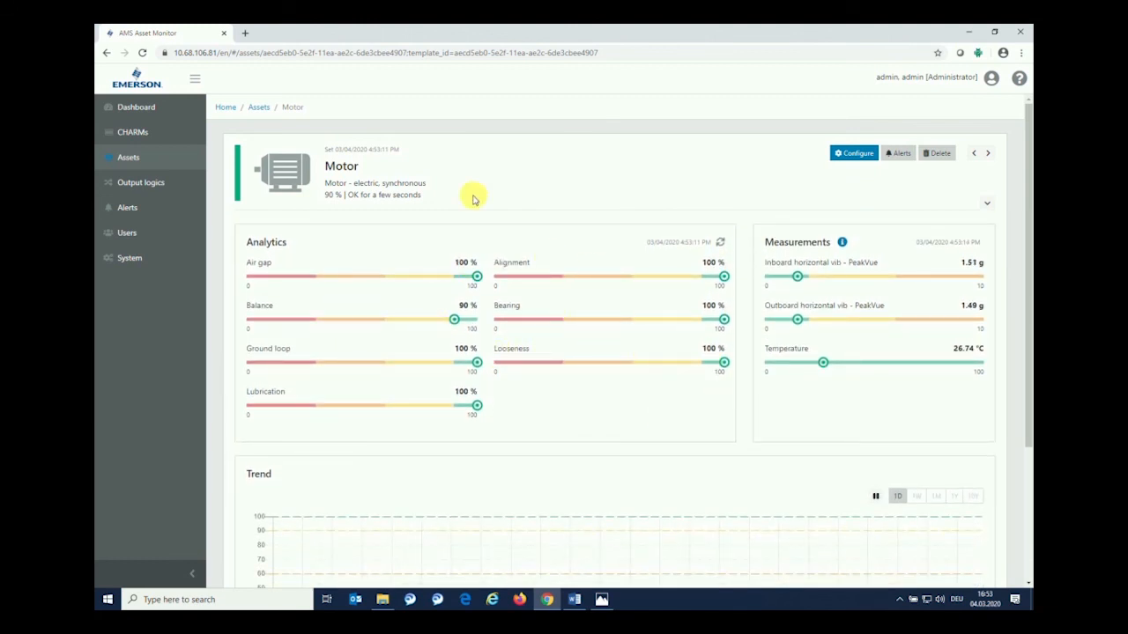
mouse_move(495, 272)
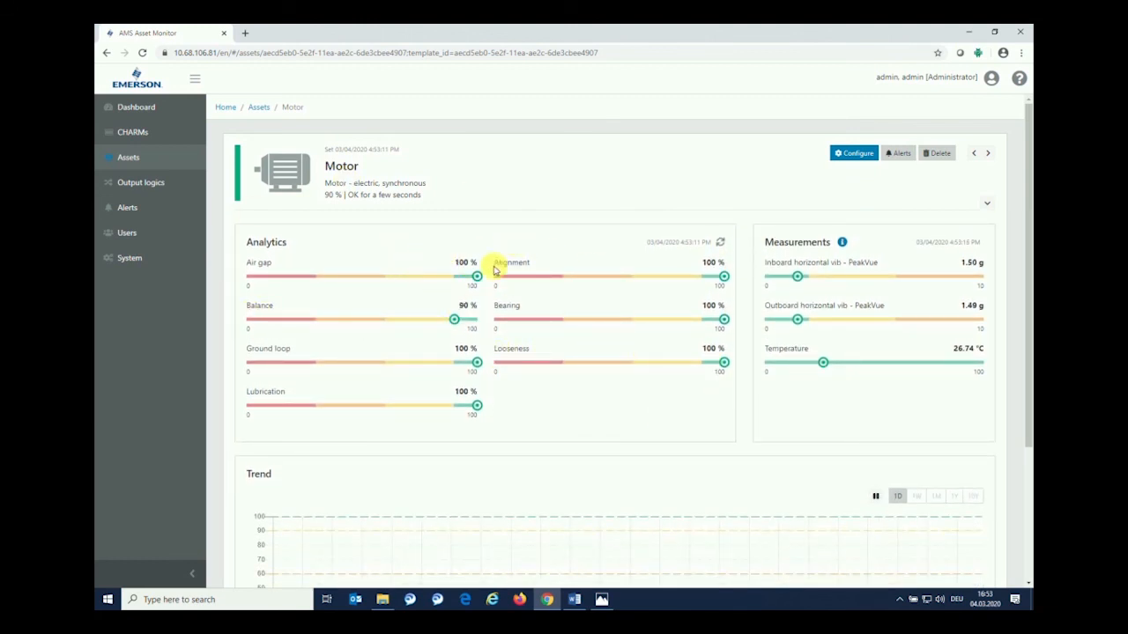
mouse_move(642, 360)
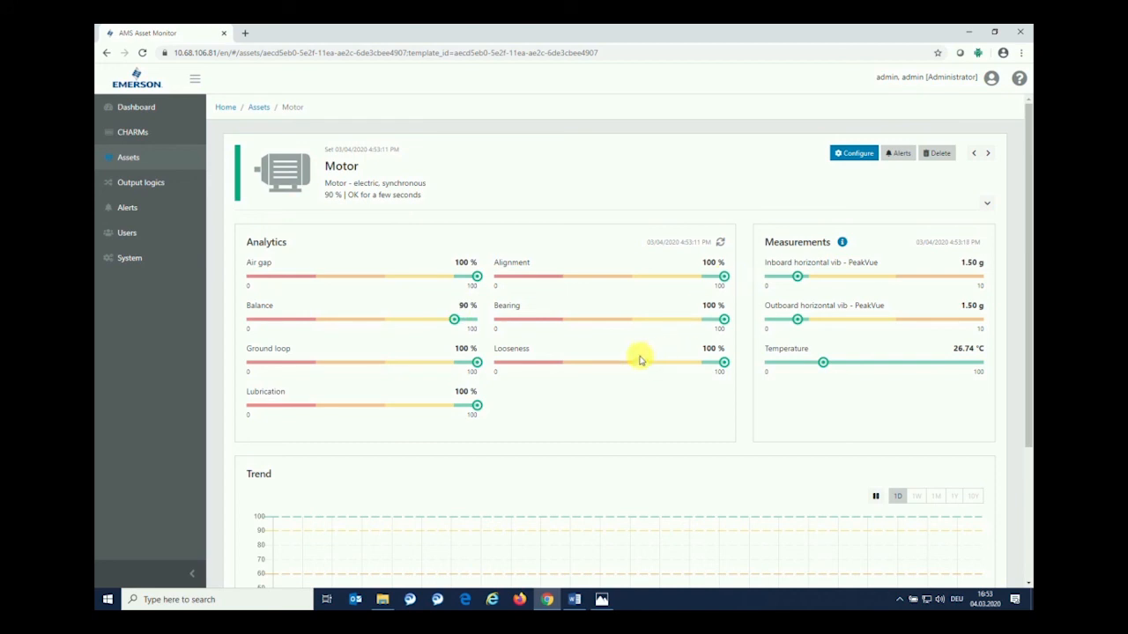
mouse_move(919, 431)
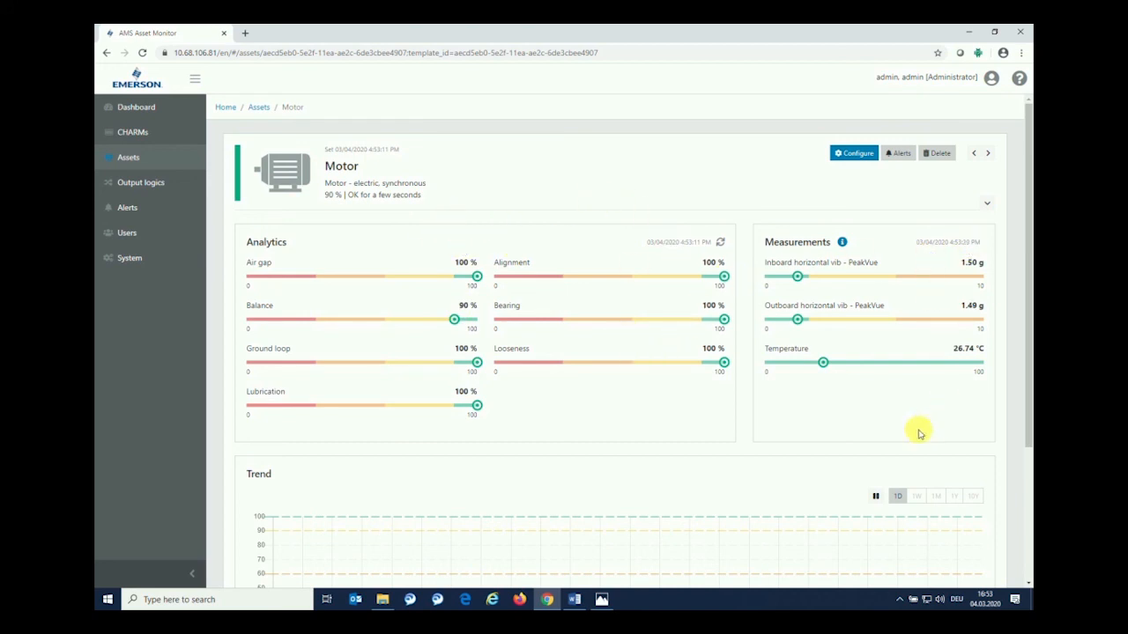
scroll("down", 3)
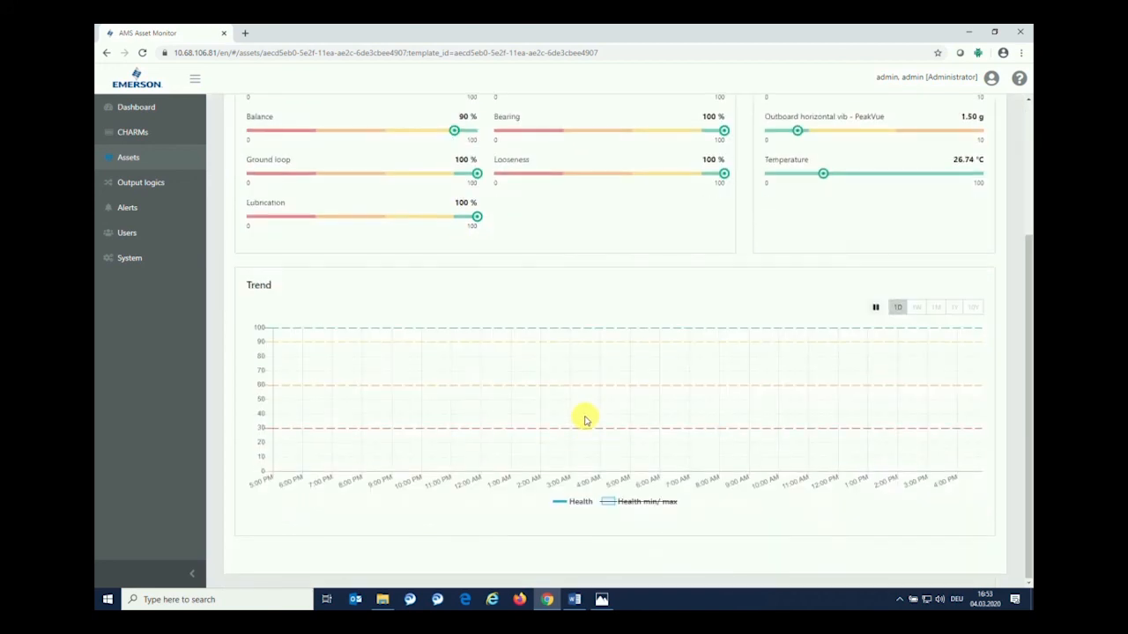
mouse_move(648, 260)
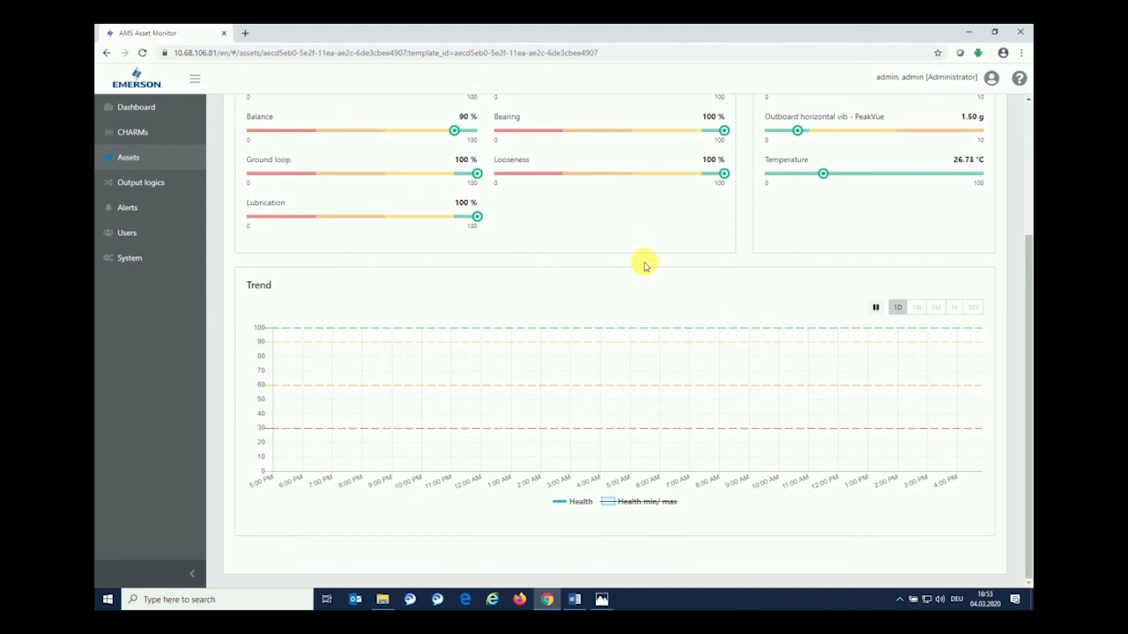
scroll("up", 3)
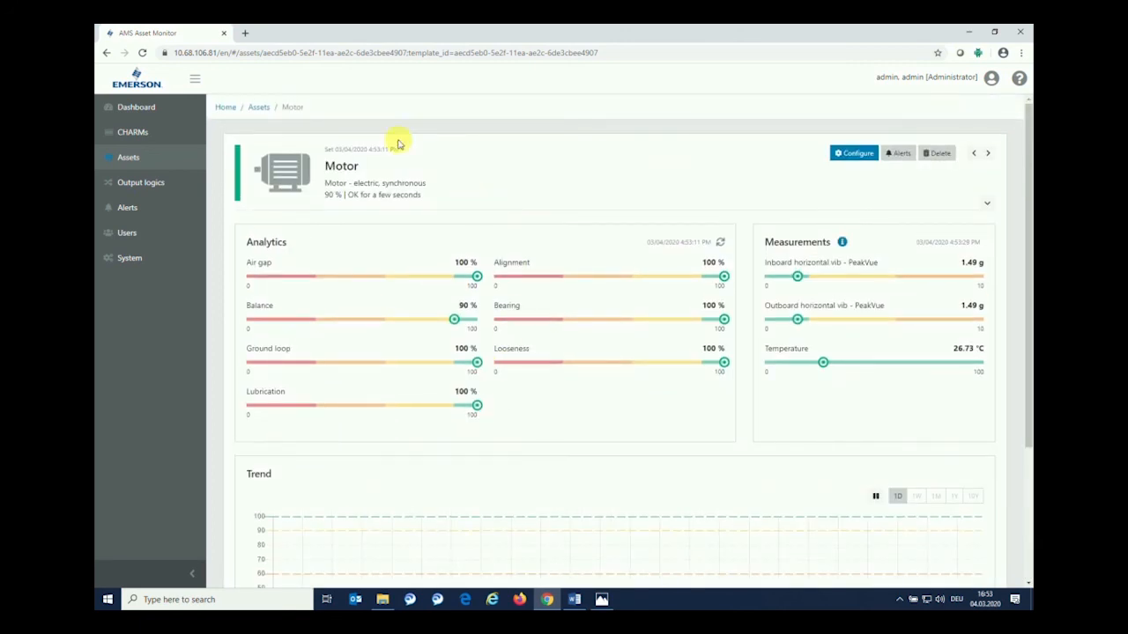
- Go back to the Assets overview and start a New asset to show the asset type list
left_click(257, 108)
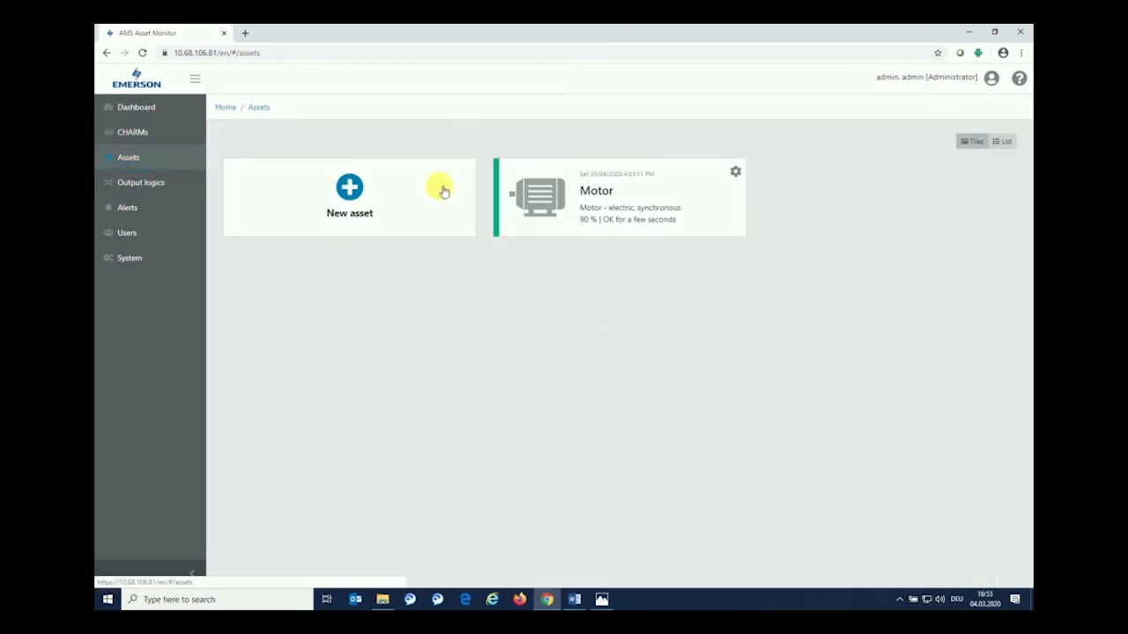
mouse_move(349, 187)
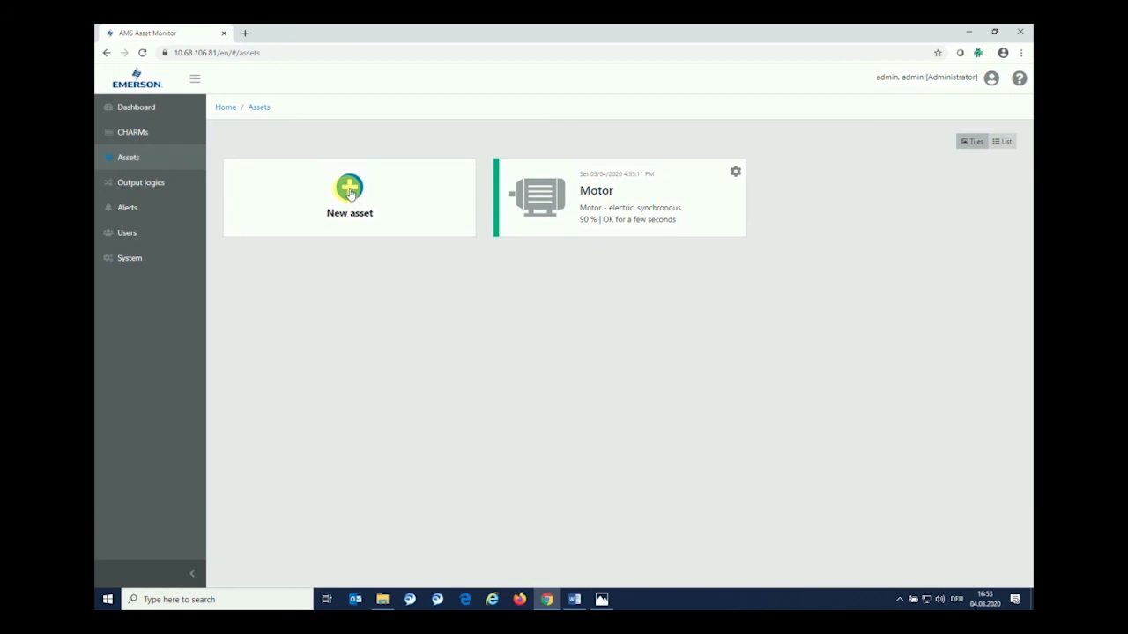
left_click(349, 187)
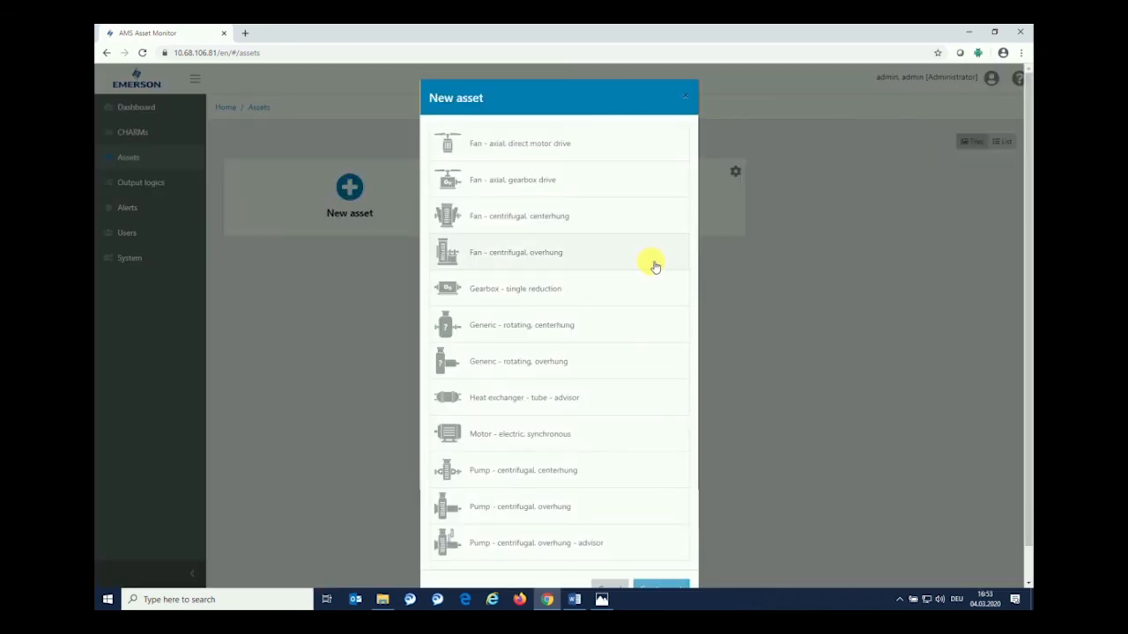
mouse_move(553, 220)
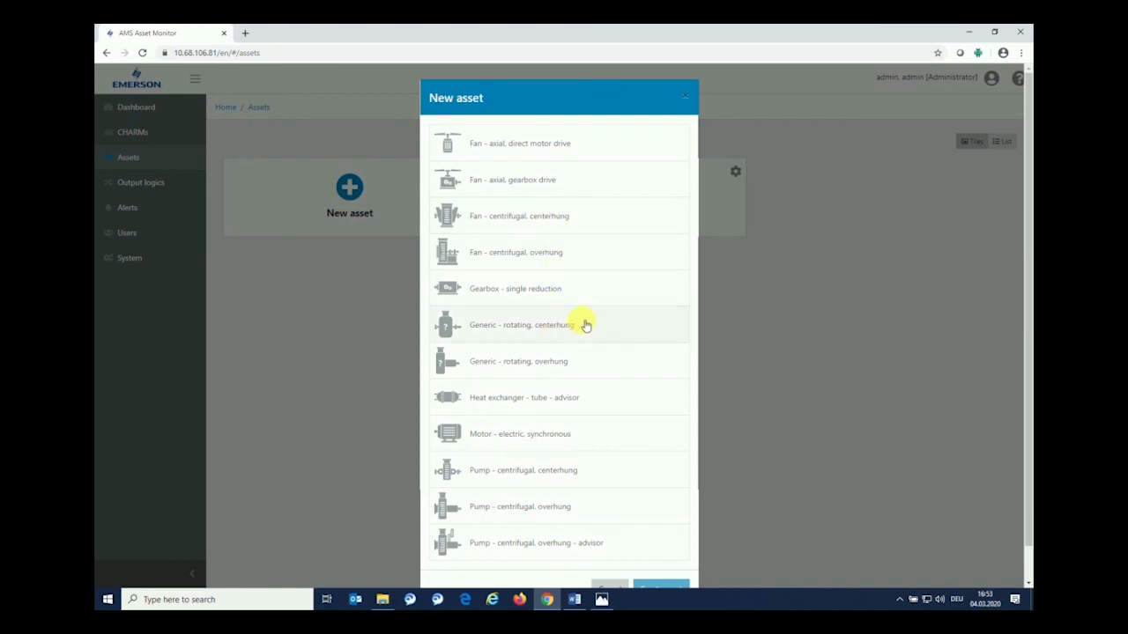
mouse_move(553, 399)
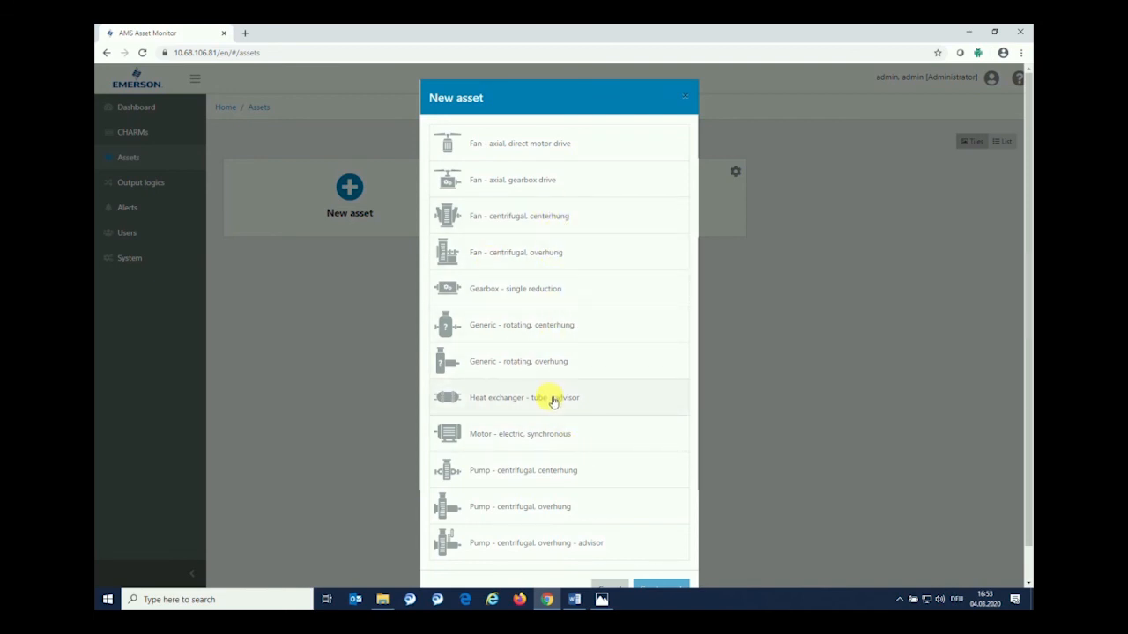